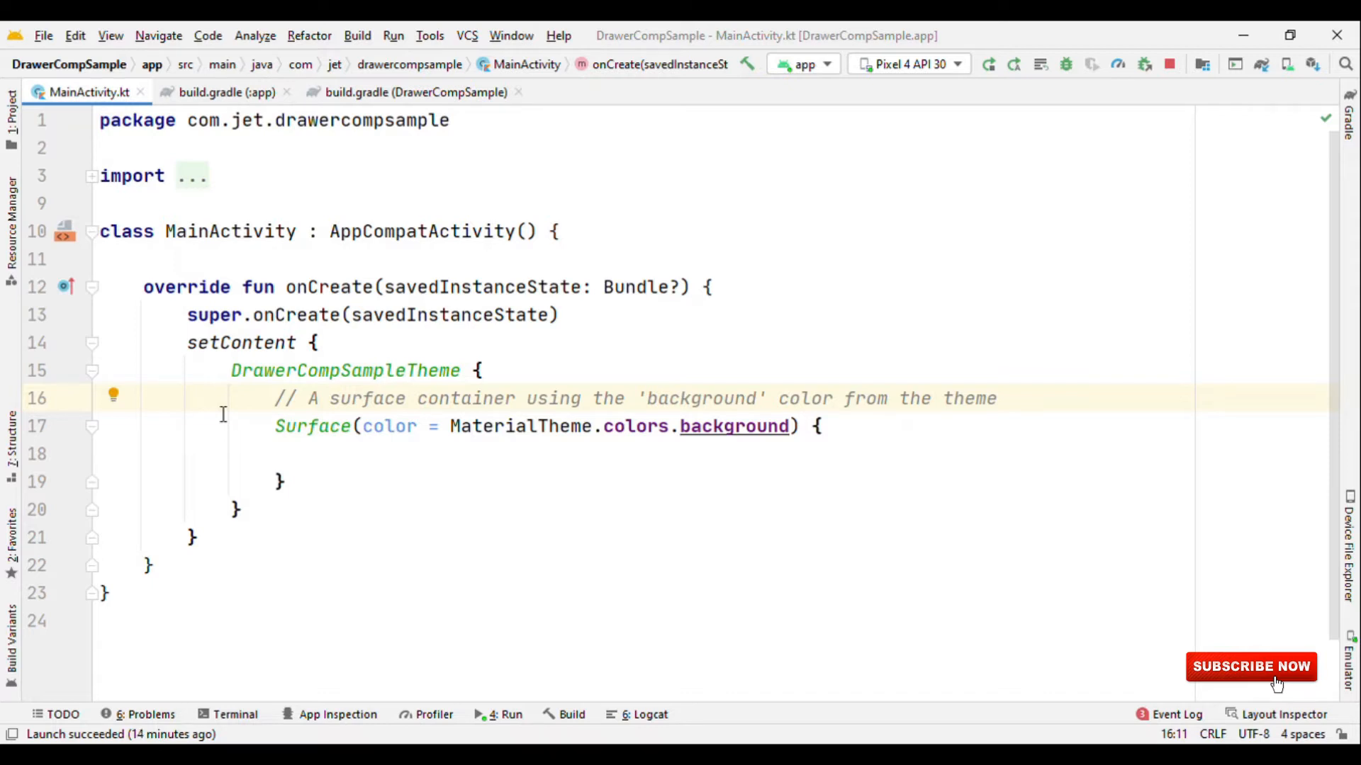
Step: Insert a Scaffold() call inside the Surface block of MainActivity via autocomplete
double_click(346, 370)
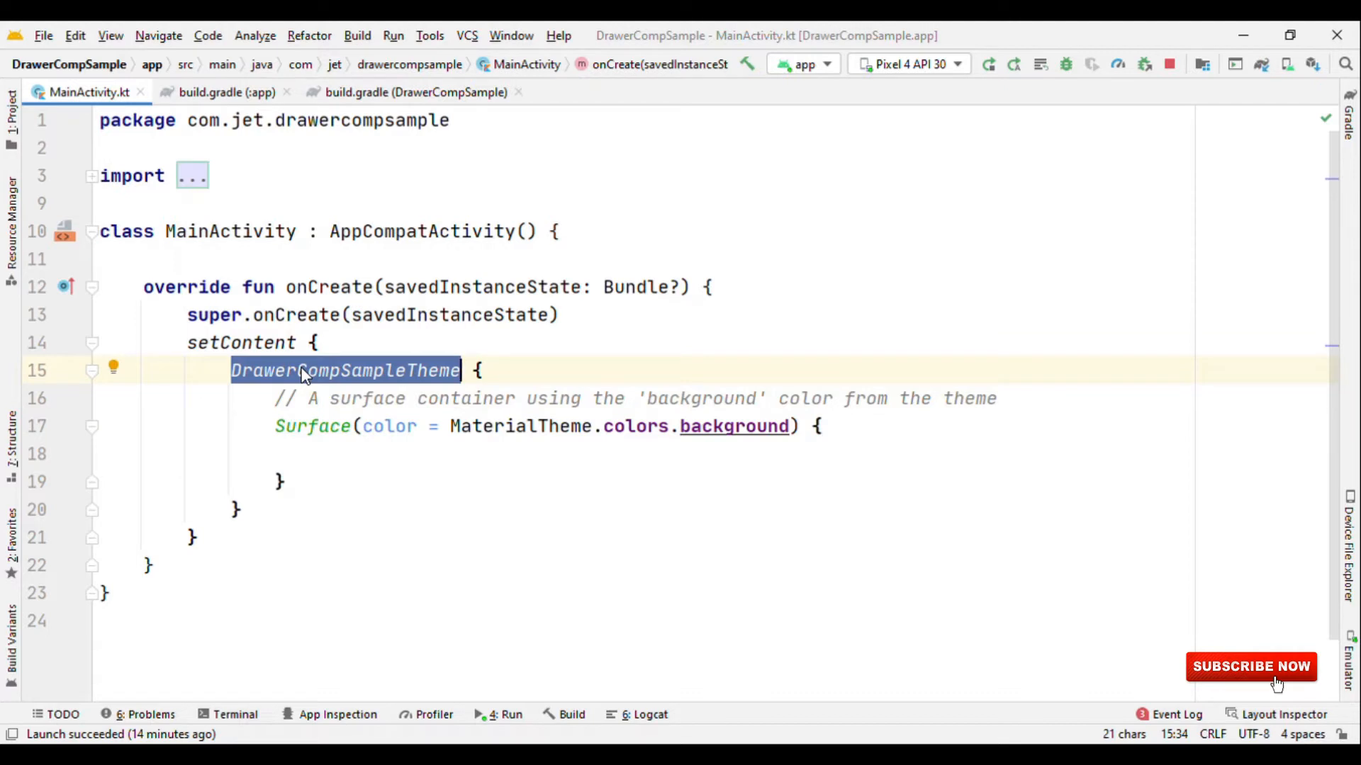
left_click(312, 427)
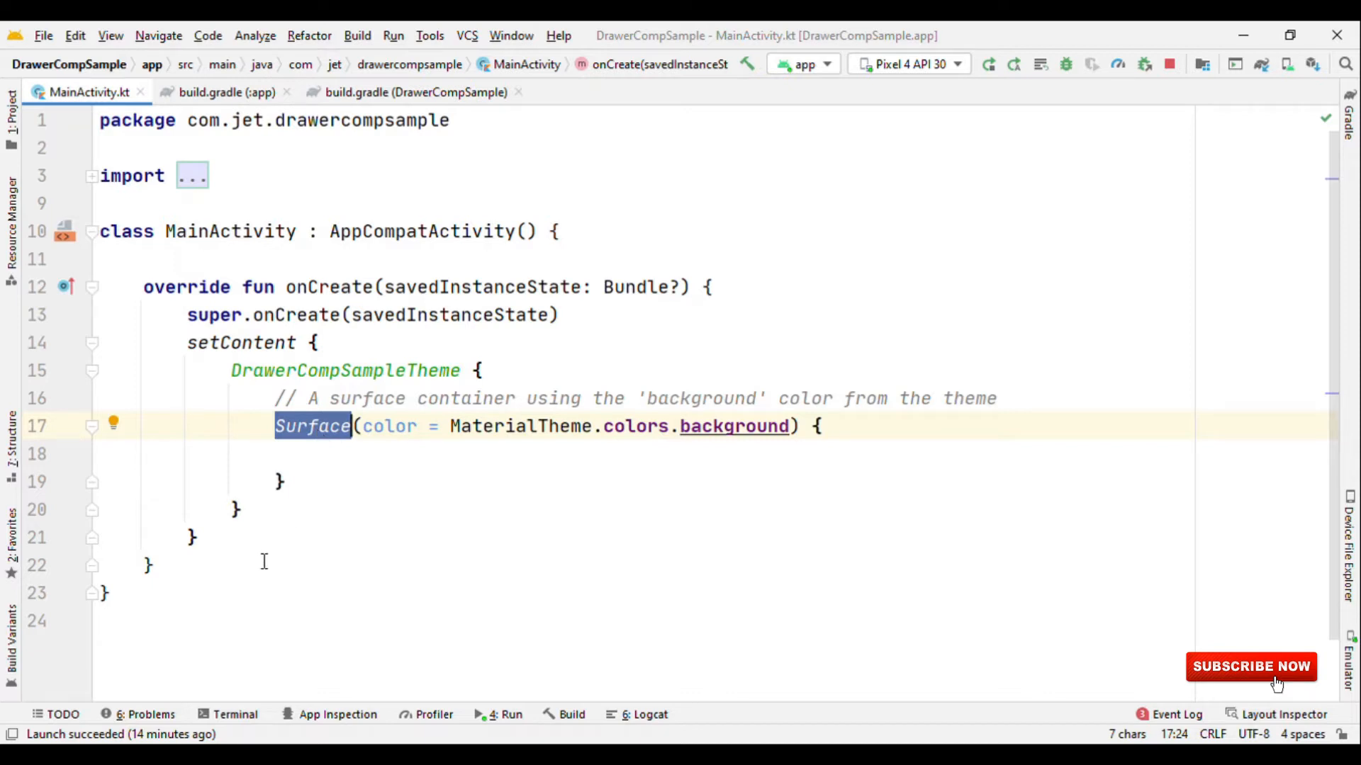
left_click(408, 454)
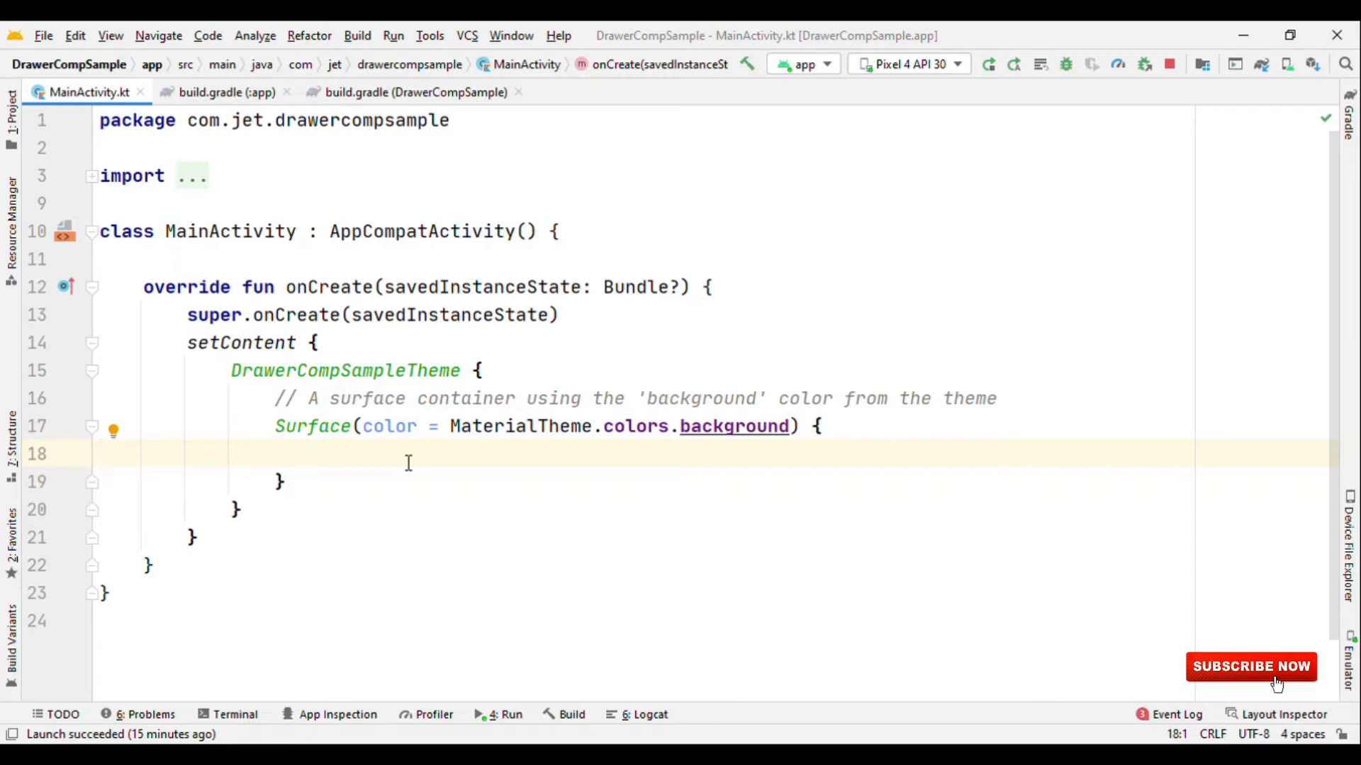
type("S")
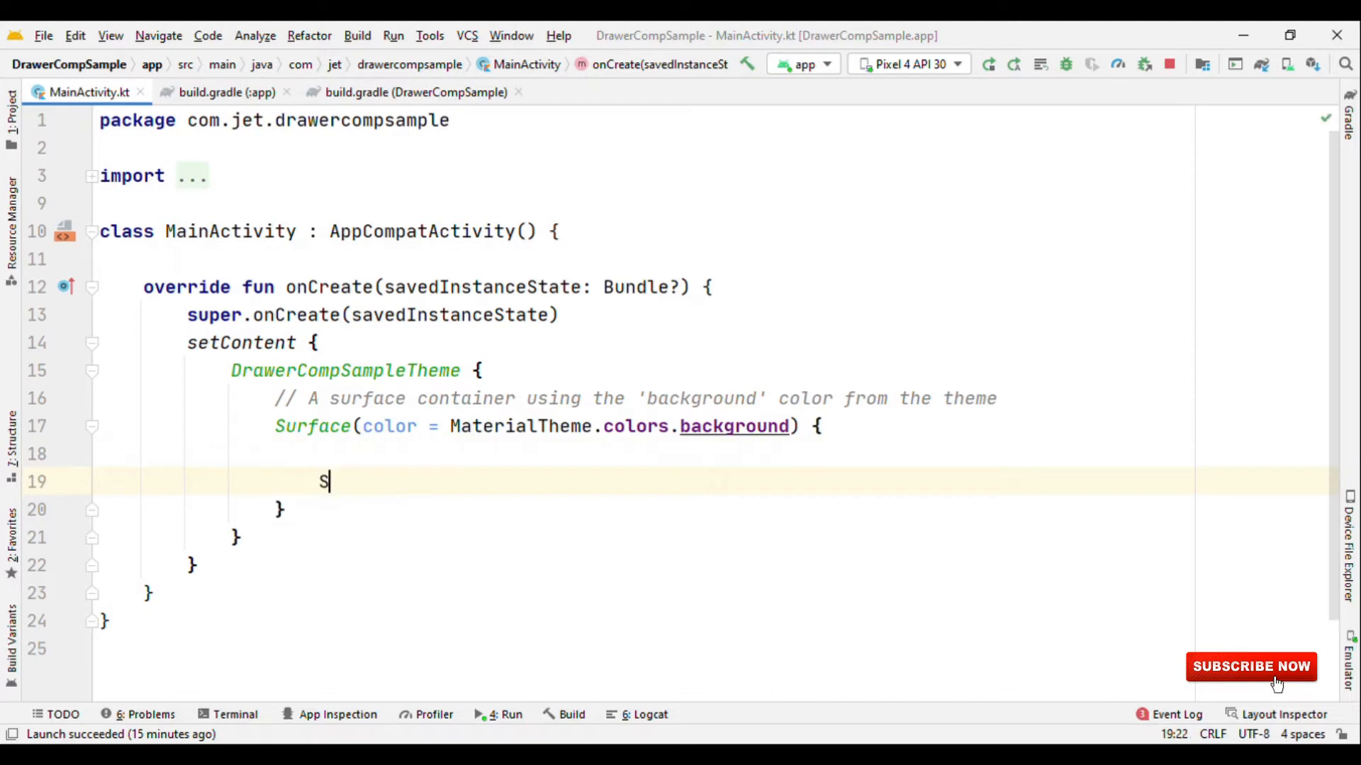
type("caffold(")
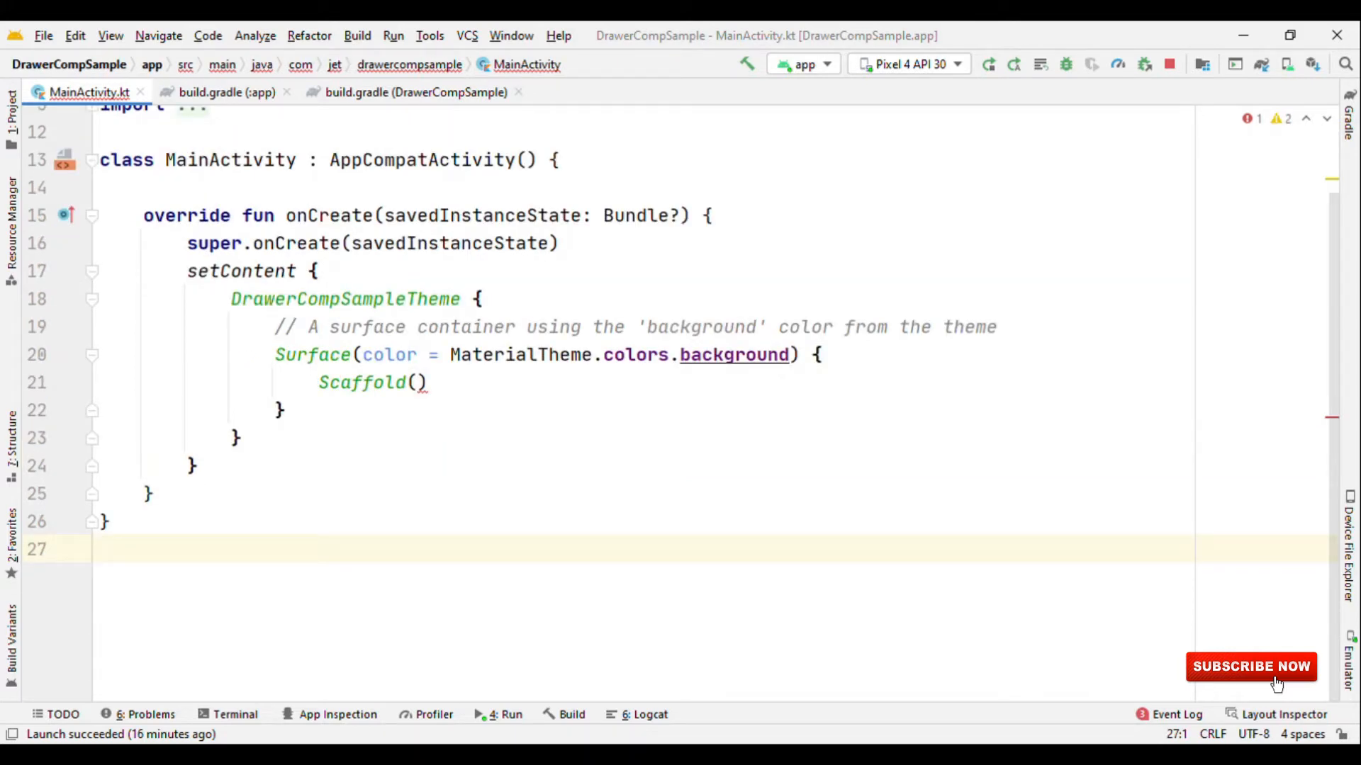
type("@Co")
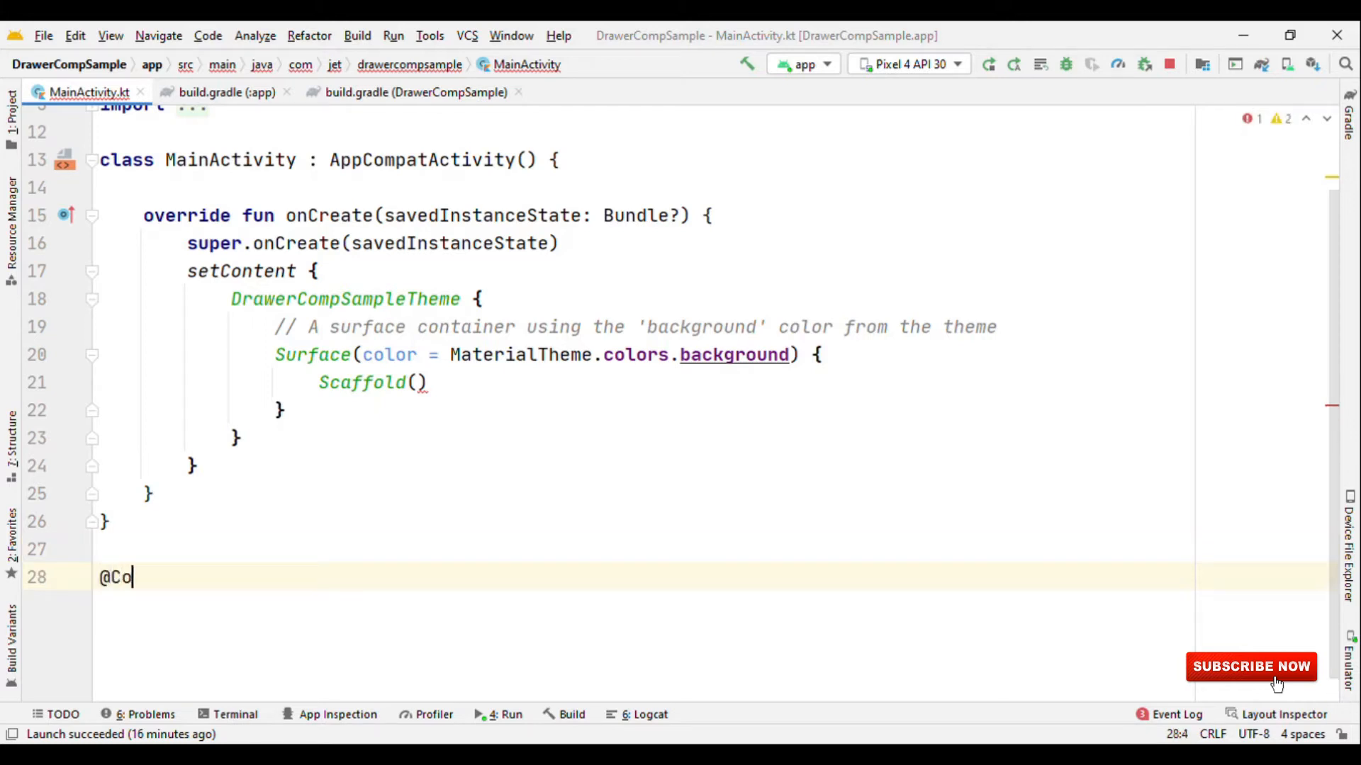
type("mposable")
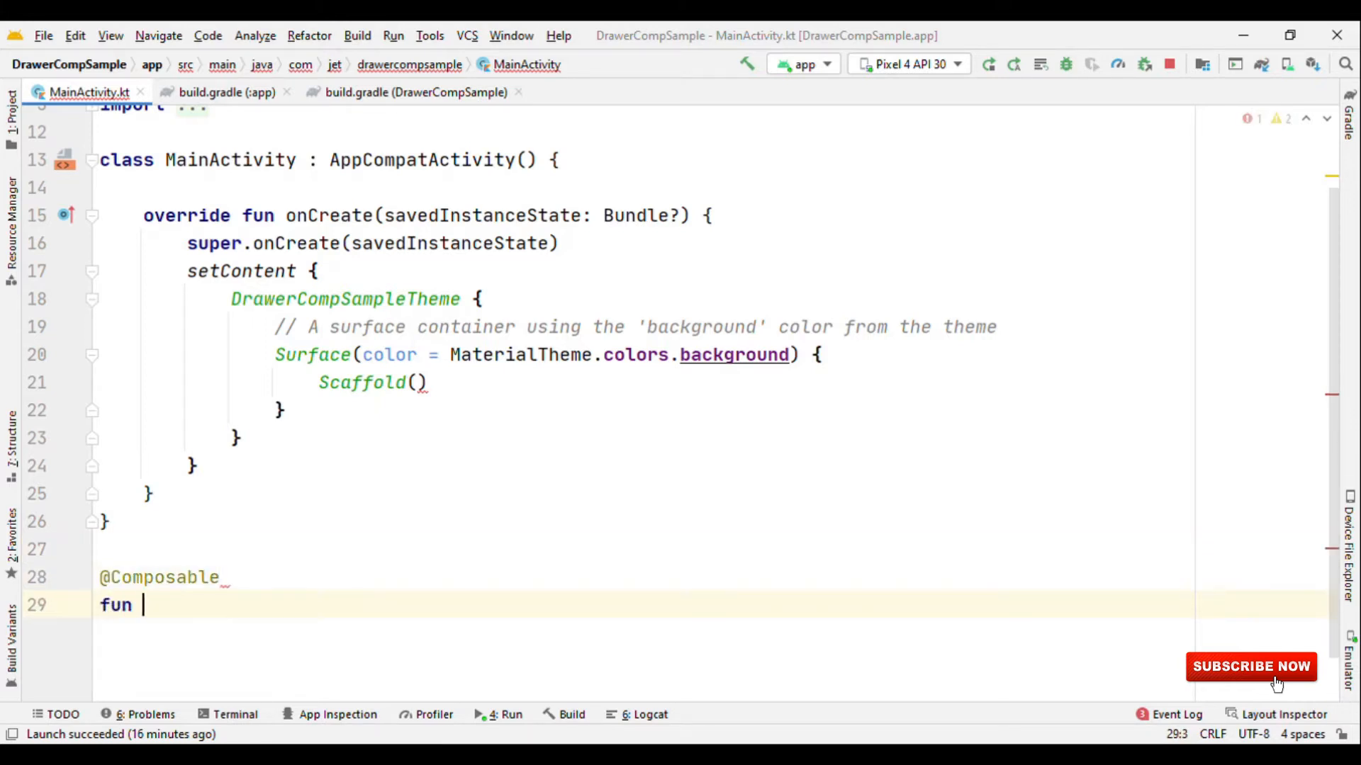
type("AppBar")
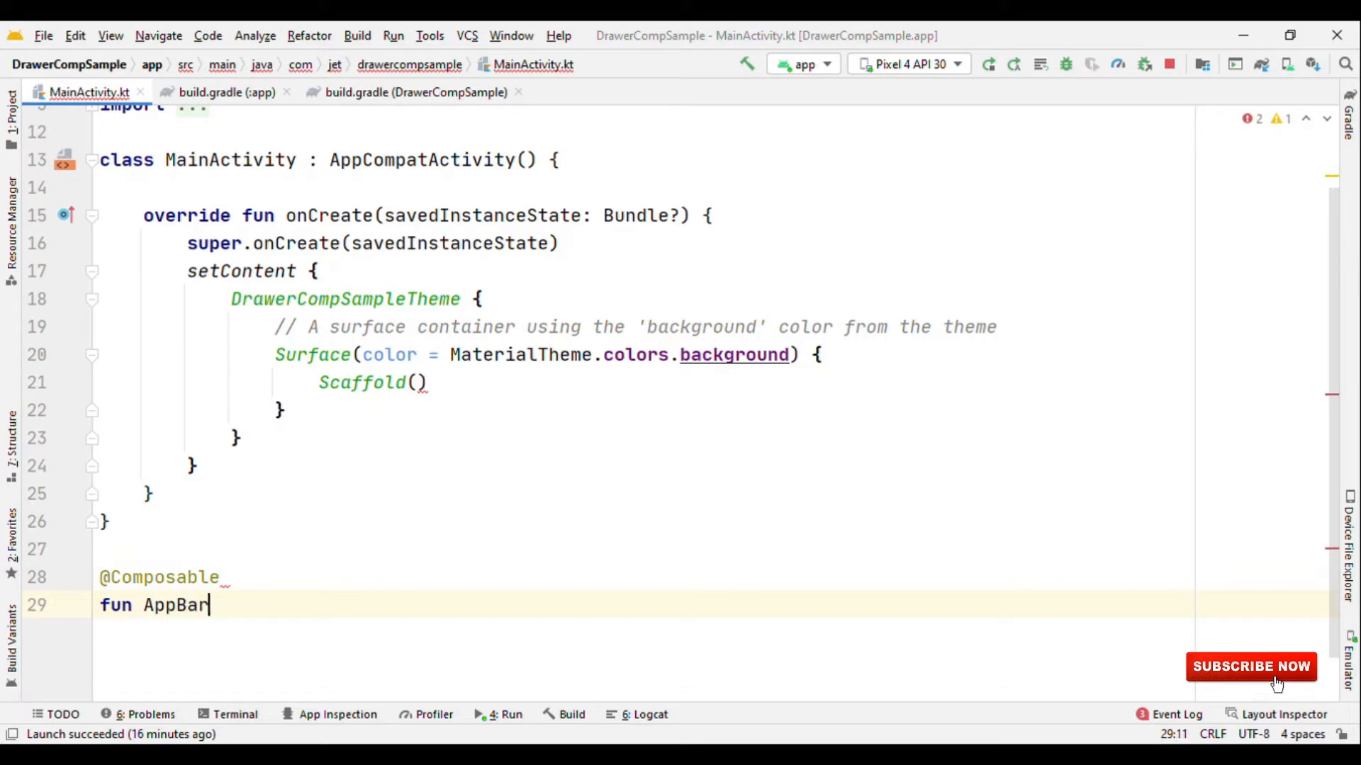
type("()")
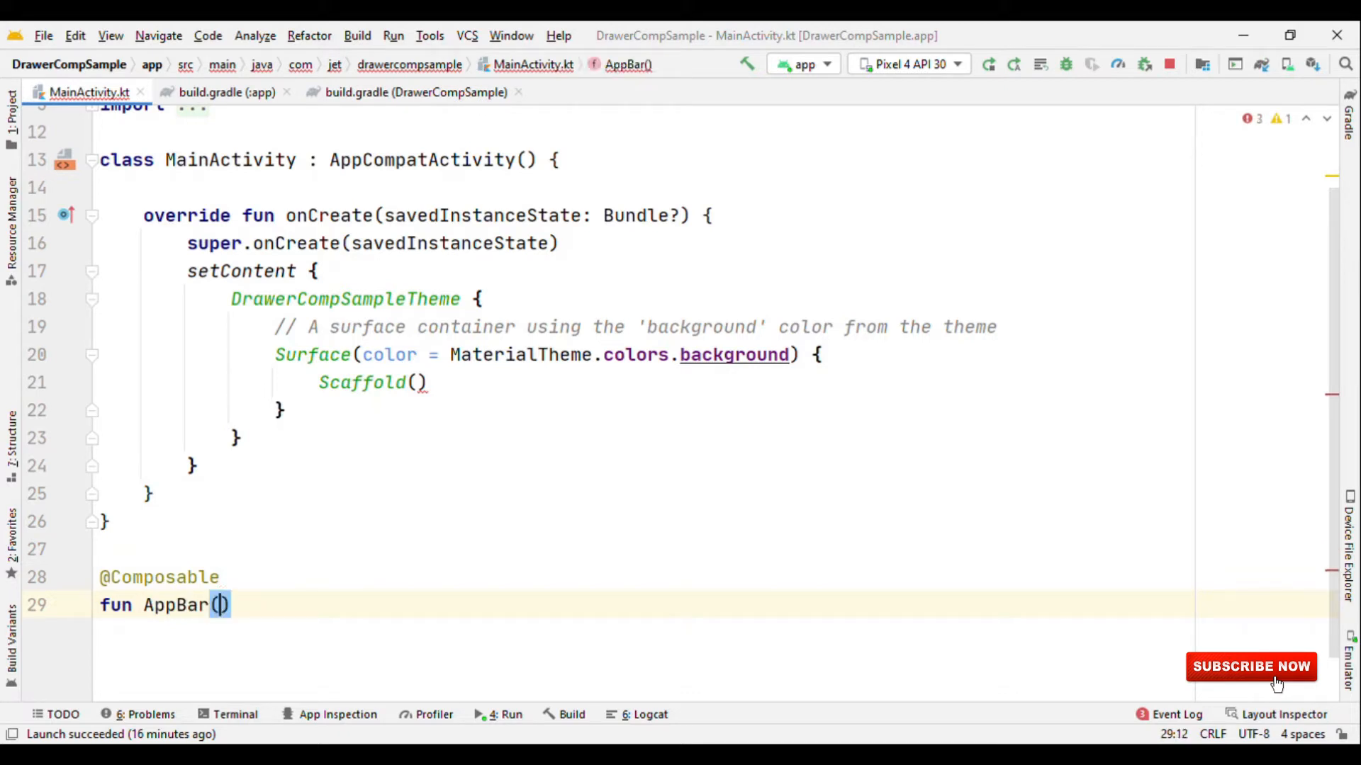
type("title:")
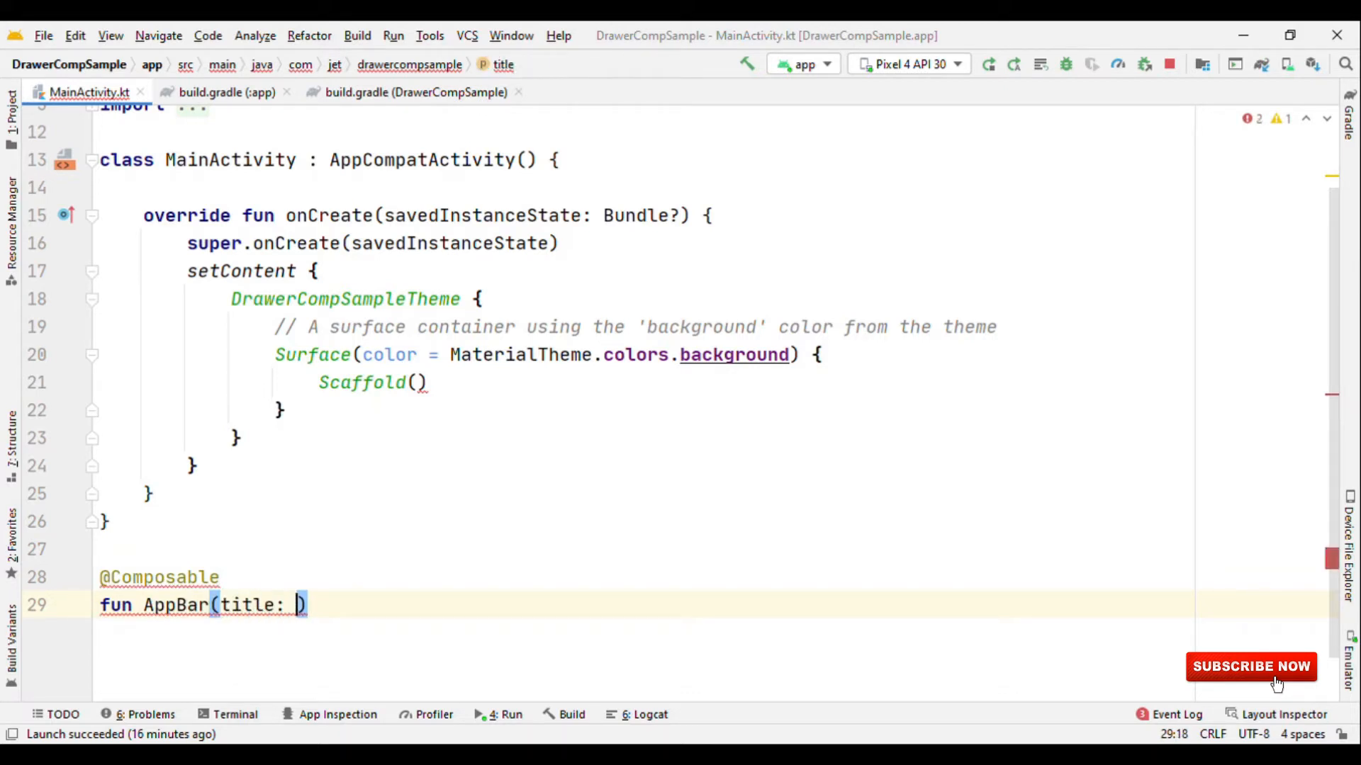
type("String")
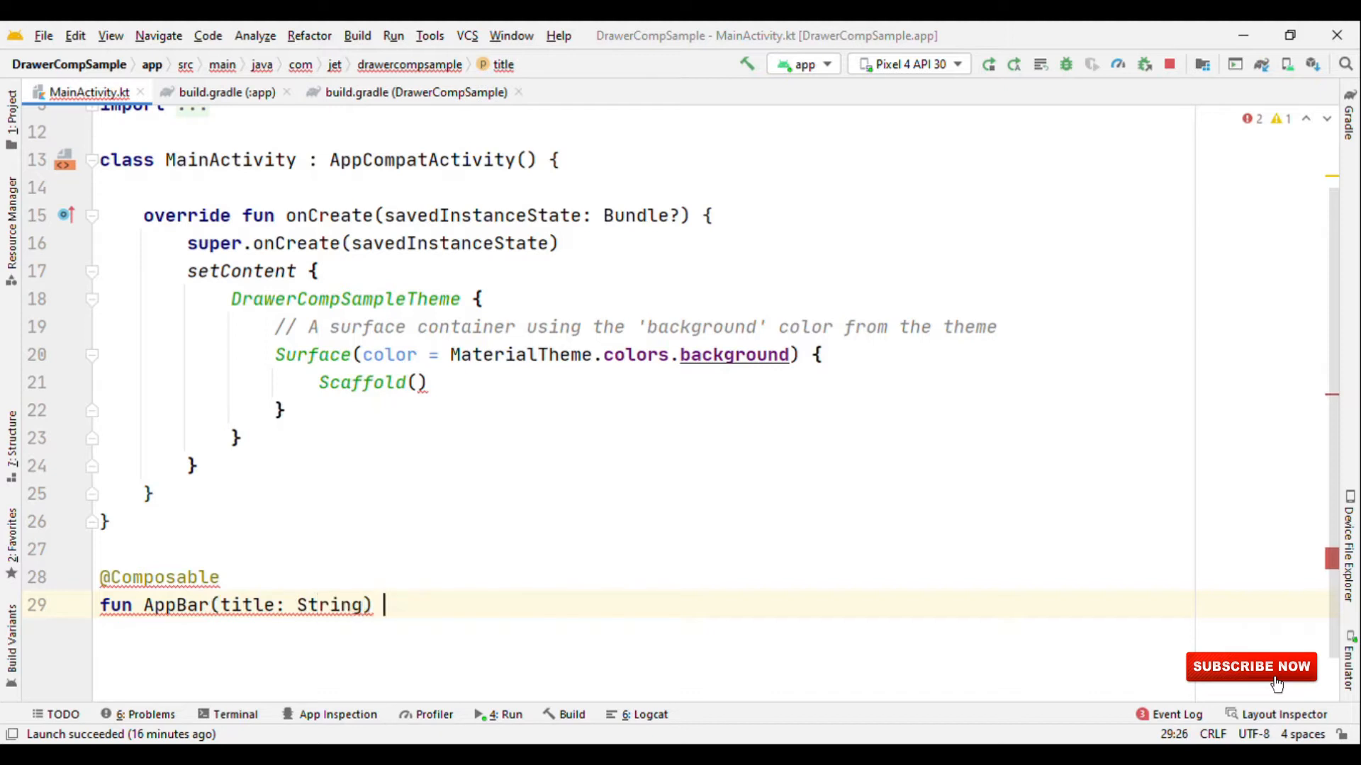
type("{")
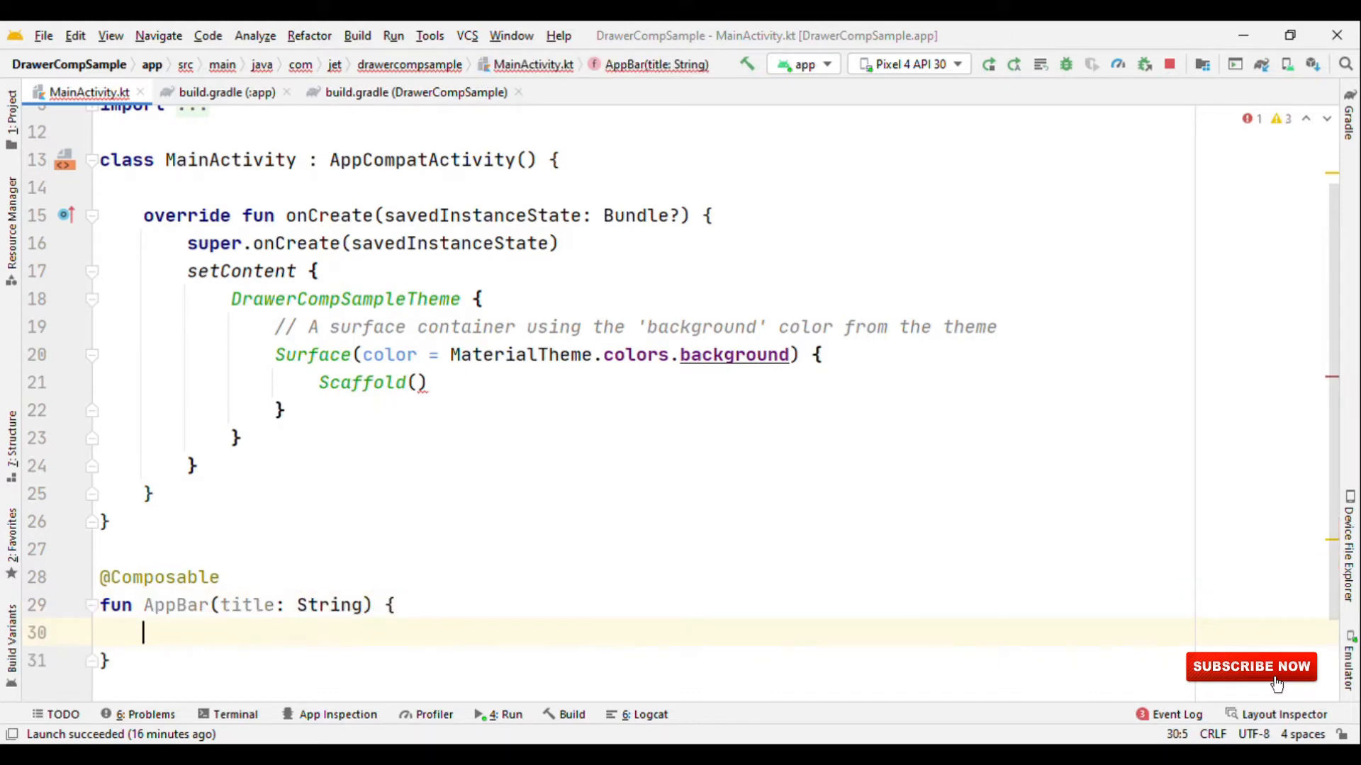
type("TopAppBar(")
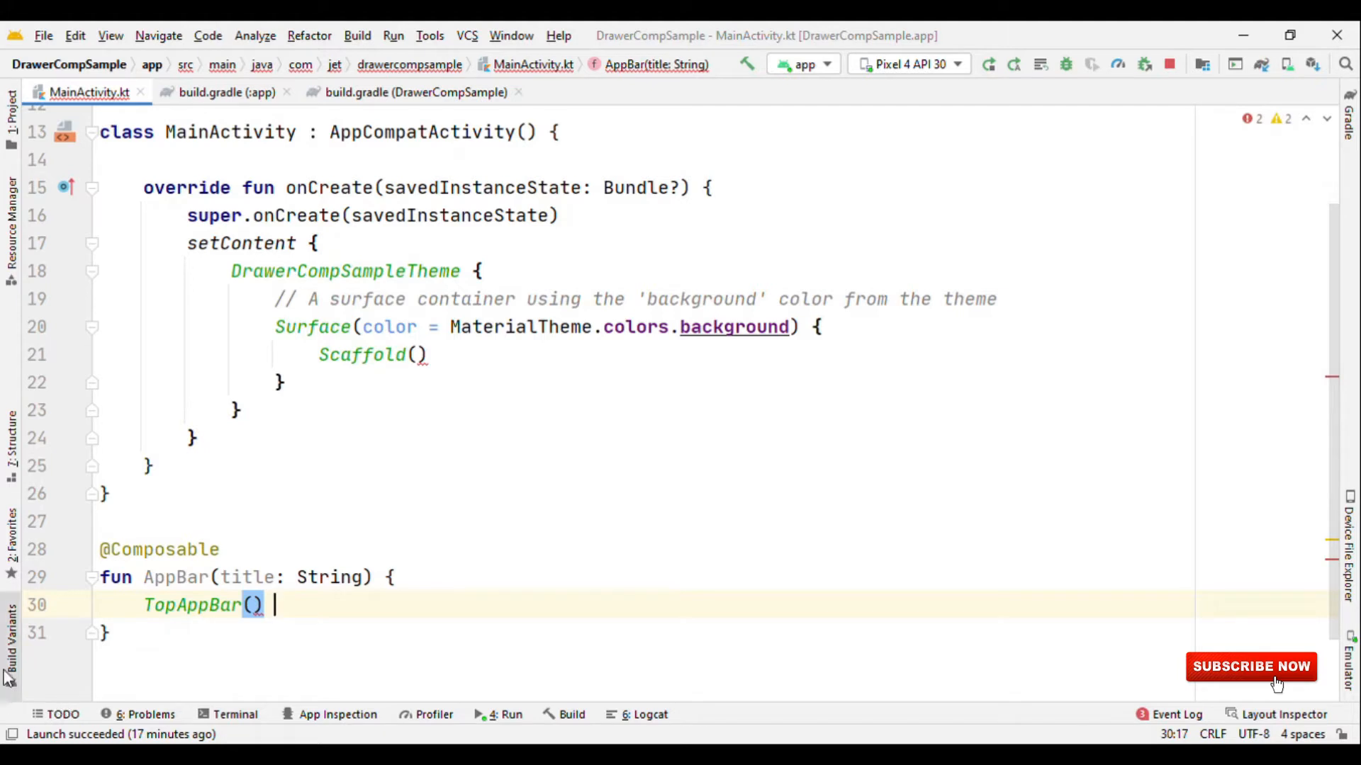
Step: Give TopAppBar title = { Text(text = title) } so the bar shows the passed title
double_click(174, 577)
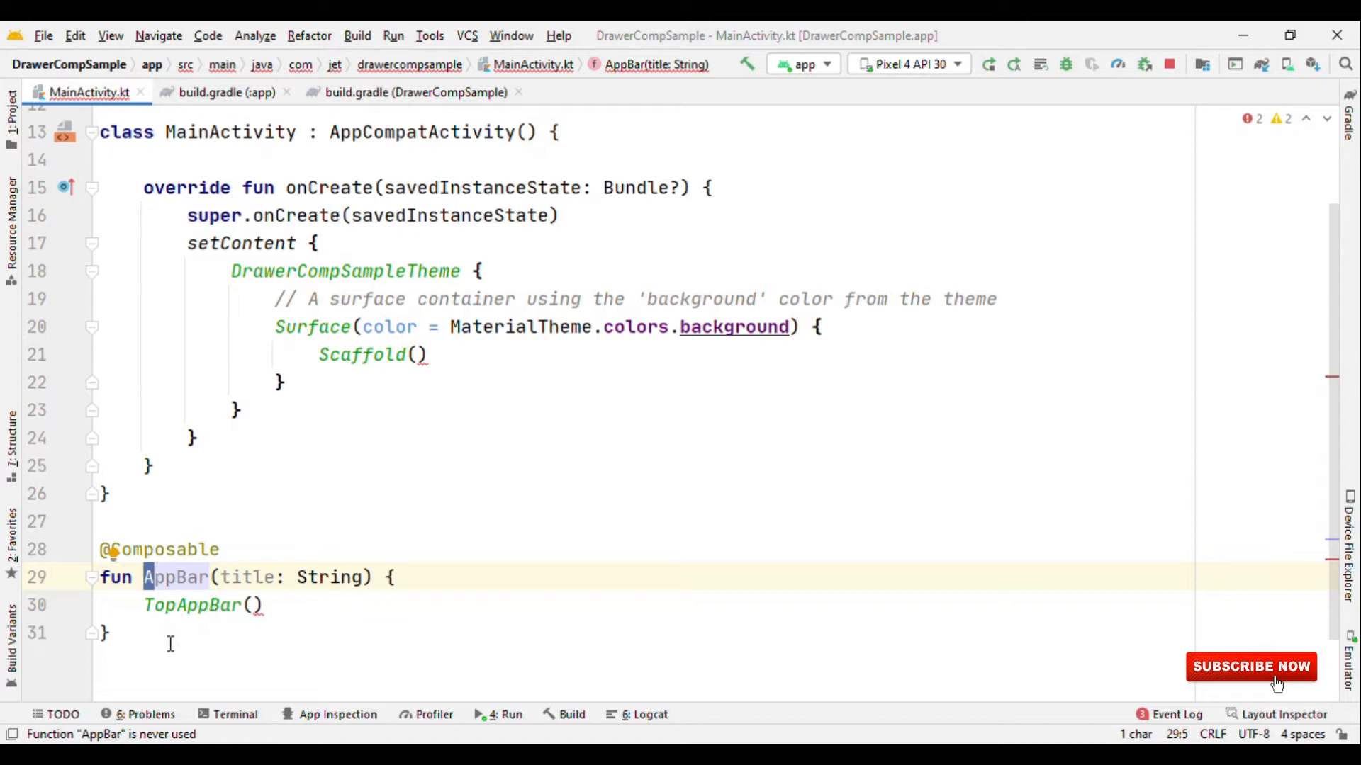
left_click(257, 606)
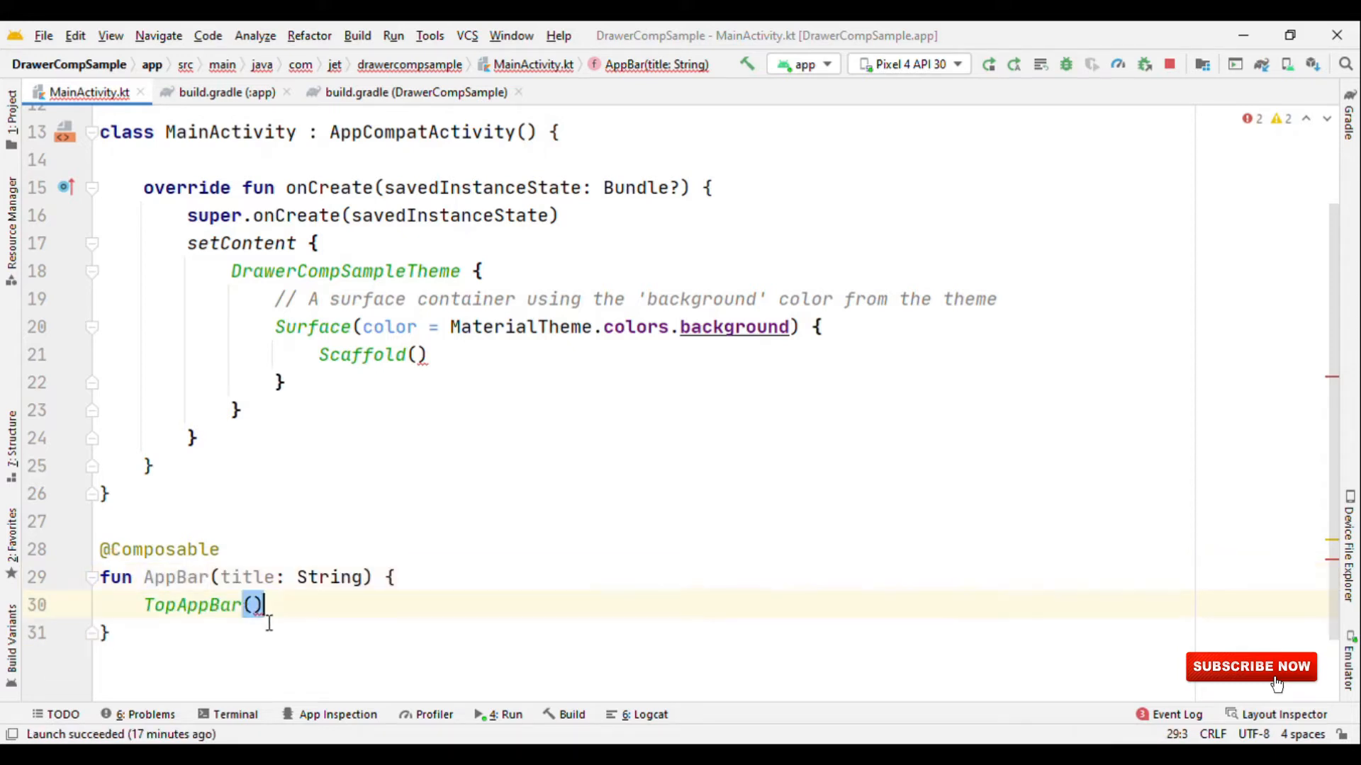
type("title =")
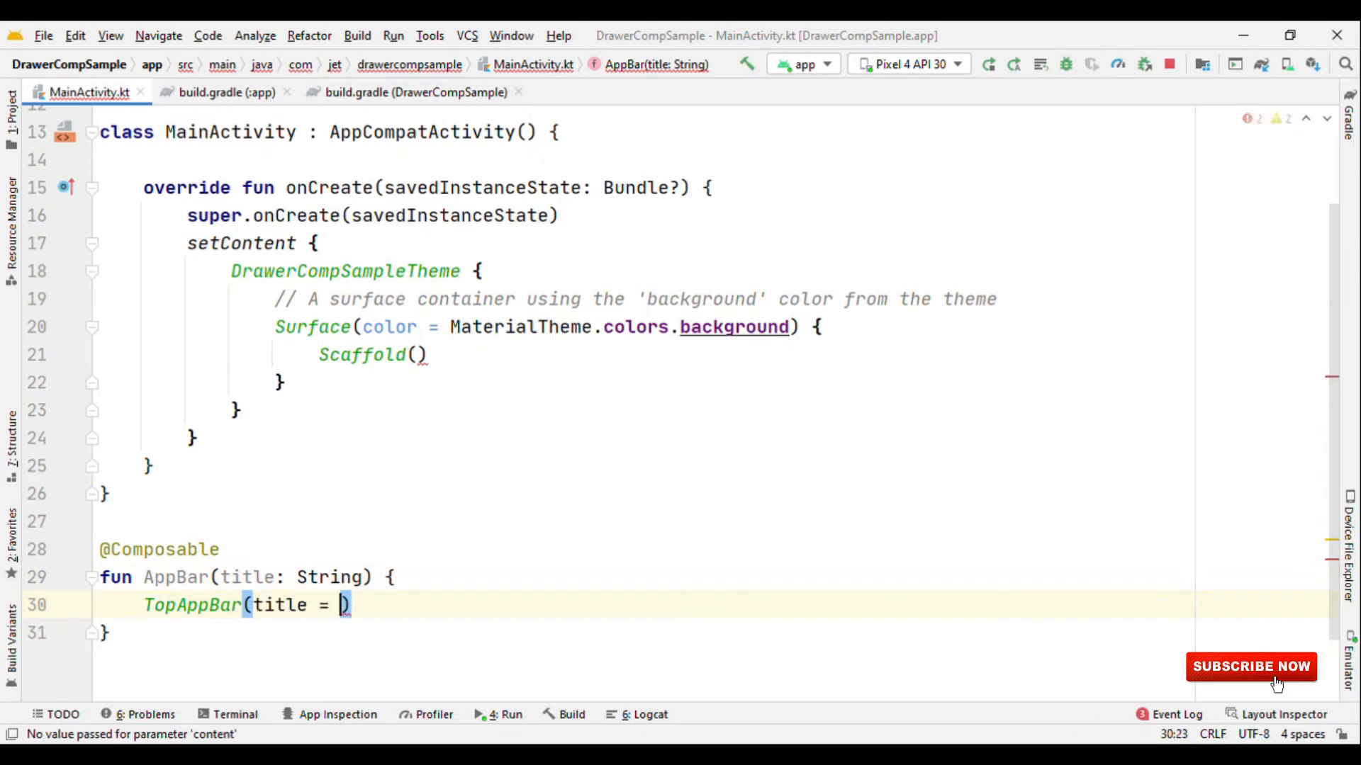
type("{}")
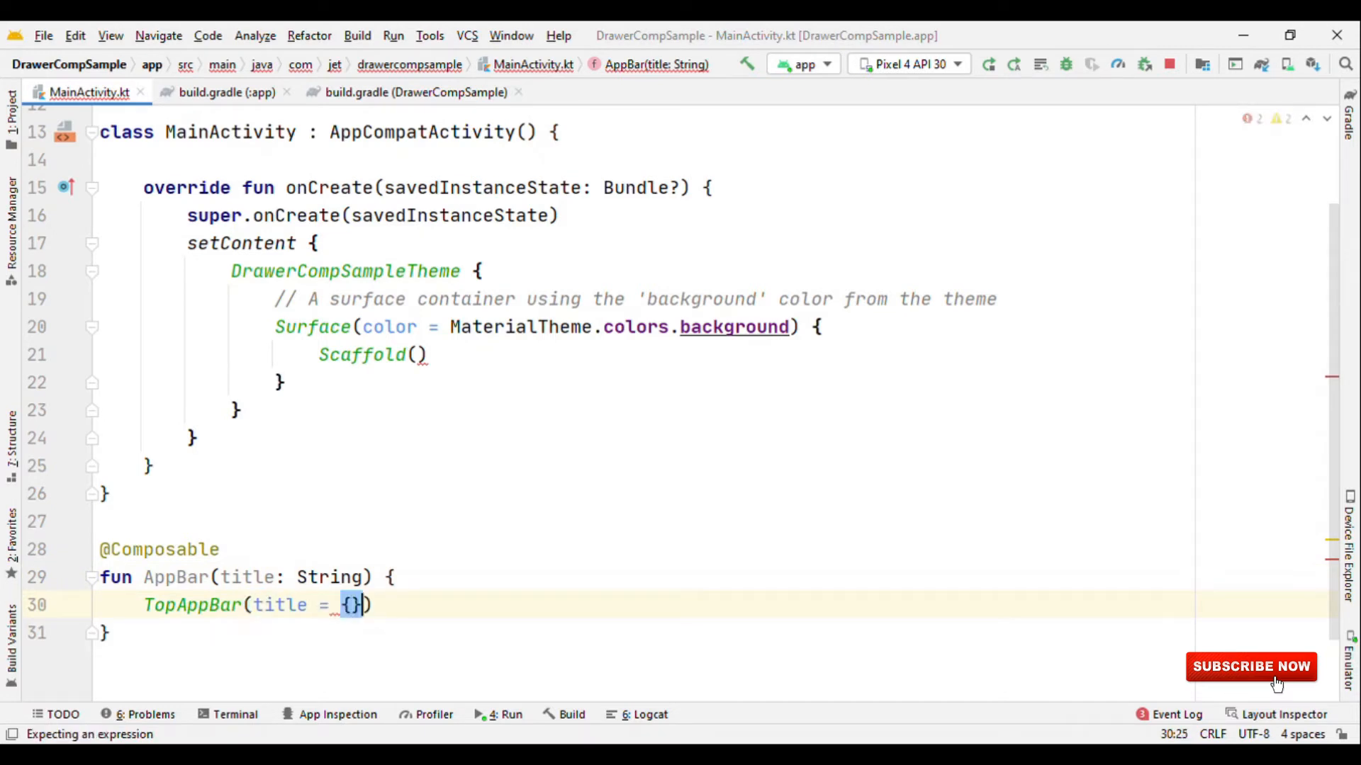
type("Text(text =")
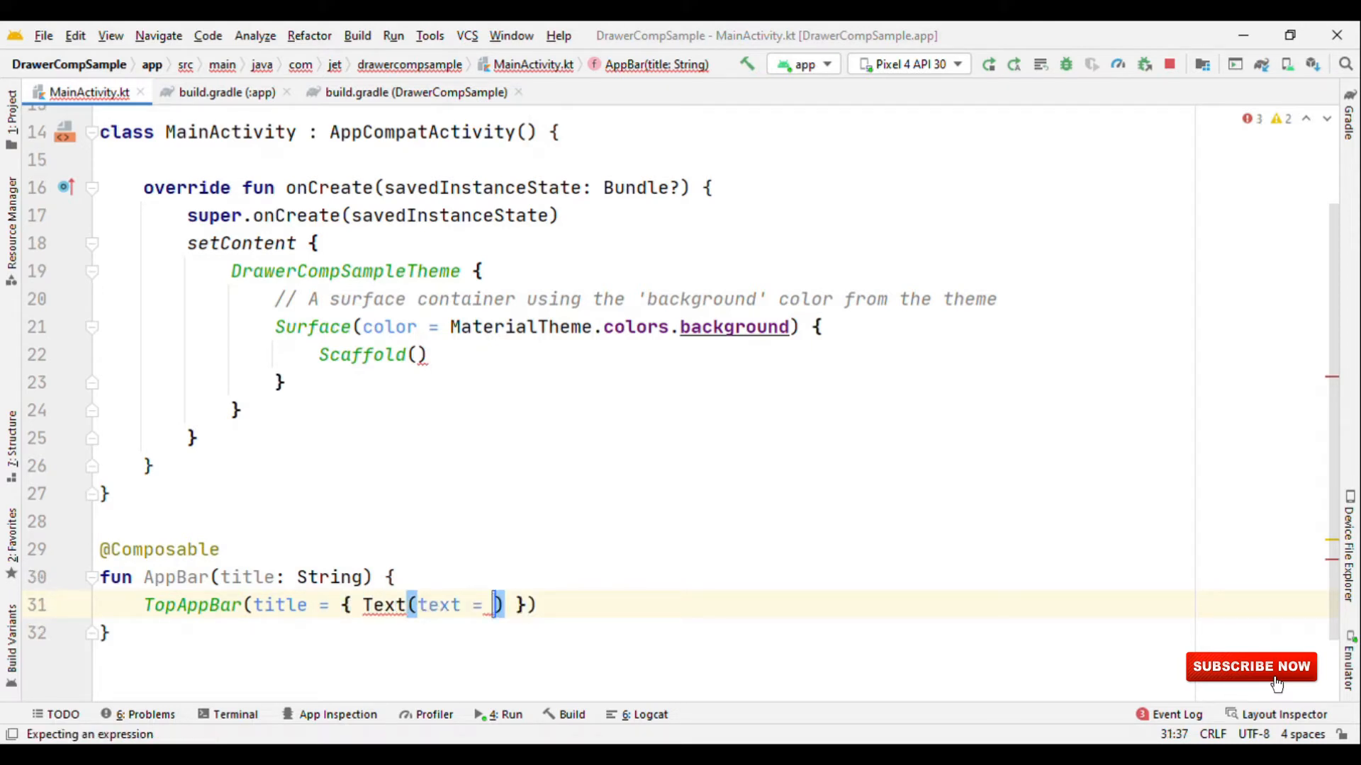
type("title")
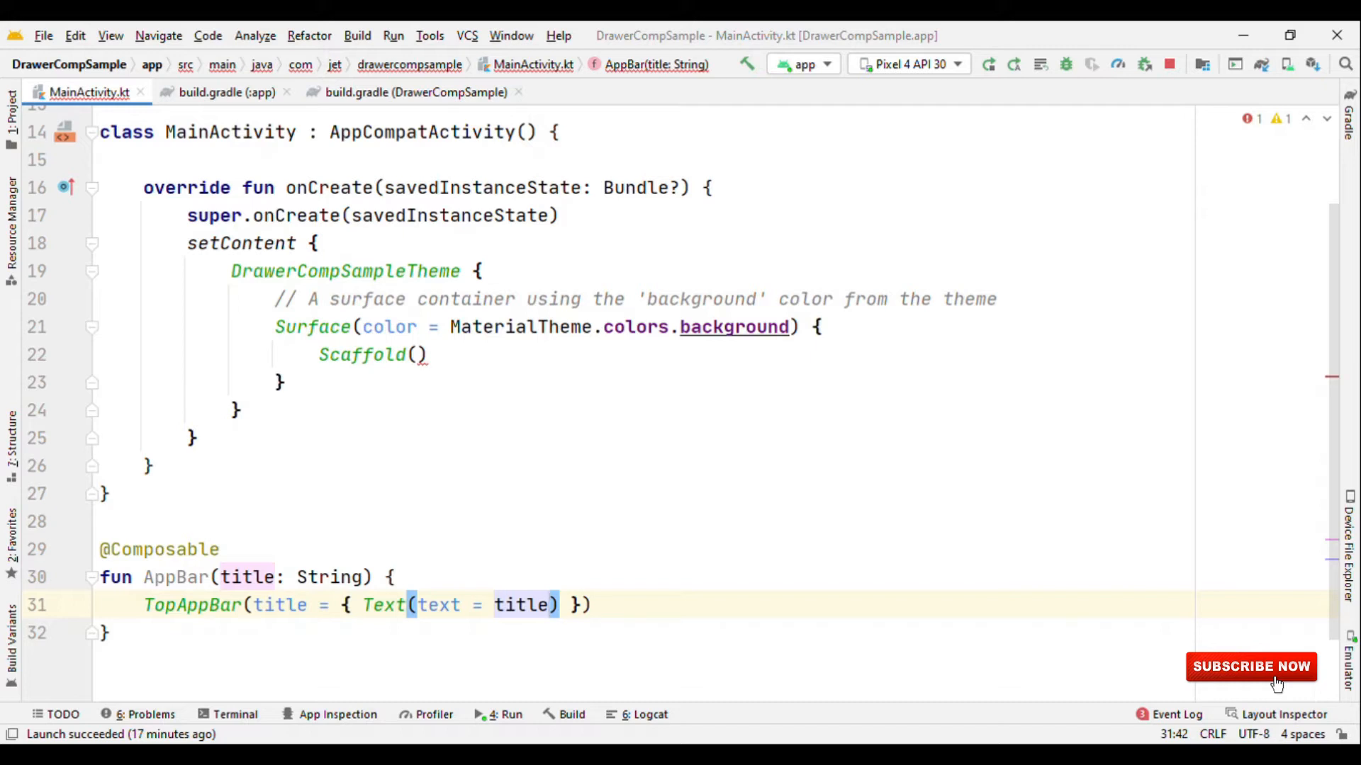
Step: Pass Scaffold topBar = { AppBar(title = "Nav Drawer Sample") }, bodyContent = {} and drawerContent = {}
left_click(549, 605)
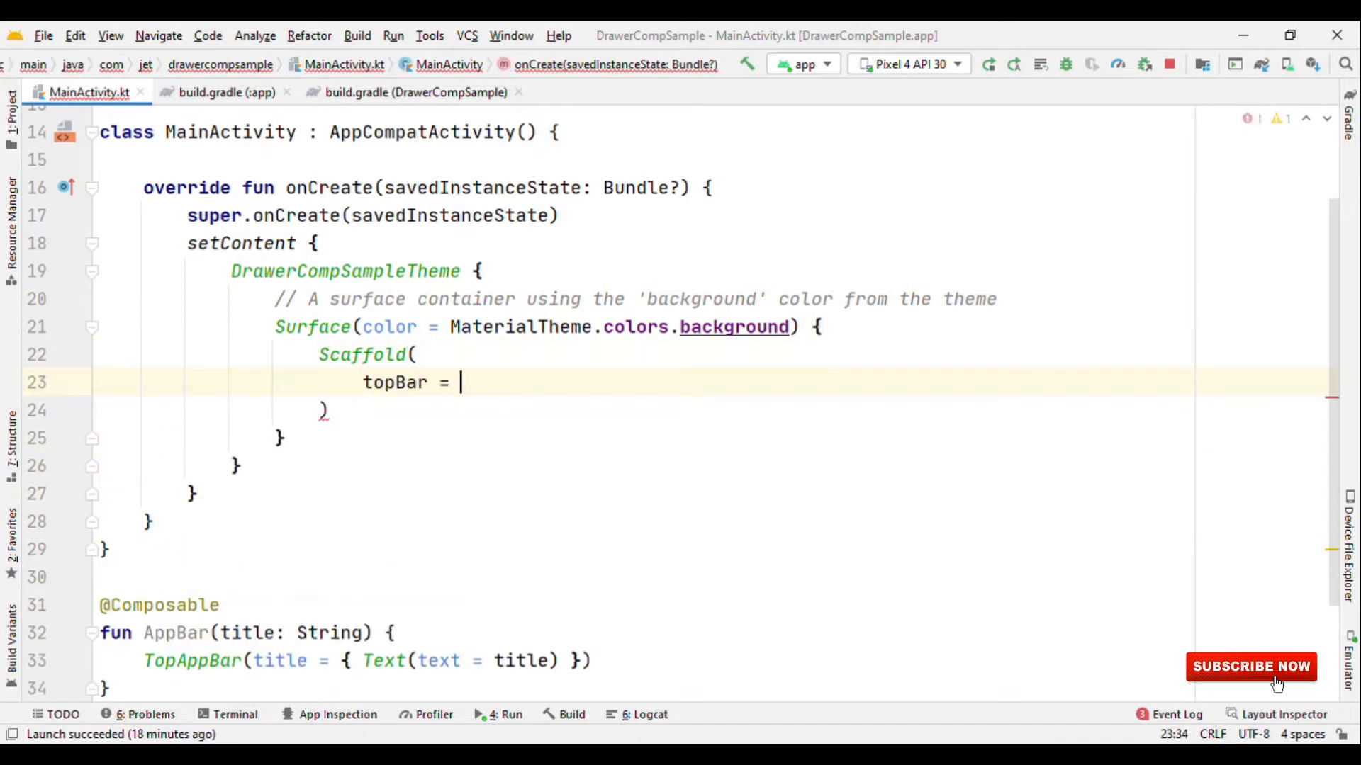
type("AppBar(title = \"Nav Drawer Sam")
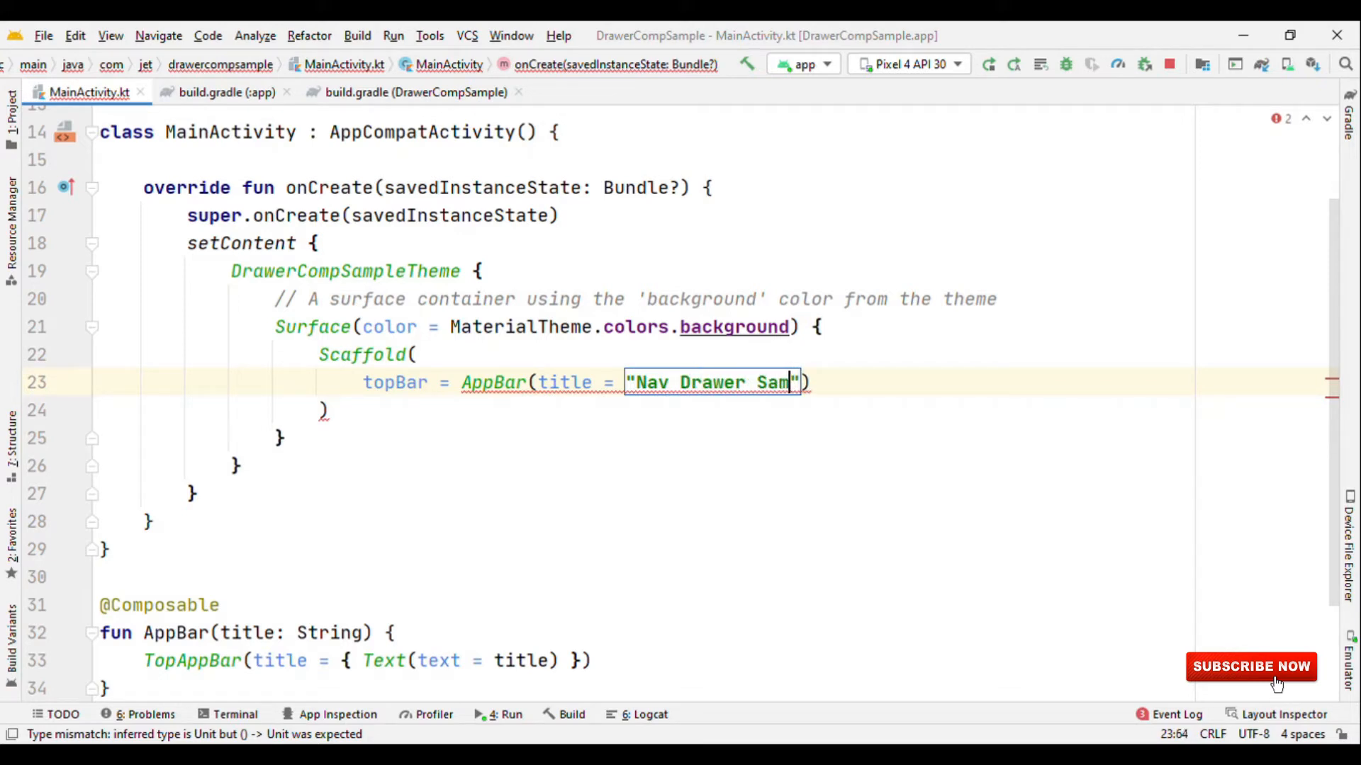
type("ple")
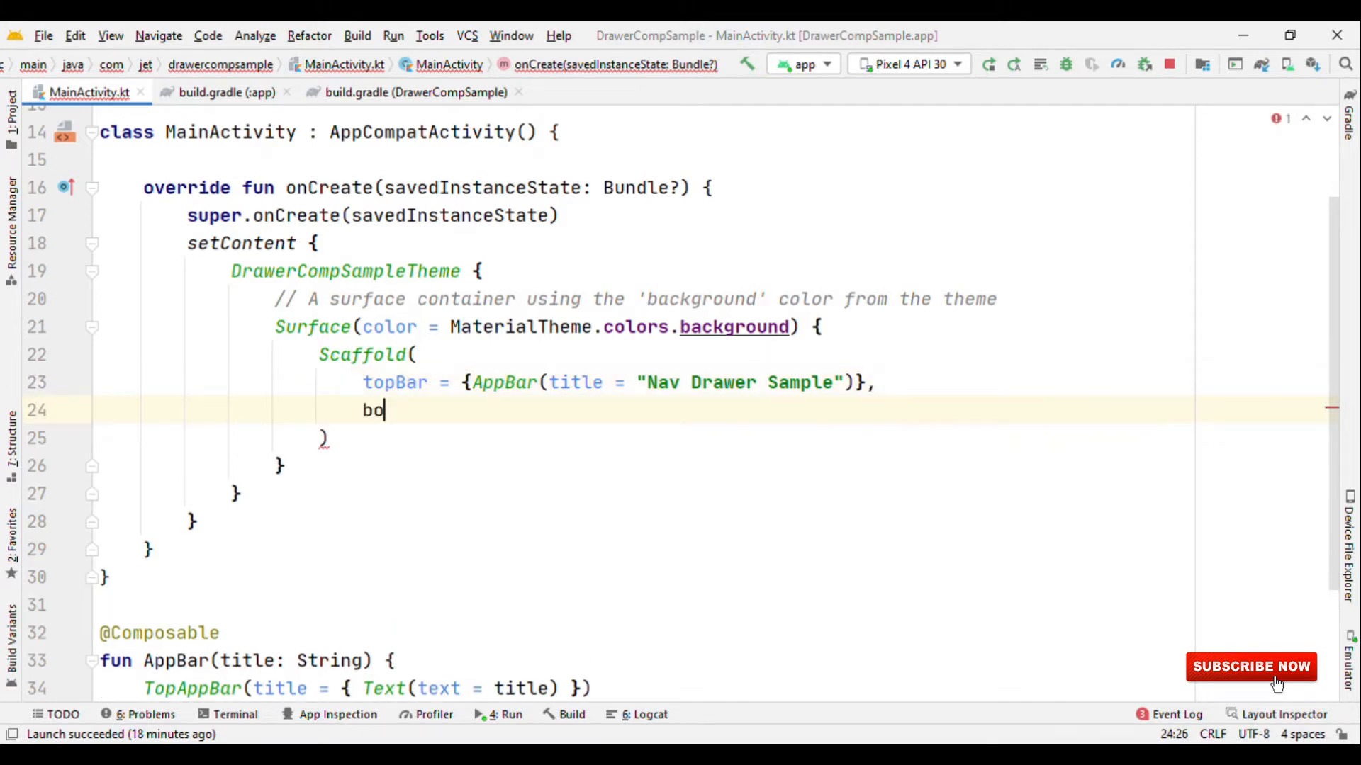
type("dyContent = {},")
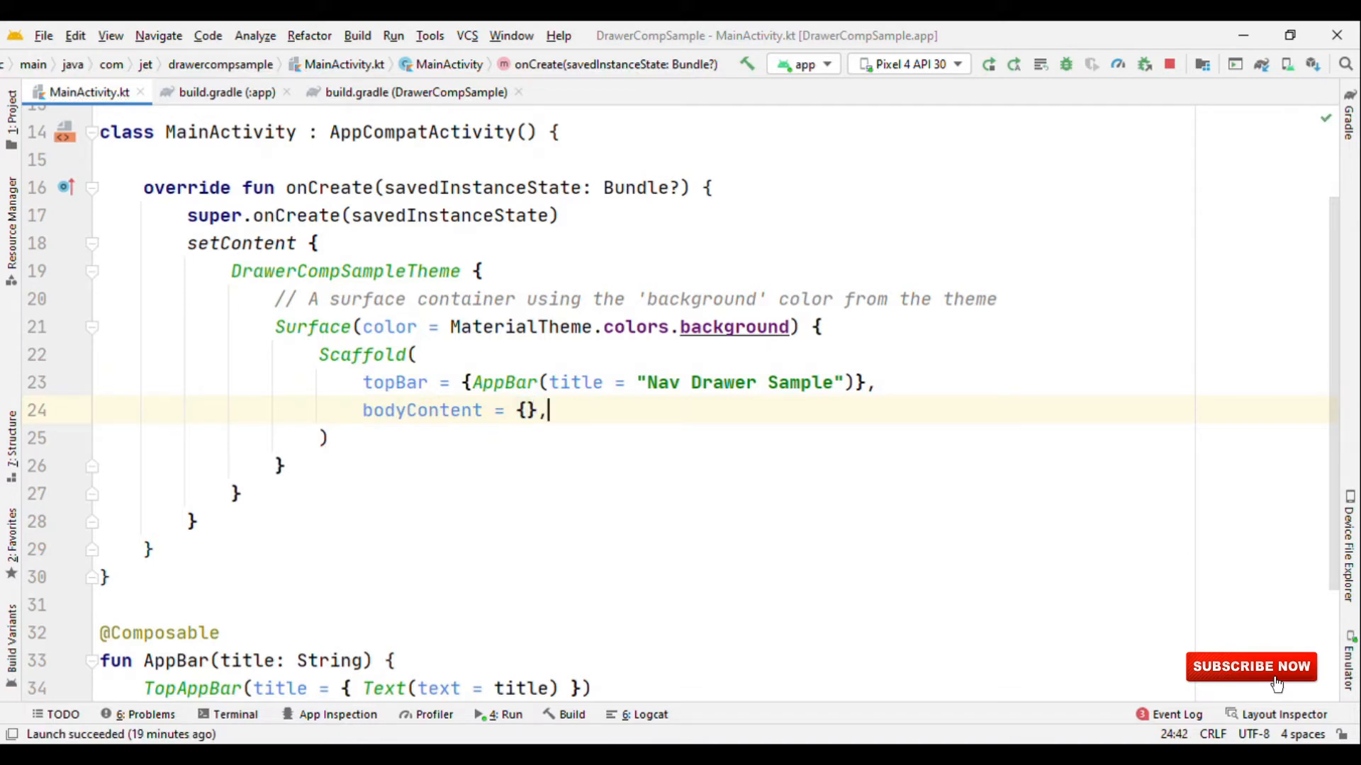
type("dr")
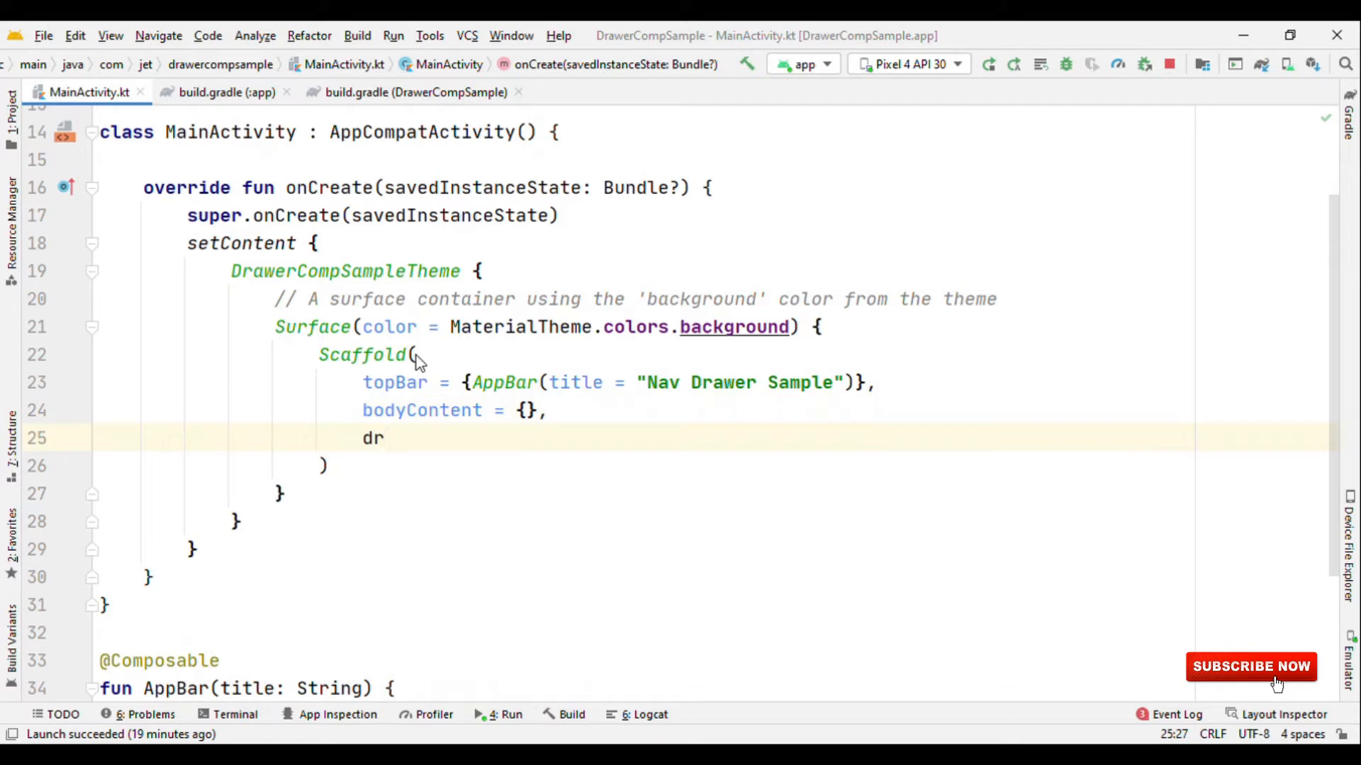
type("awerContent =")
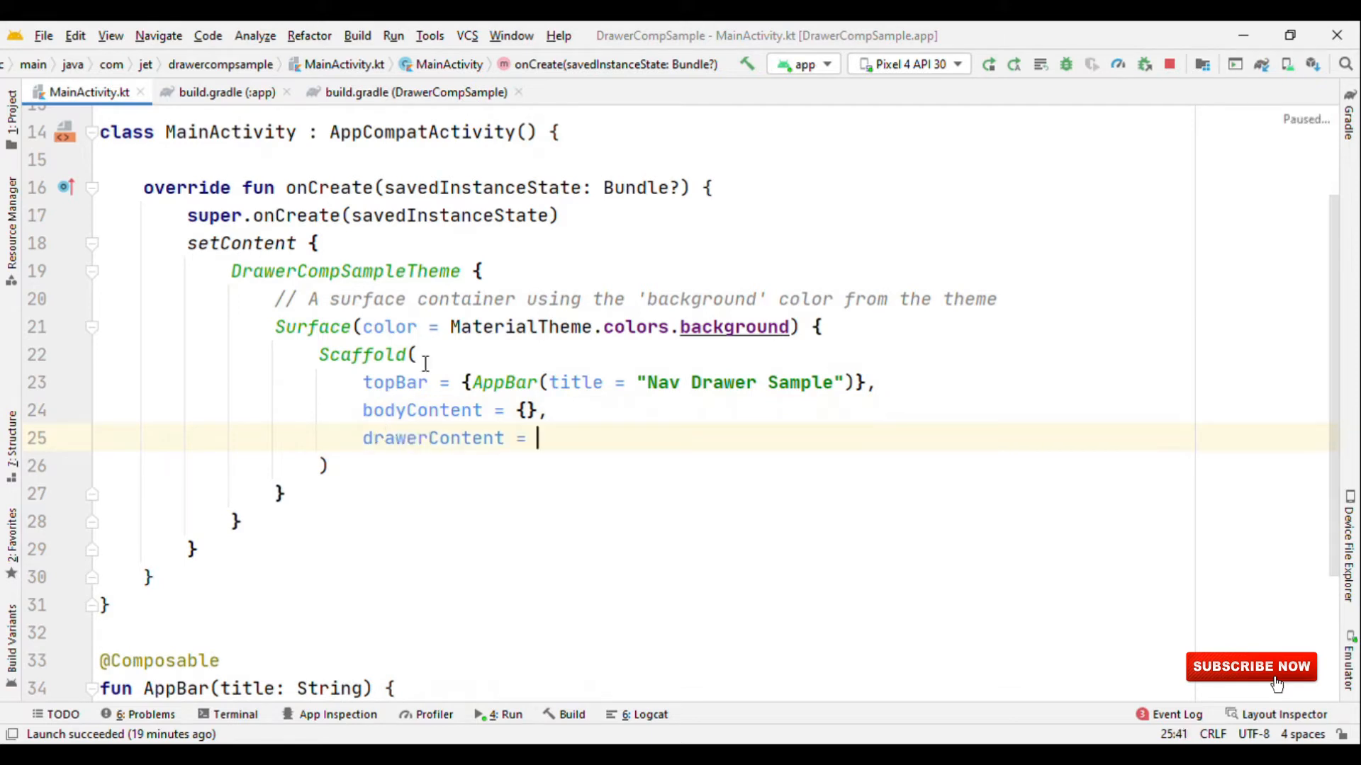
type("{}")
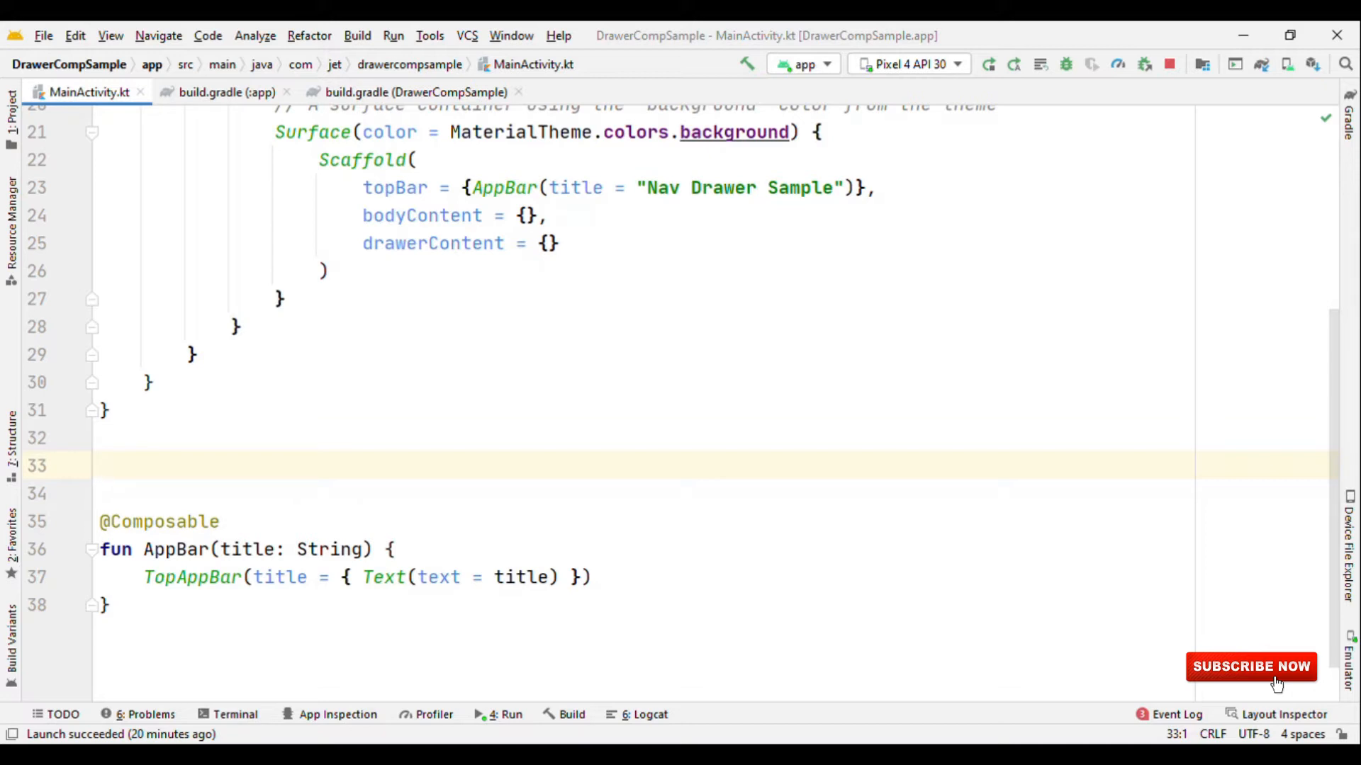
type("@Composable")
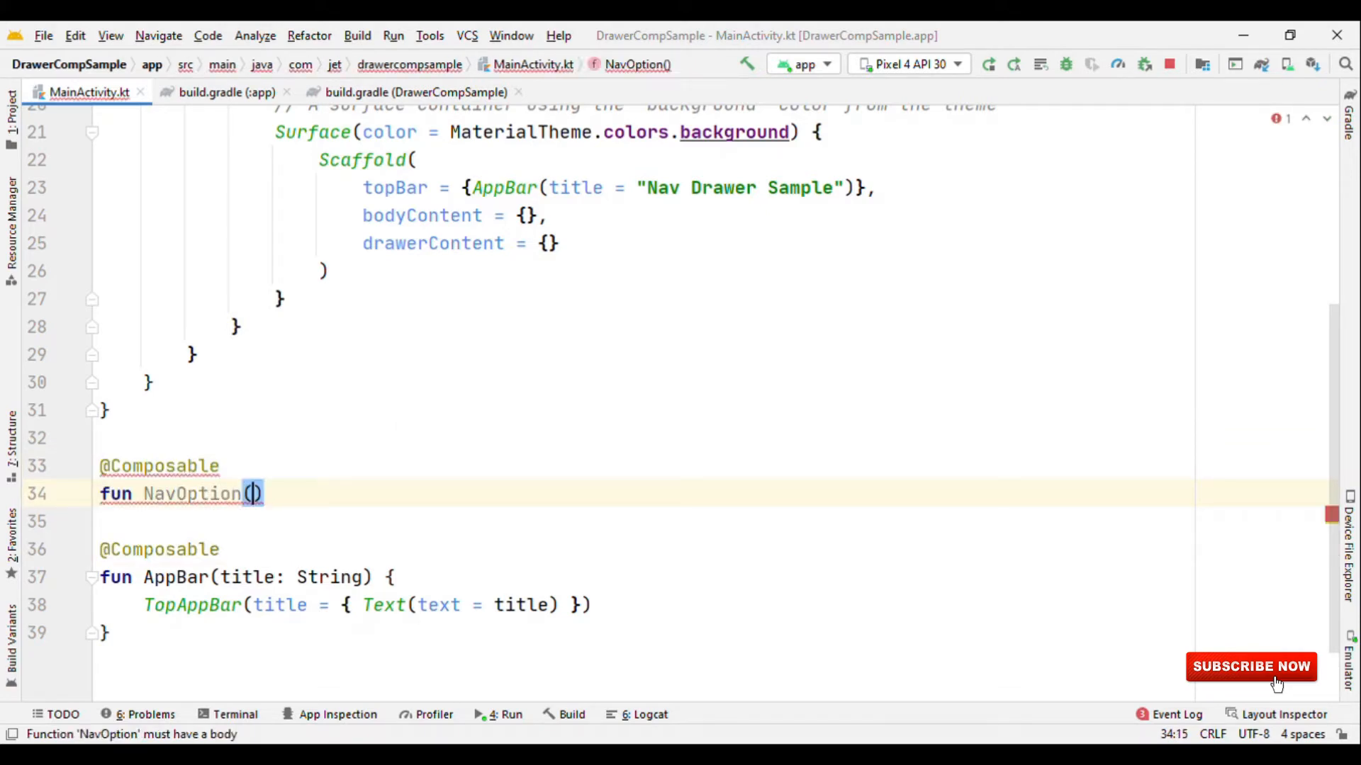
type("title: S")
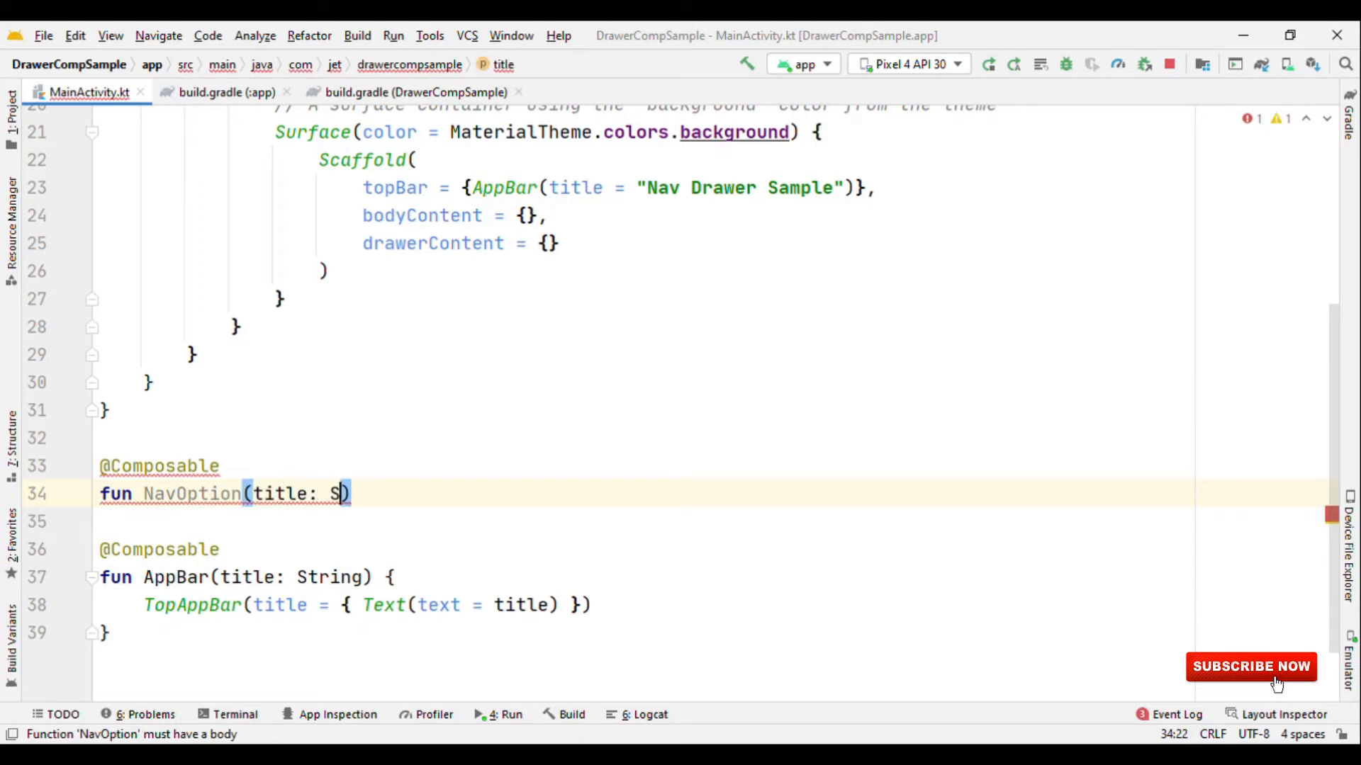
type("tring, sa")
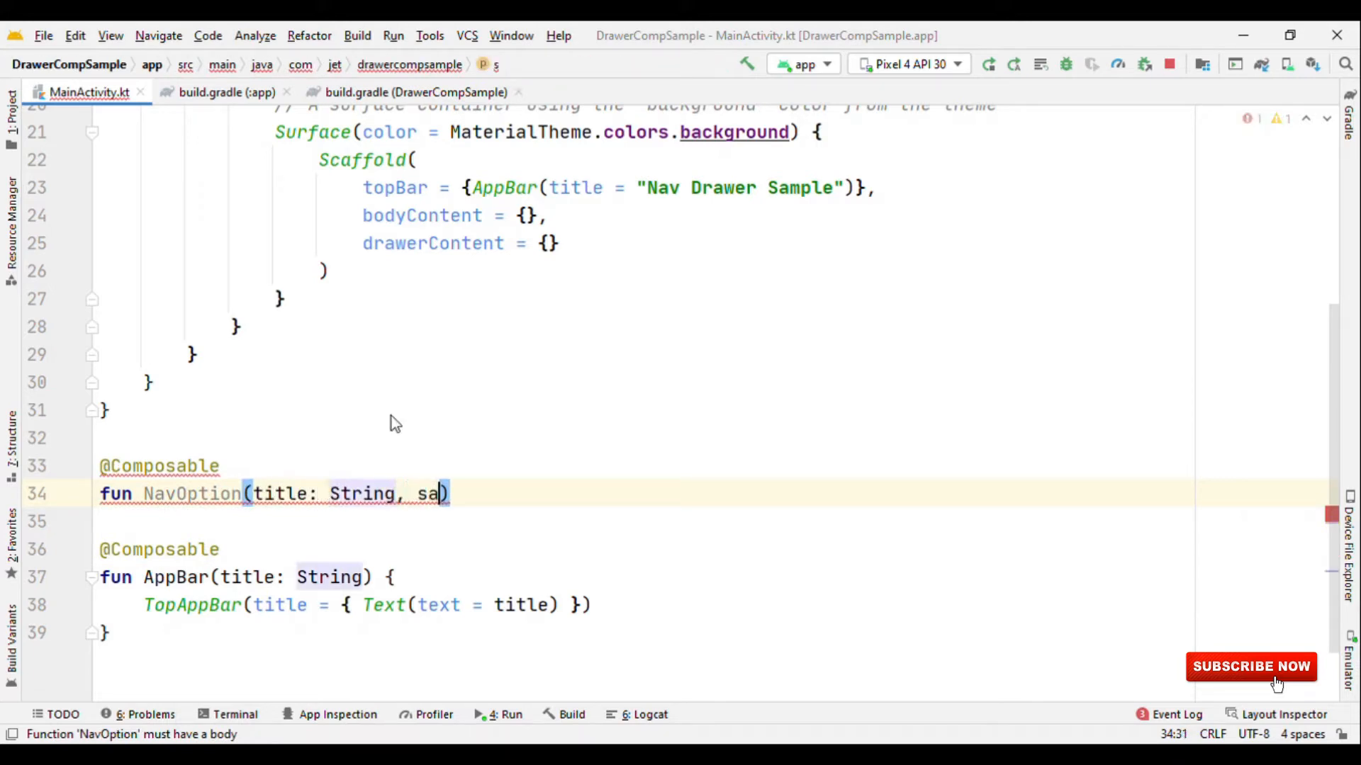
type("c")
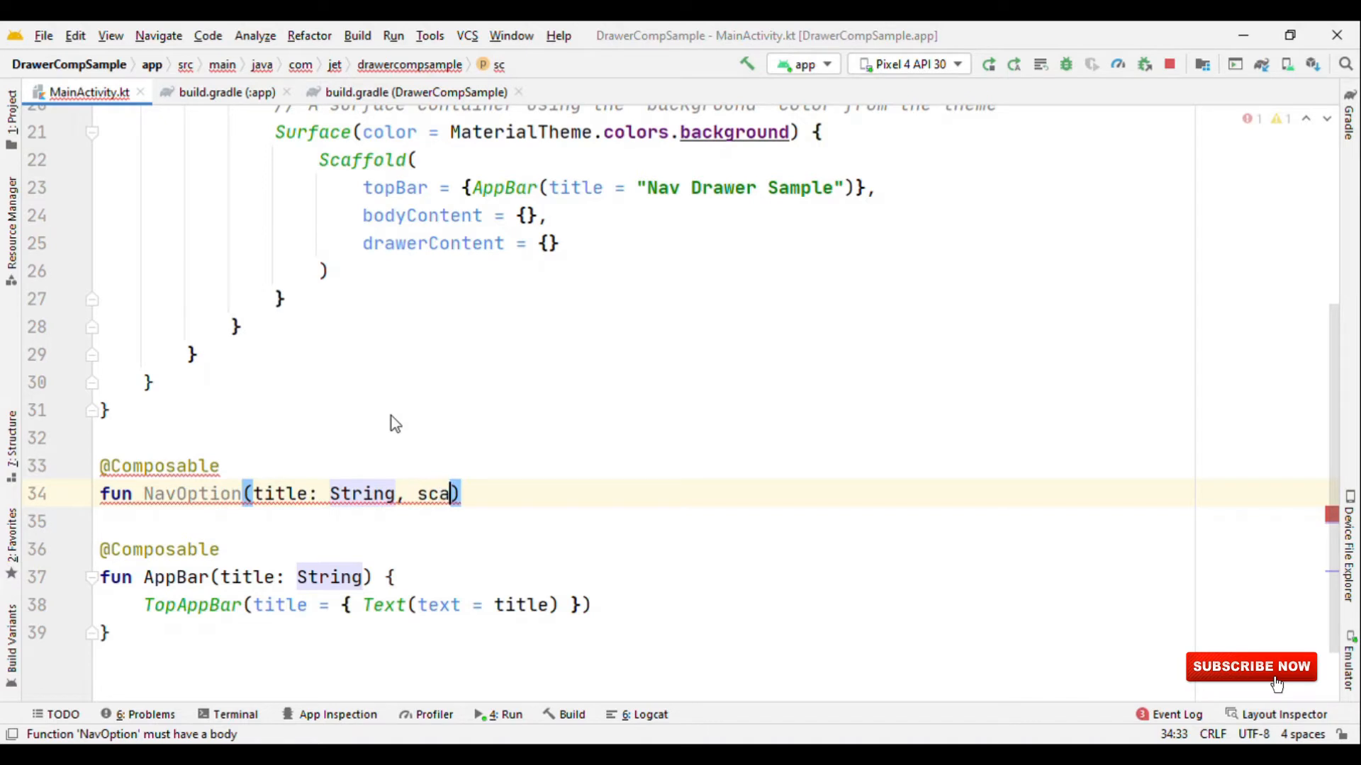
type("ffoldState: ScaffoldState")
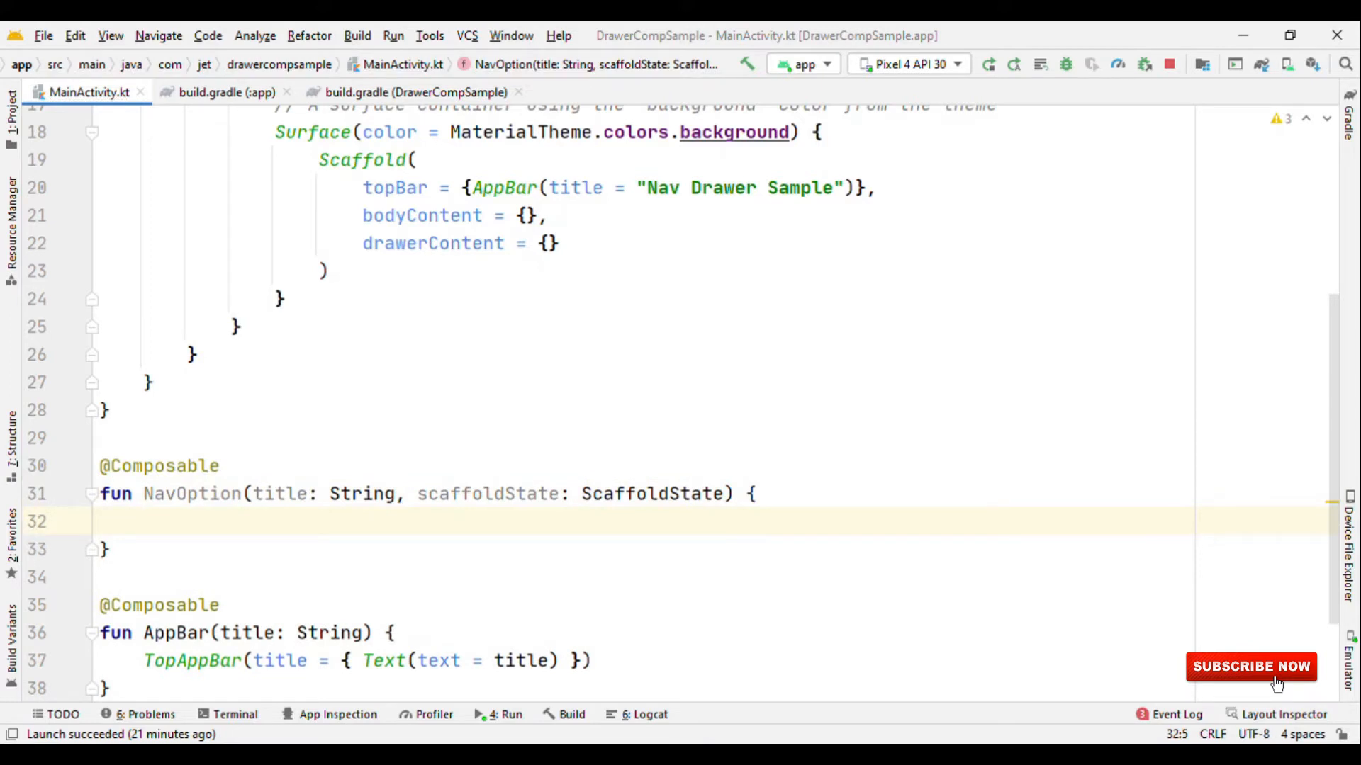
Step: Show the title in a Text styled TextStyle(fontSize = 18.sp, fontWeight = FontWeight.Bold)
type("Te")
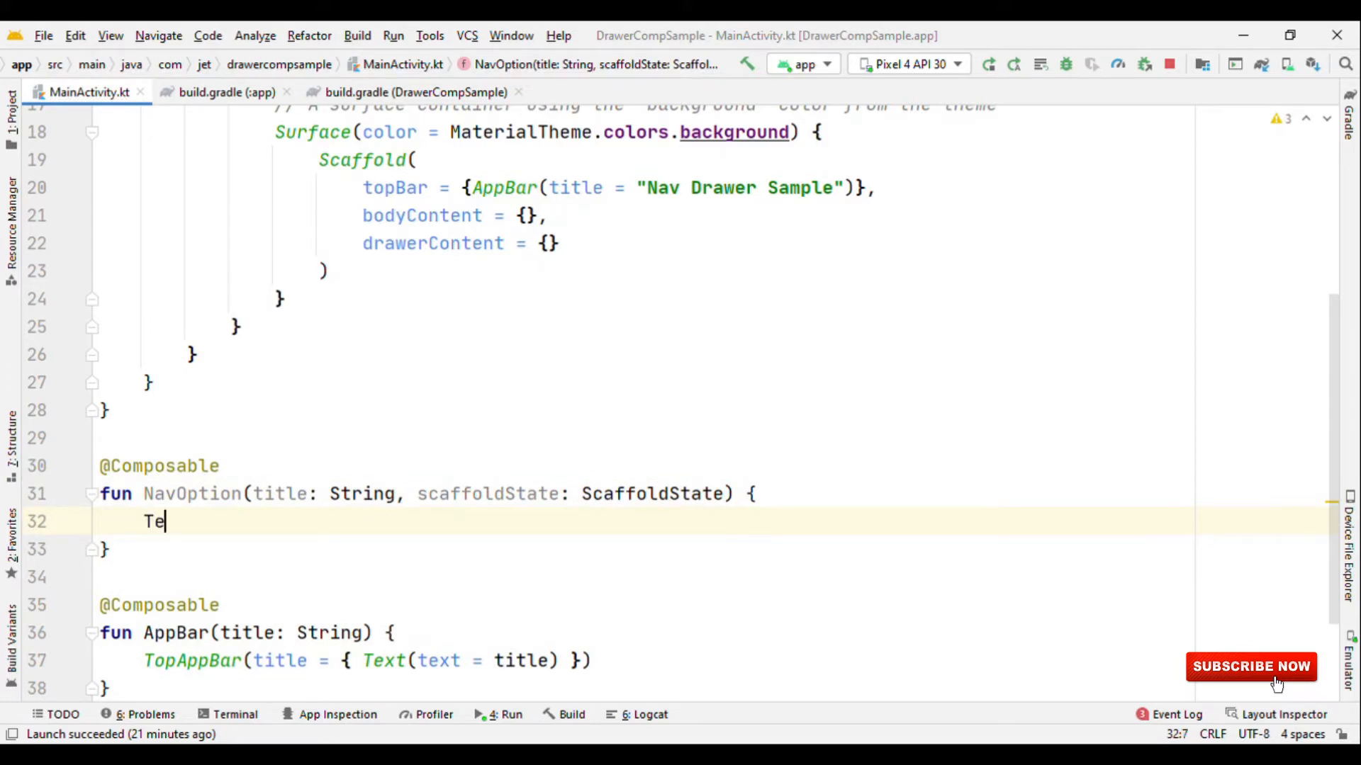
type("xt(text =")
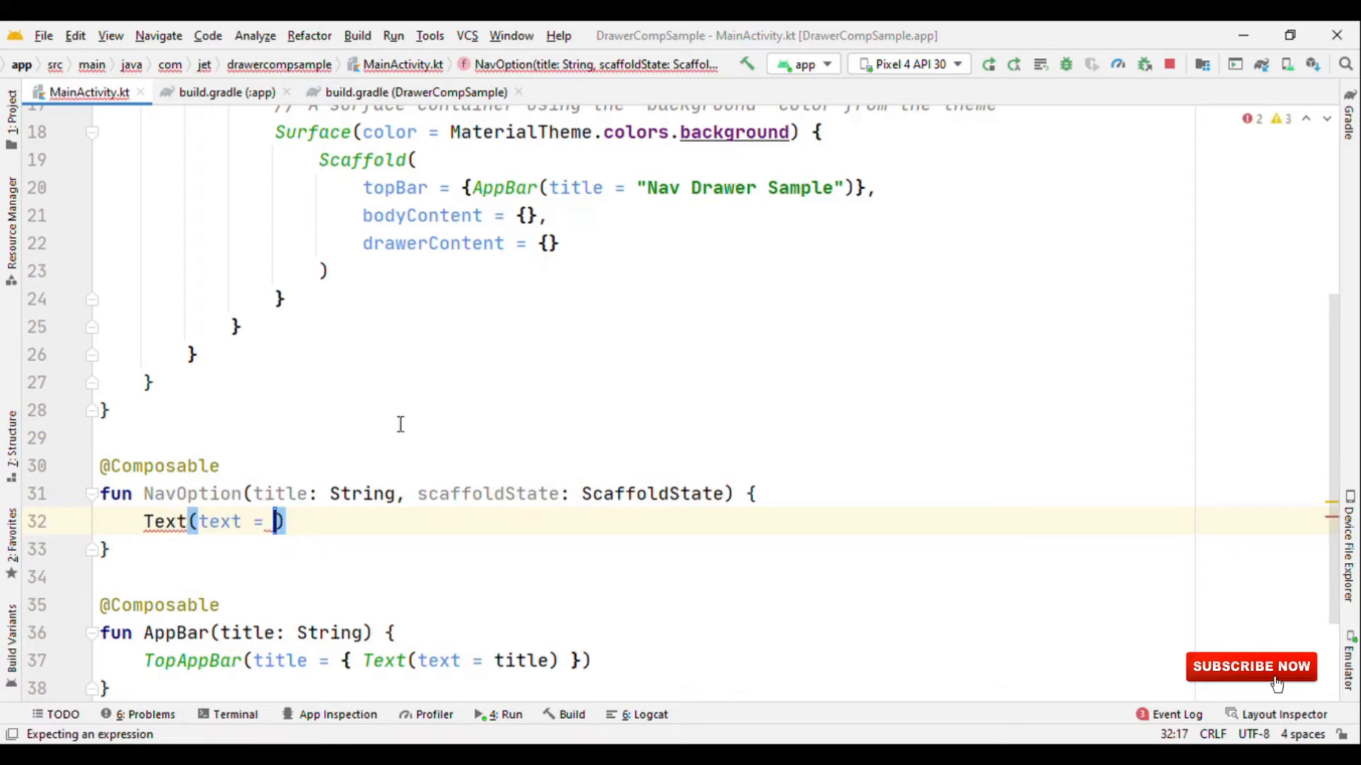
type("ti")
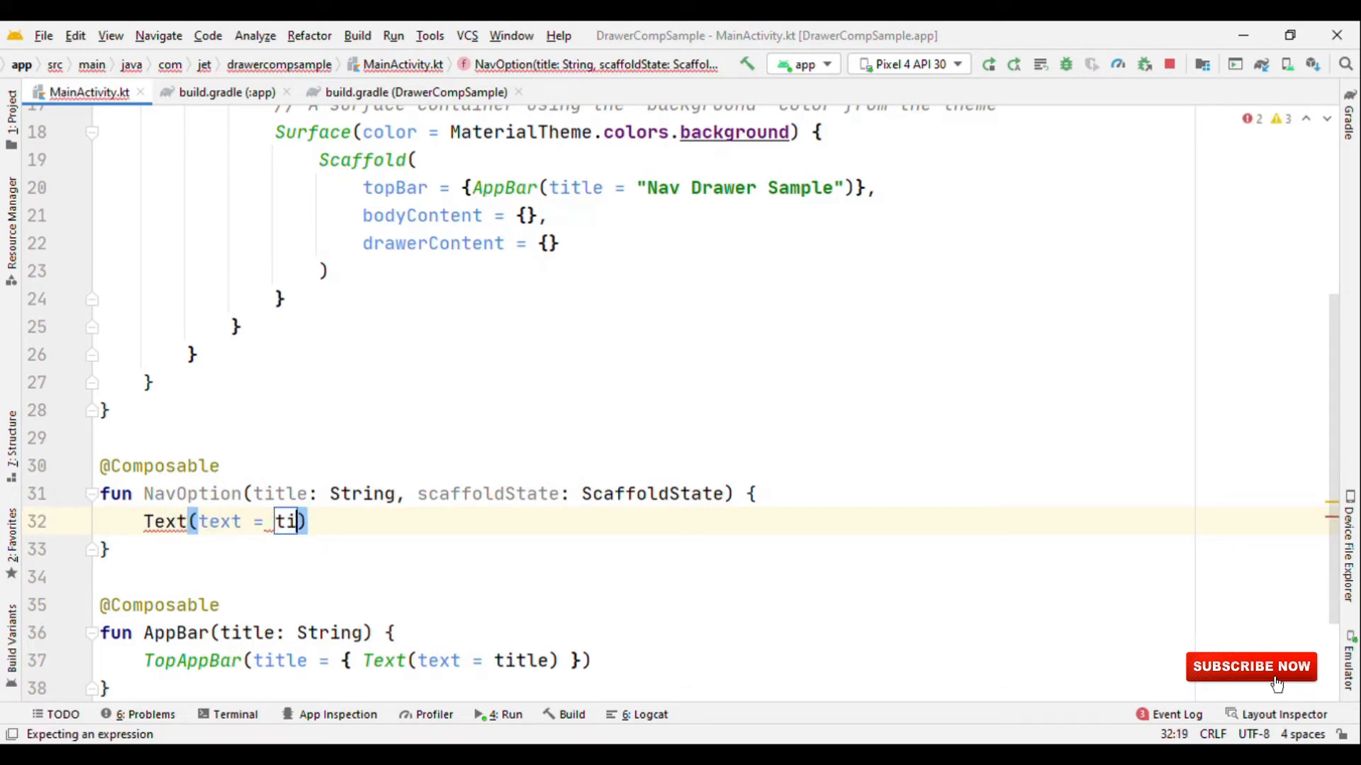
type("tle")
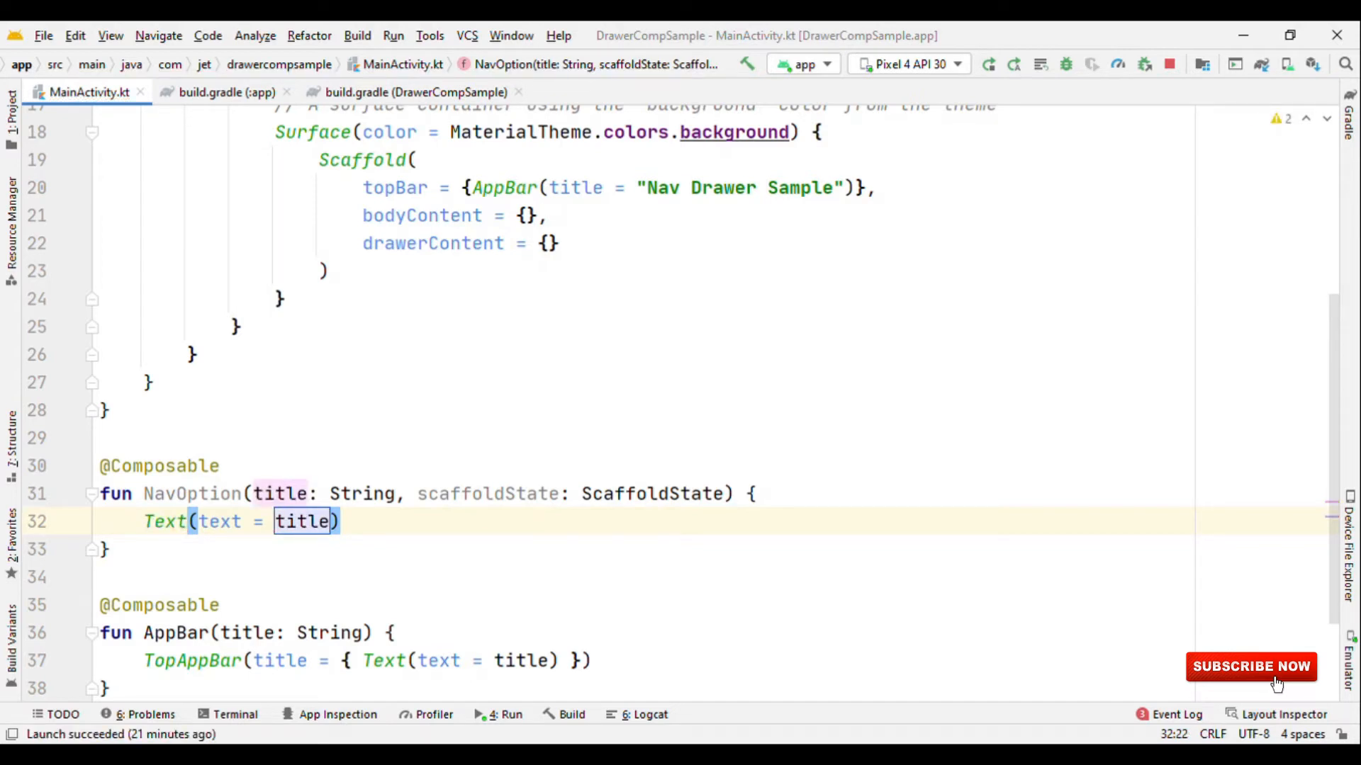
type(",")
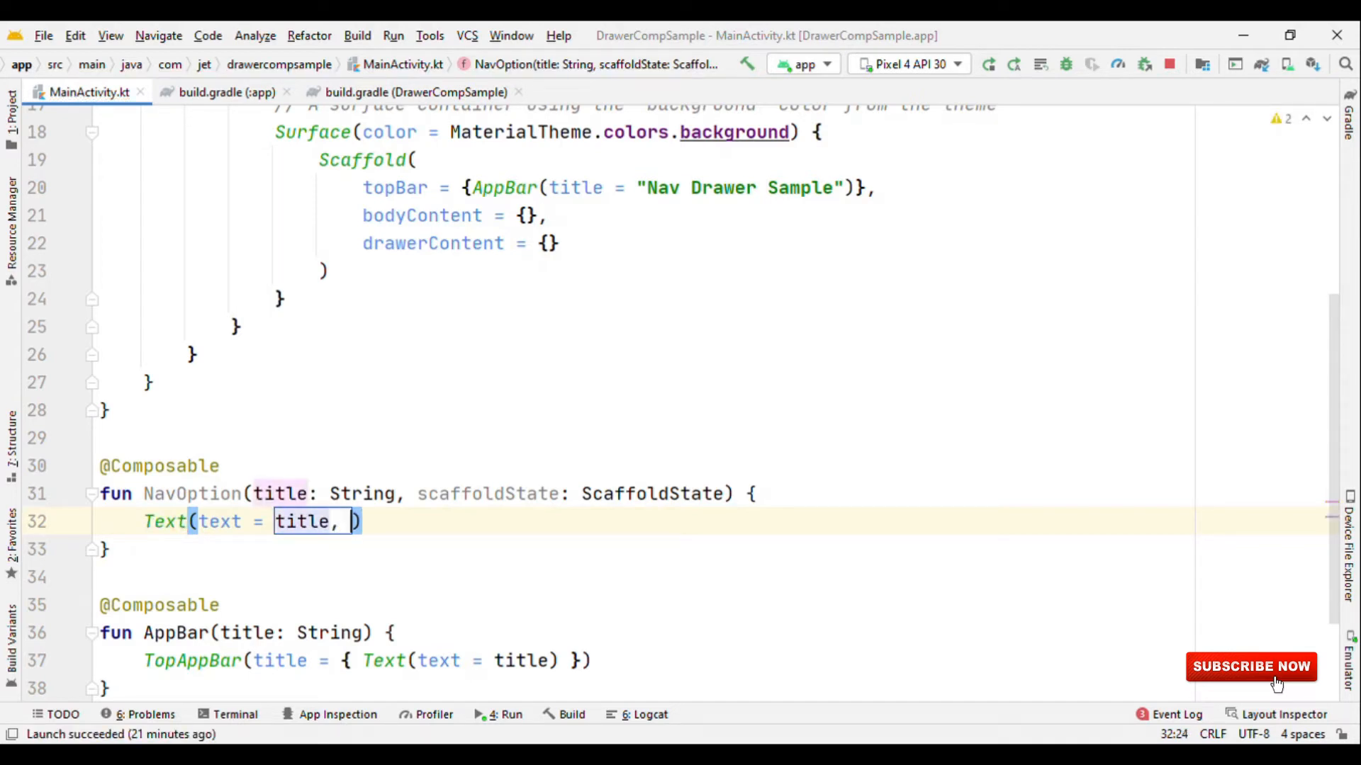
type("style =")
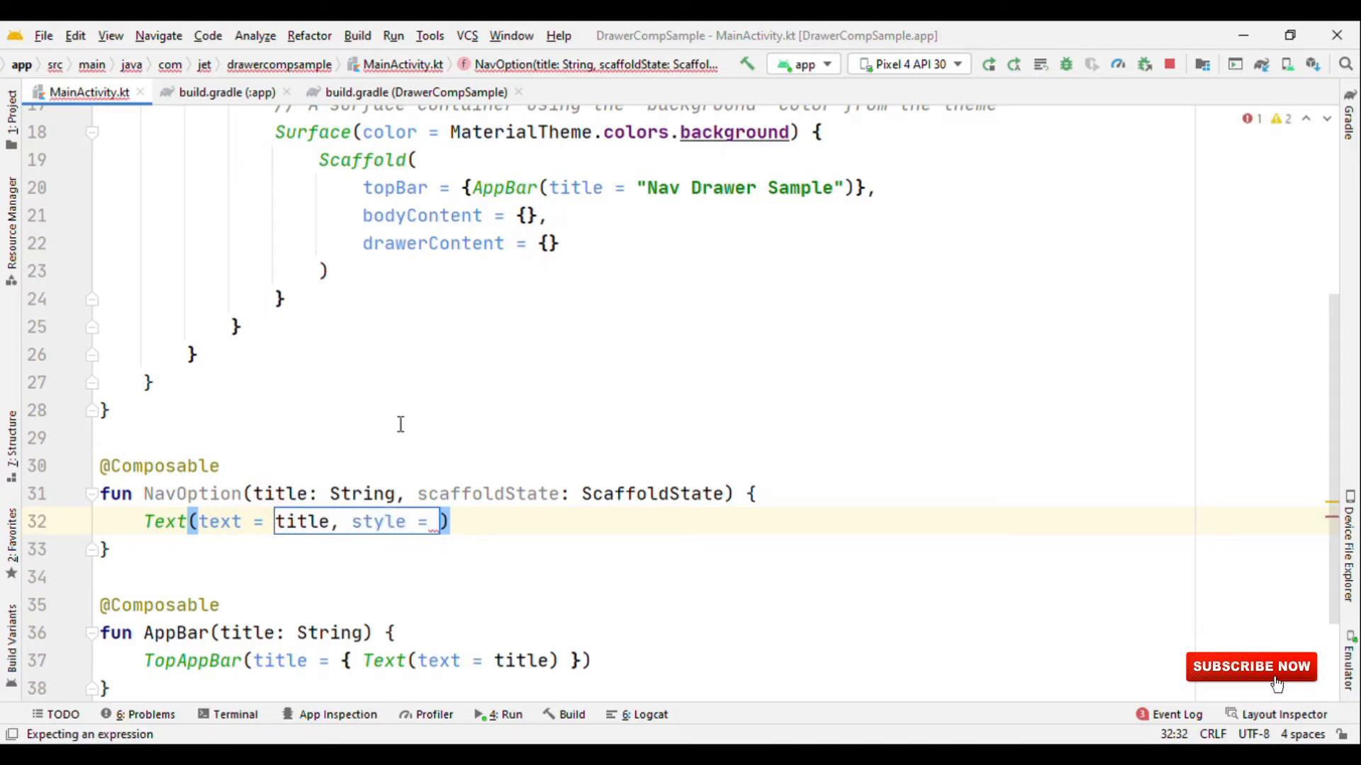
type("Text")
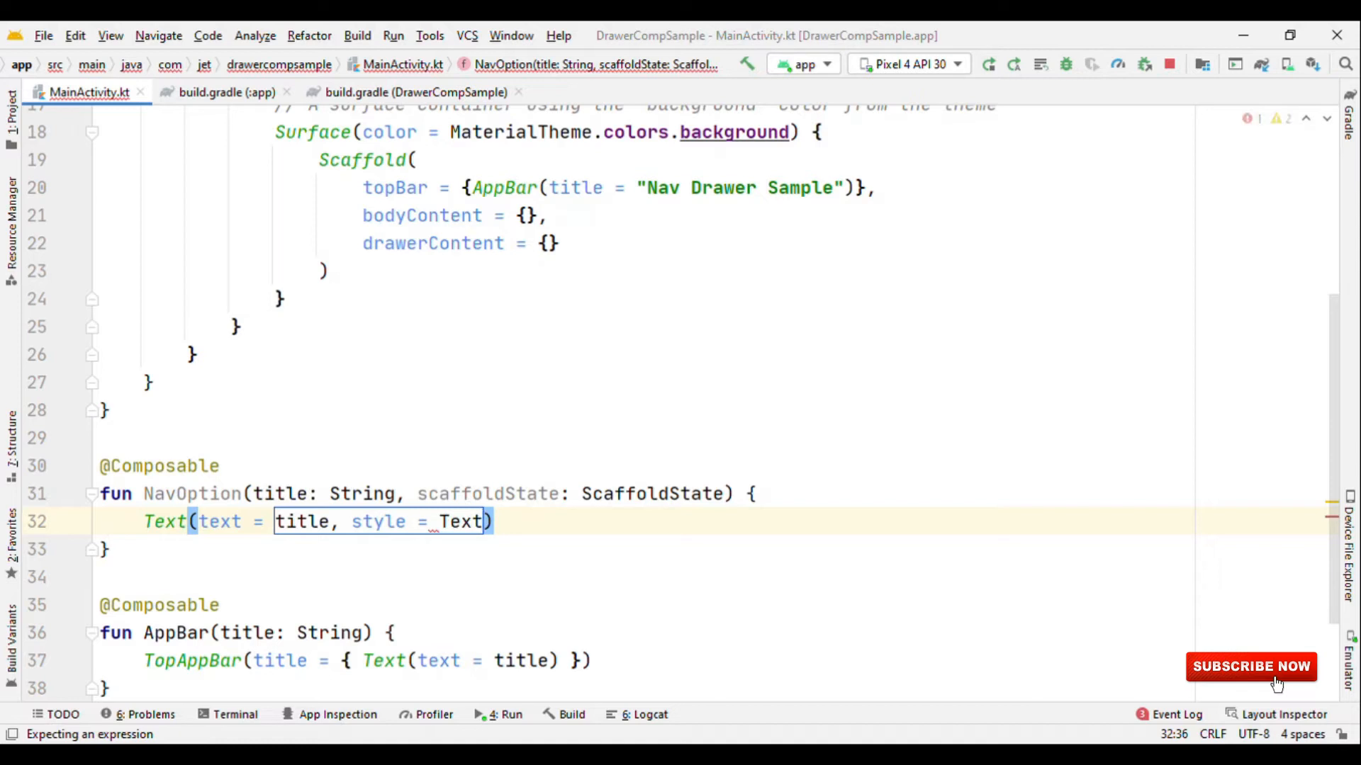
type("TextStyle(f")
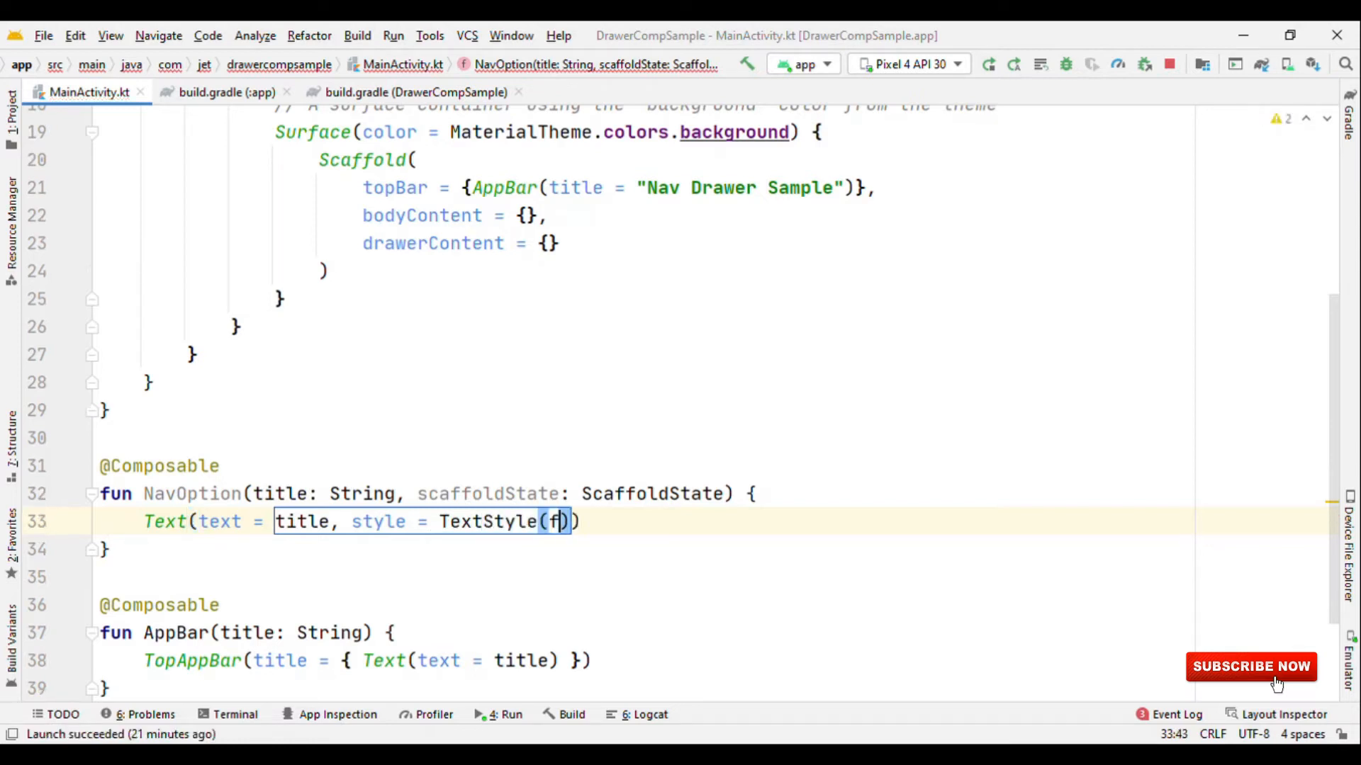
type("ontSize =")
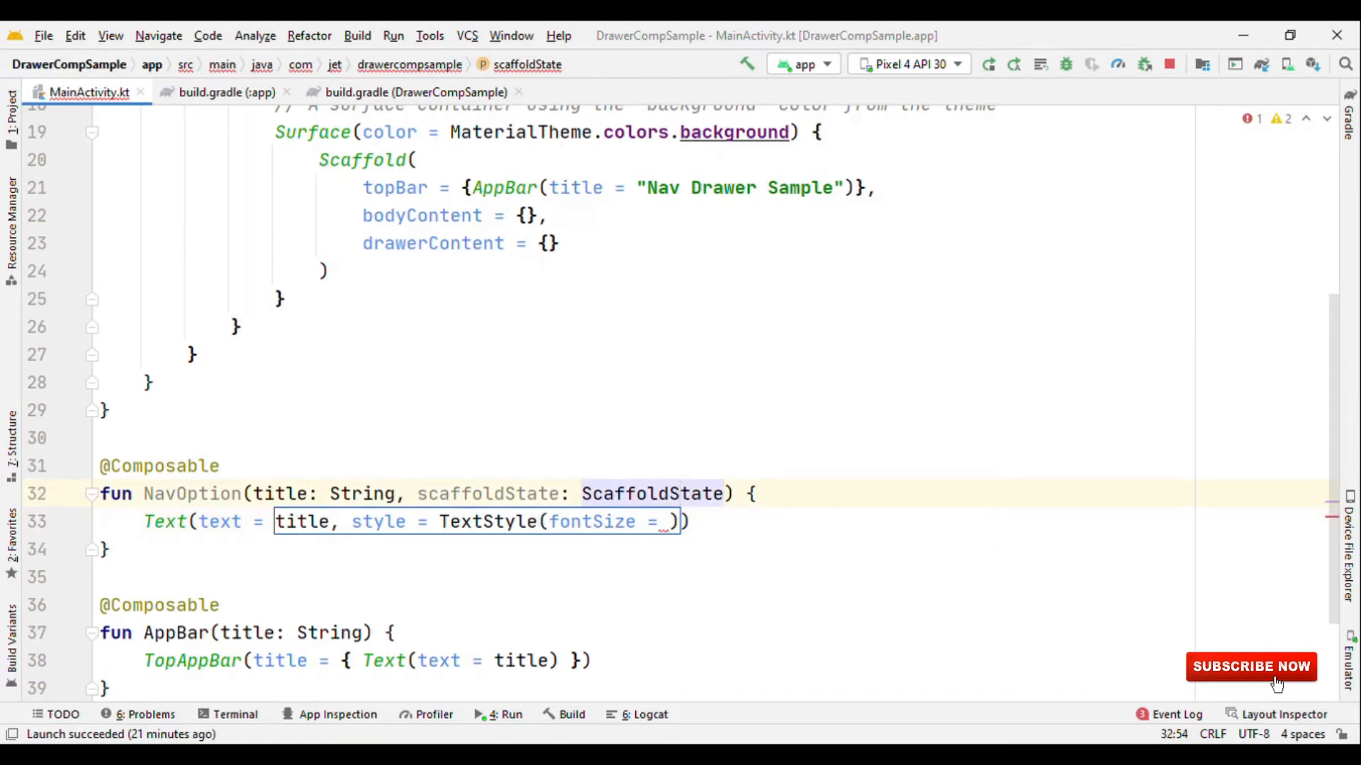
type("18.sp")
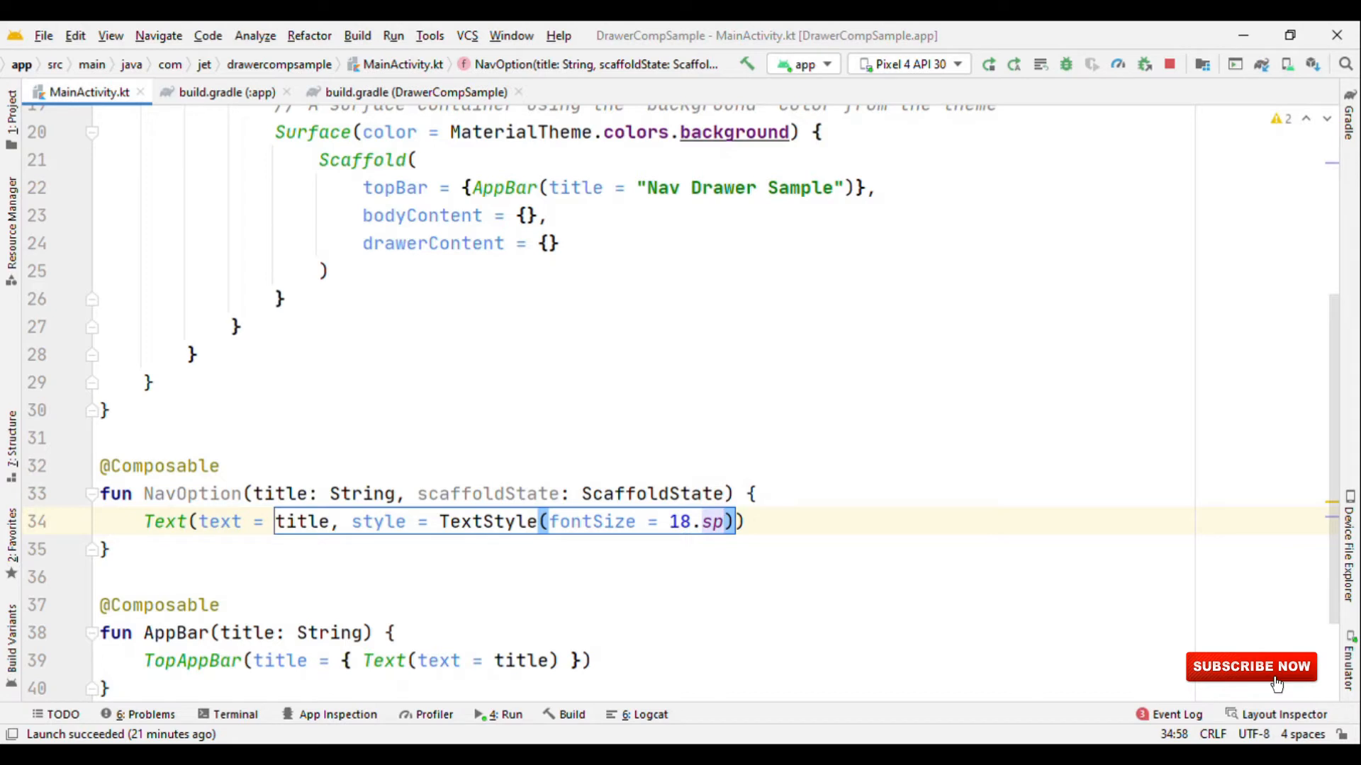
type("m")
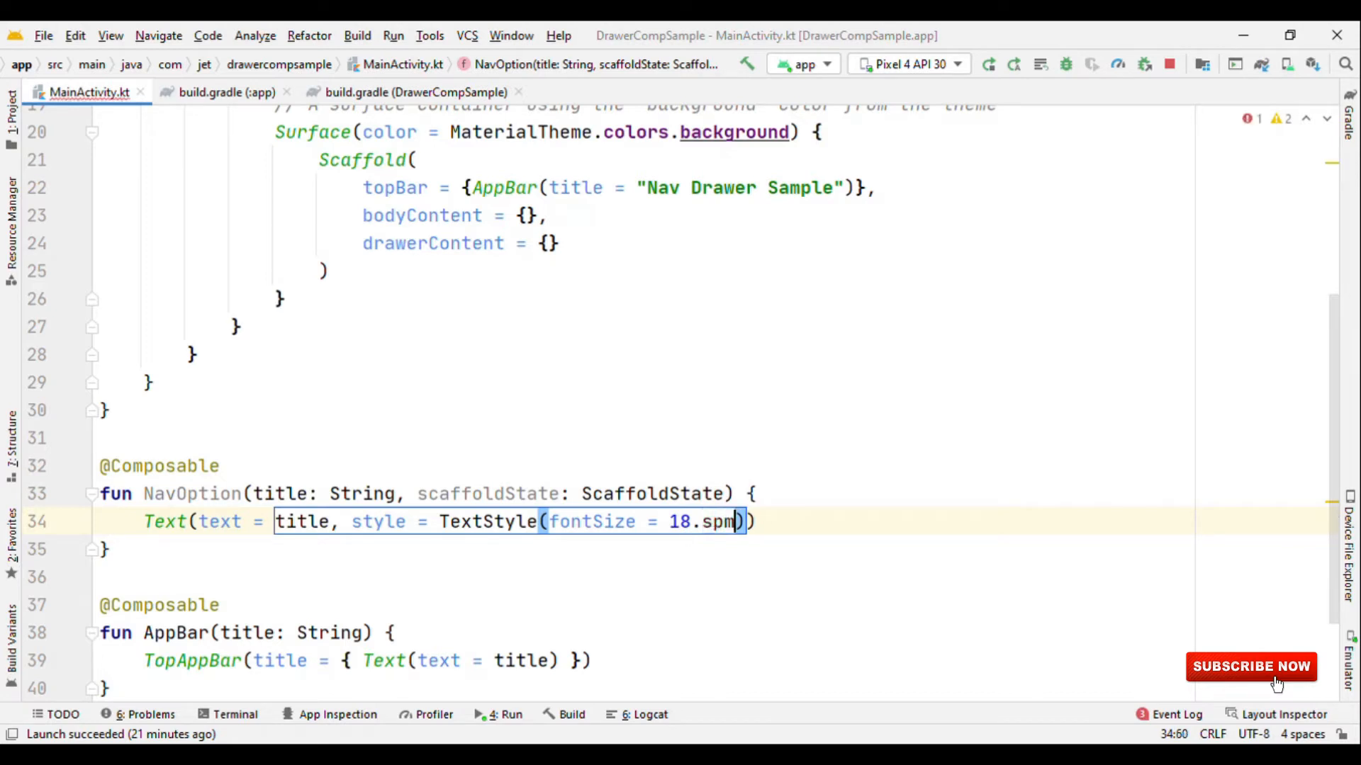
type(", f")
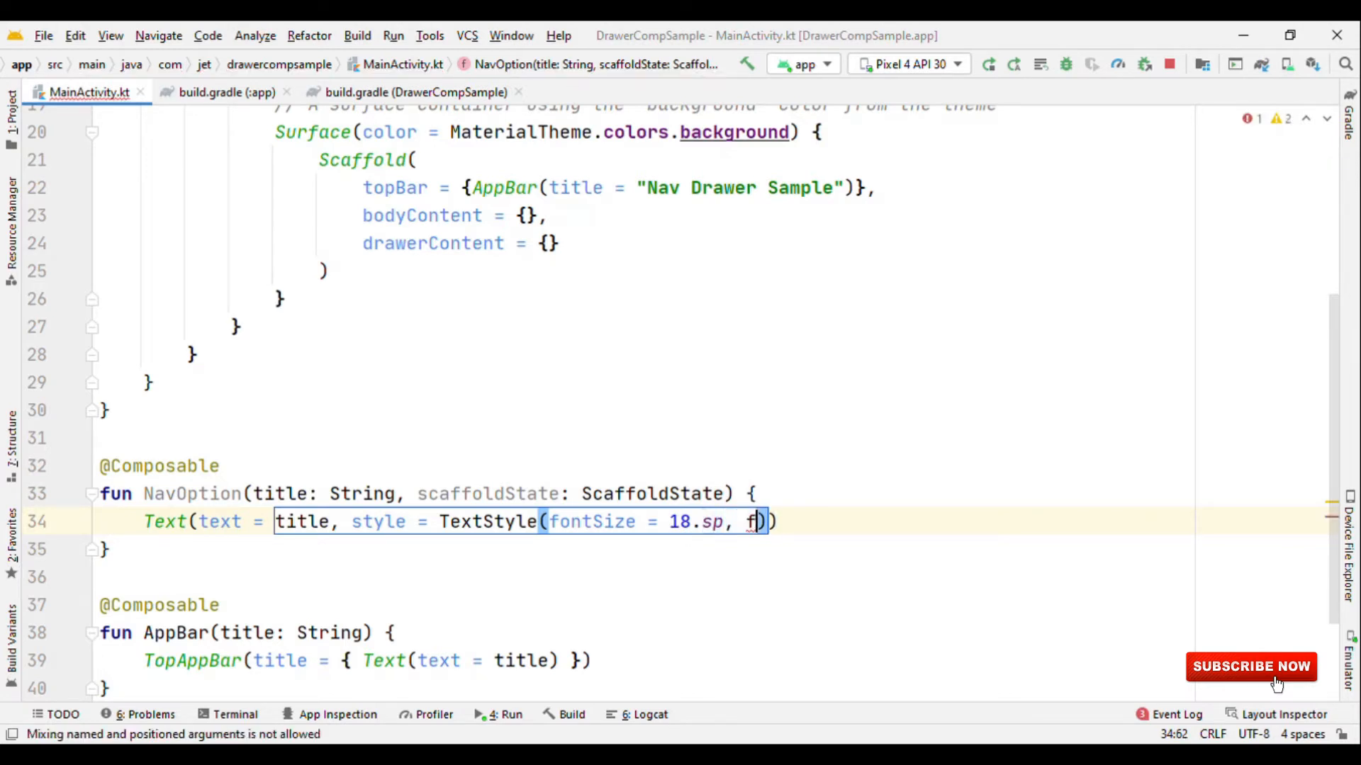
type("ontWeight = FontWeight.Bold")
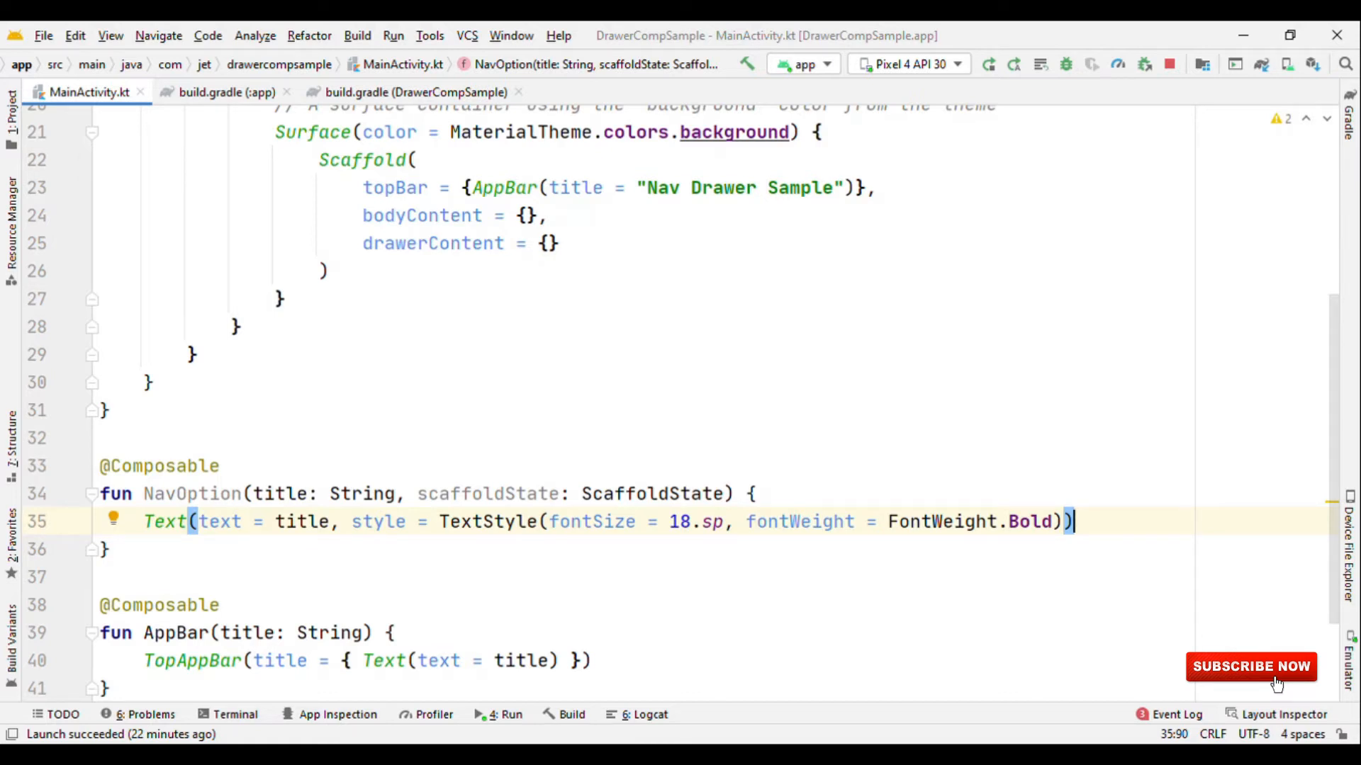
Step: Add modifier = Modifier.clickable(onClick = {}).fillMaxWidth() to NavOption's Text
double_click(165, 522)
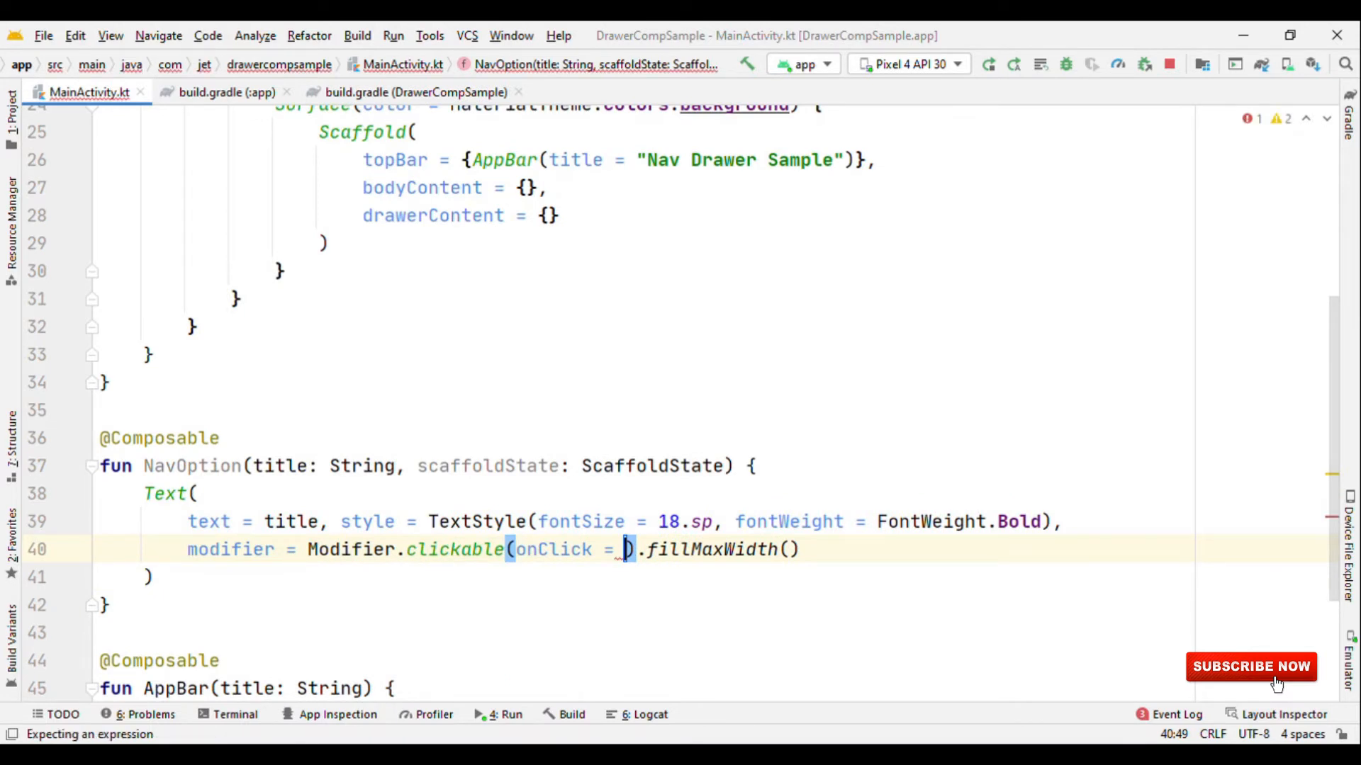
type("{}")
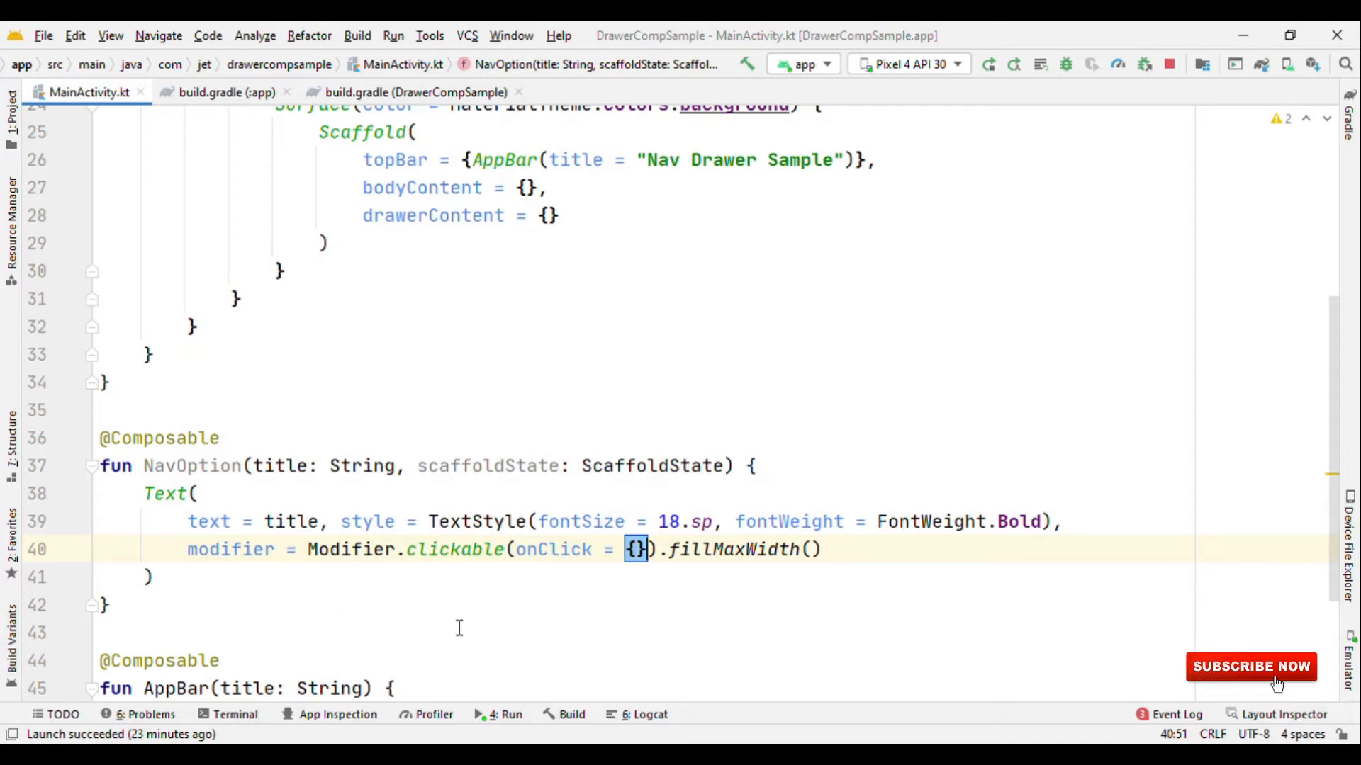
left_click(104, 605)
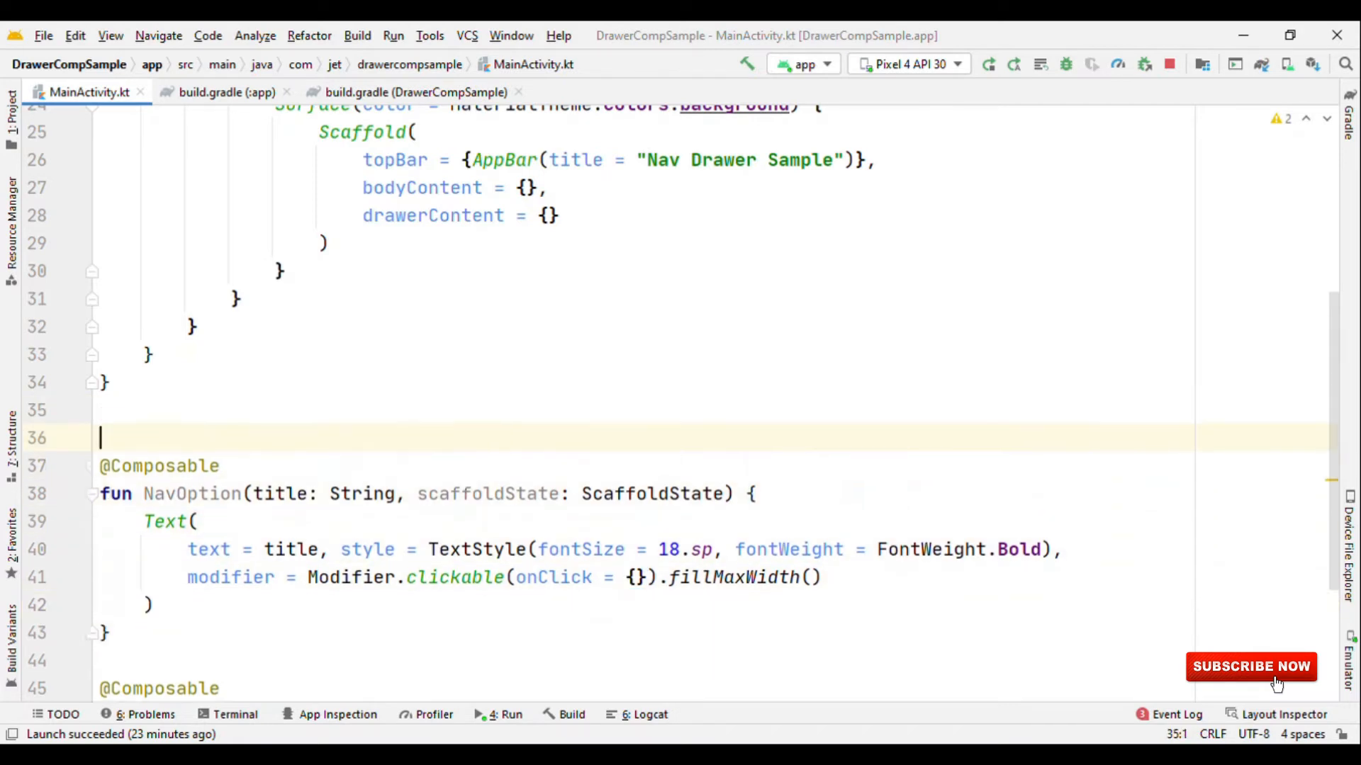
type("@")
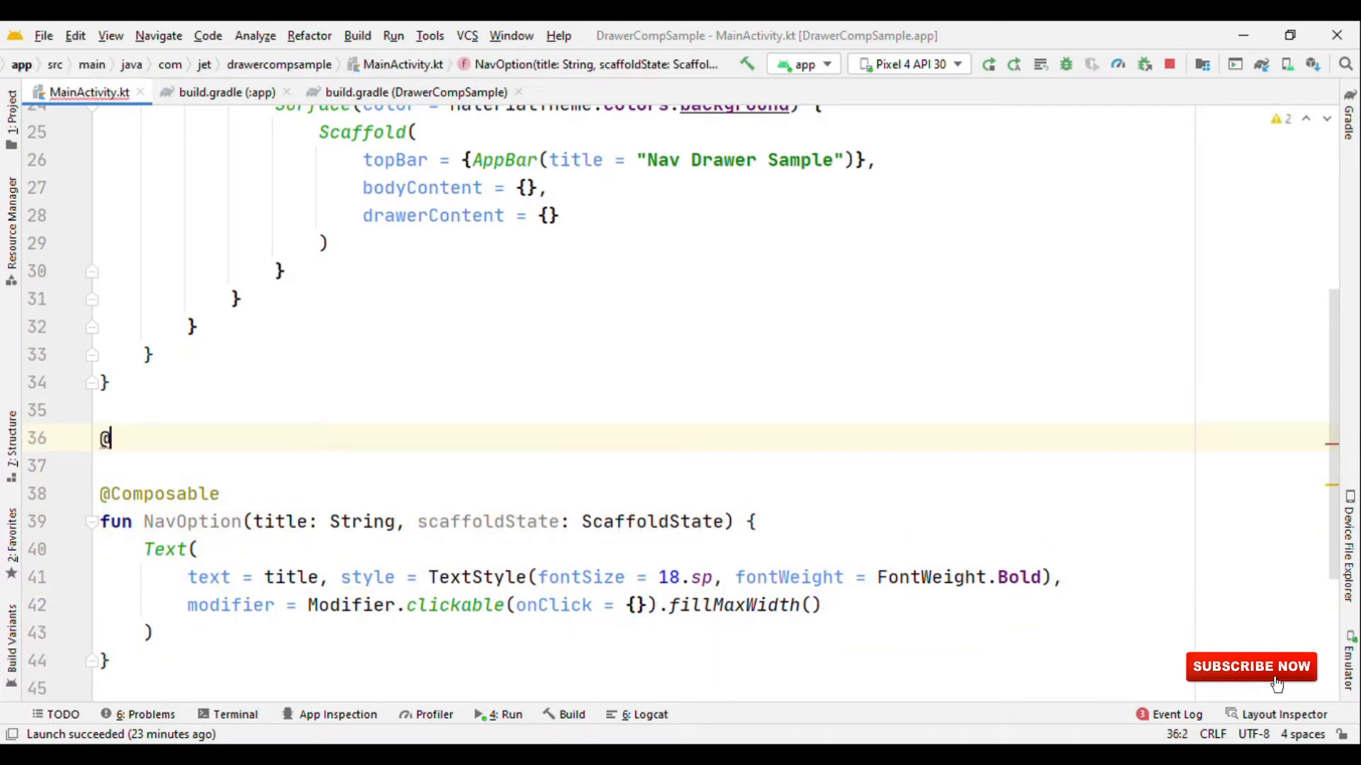
type("Composable")
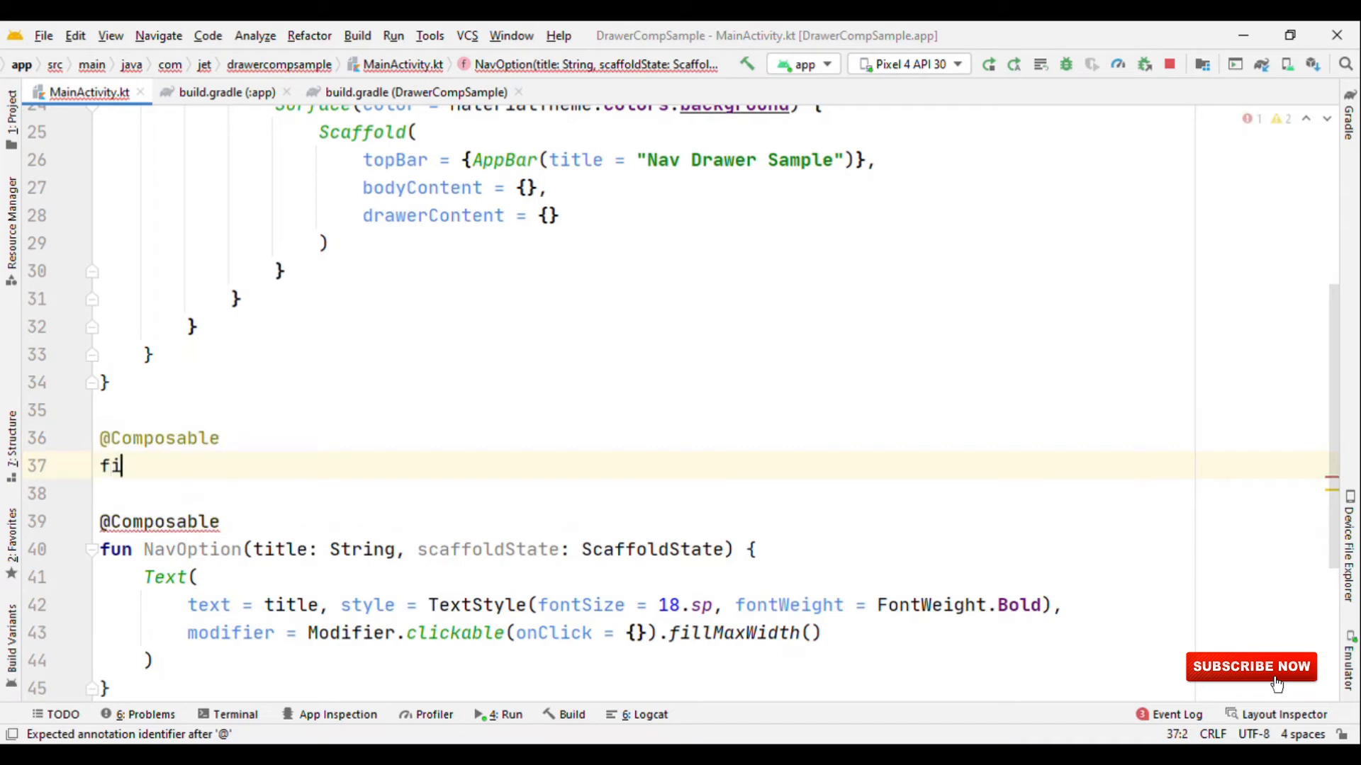
type("un Nav")
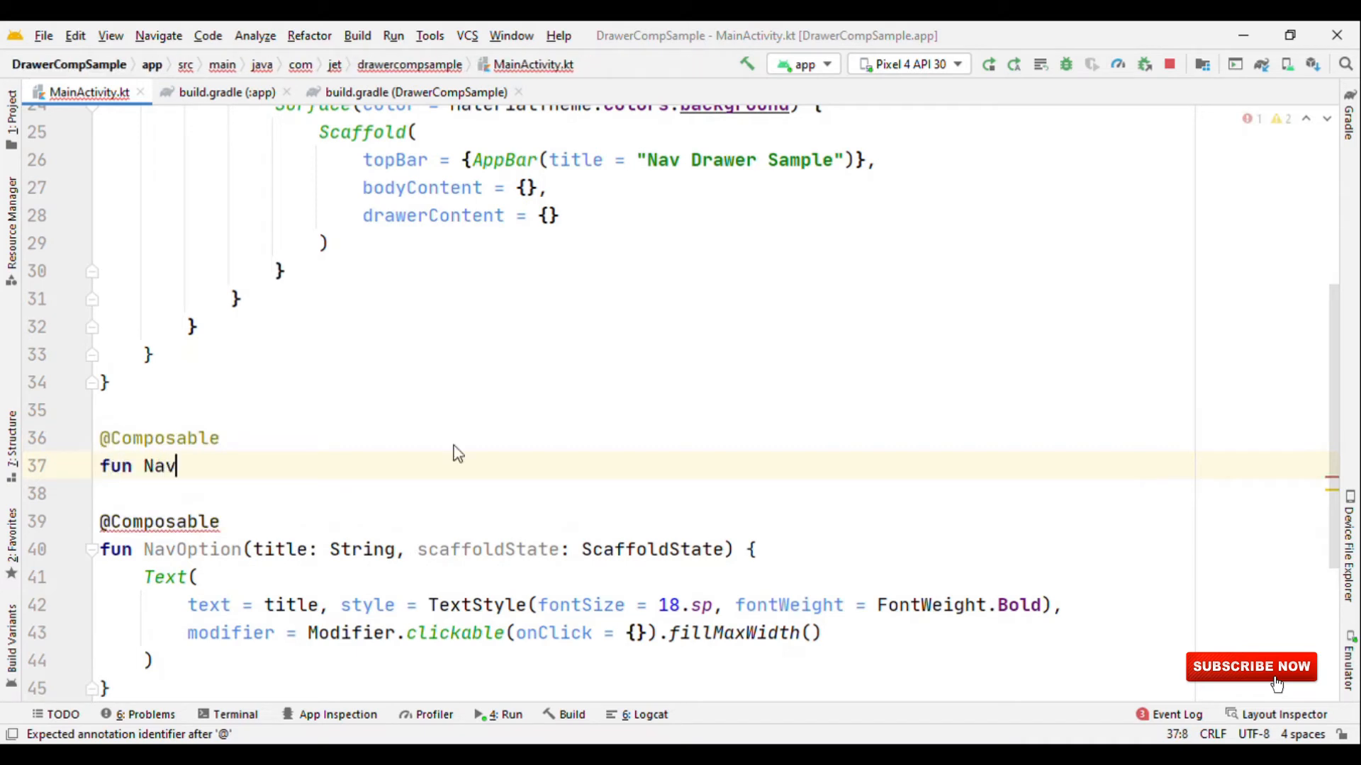
type("Dra")
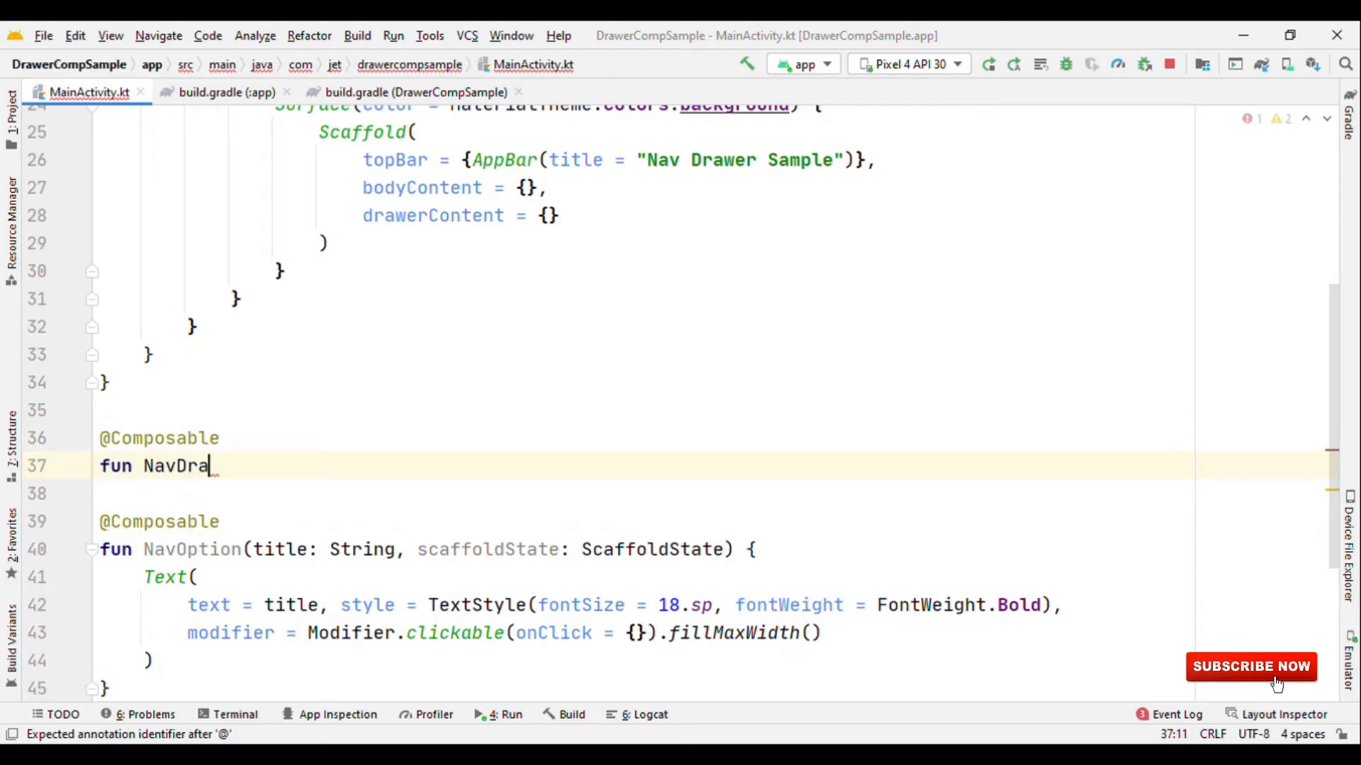
type("wer()")
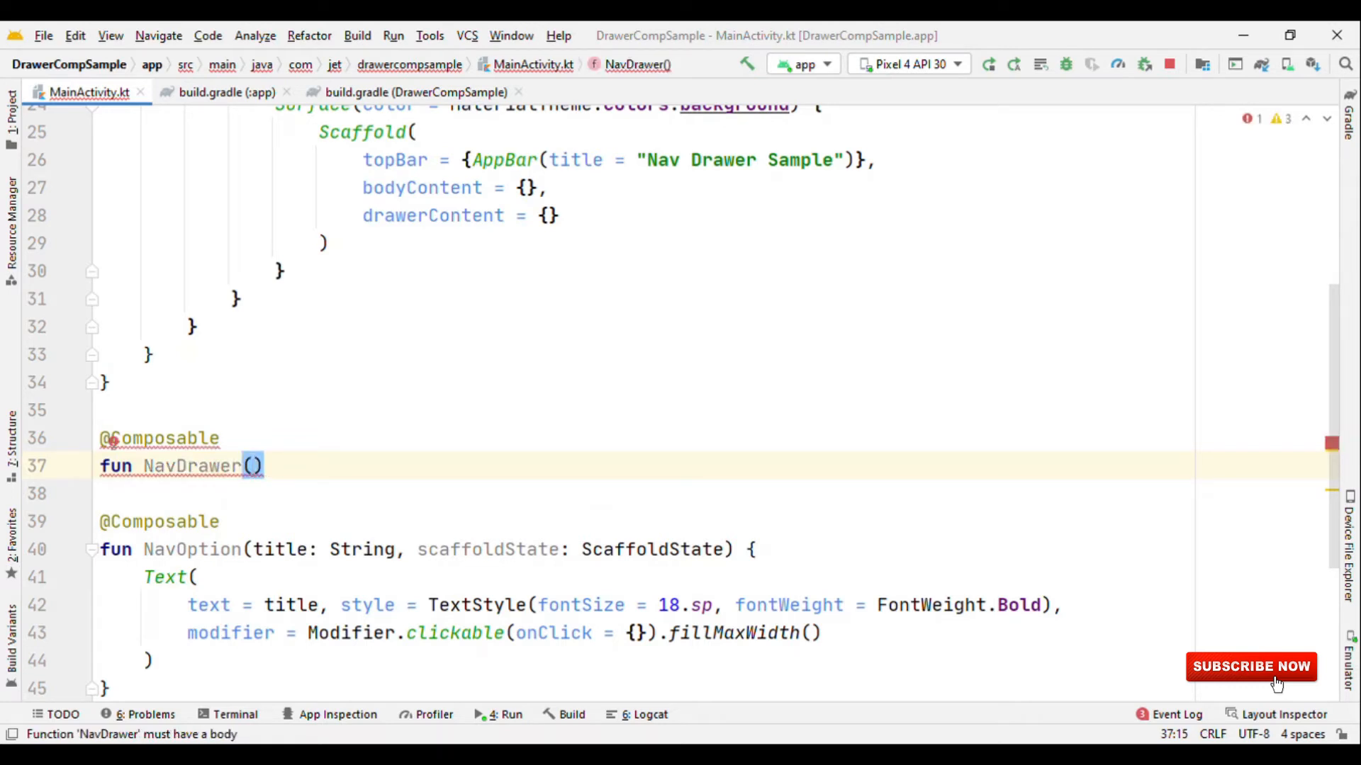
type("scaffoldState: ScaffoldState")
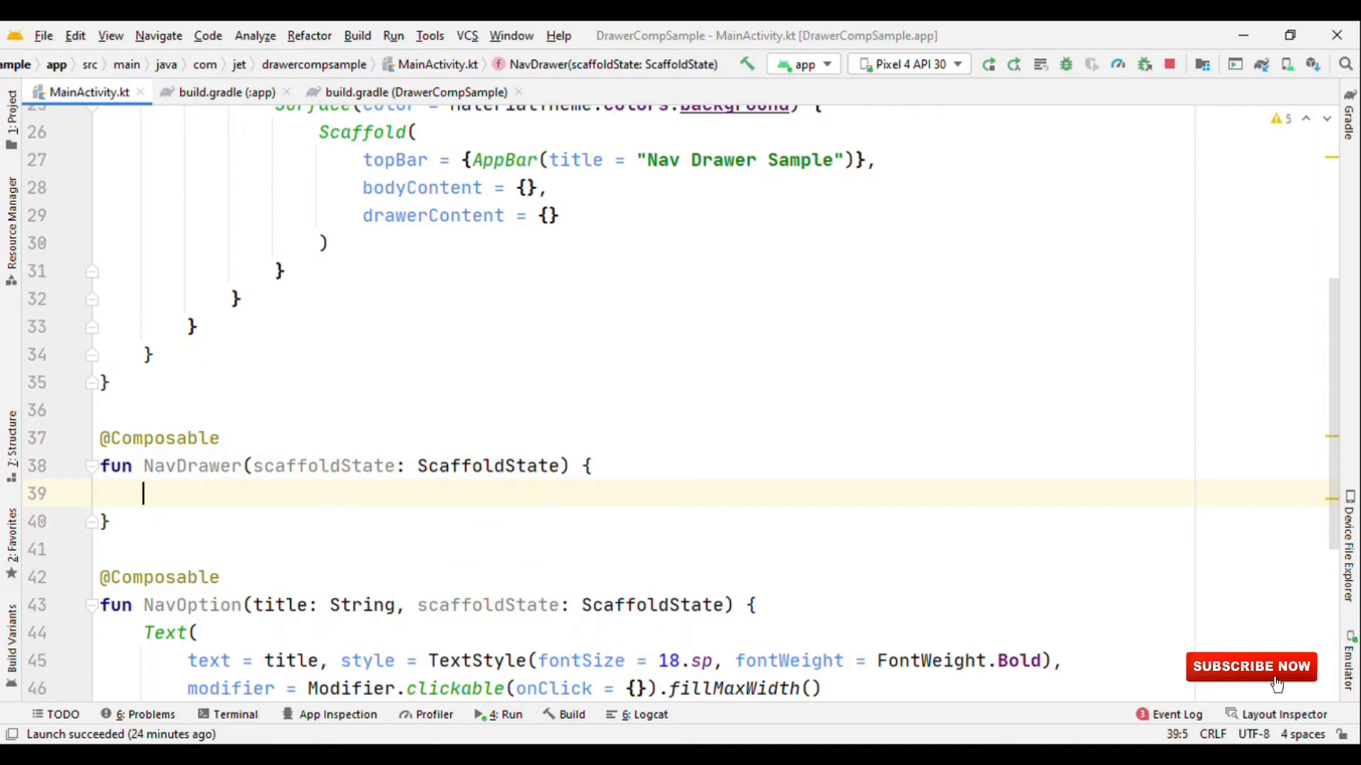
type("Column {")
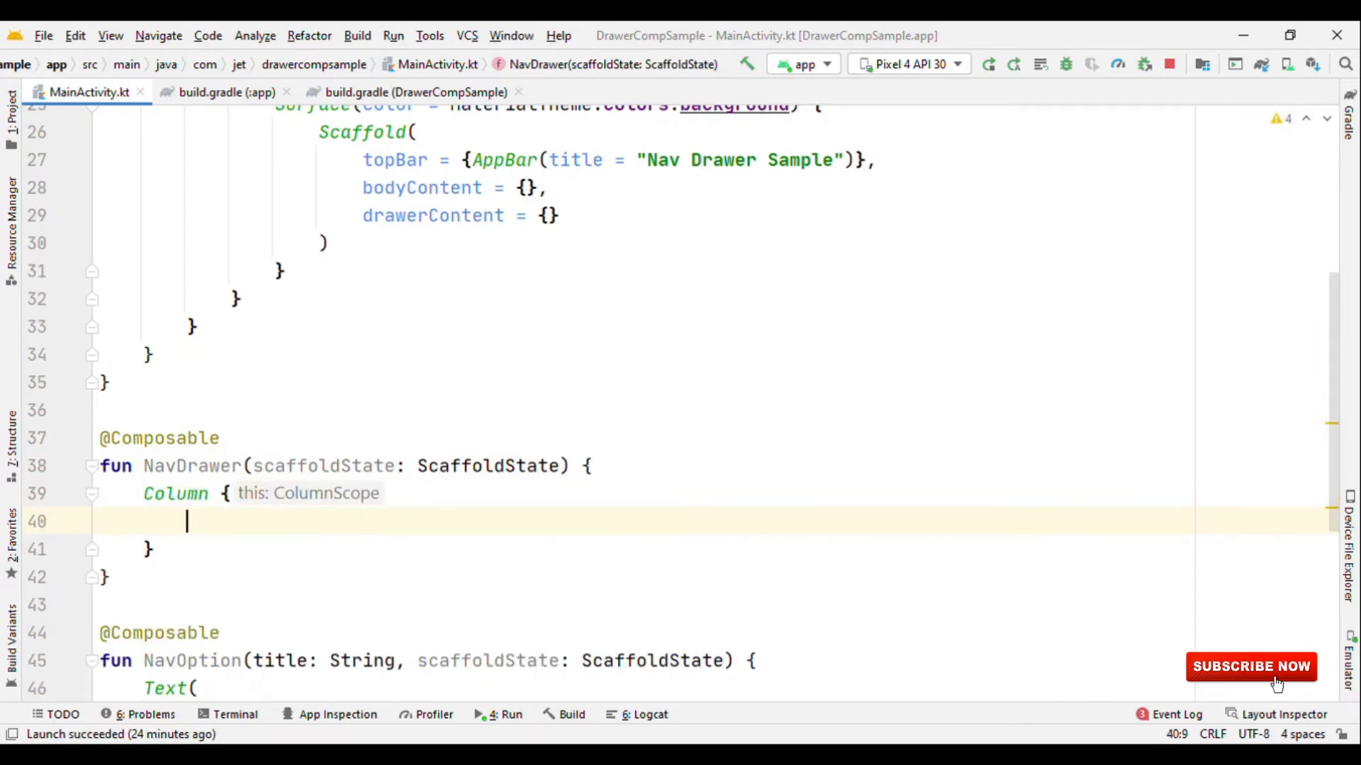
Step: Add an Image of R.drawable.all_techies with ContentScale crop inside the Column
type("Image(asset = imageResource(id =")
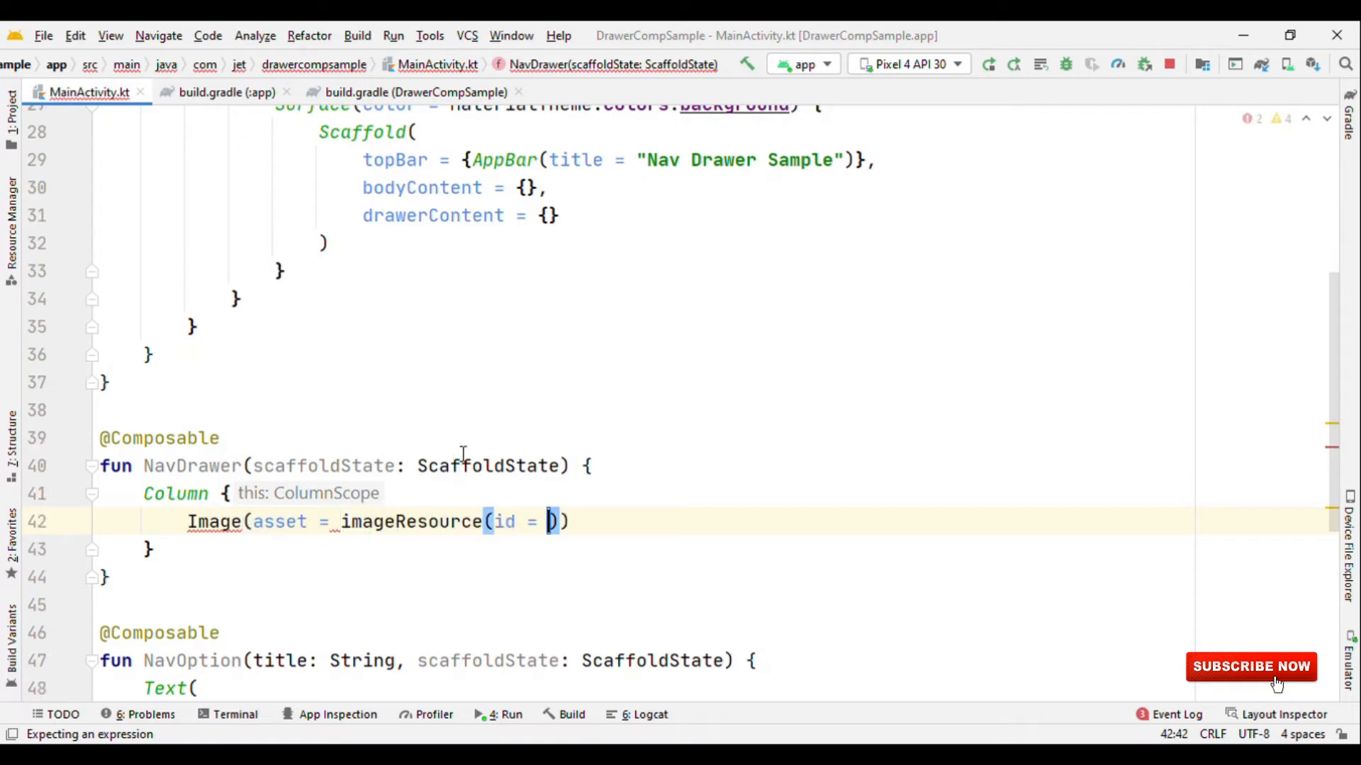
type("R.drawable.")
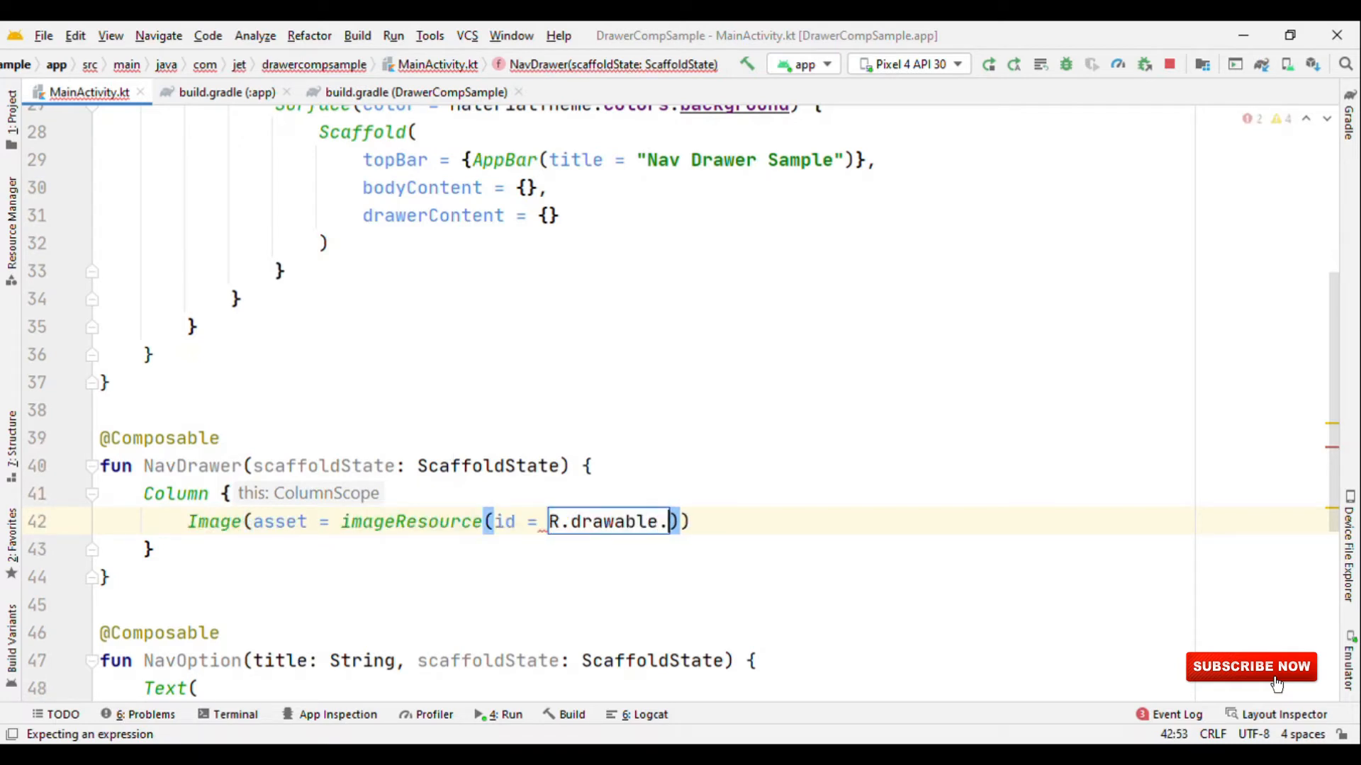
type("all_techies")
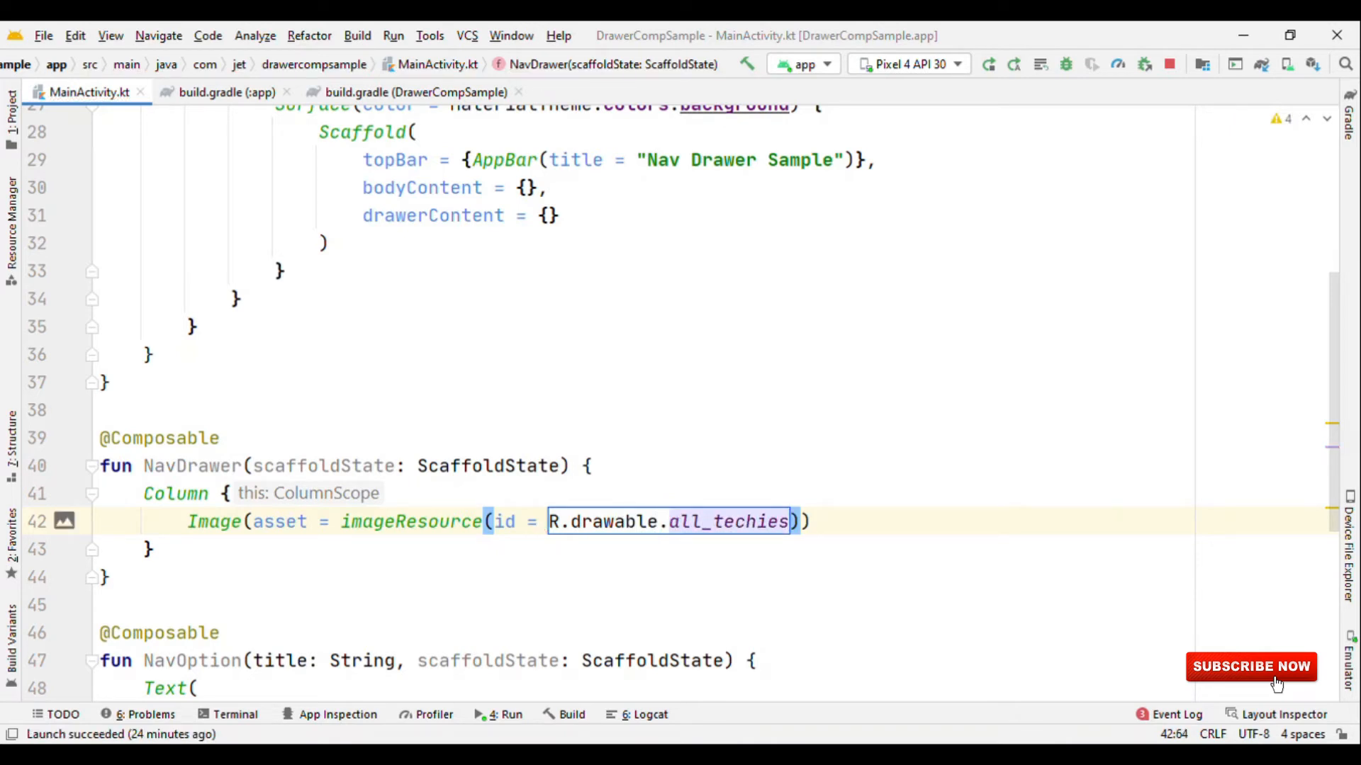
type(".")
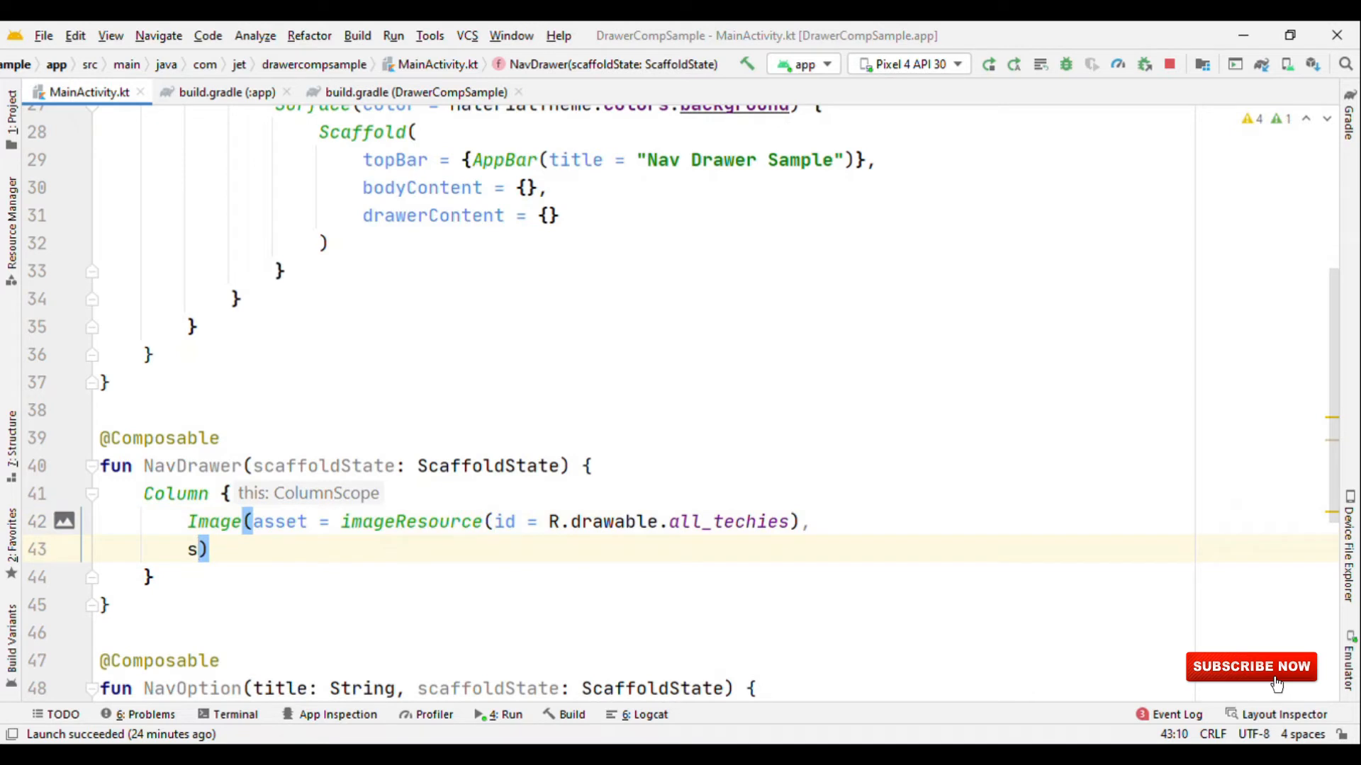
key("Backspace")
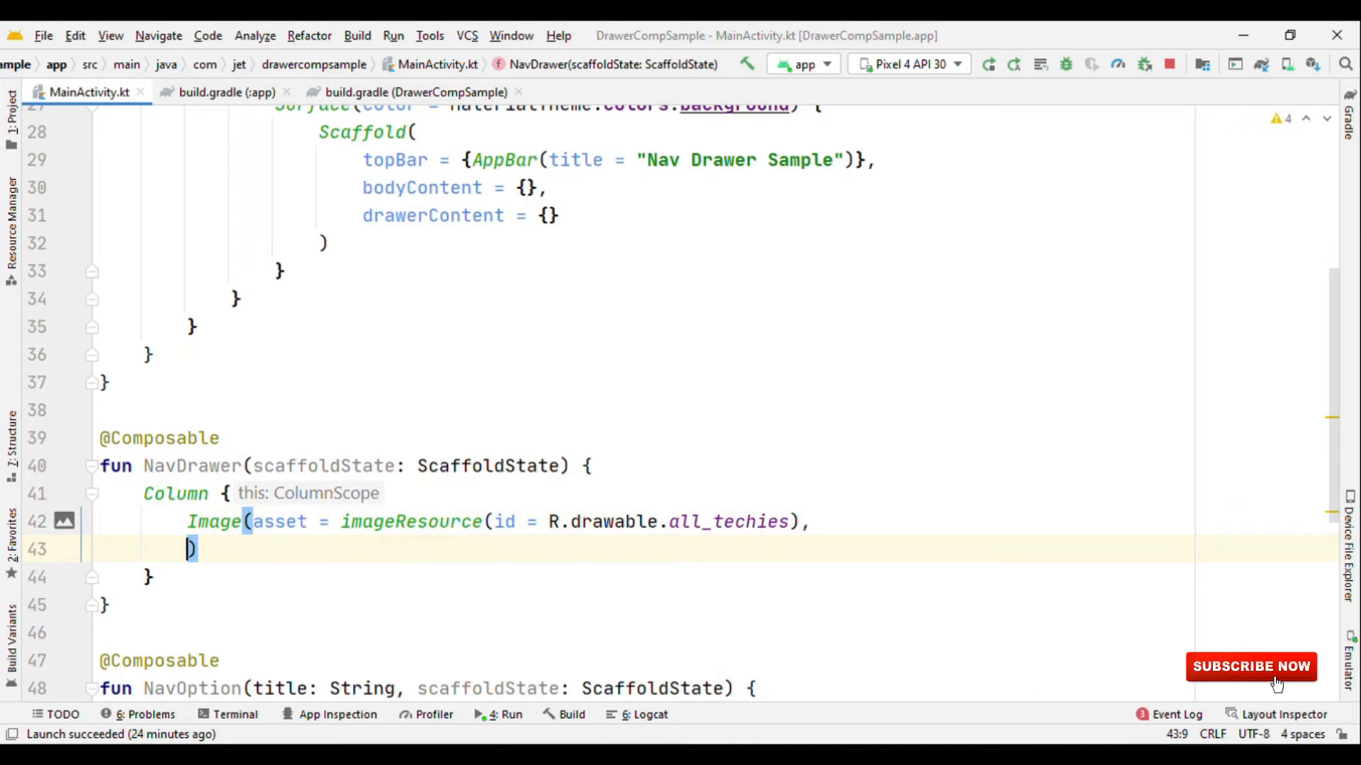
type("contentScale = ContentScale.Crop,")
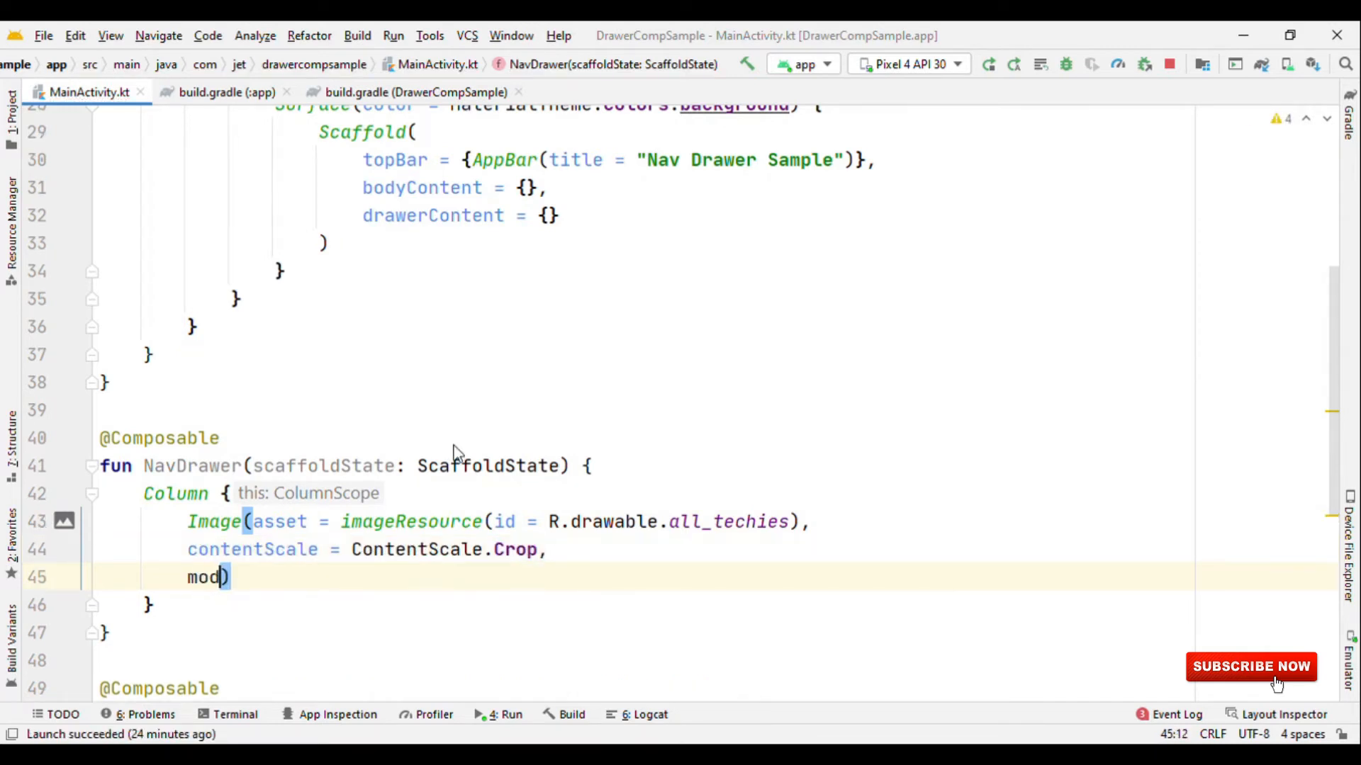
Step: Give the Image modifier = Modifier.padding(32.dp).preferredHeight(84.dp)
type("ifier = Mo")
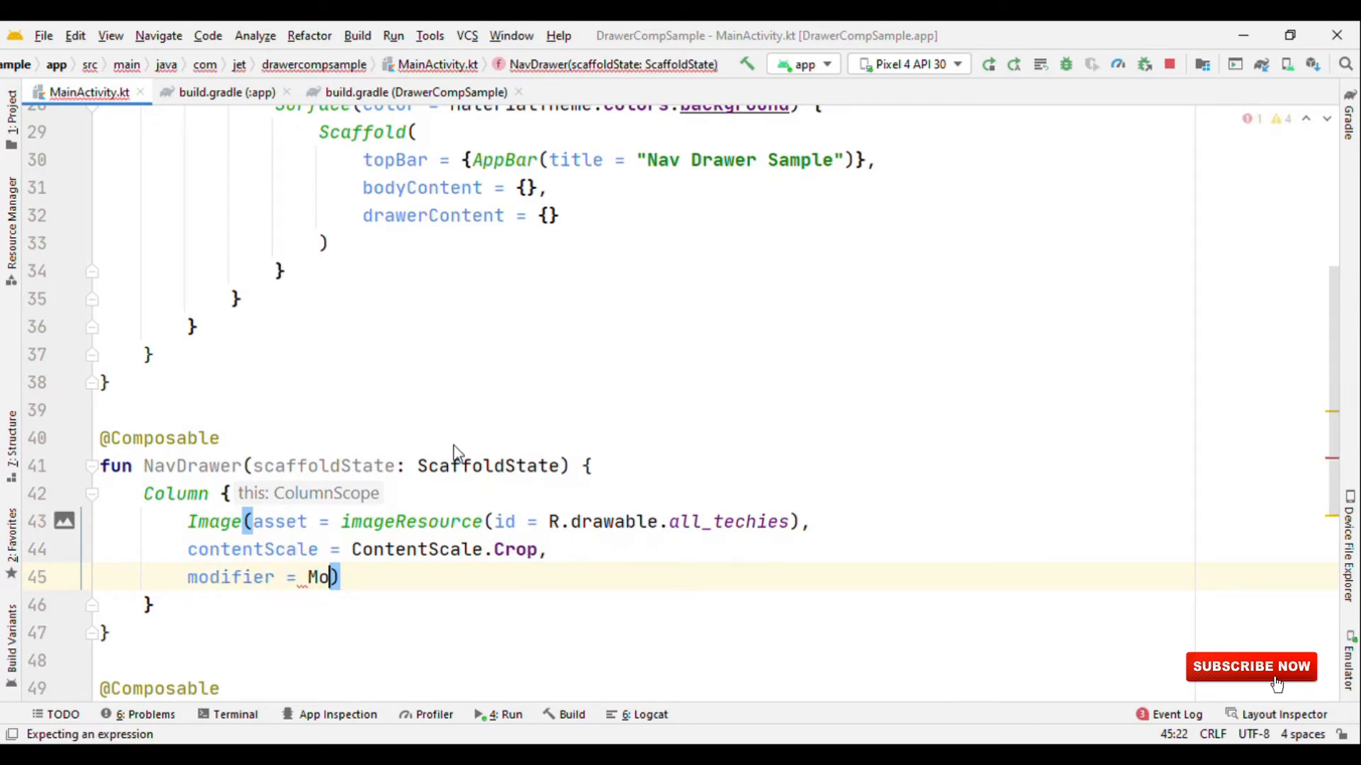
type("difier.padding(")
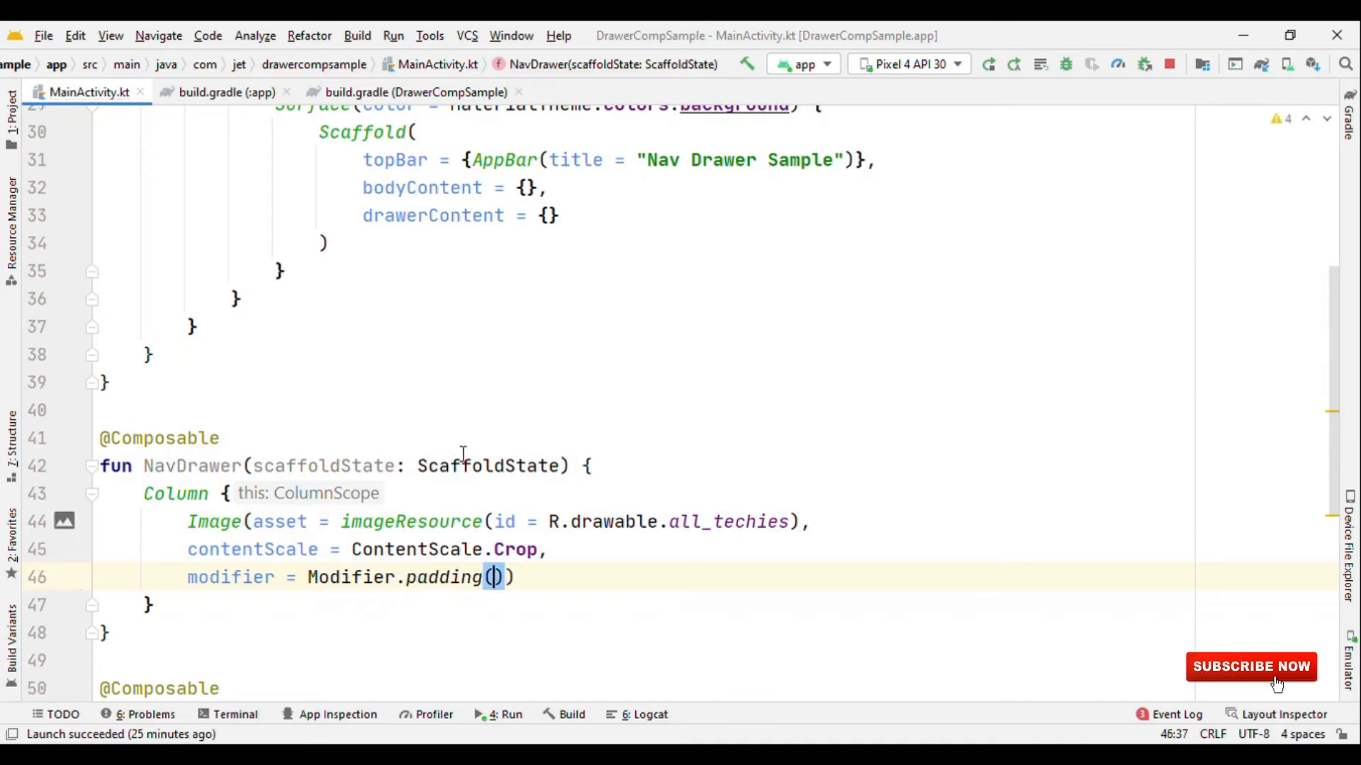
type("32.dp")
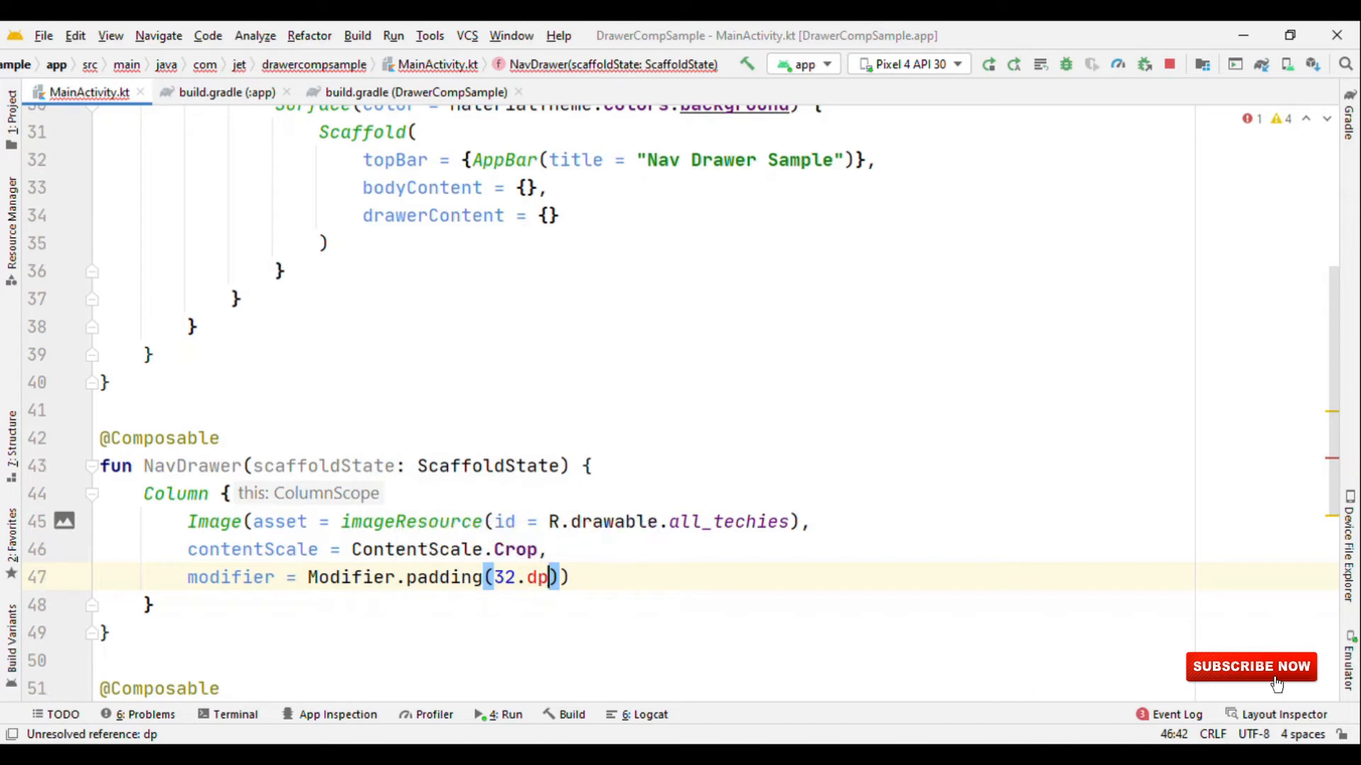
type(".preferredHeight(84")
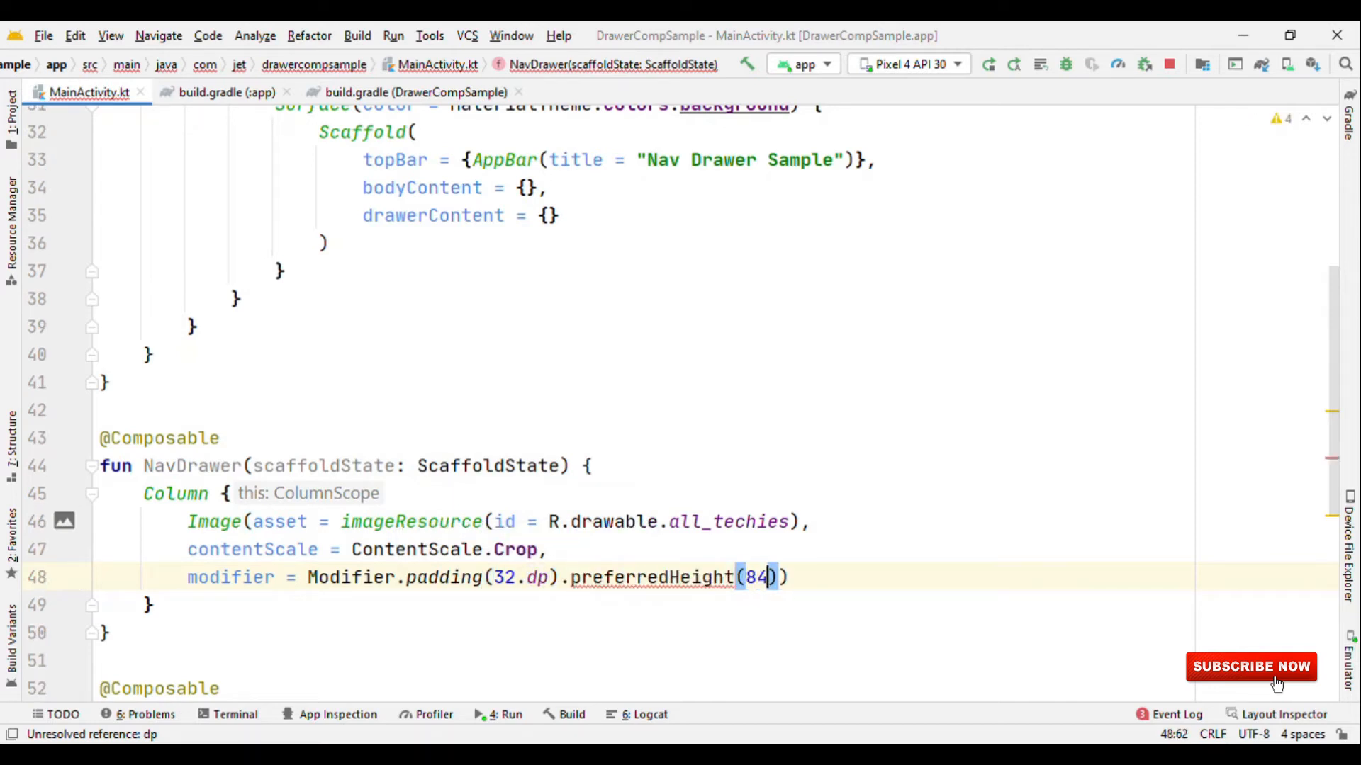
type(".dp")
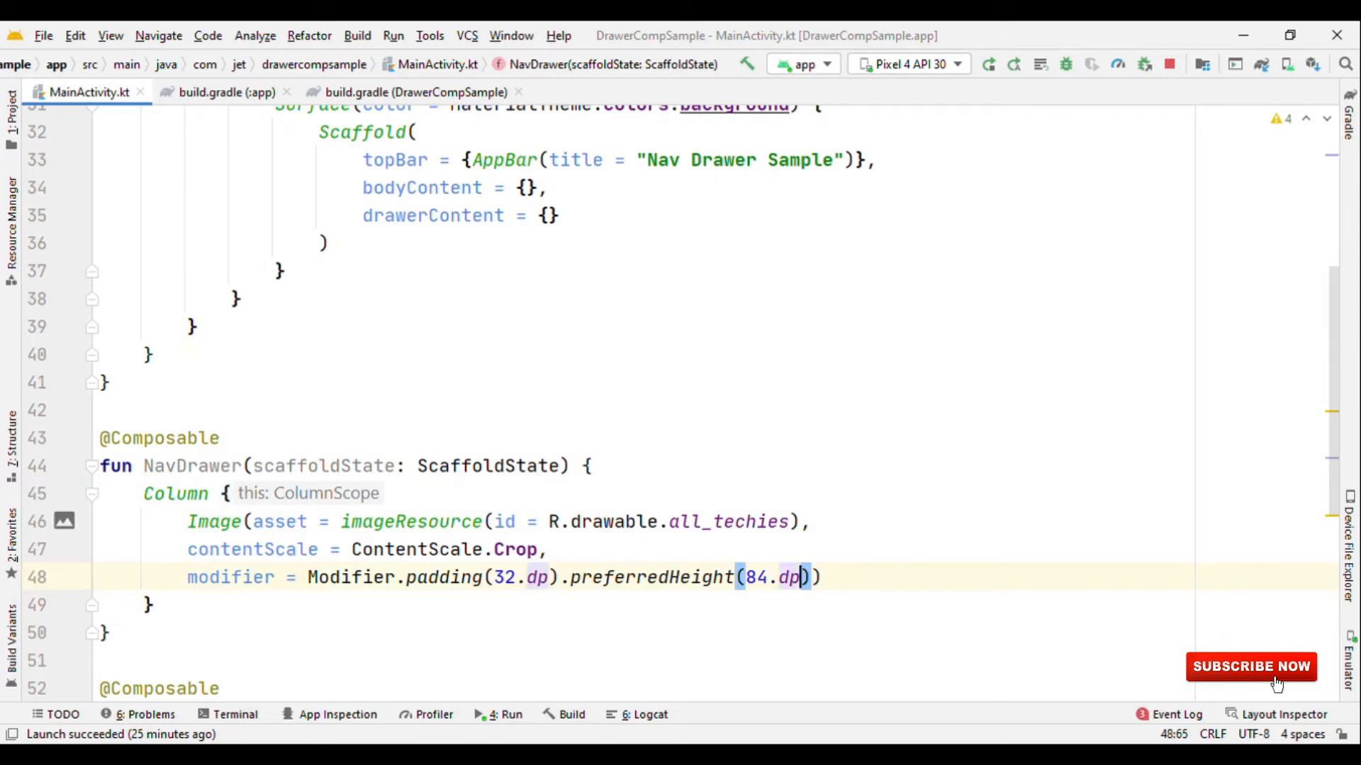
Step: Add a Divider and NavOption entries Home, Cart, Like and Featured passing scaffoldState
type("Di")
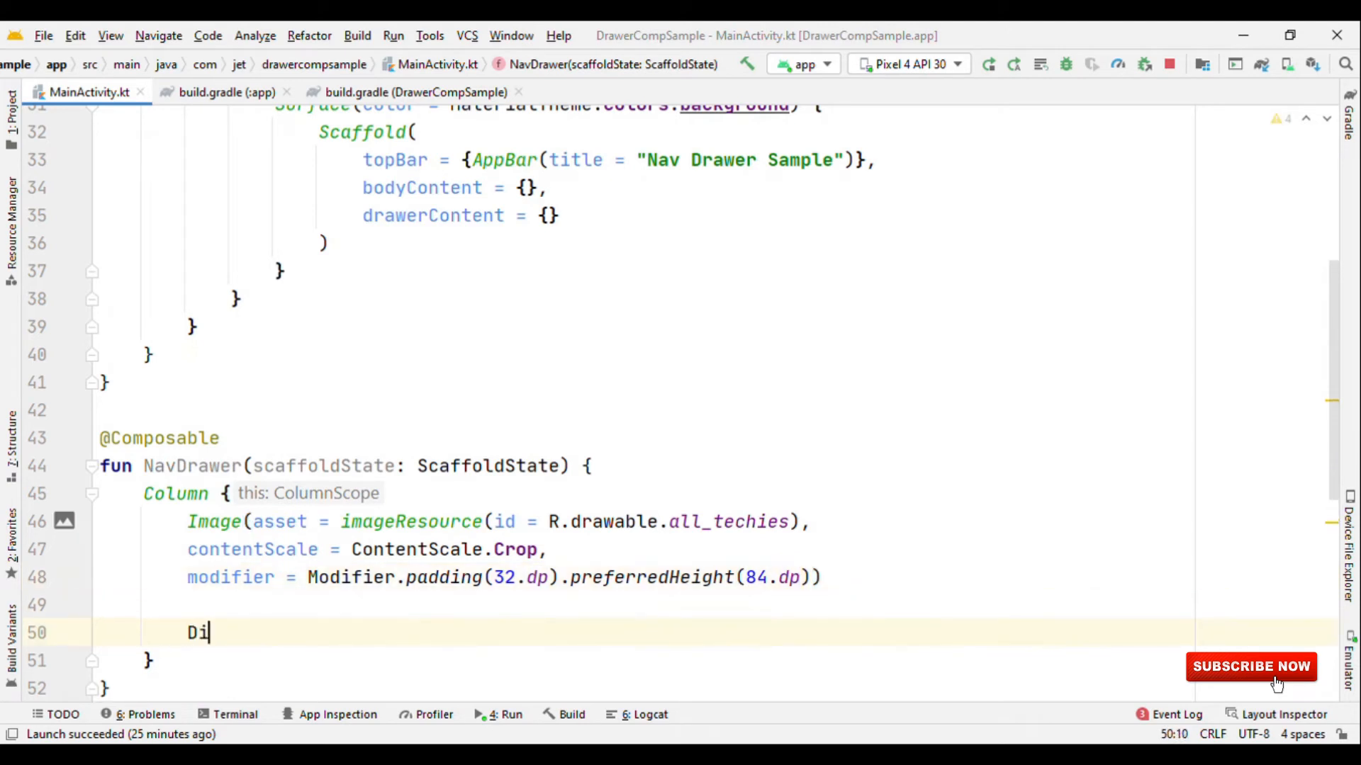
type("vider()")
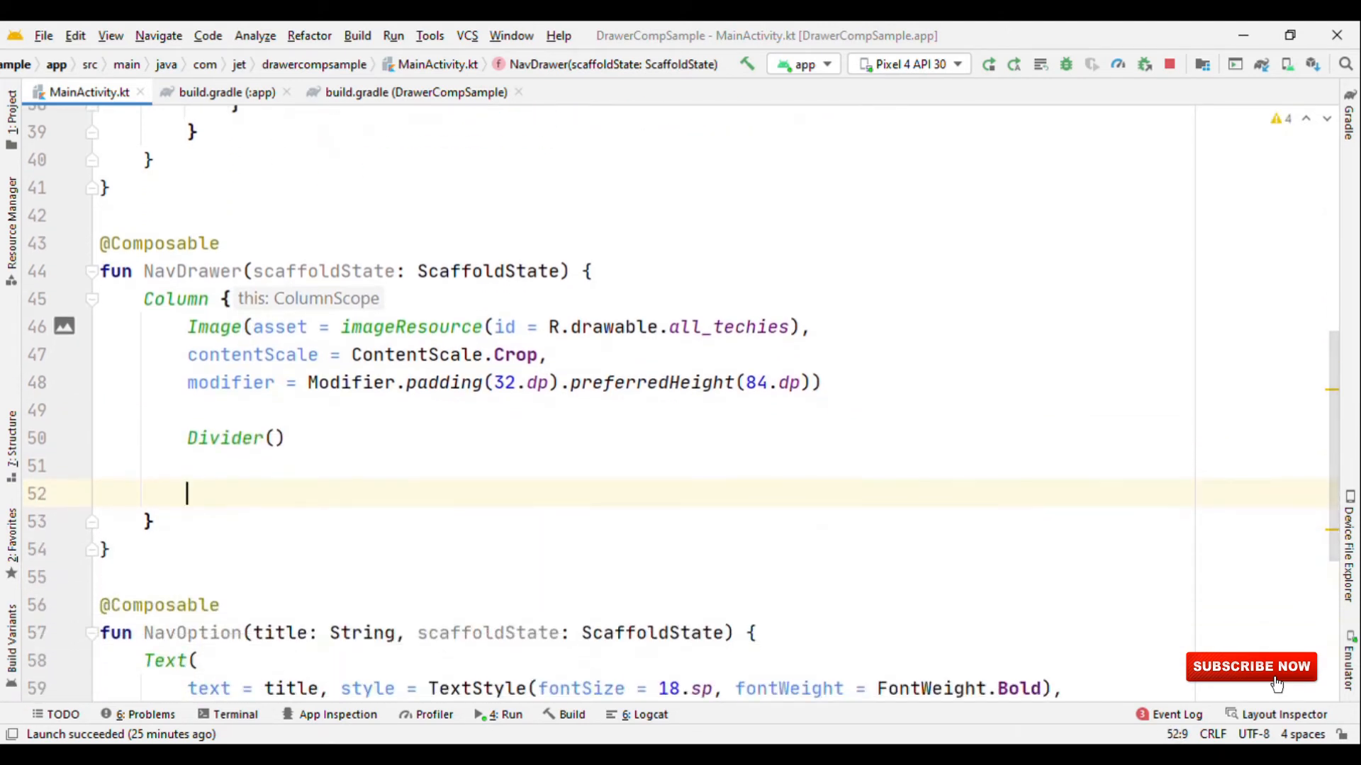
type("Nav")
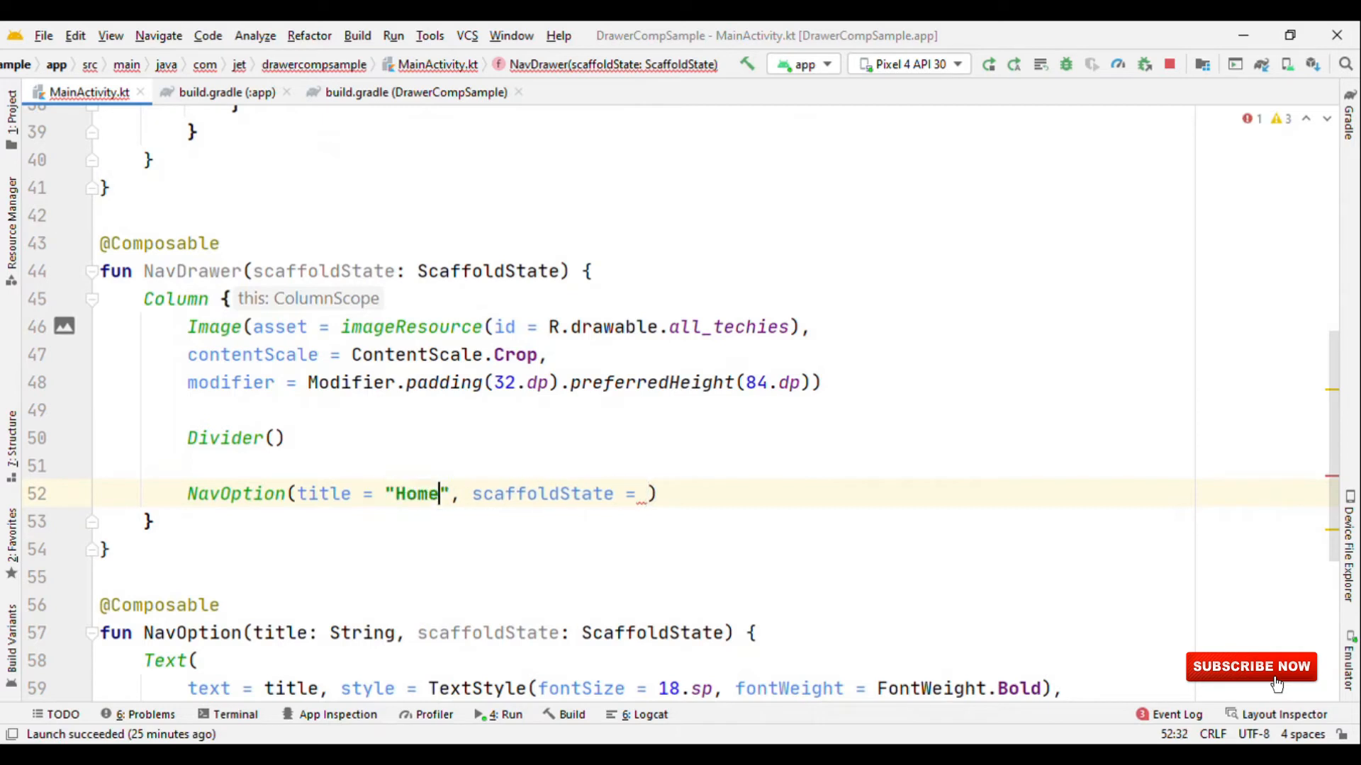
type("scaffoldState")
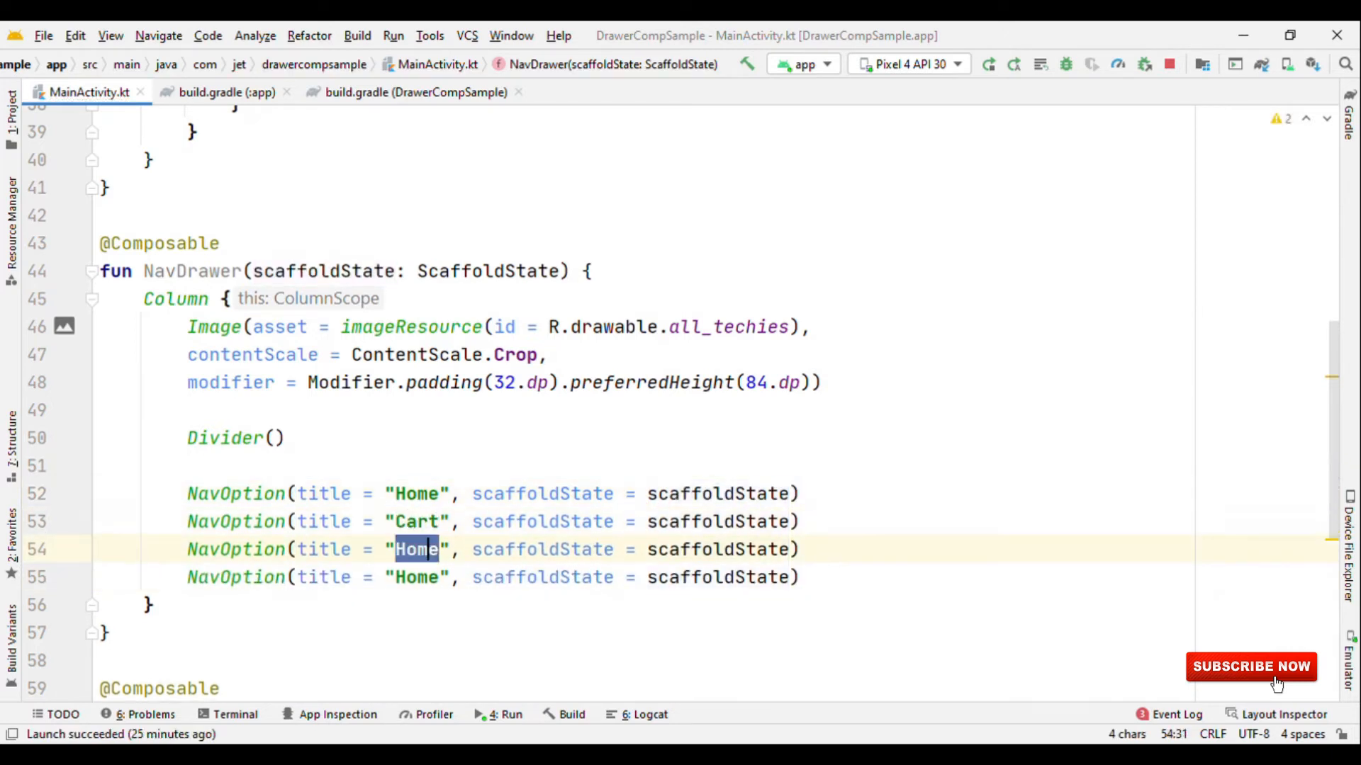
type("Like")
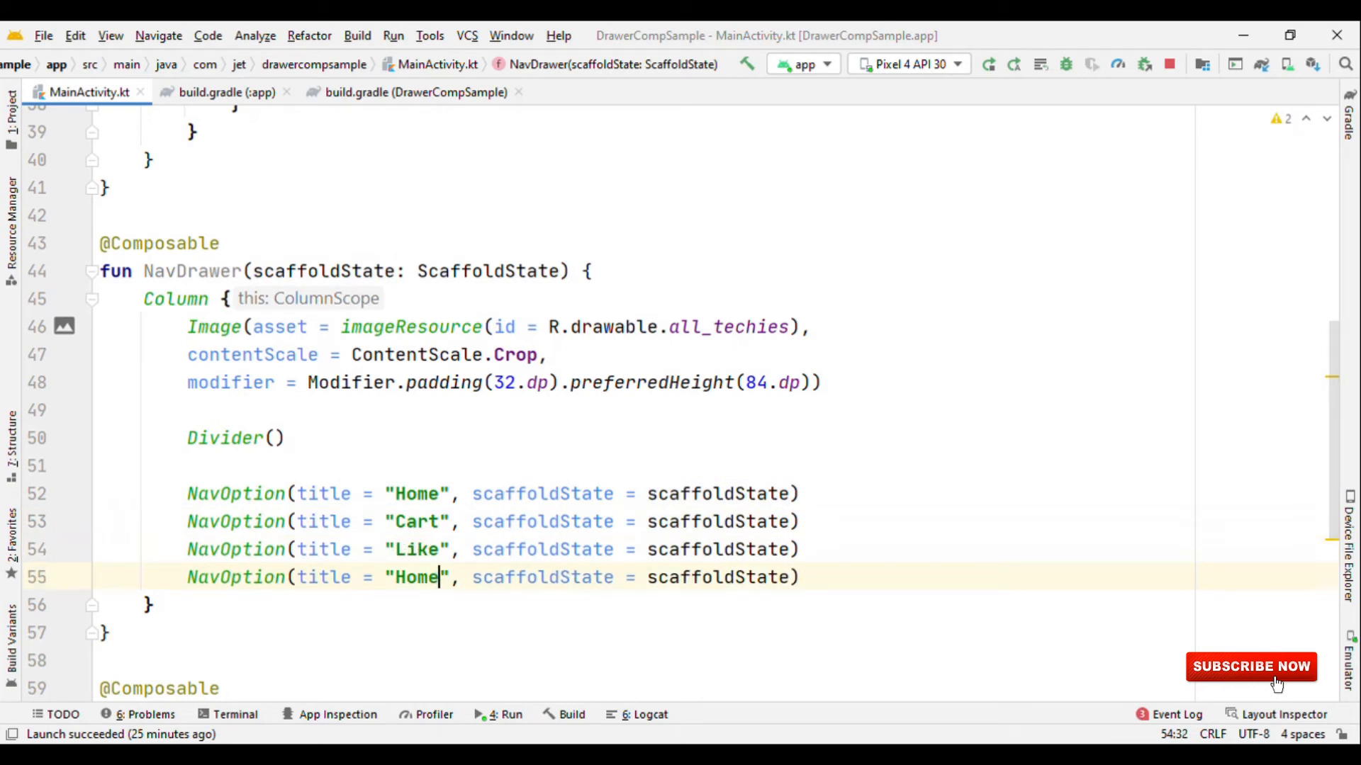
type("F")
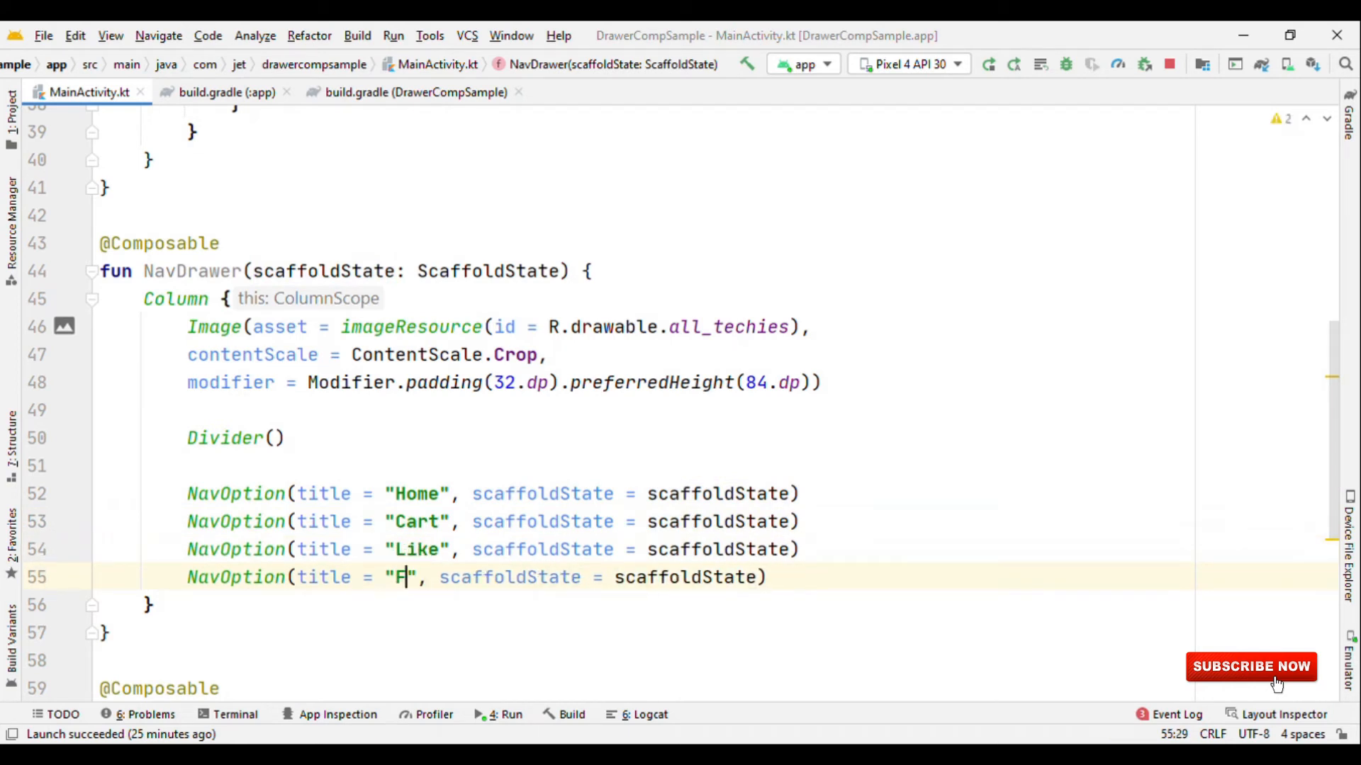
type("eatured")
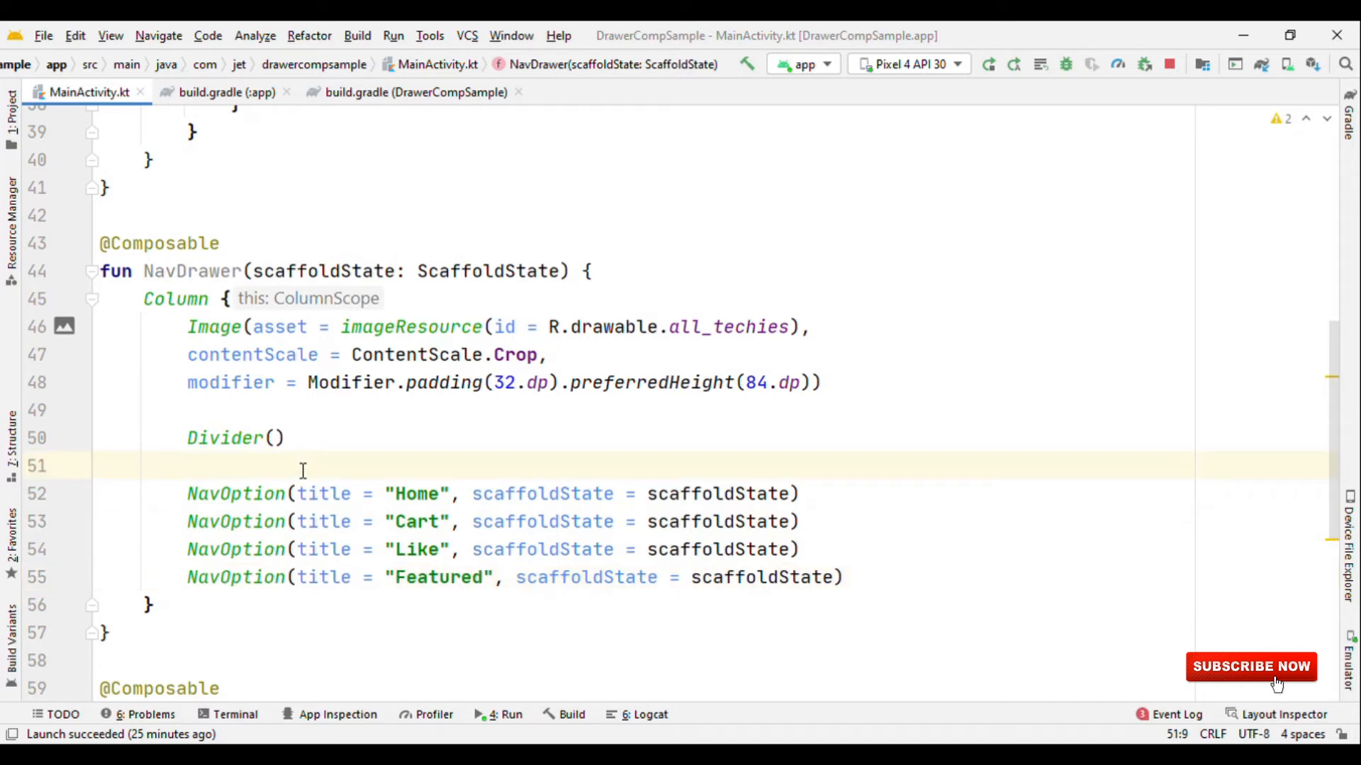
Step: Call scaffoldState.drawerState.close() inside NavOption's clickable onClick handler
double_click(323, 271)
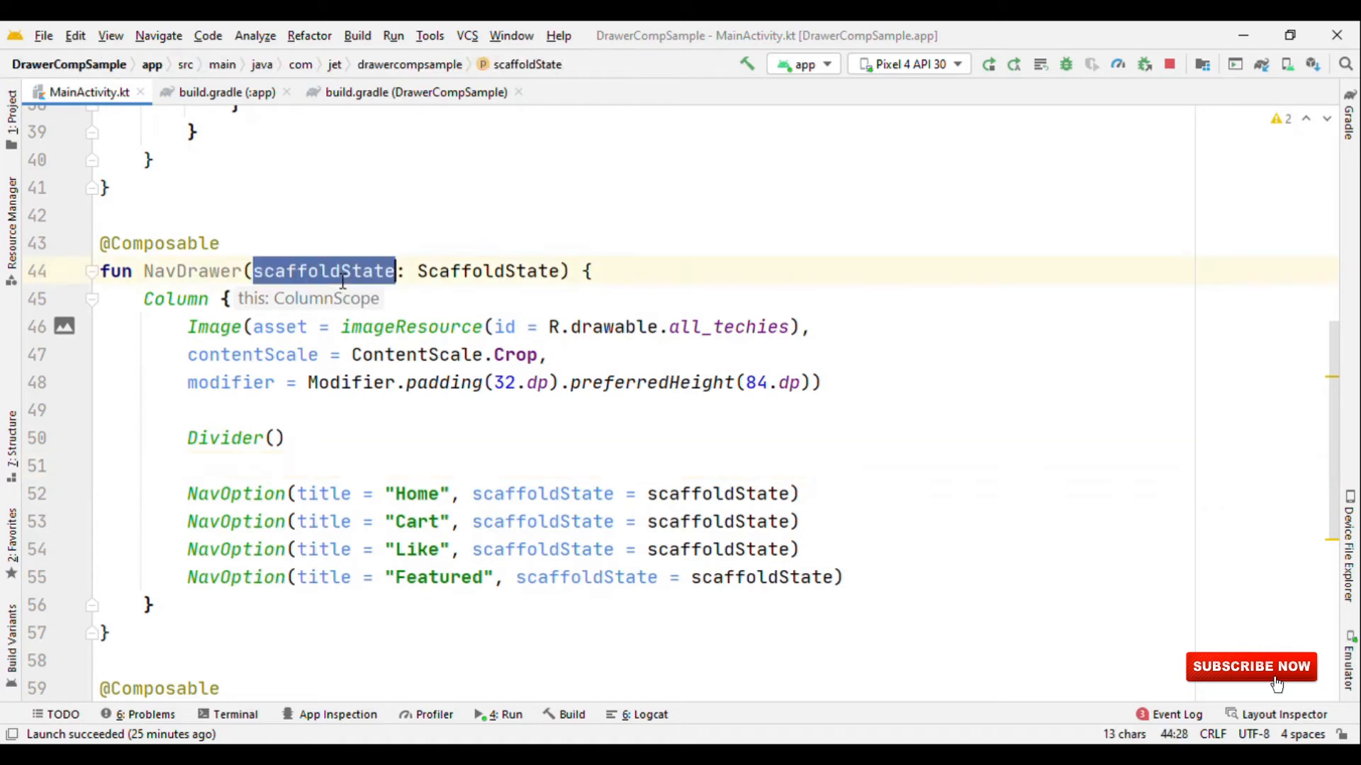
left_click(420, 438)
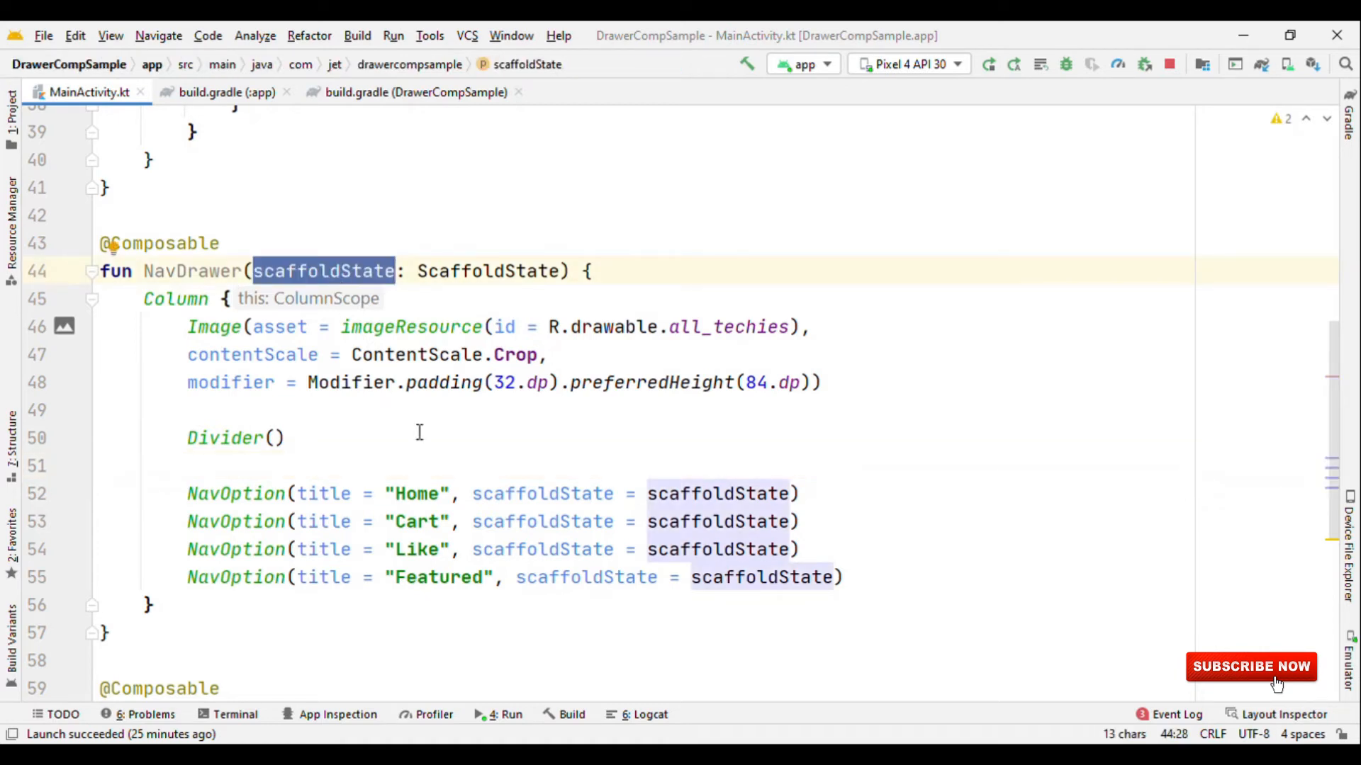
mouse_move(192, 521)
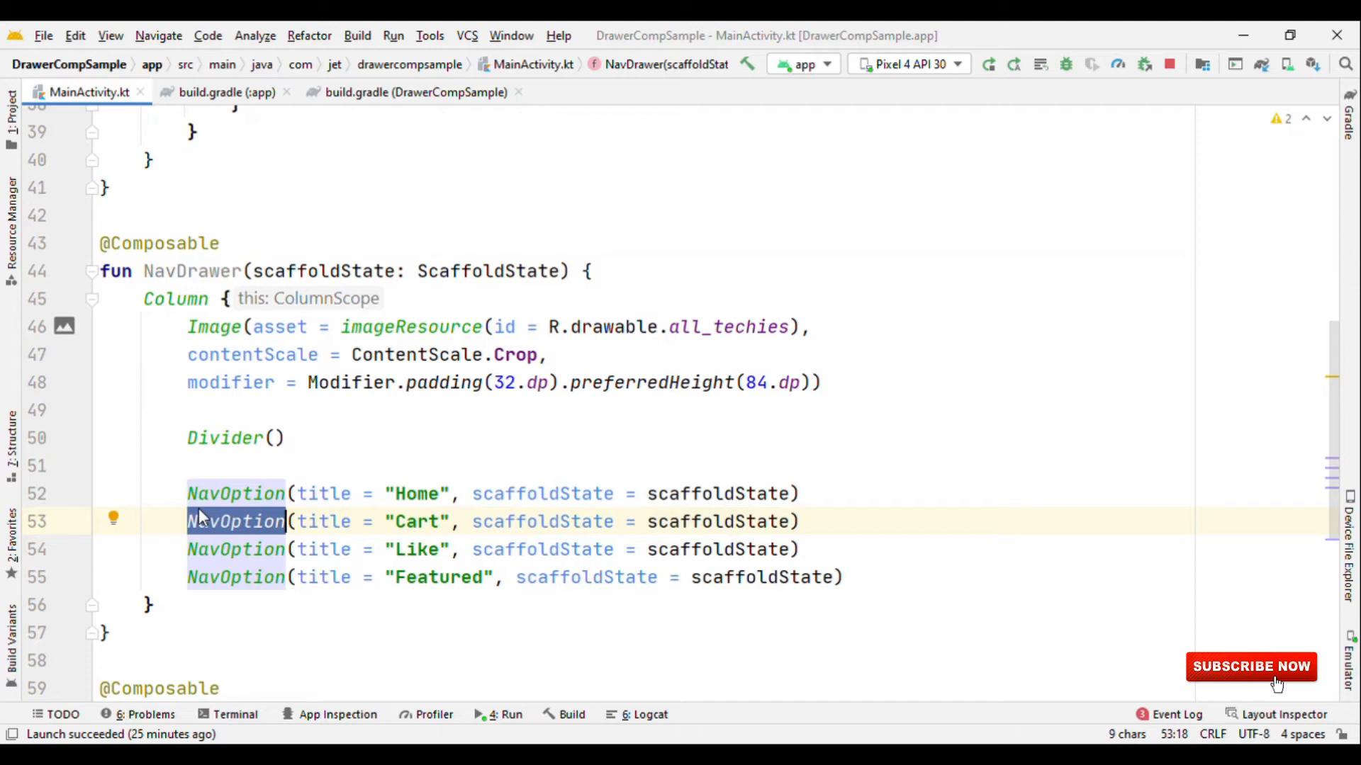
double_click(717, 521)
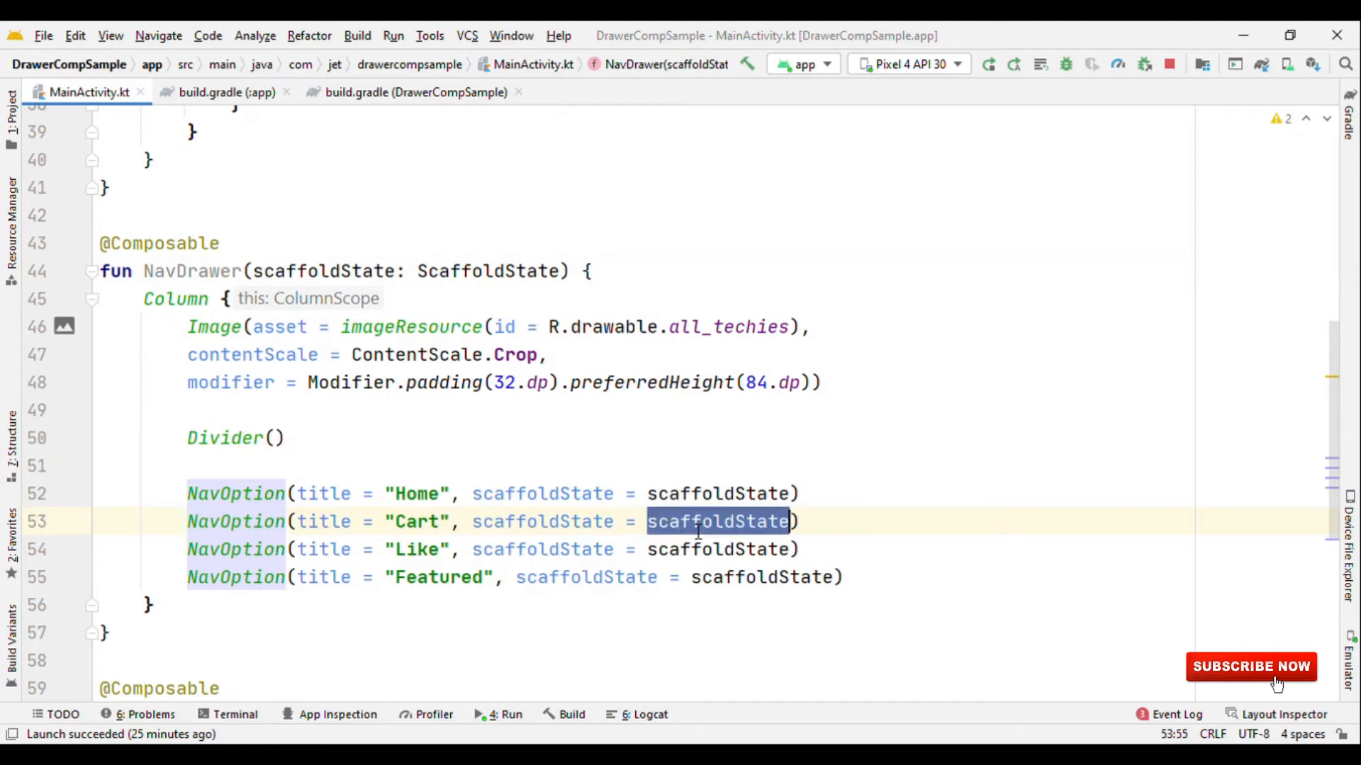
scroll("down", 3)
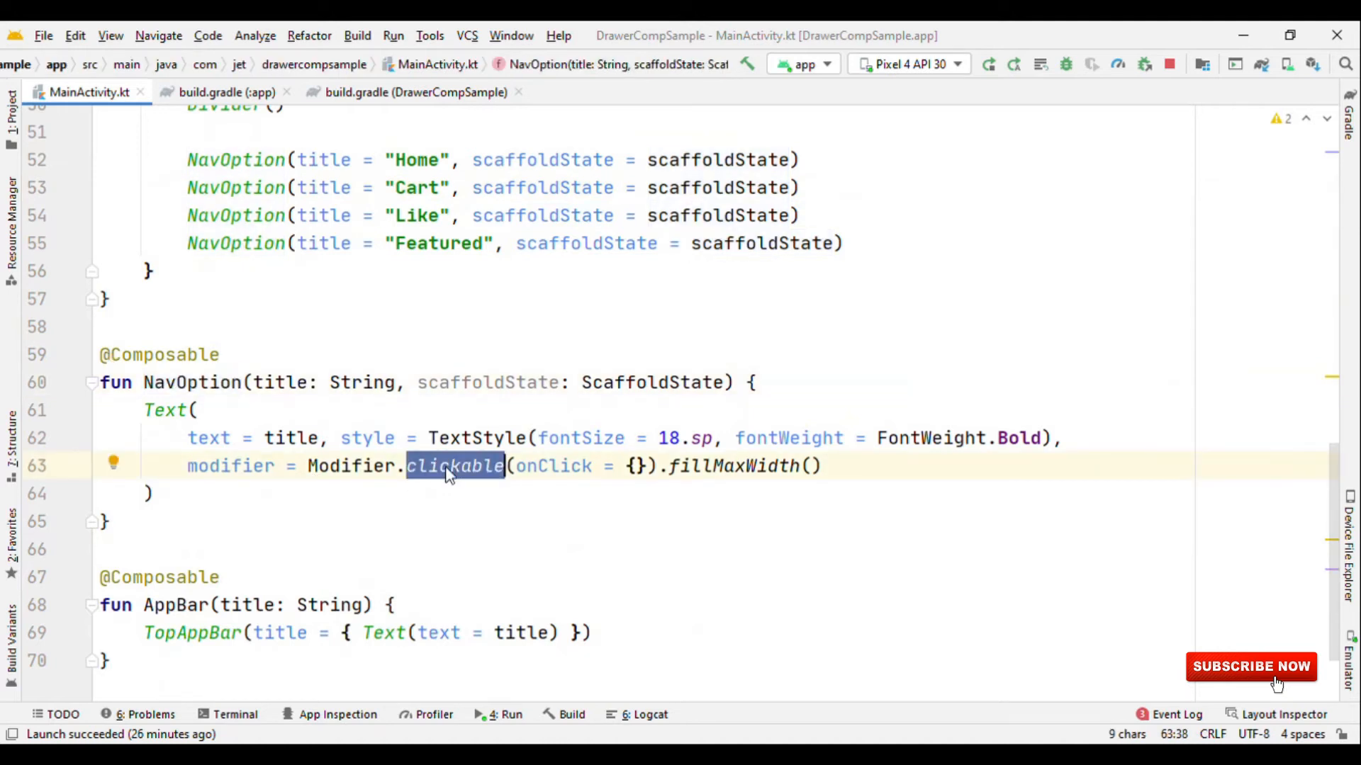
left_click(637, 466)
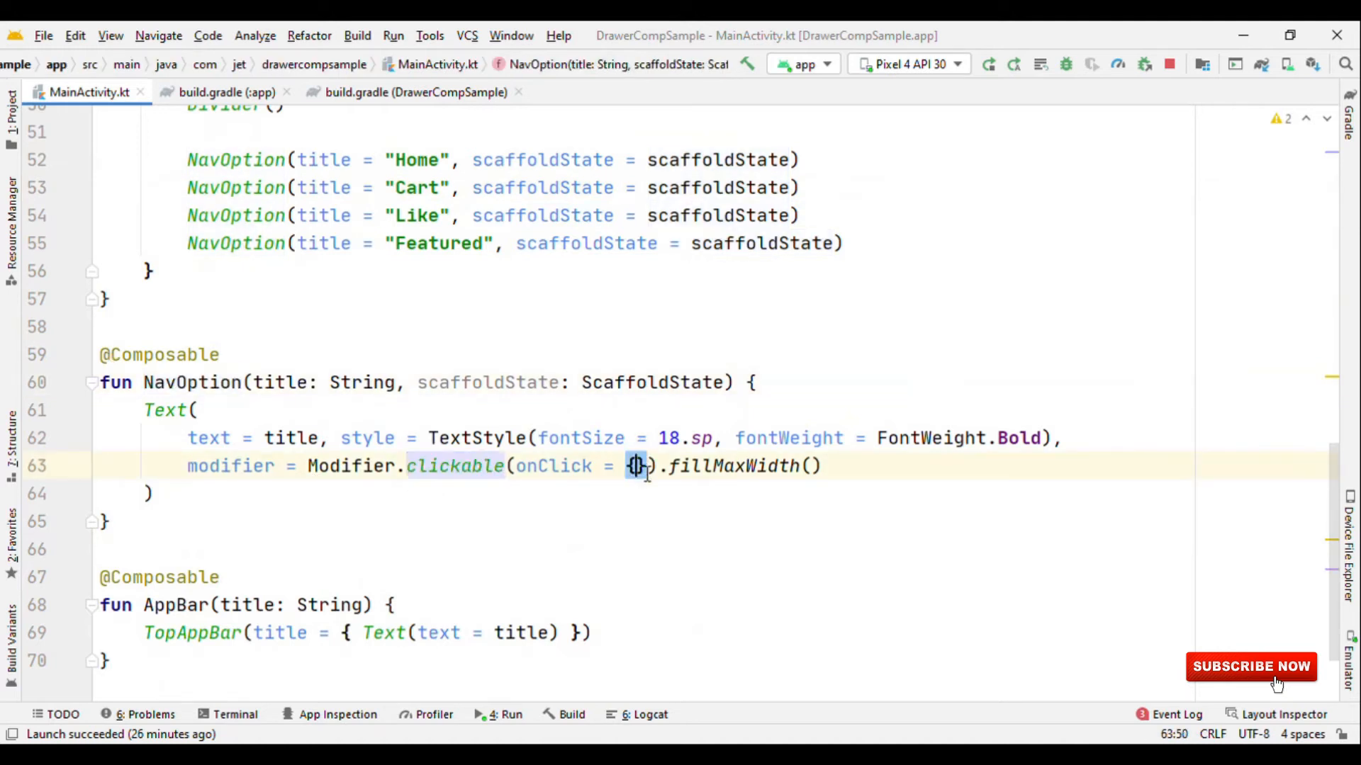
key("enter")
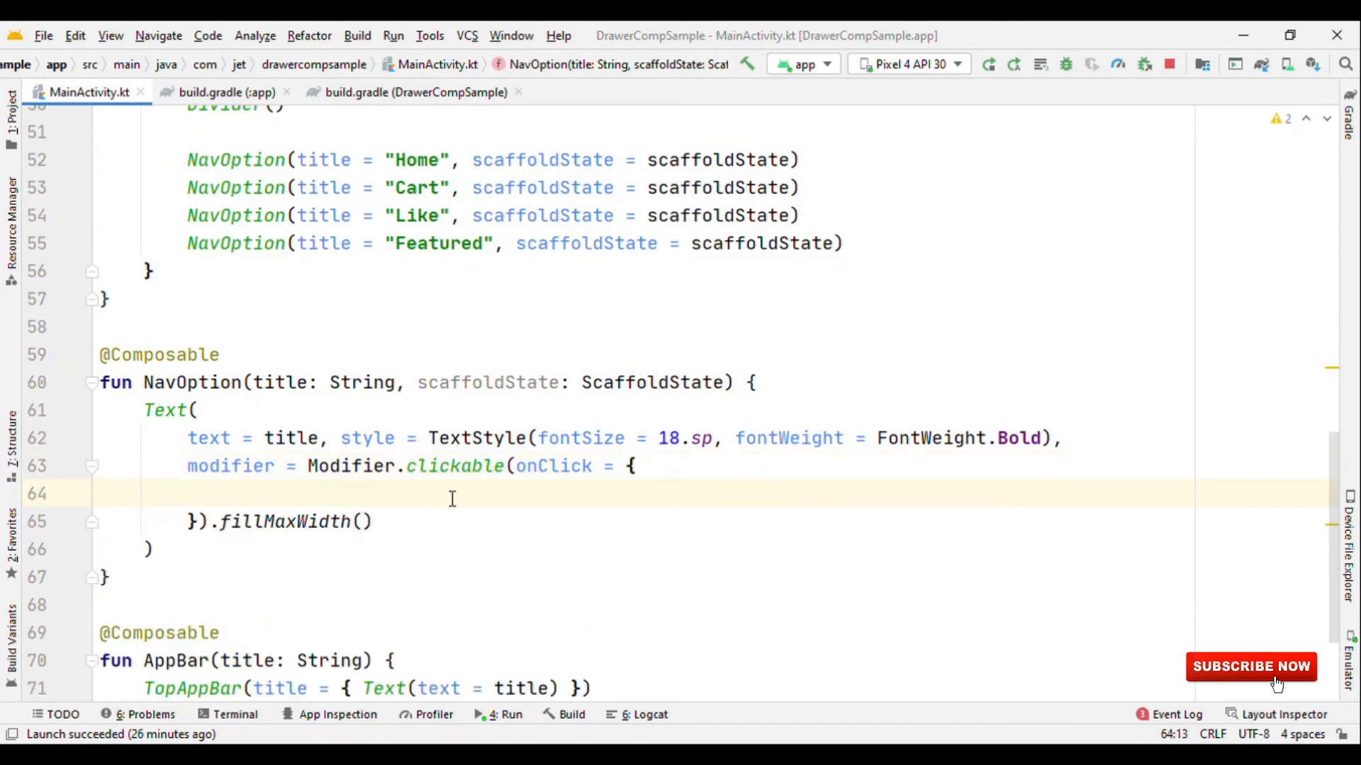
type("sc")
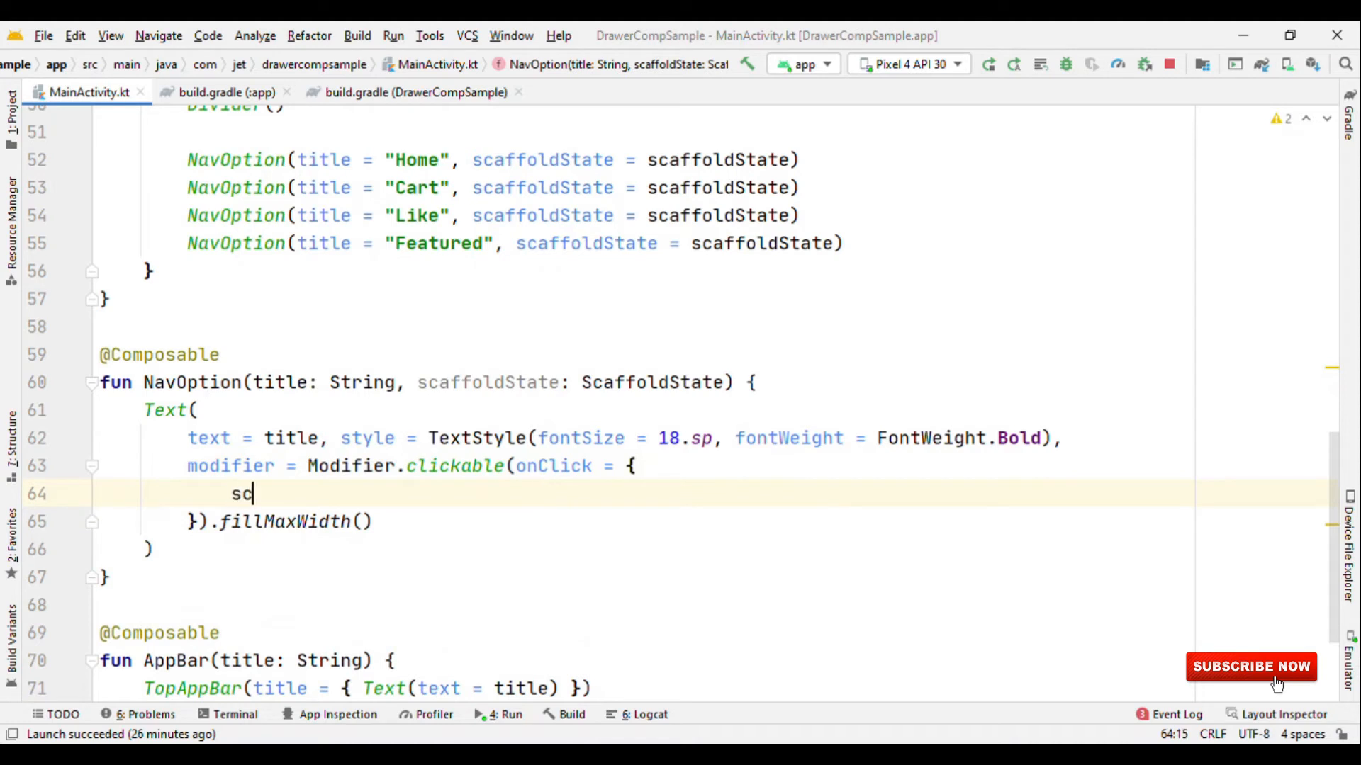
type("affoldState.")
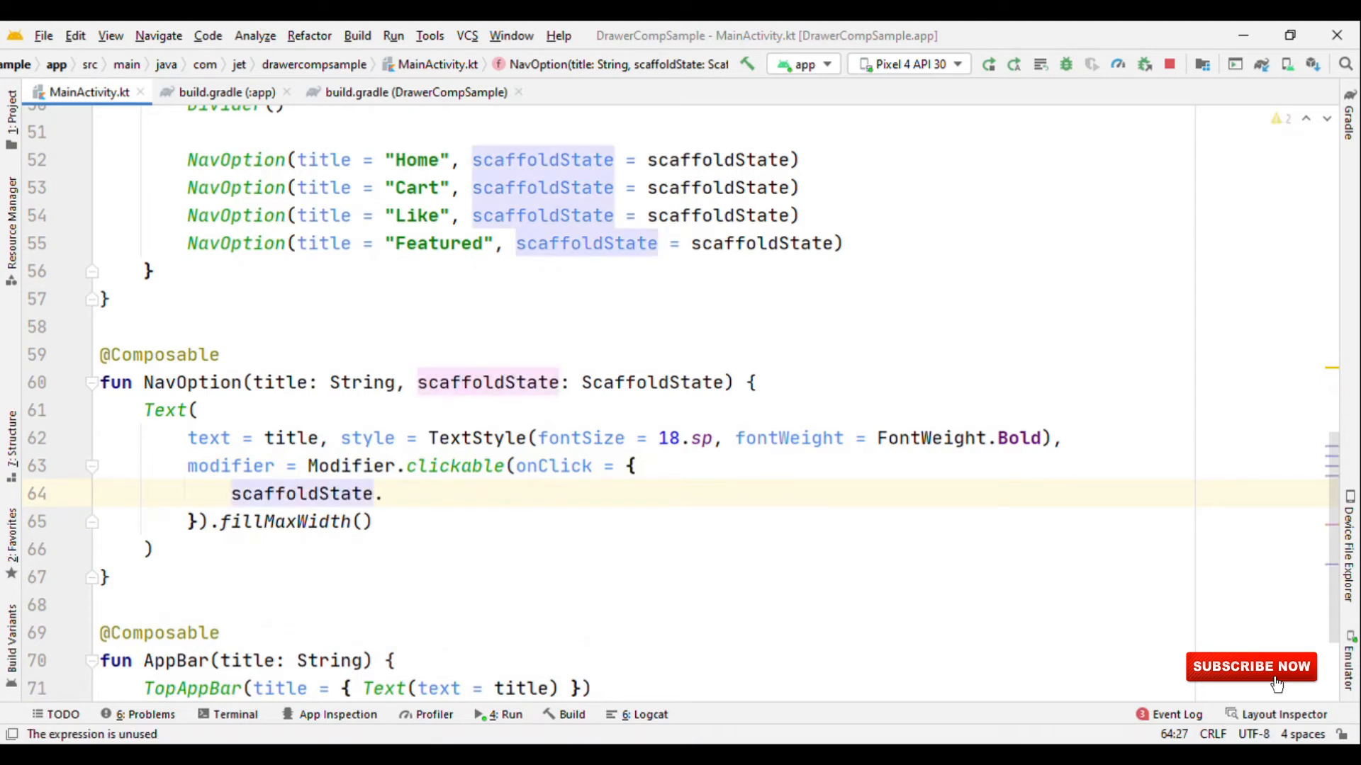
type("drawerState.")
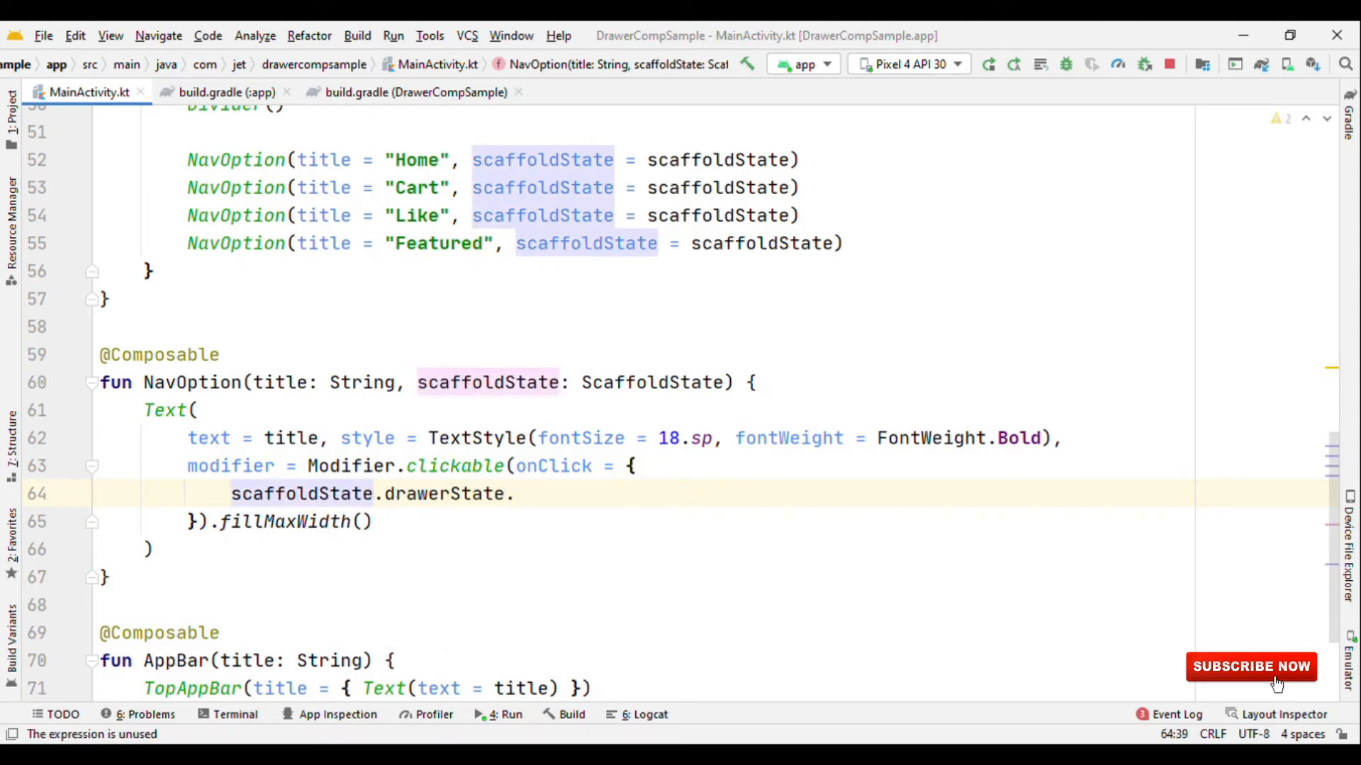
type("close()")
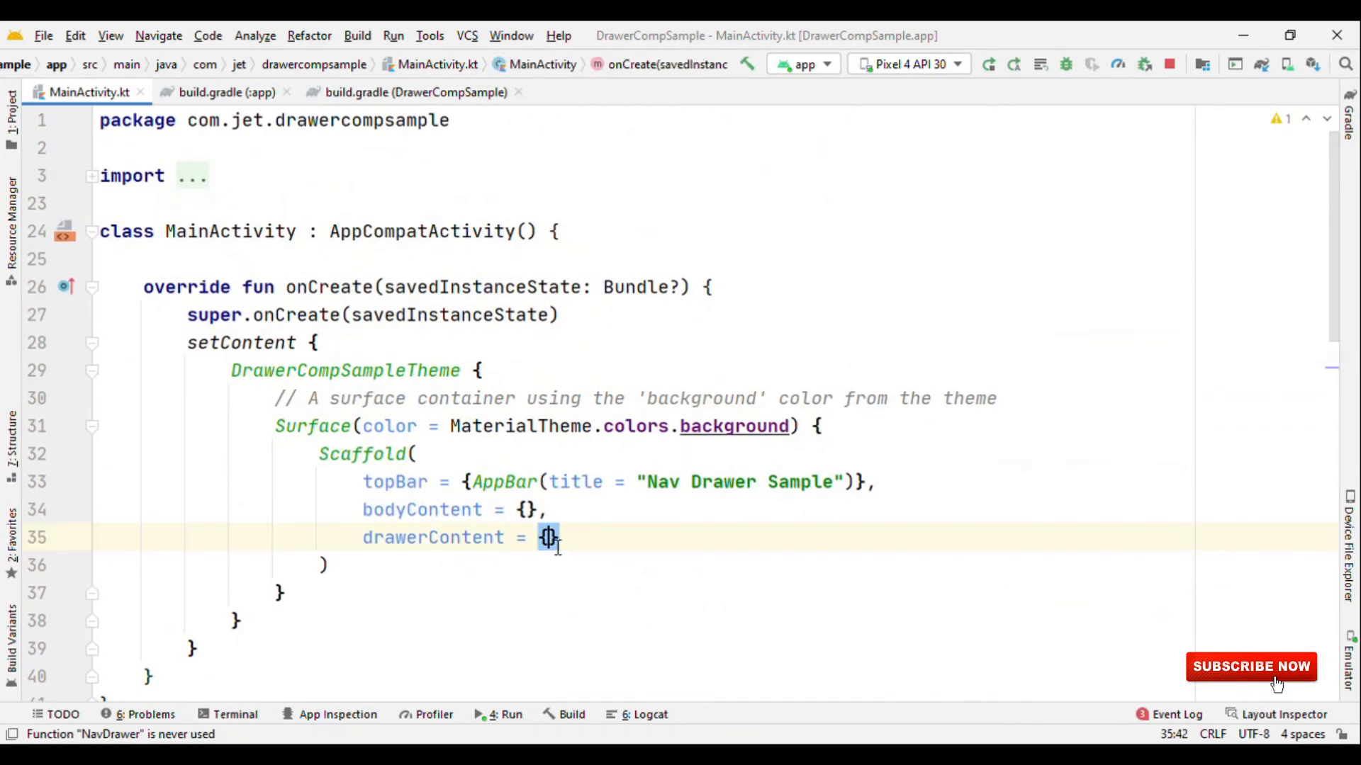
Step: Declare val scaffoldState = rememberScaffoldState() and set drawerContent = { NavDrawer(scaffoldState) }
type("NavDrawer()")
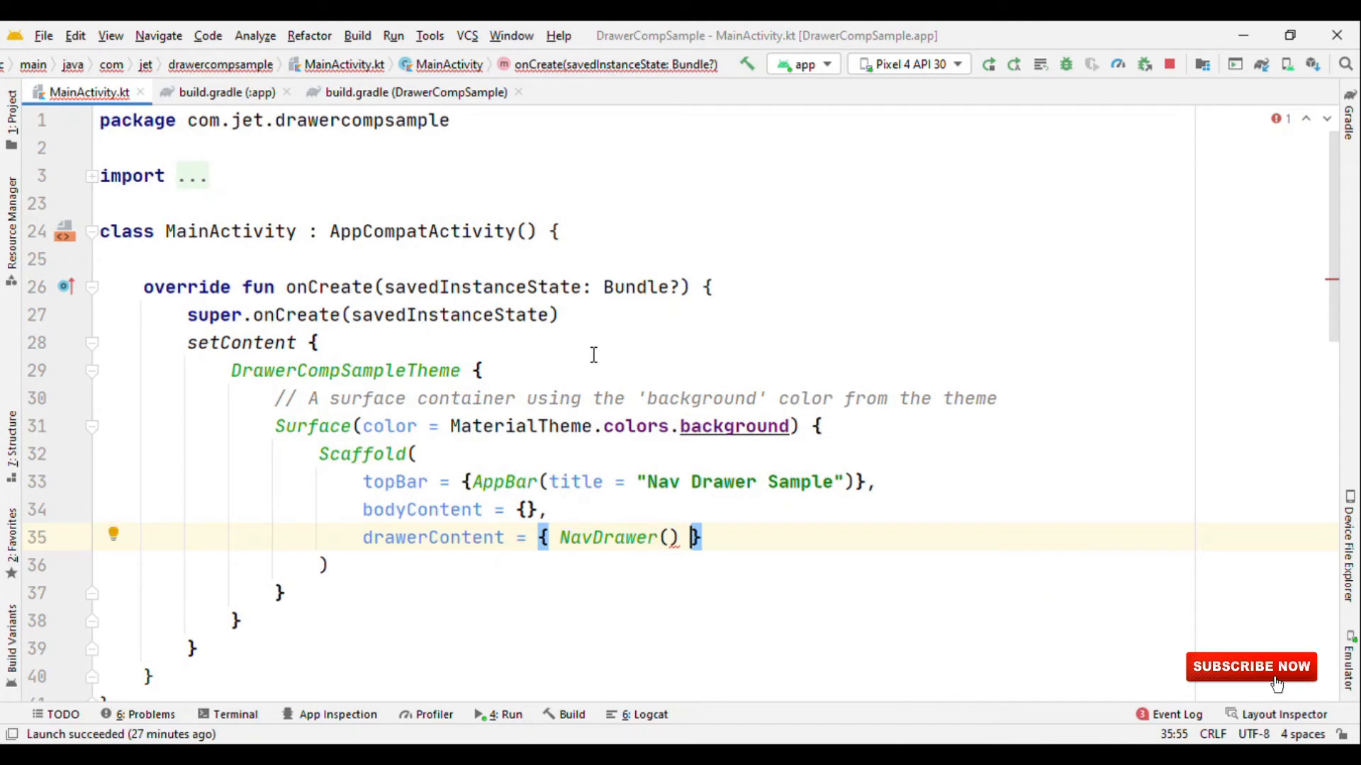
type("val")
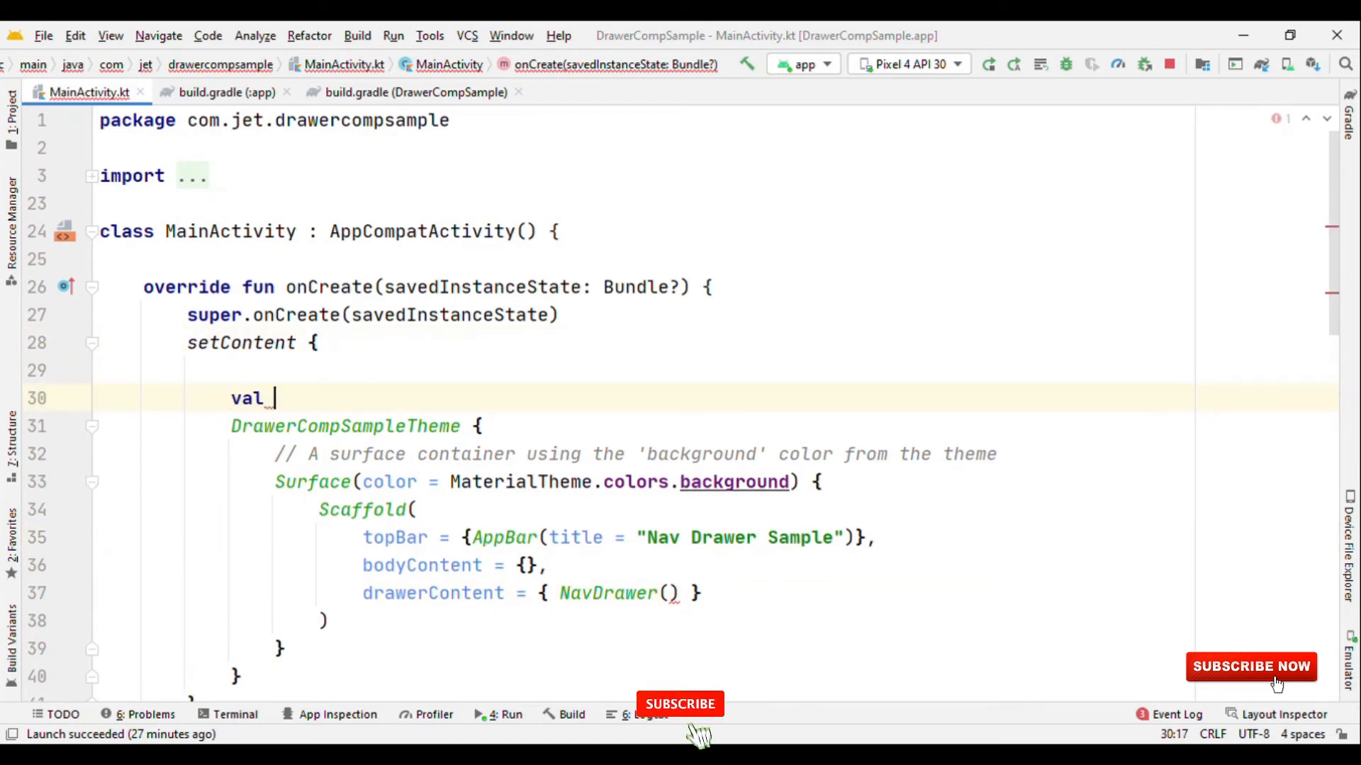
type("scaffoldState =")
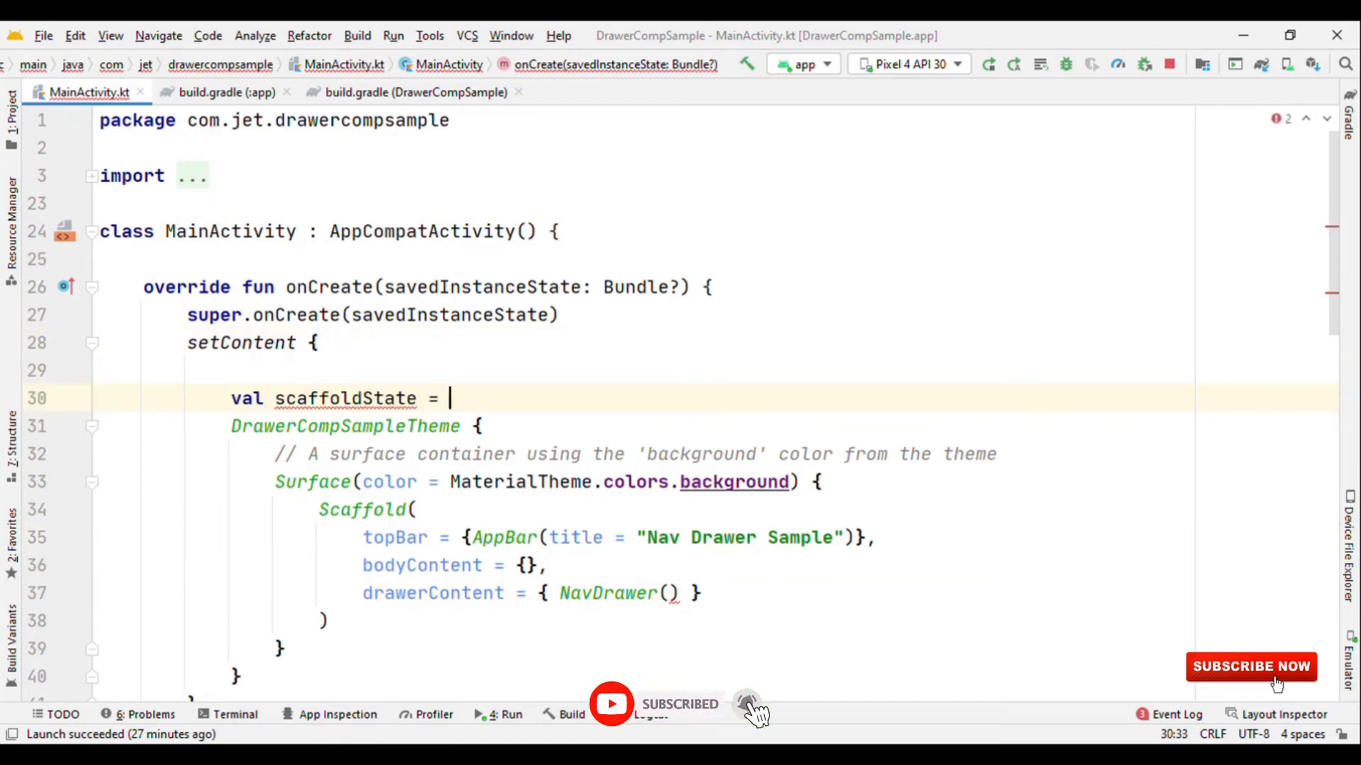
type("rememberScaffoldState()")
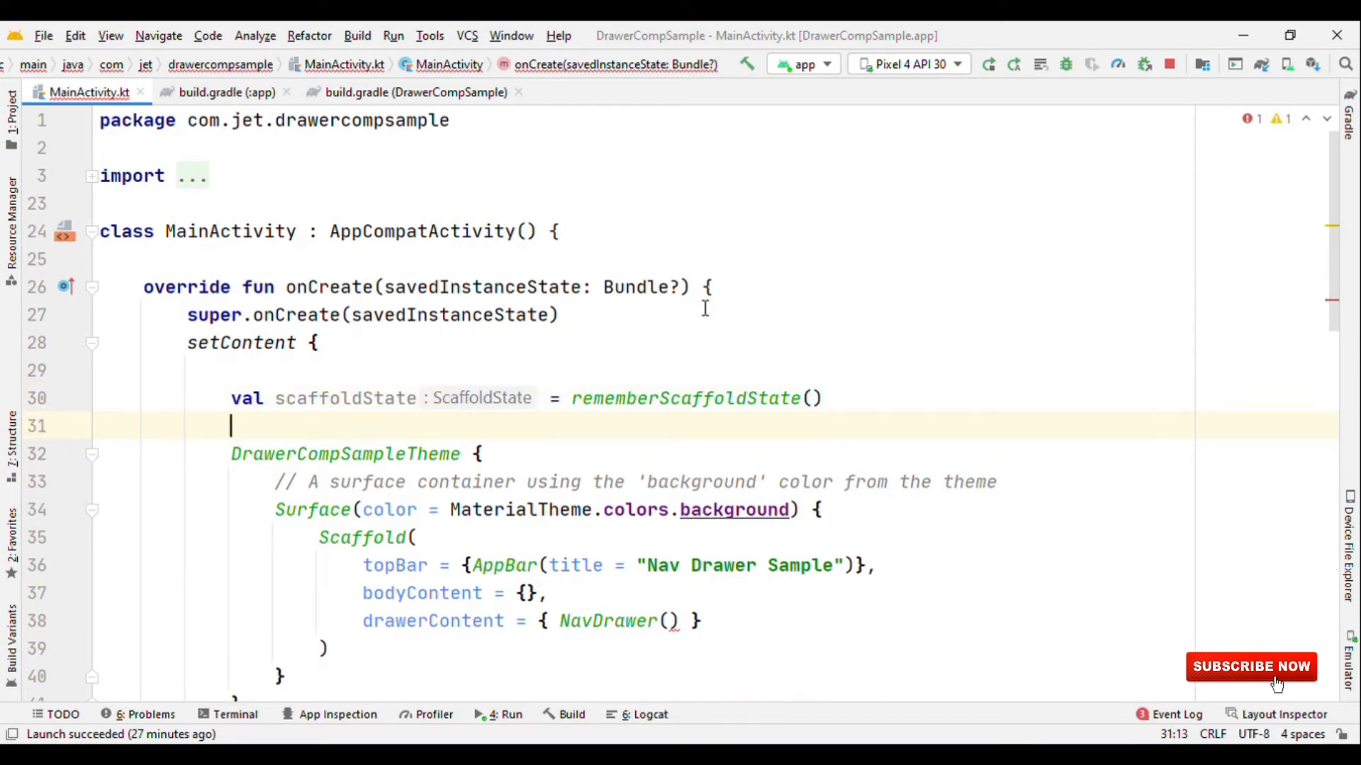
double_click(344, 397)
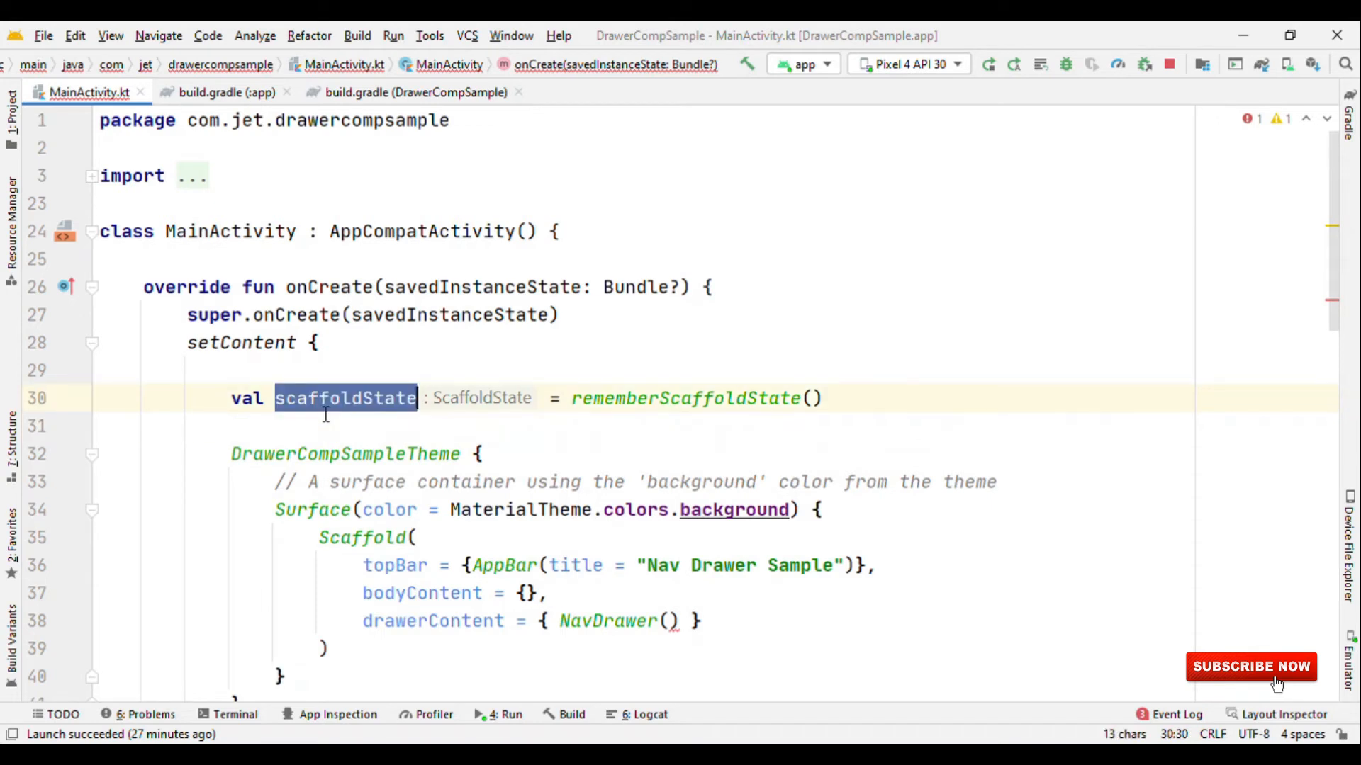
type("scaffoldState")
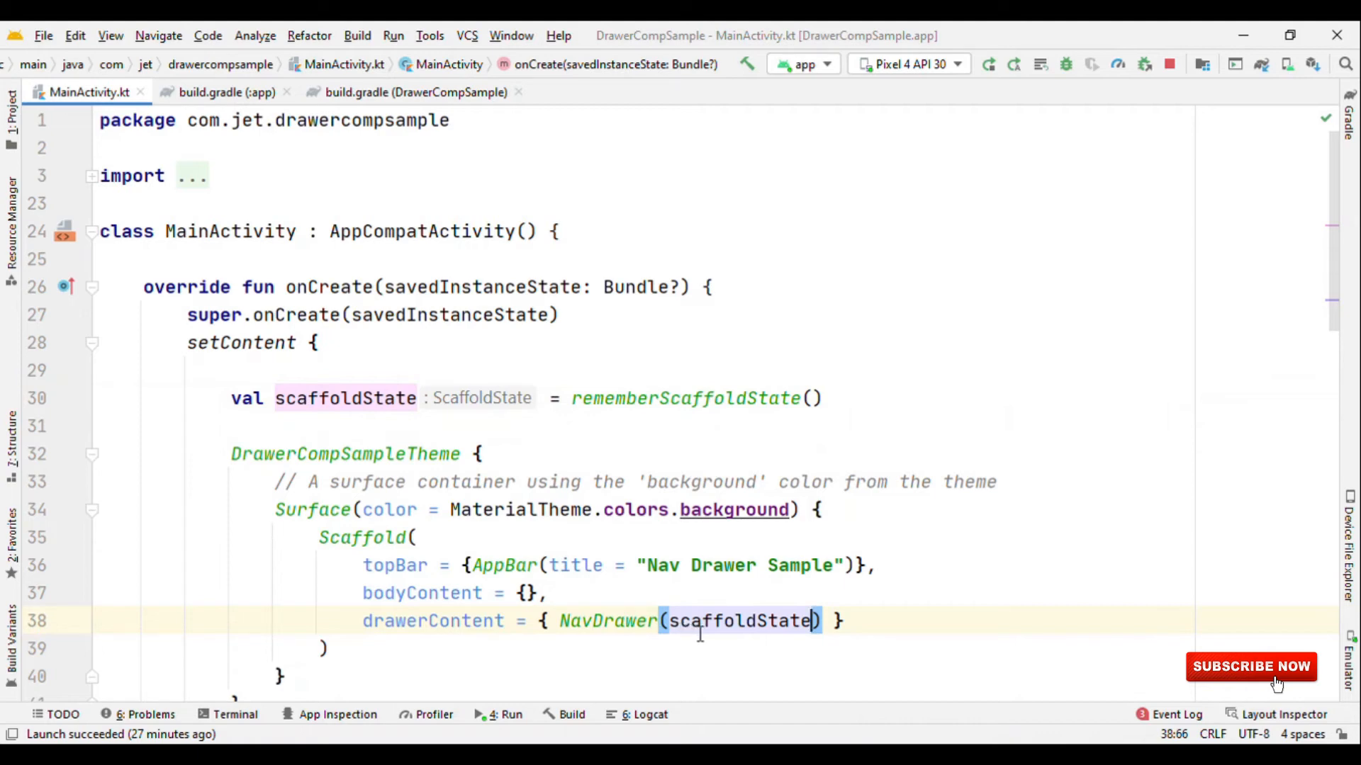
scroll("down", 3)
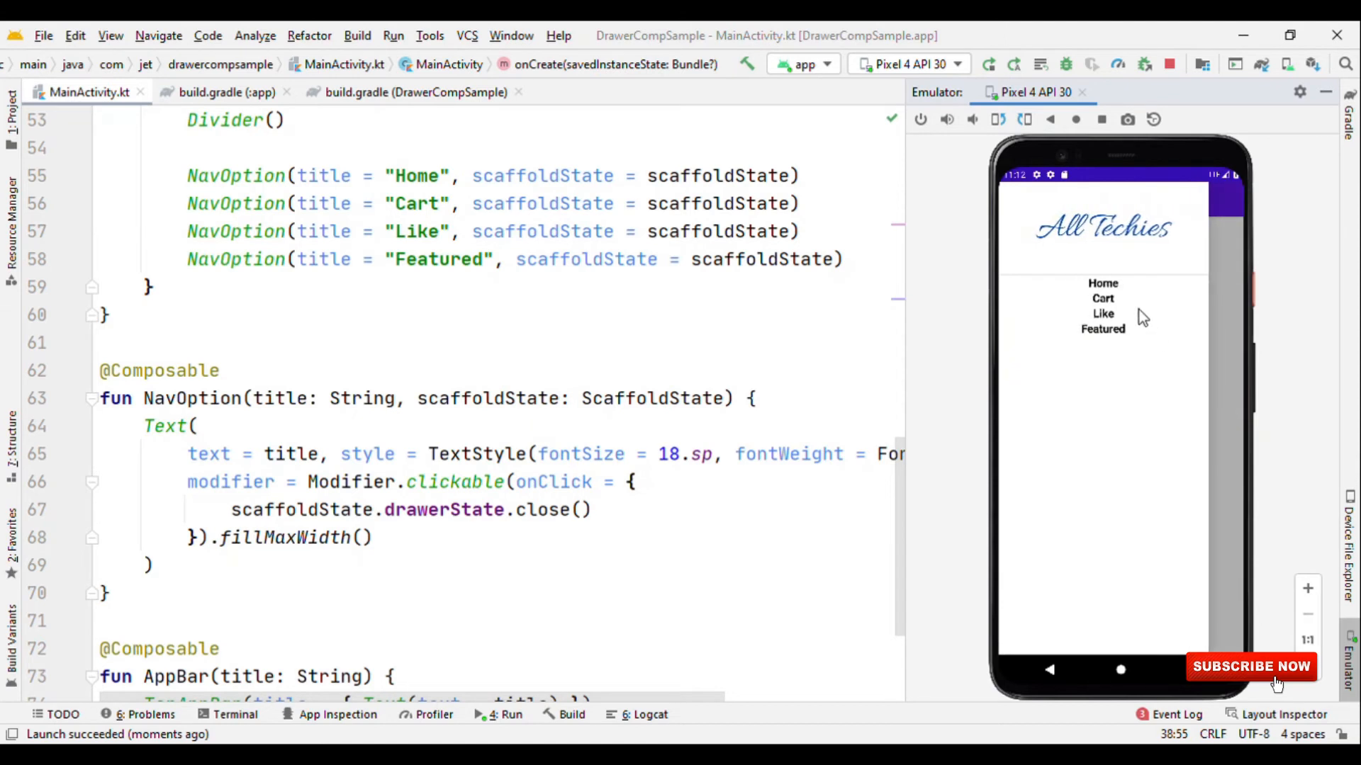
mouse_move(1114, 315)
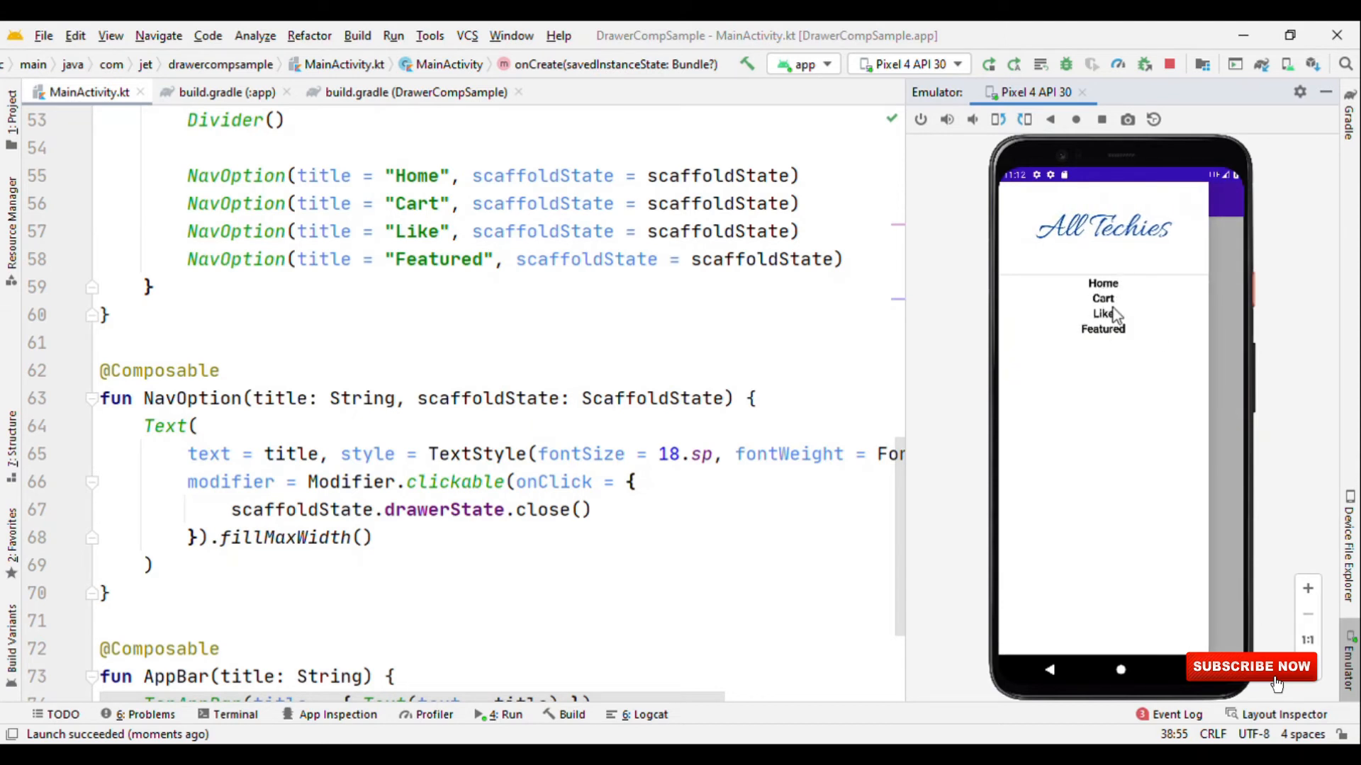
Step: Tap the Like option in the running drawer on the emulator
left_click(221, 370)
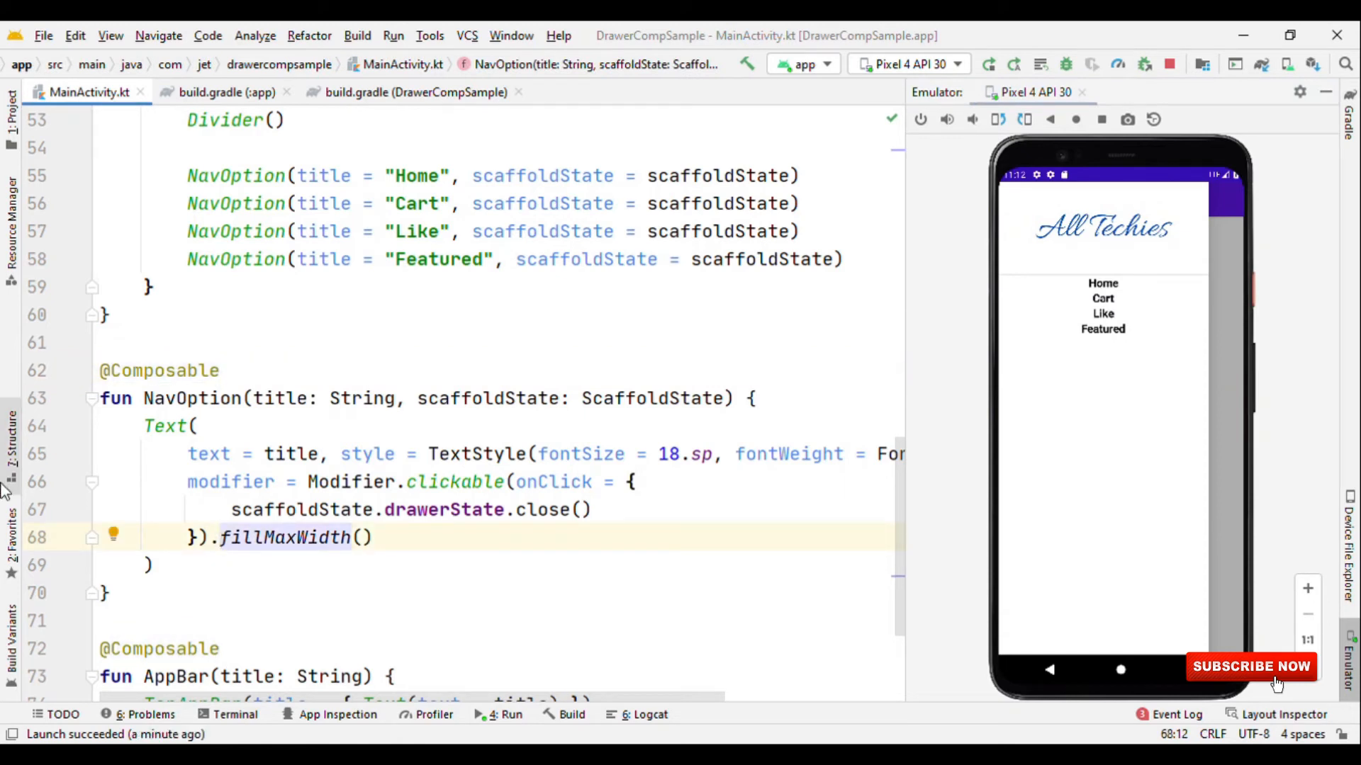
Step: Add .padding(16.dp) before .fillMaxWidth() on the NavOption Text modifier
scroll("down", 3)
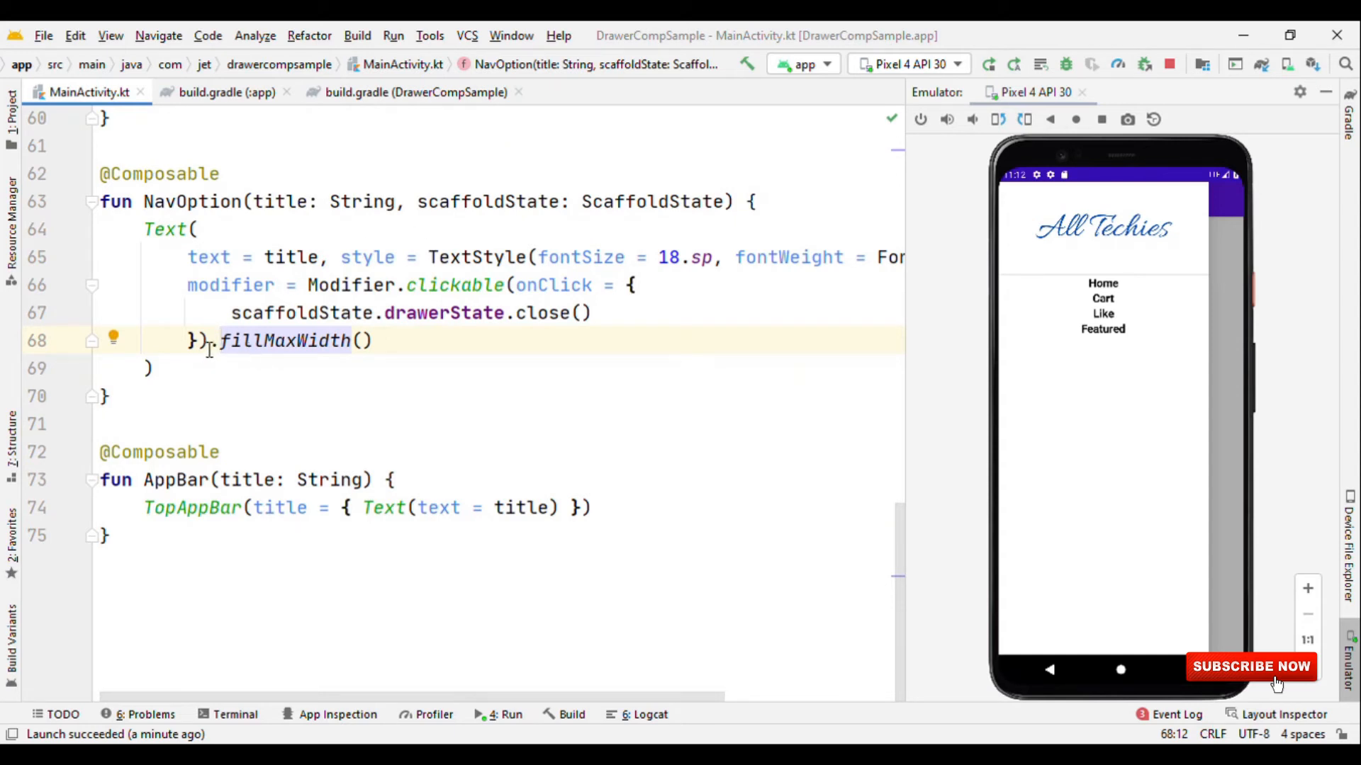
type(".padding(")
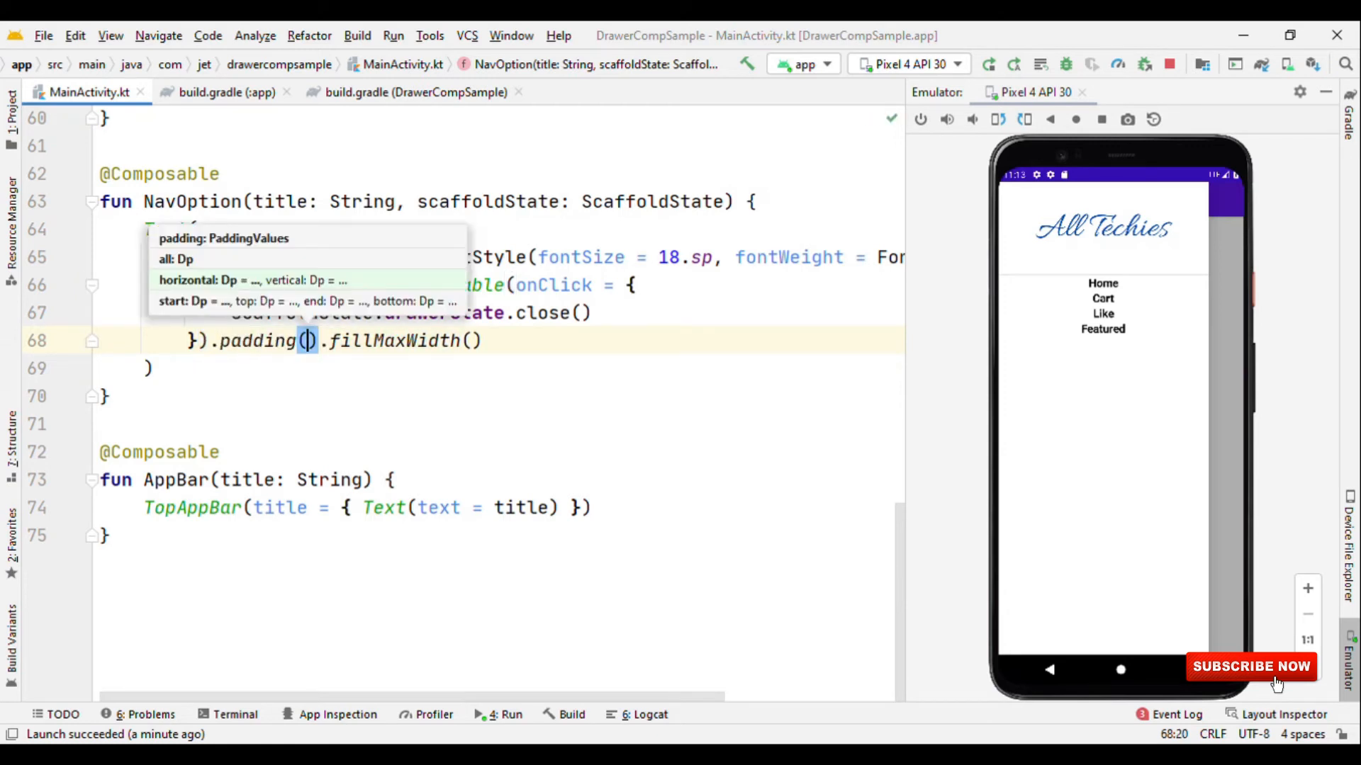
type("16.dp")
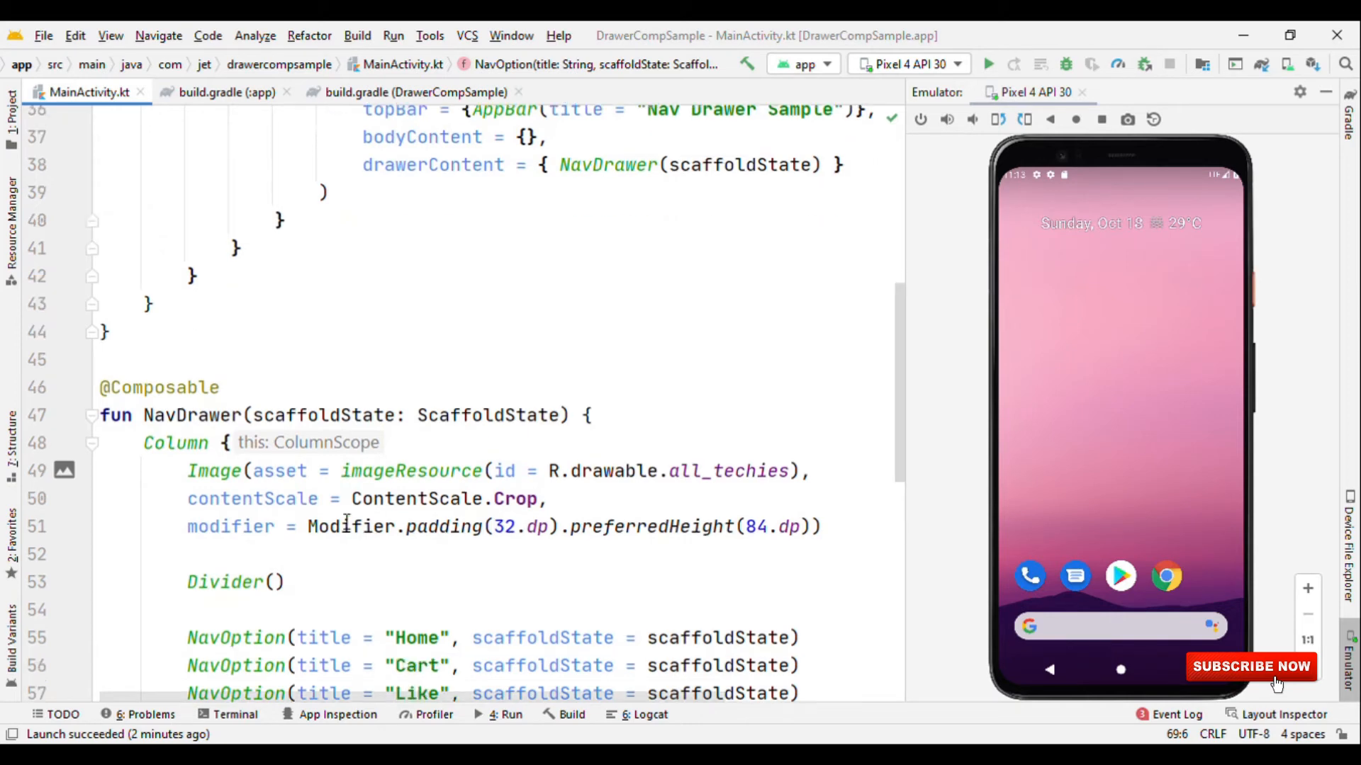
Step: Give AppBar a scaffoldState: ScaffoldState parameter and a navigationIcon IconButton that opens the drawer
scroll("down", 3)
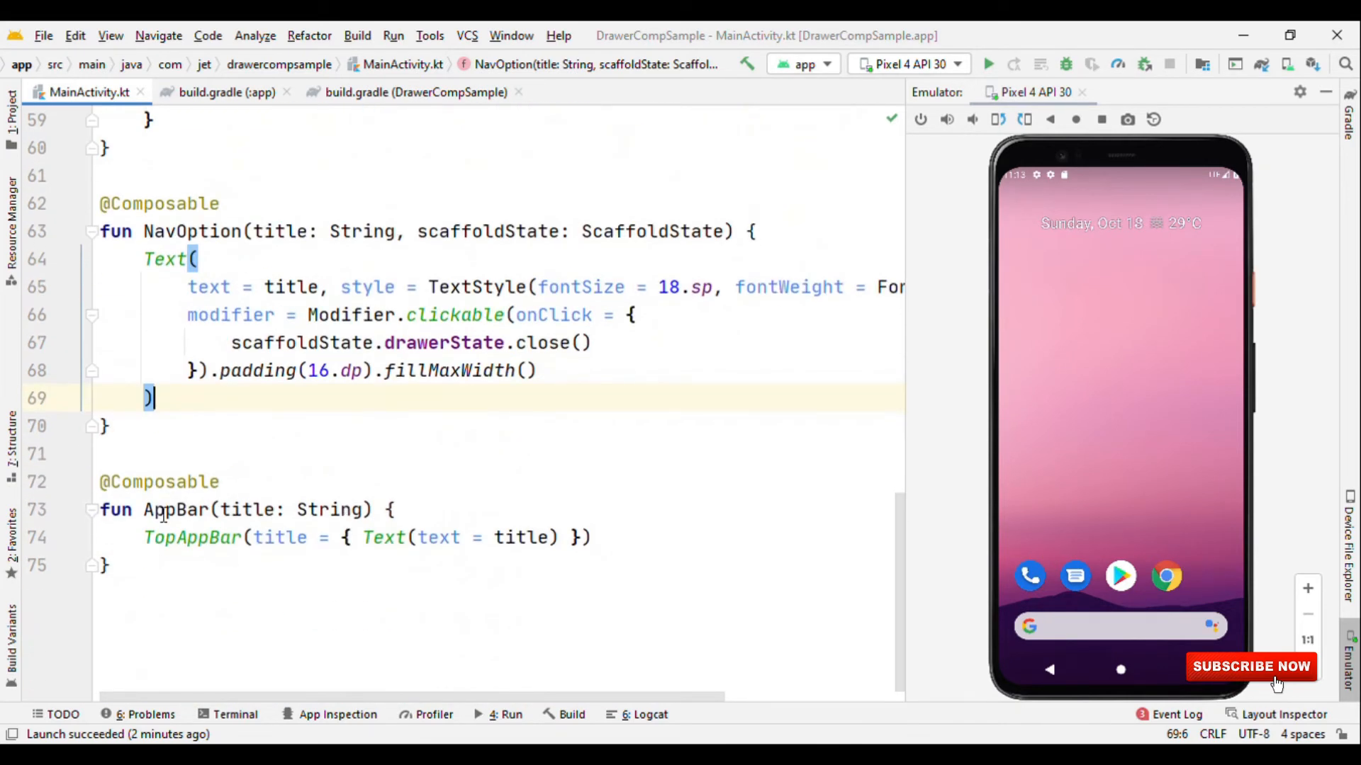
double_click(191, 537)
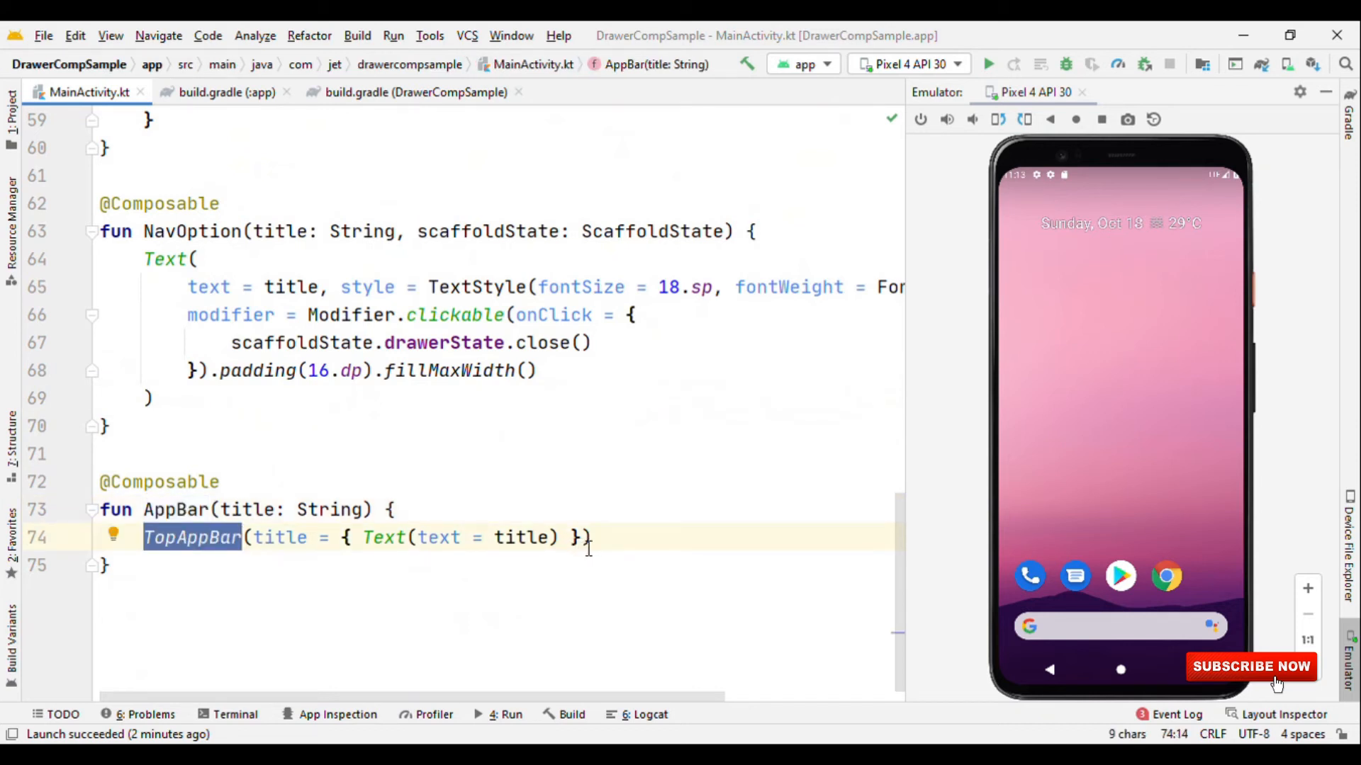
type(",")
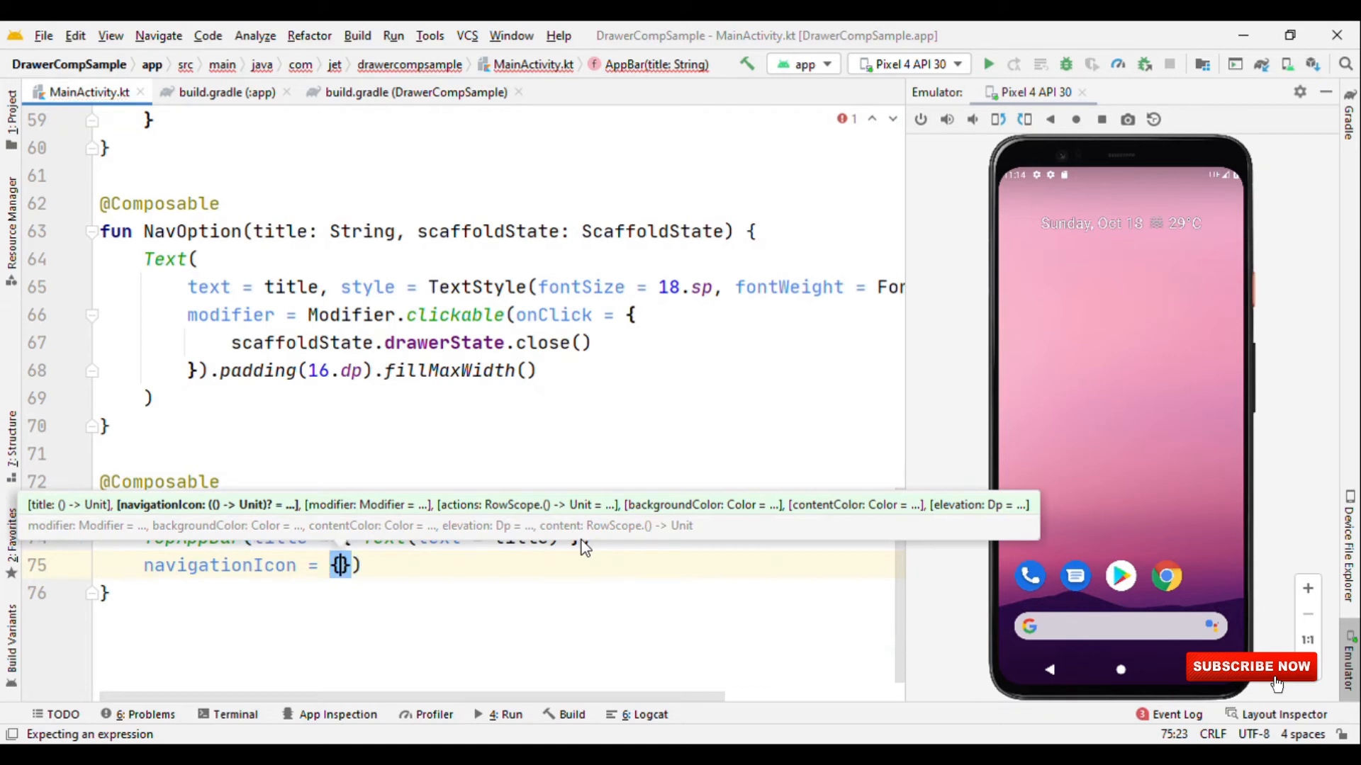
type("IconButton(onClick =")
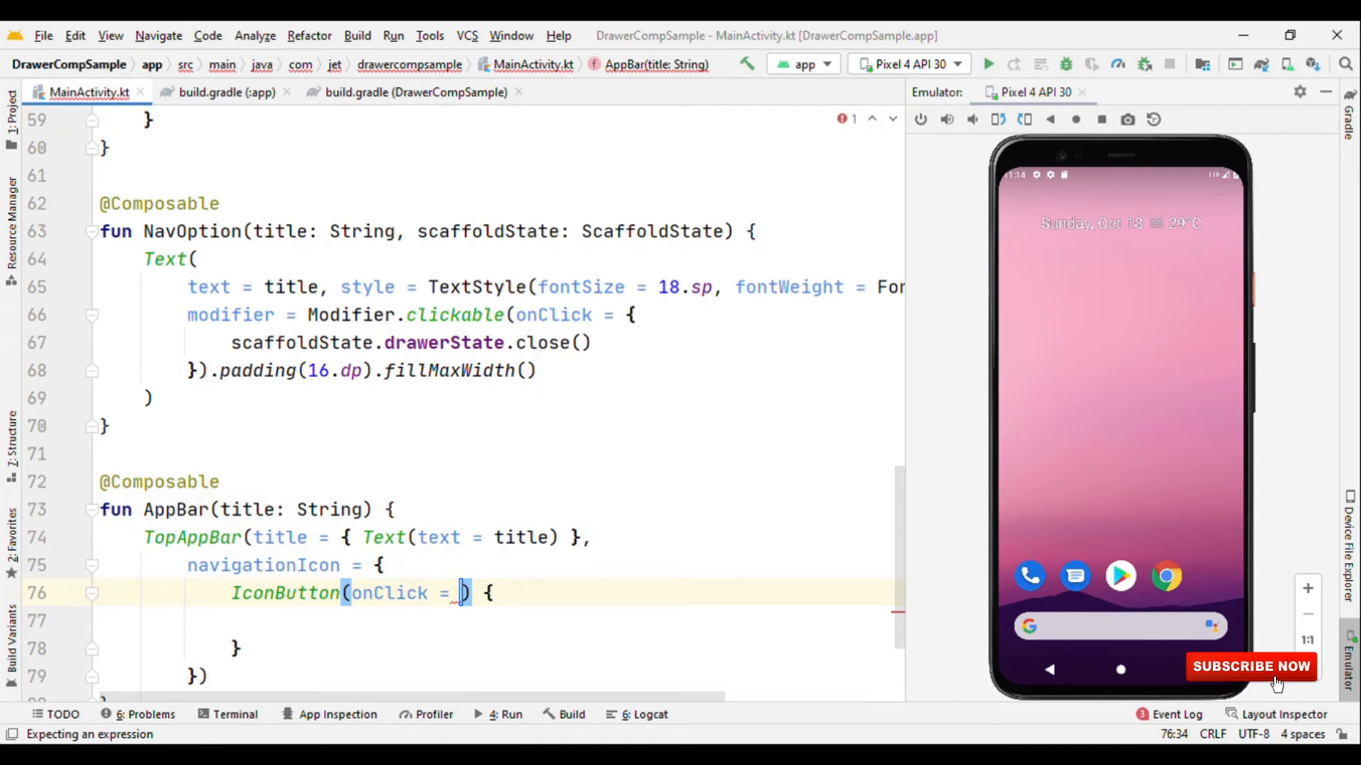
type("{}")
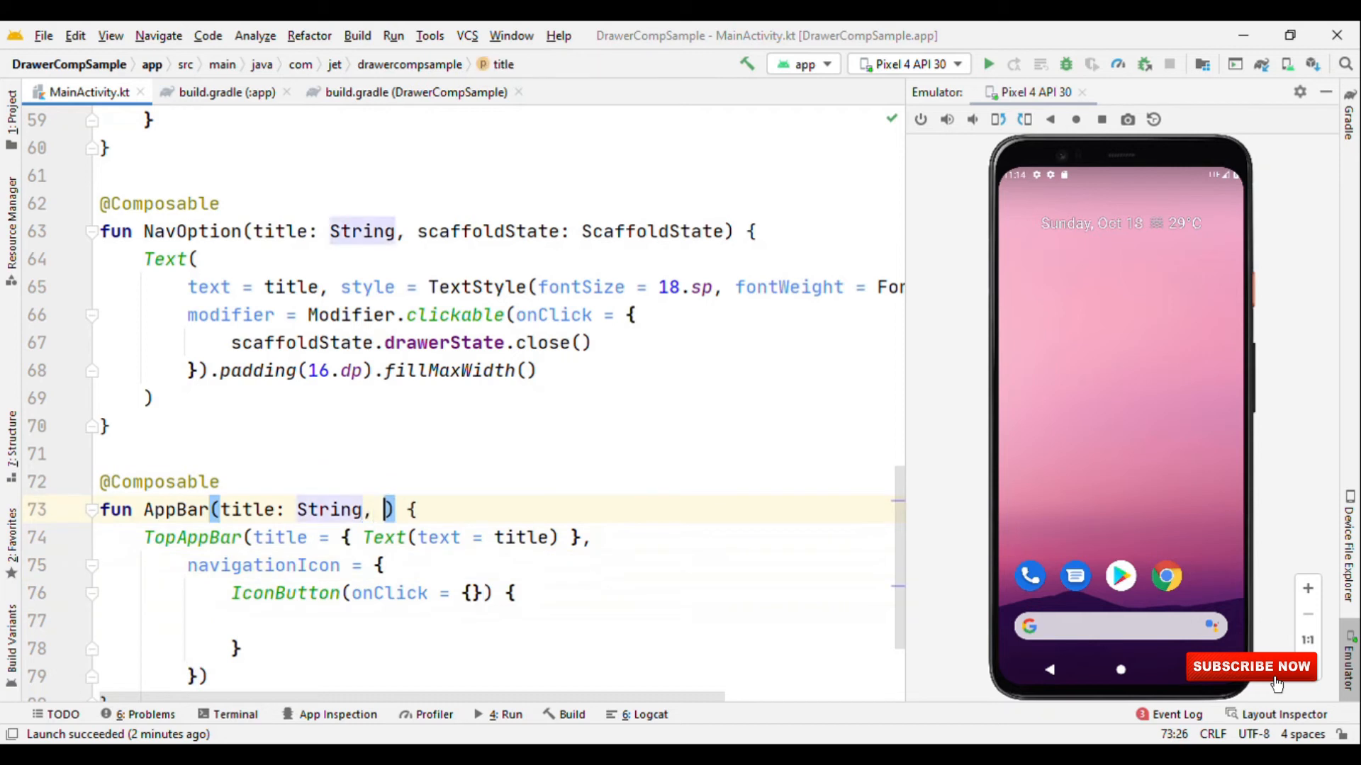
type("scaffoldState: ScaffoldState")
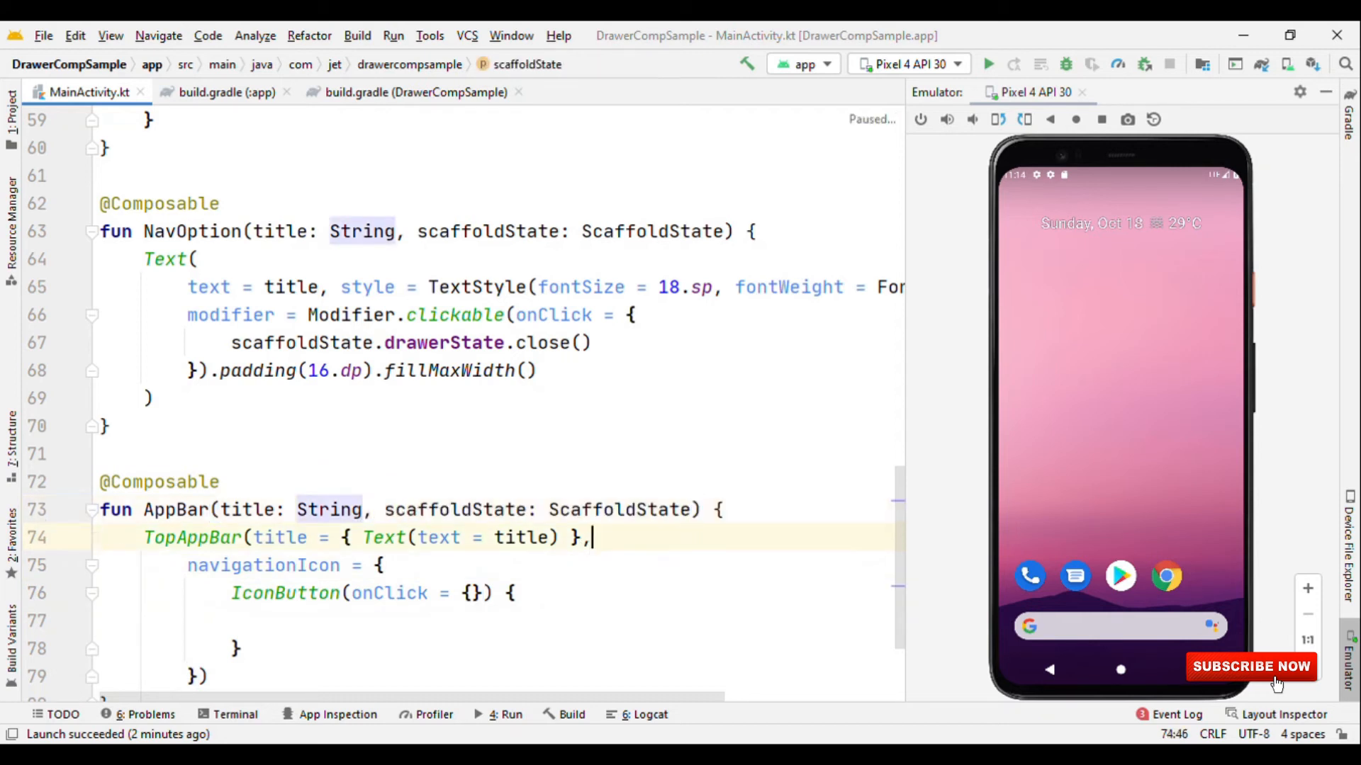
type("scaffoldState.drawerState.open(")
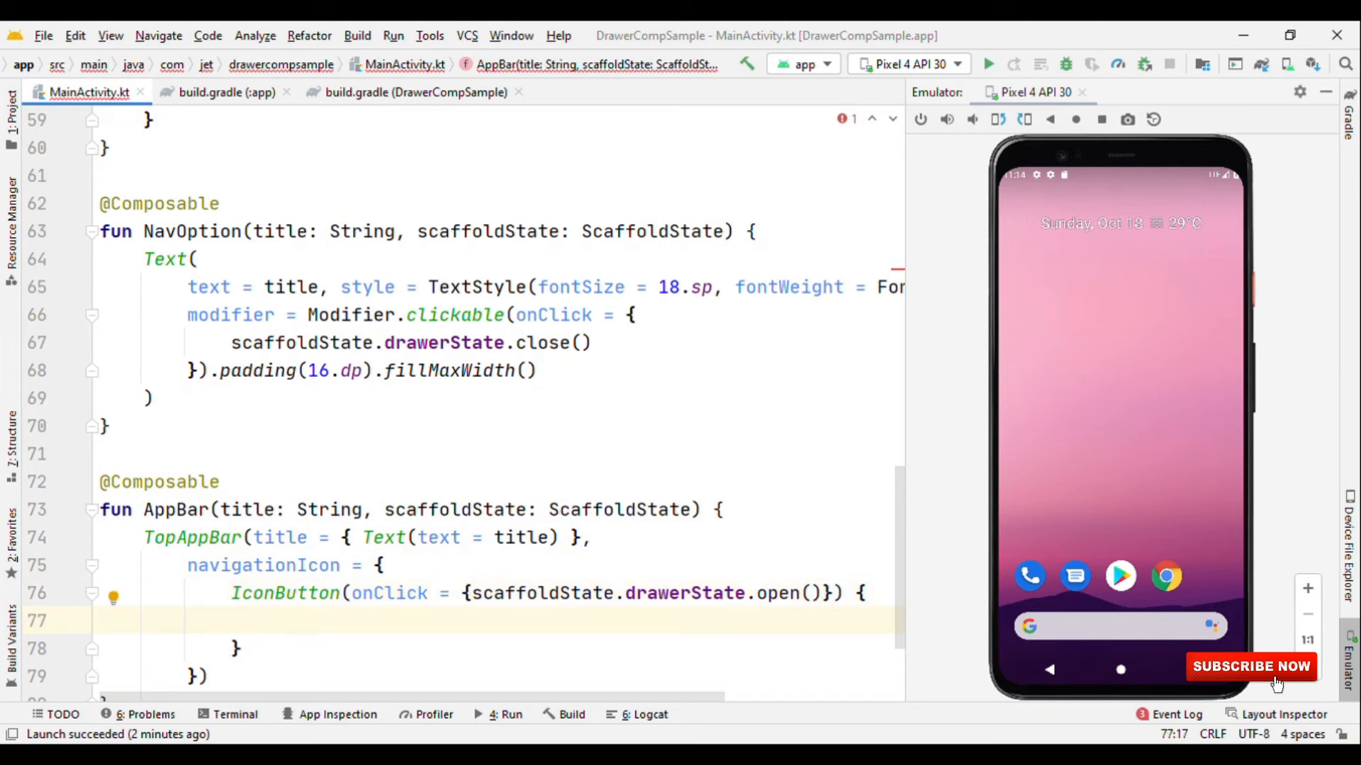
Step: Show Icons.Default.Menu as the icon inside the navigation IconButton
type("Icon(asset =")
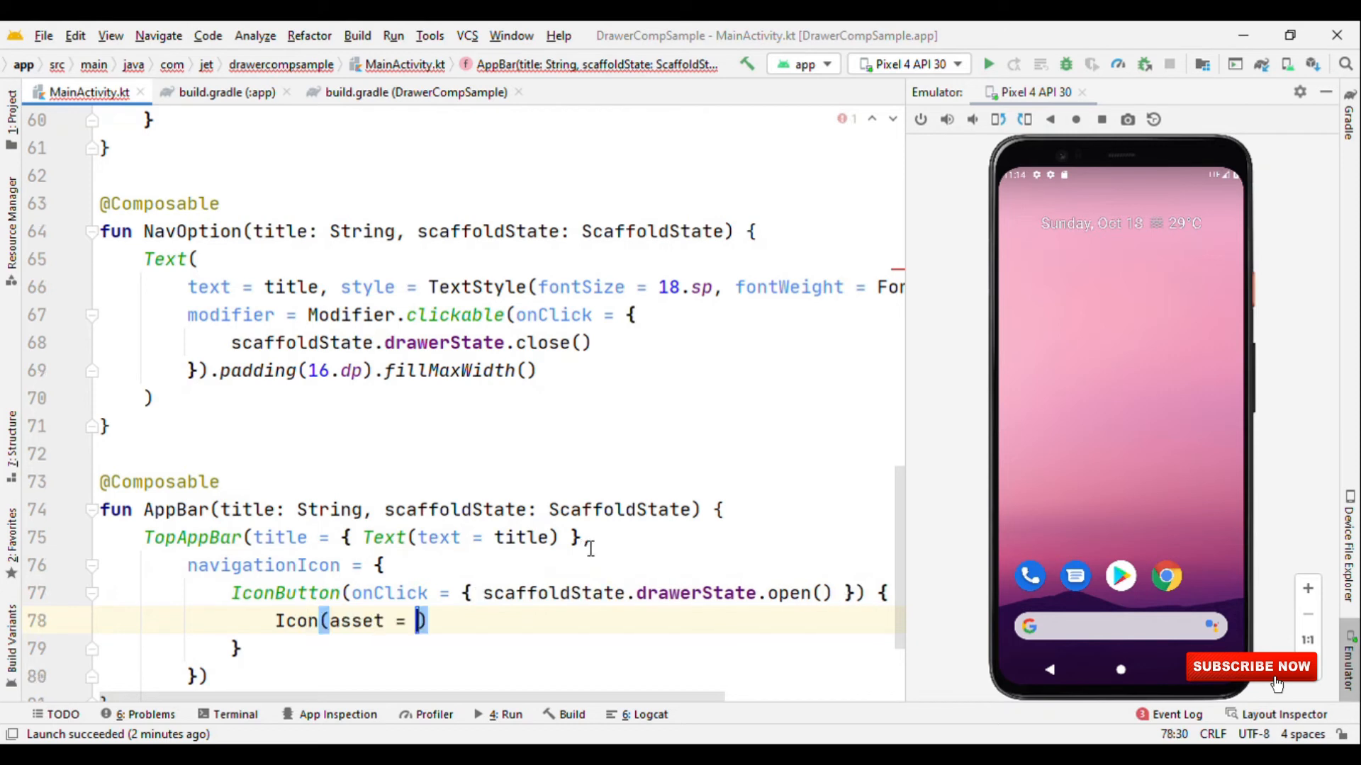
type("Icons.")
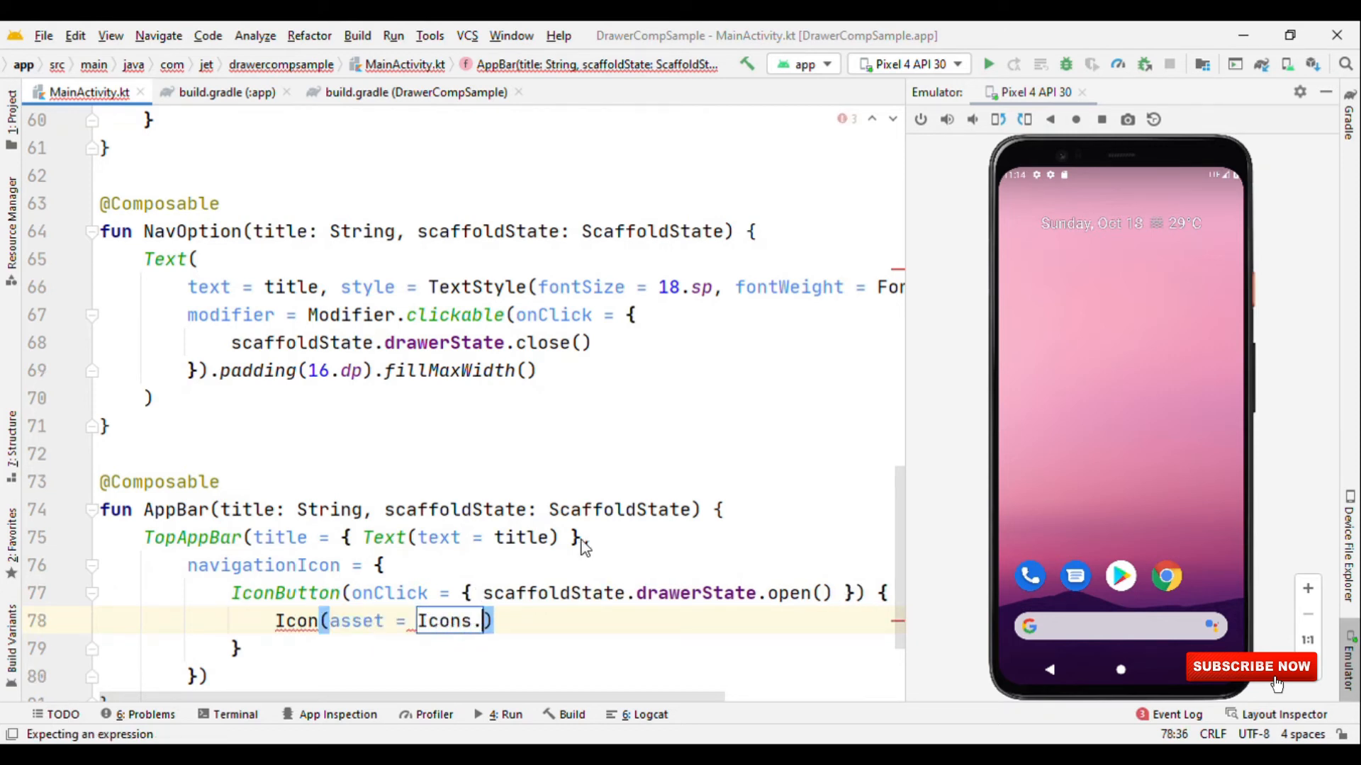
type("Default.")
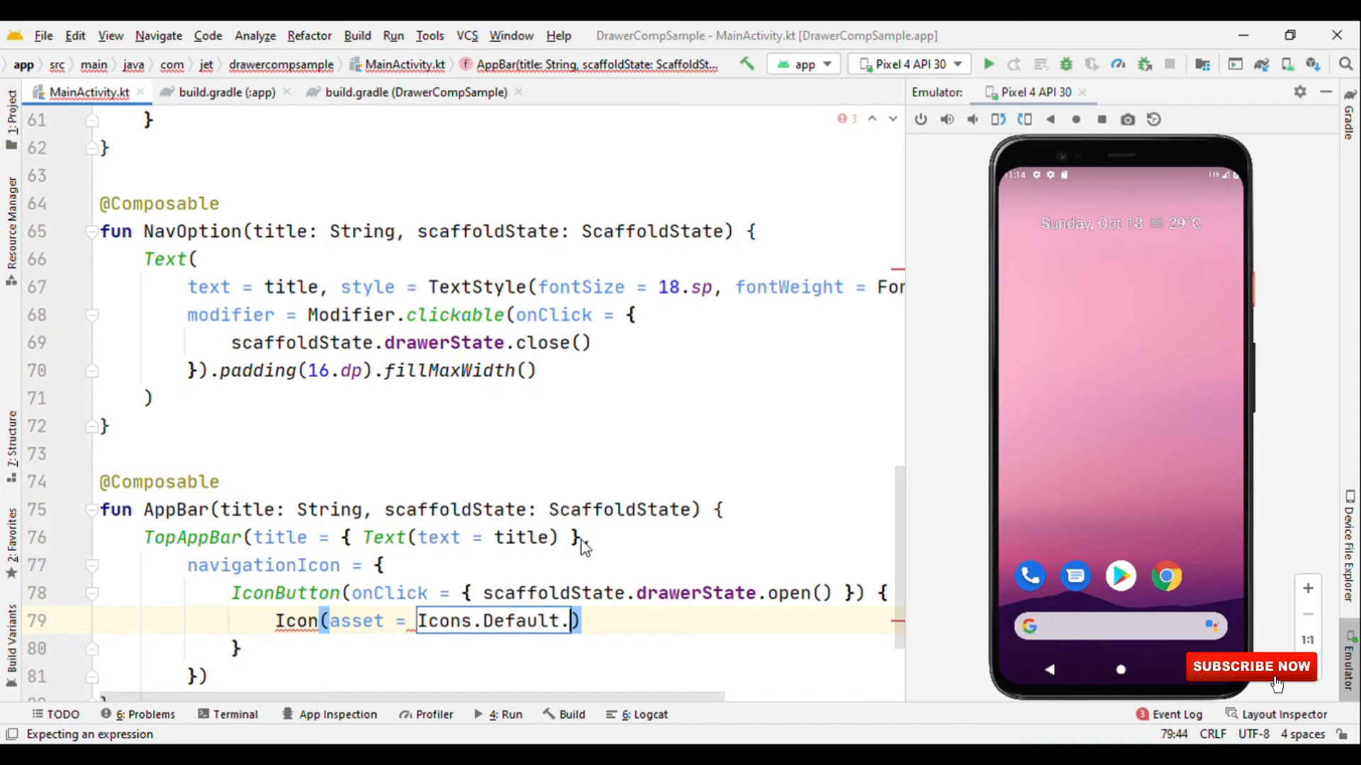
type("Menu")
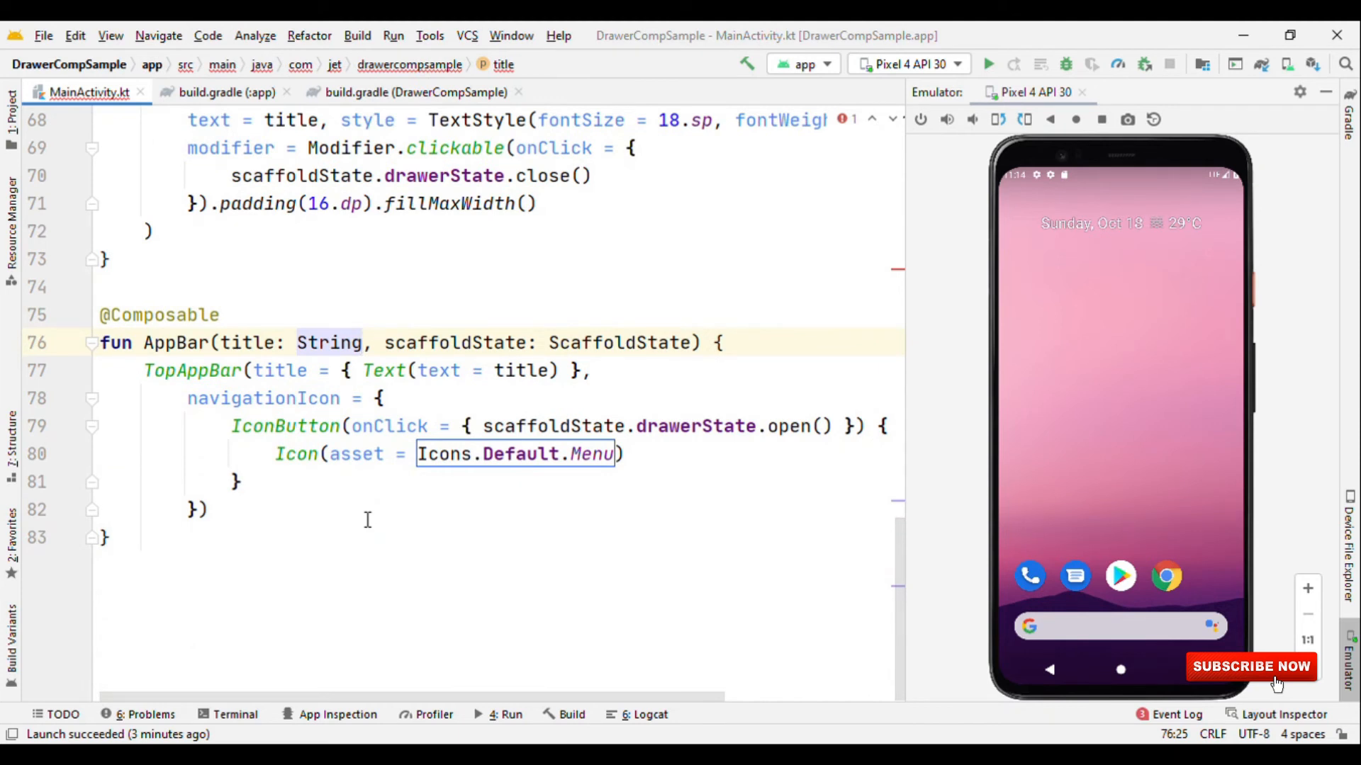
mouse_move(290, 384)
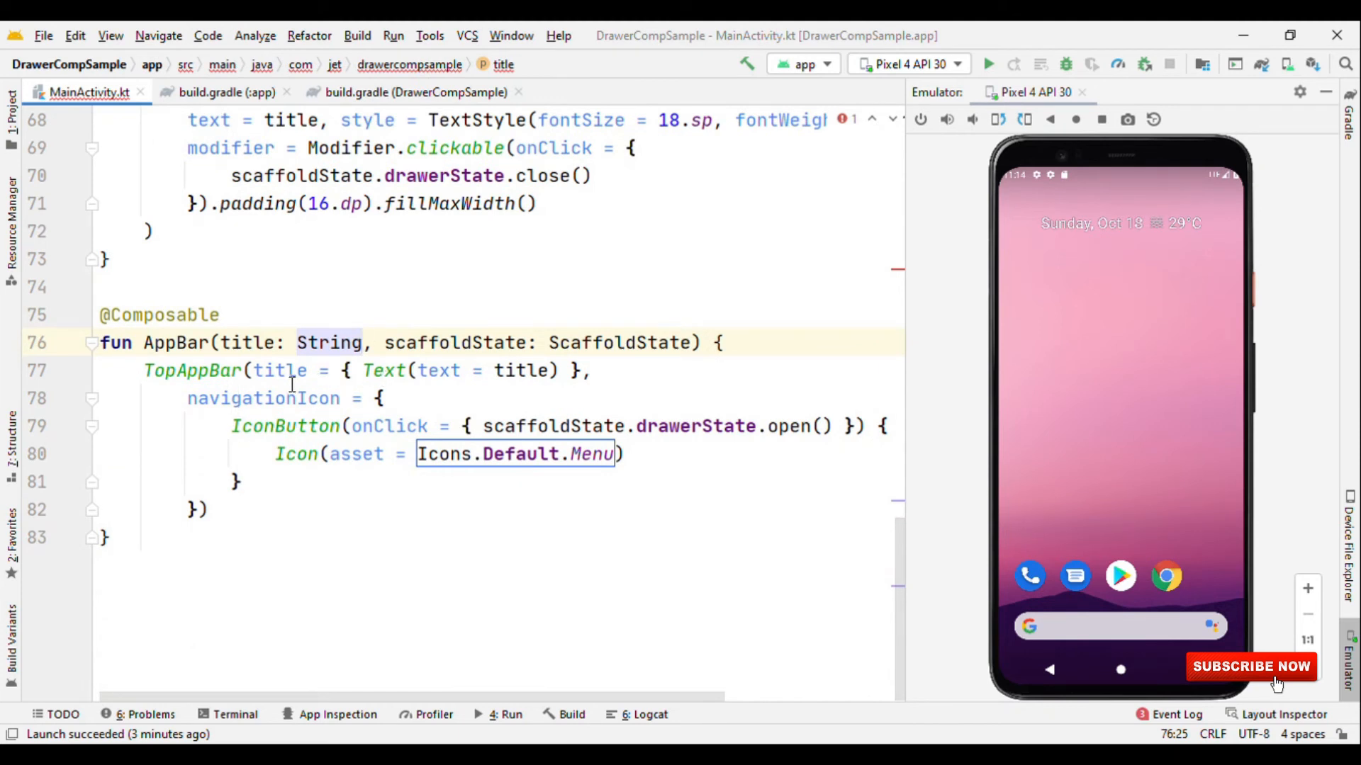
Step: Pass scaffoldState = scaffoldState to the AppBar call in onCreate and relaunch the app
left_click(662, 341)
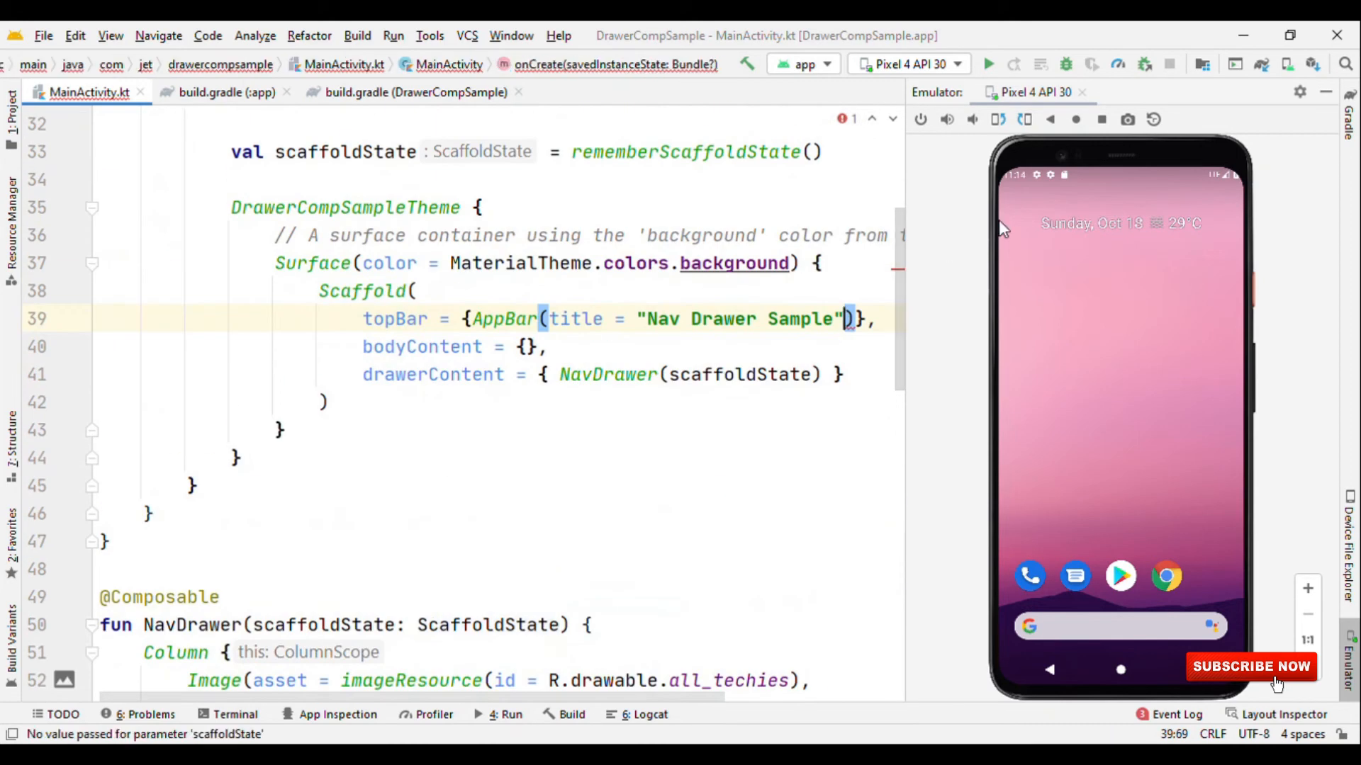
type("\" \"")
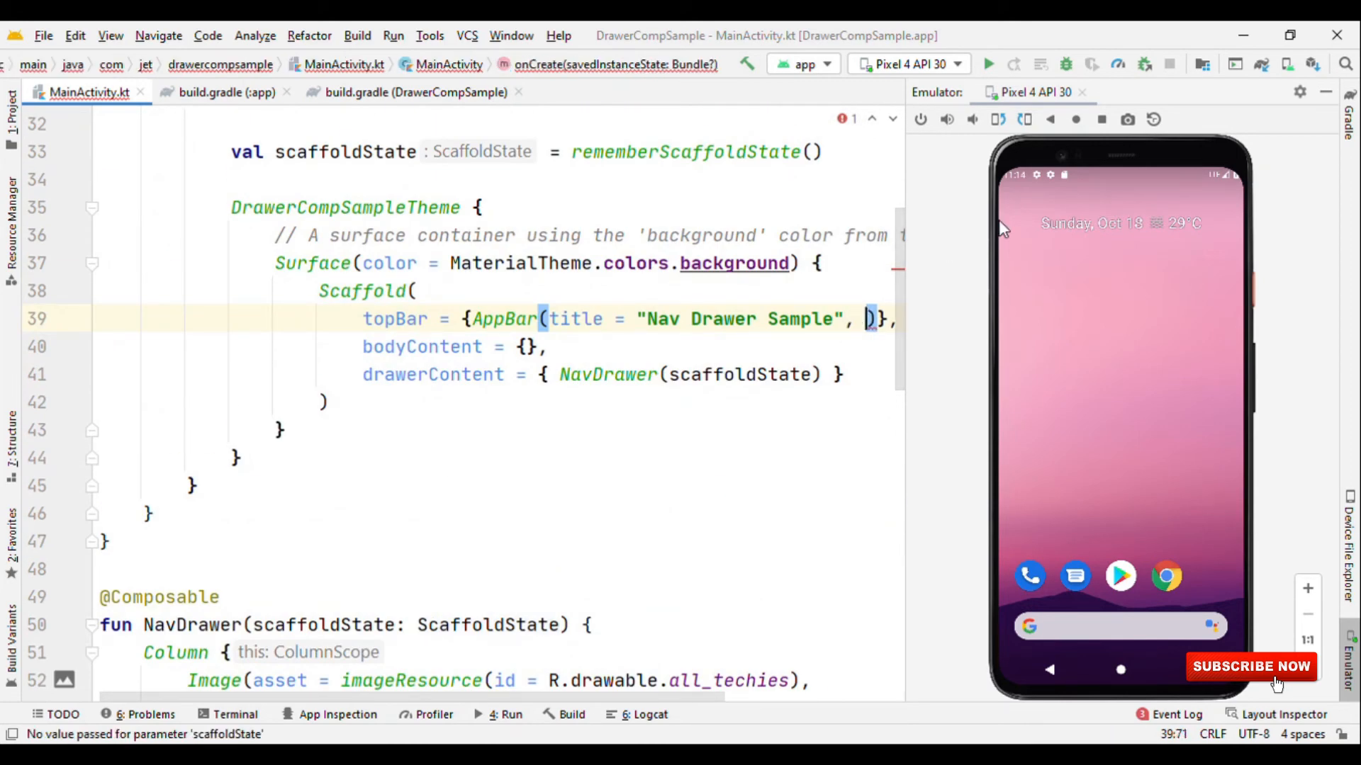
type("scaffoldState = scaffo")
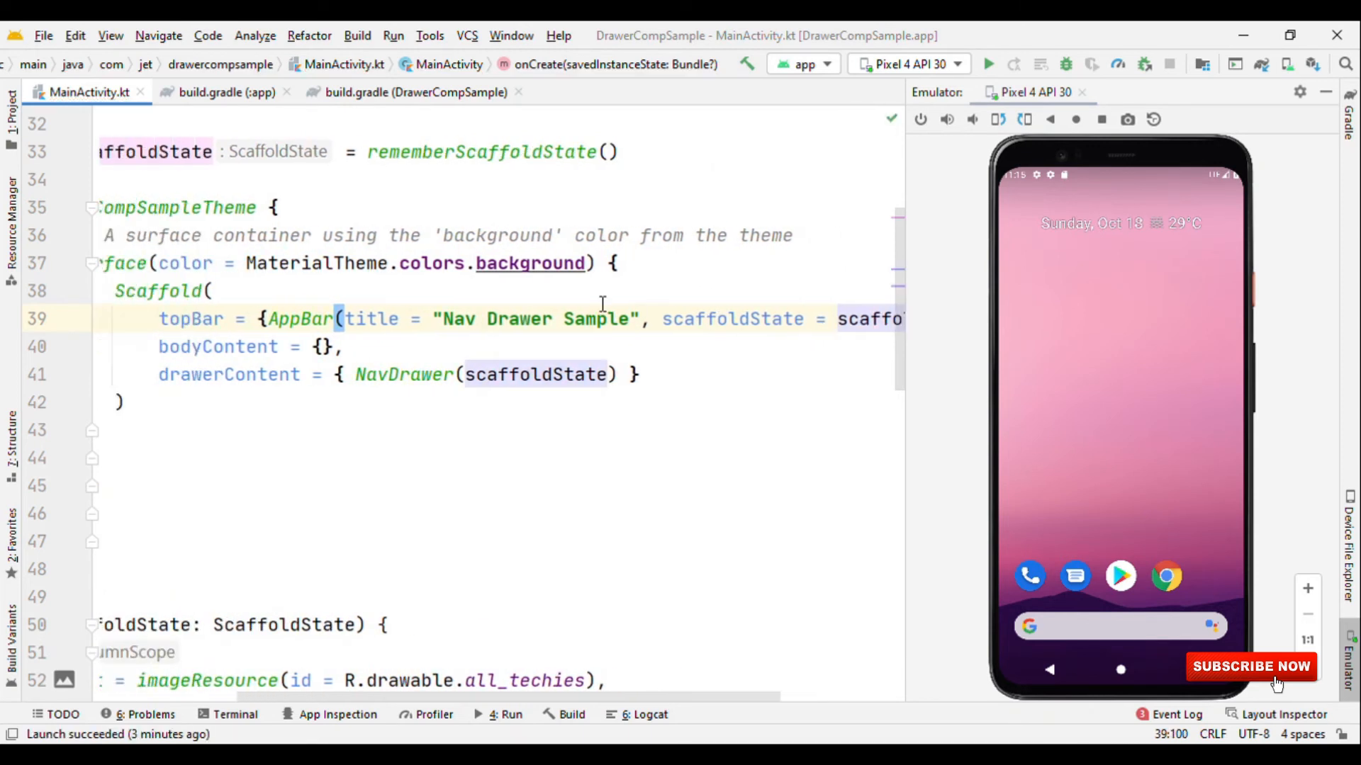
left_click(988, 64)
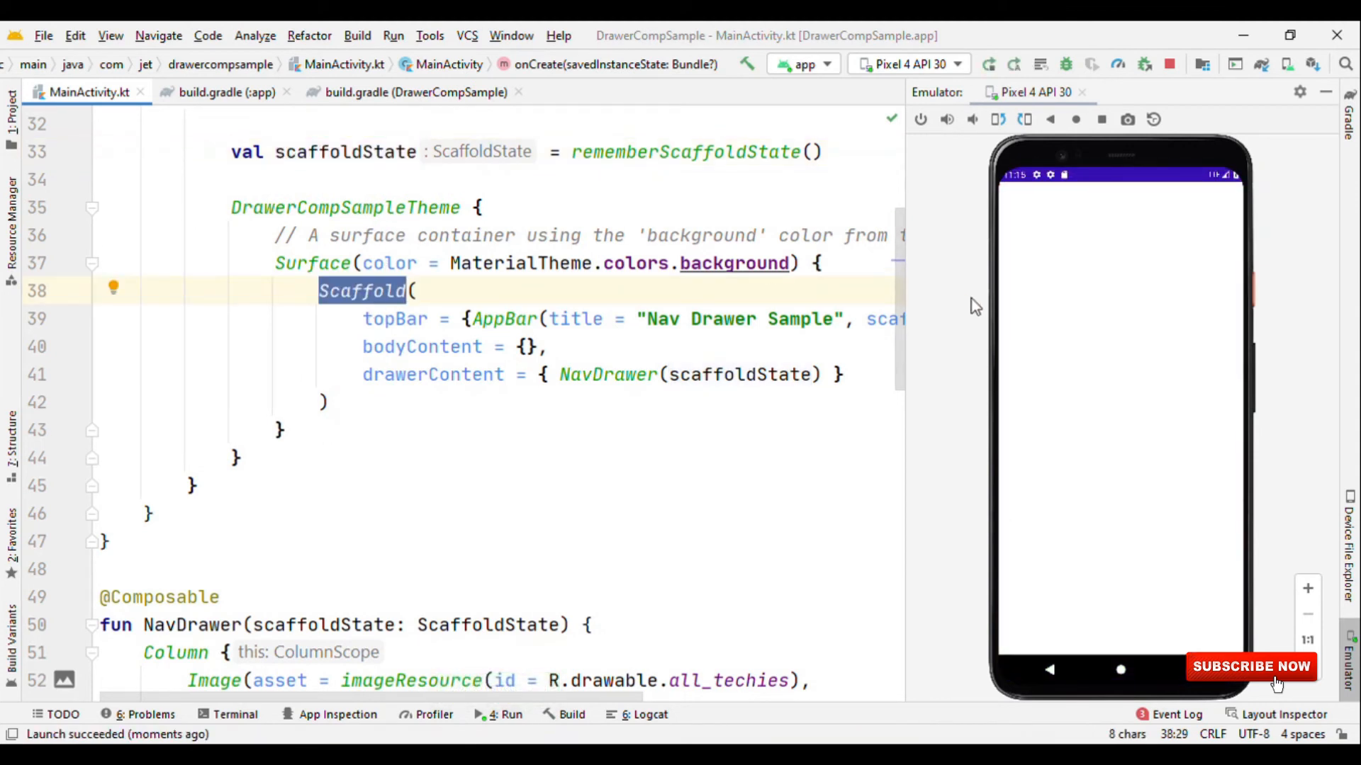
mouse_move(1226, 264)
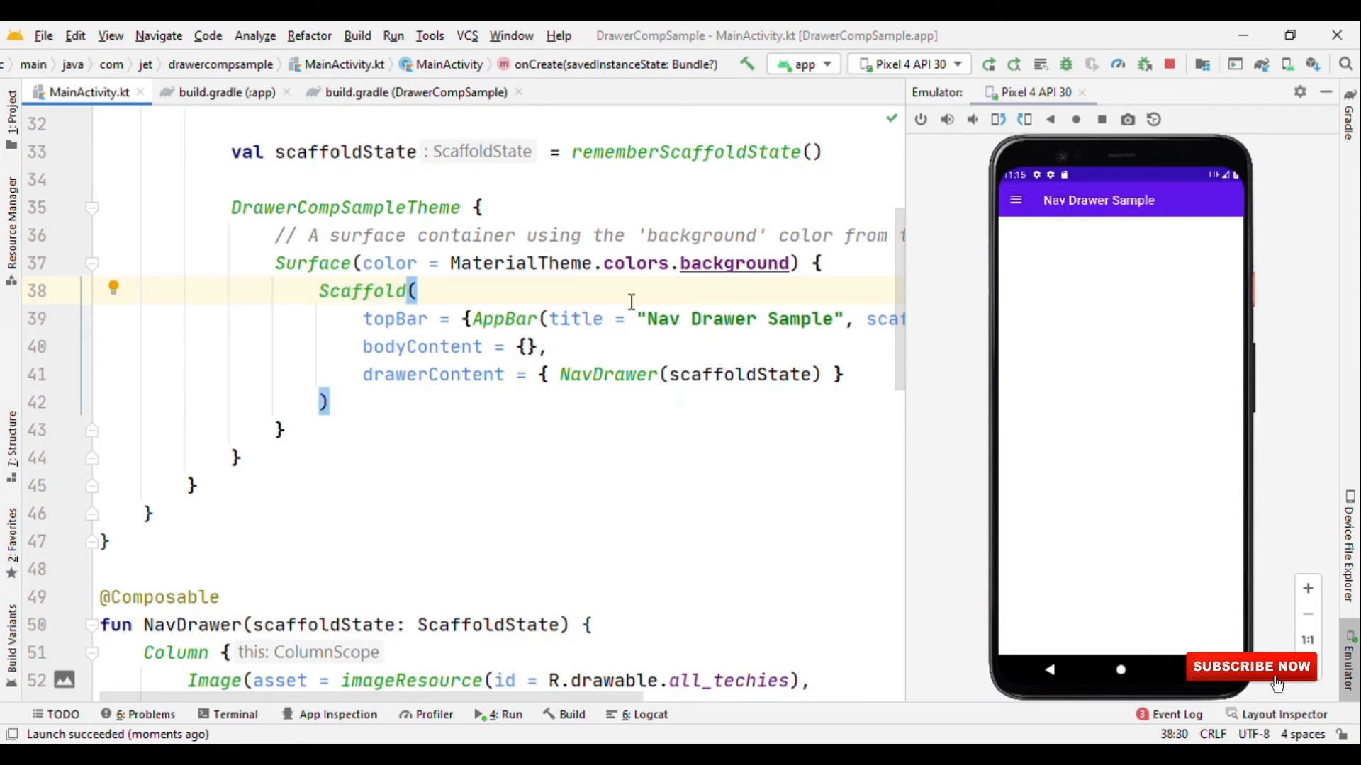
Step: Begin a scaffoldState argument on a new line after Scaffold(
key("enter")
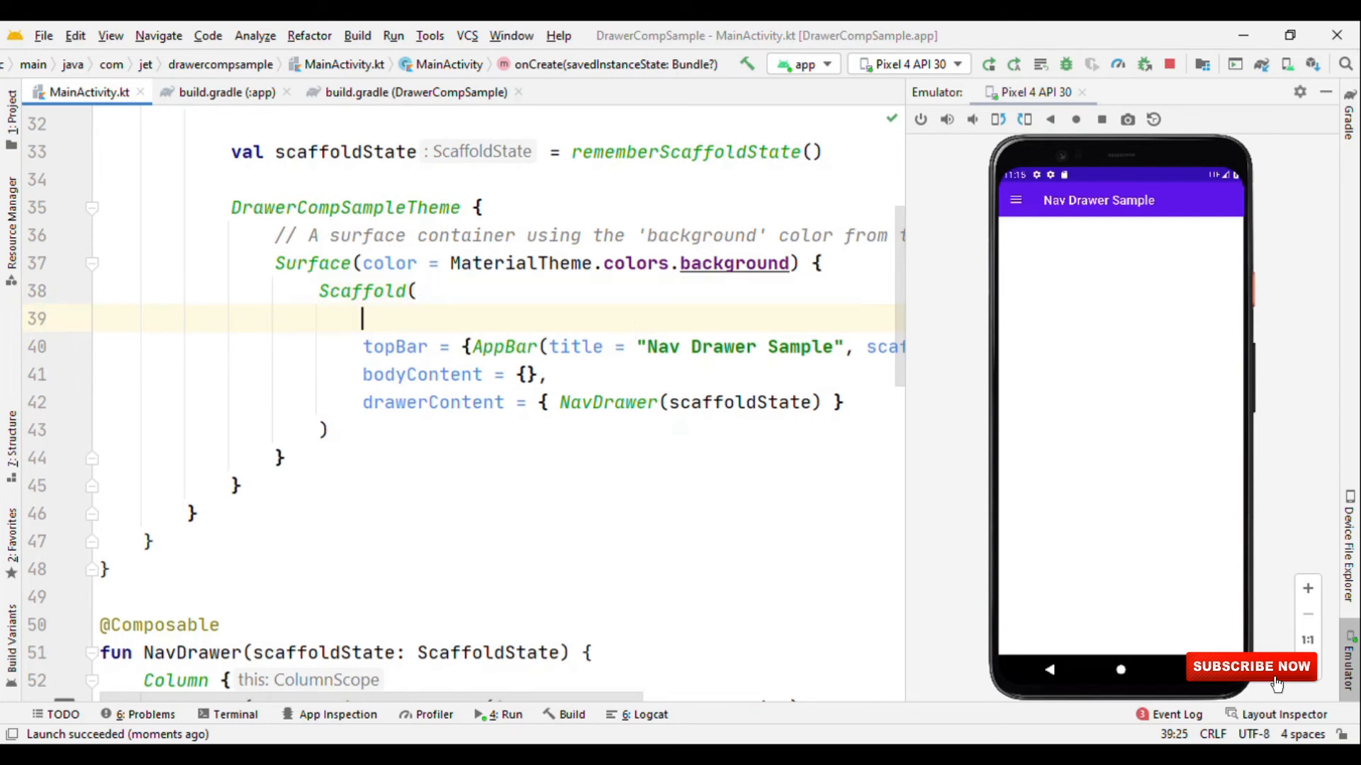
type("scaffoldState = sc")
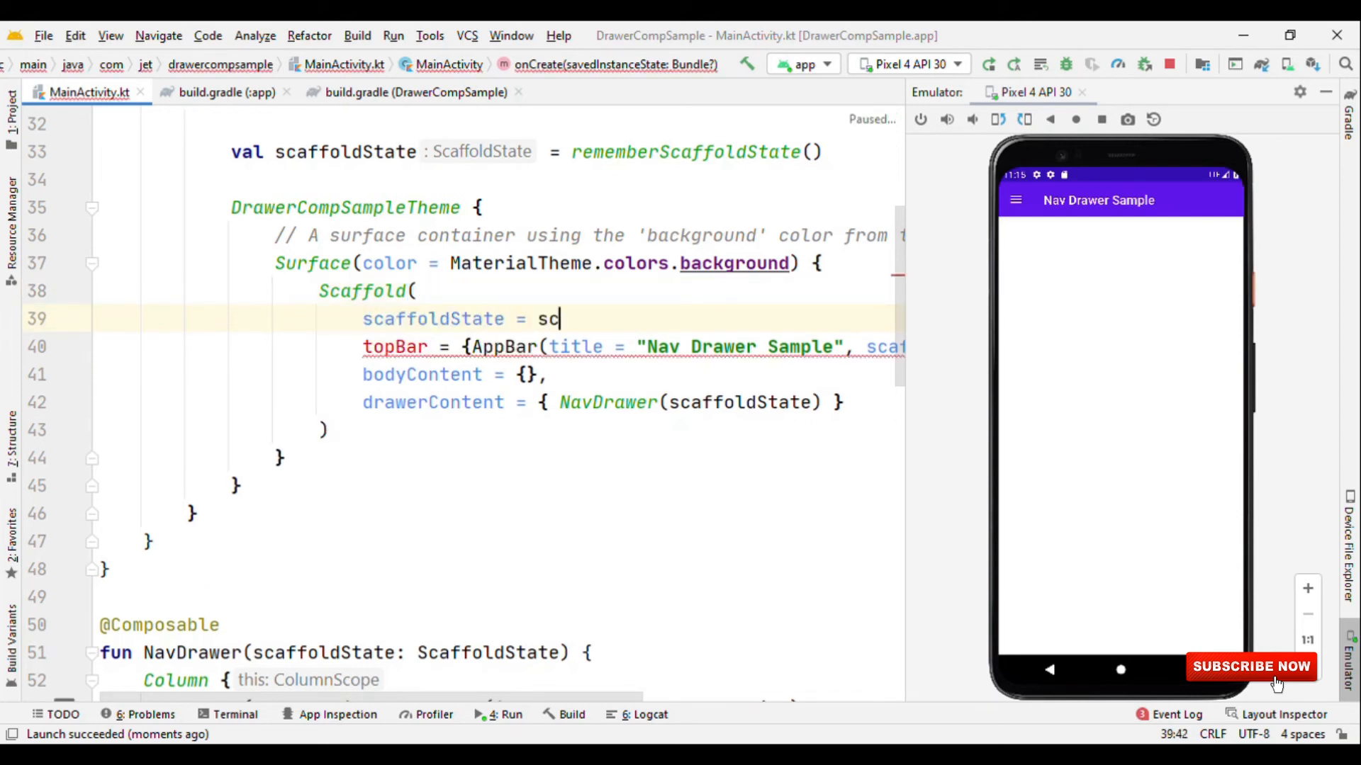
Step: Complete scaffoldState = scaffoldState, as Scaffold's first argument and relaunch the app
type("affoldState")
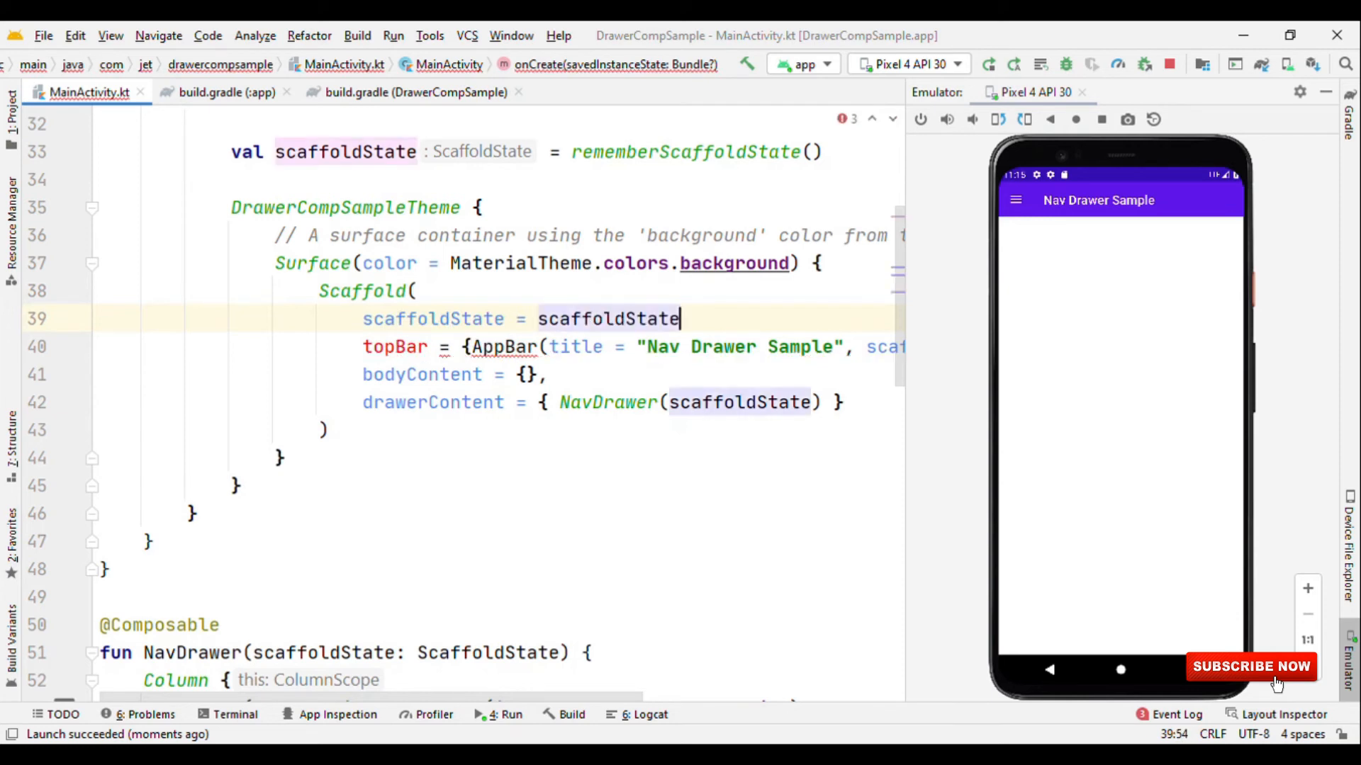
type(",")
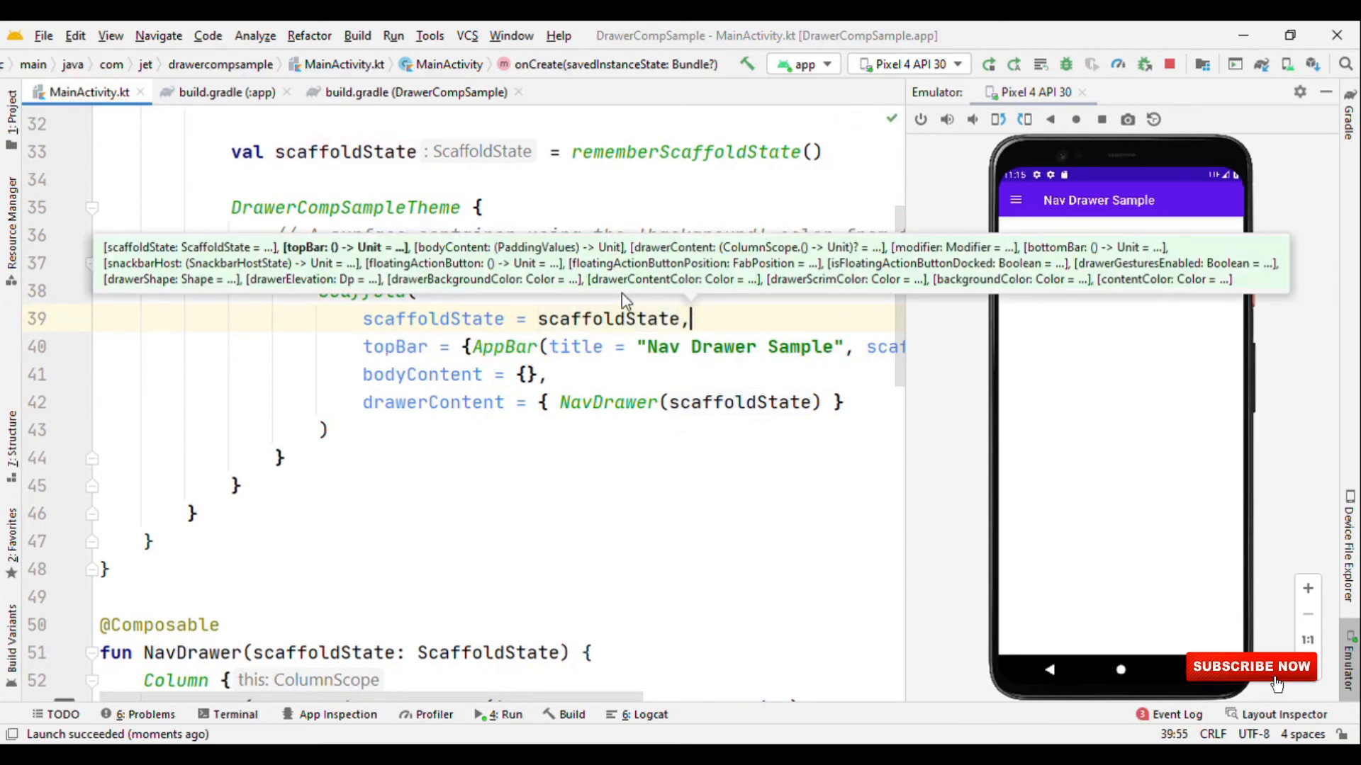
left_click(988, 64)
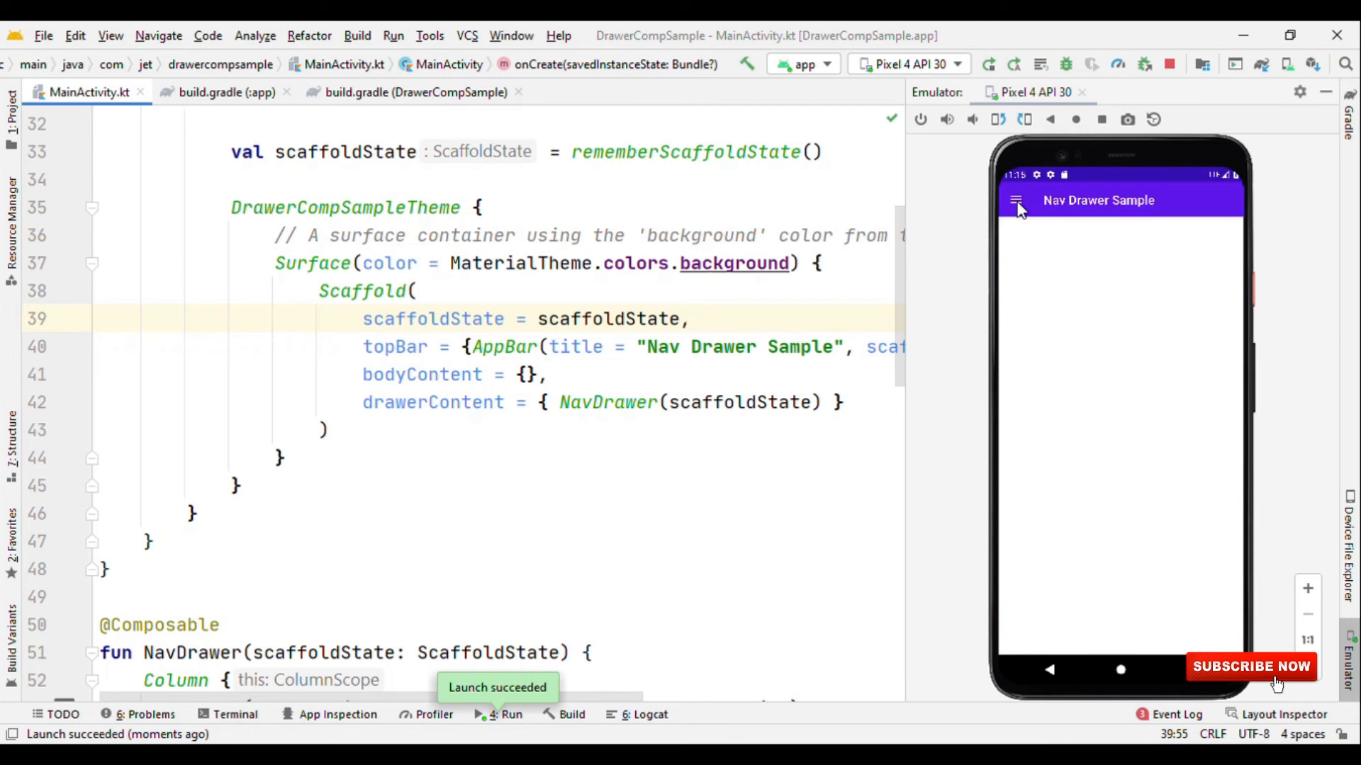
Step: Open the drawer from the app's menu icon in the emulator, then close it again
left_click(1017, 200)
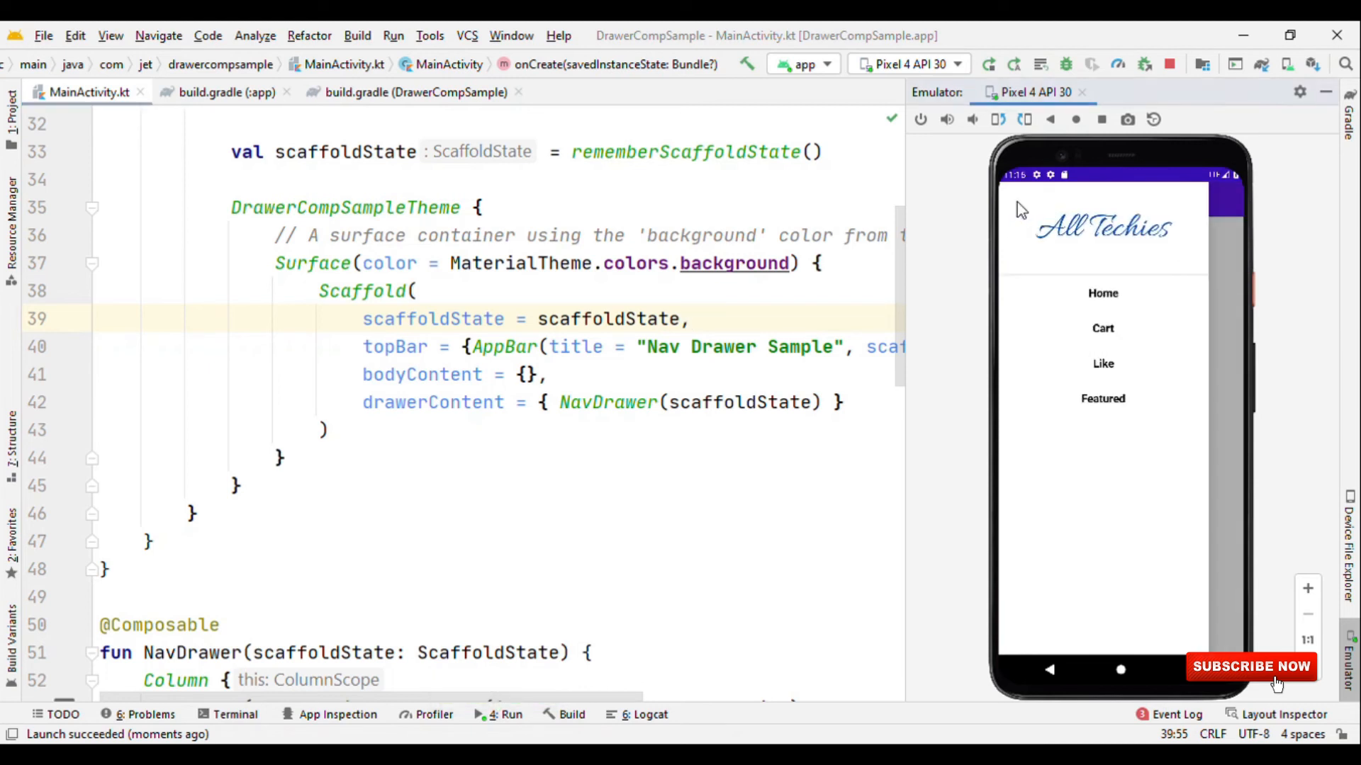
mouse_move(1112, 338)
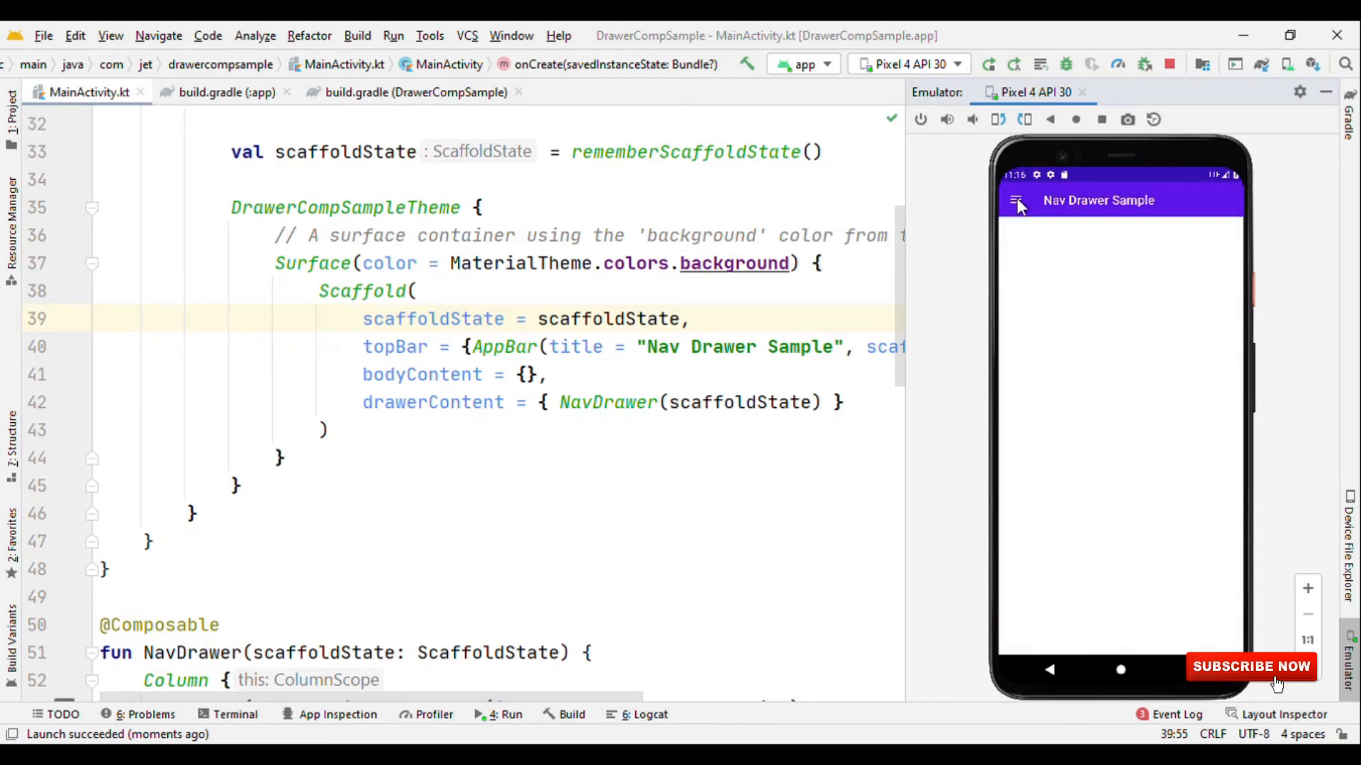
mouse_move(1108, 312)
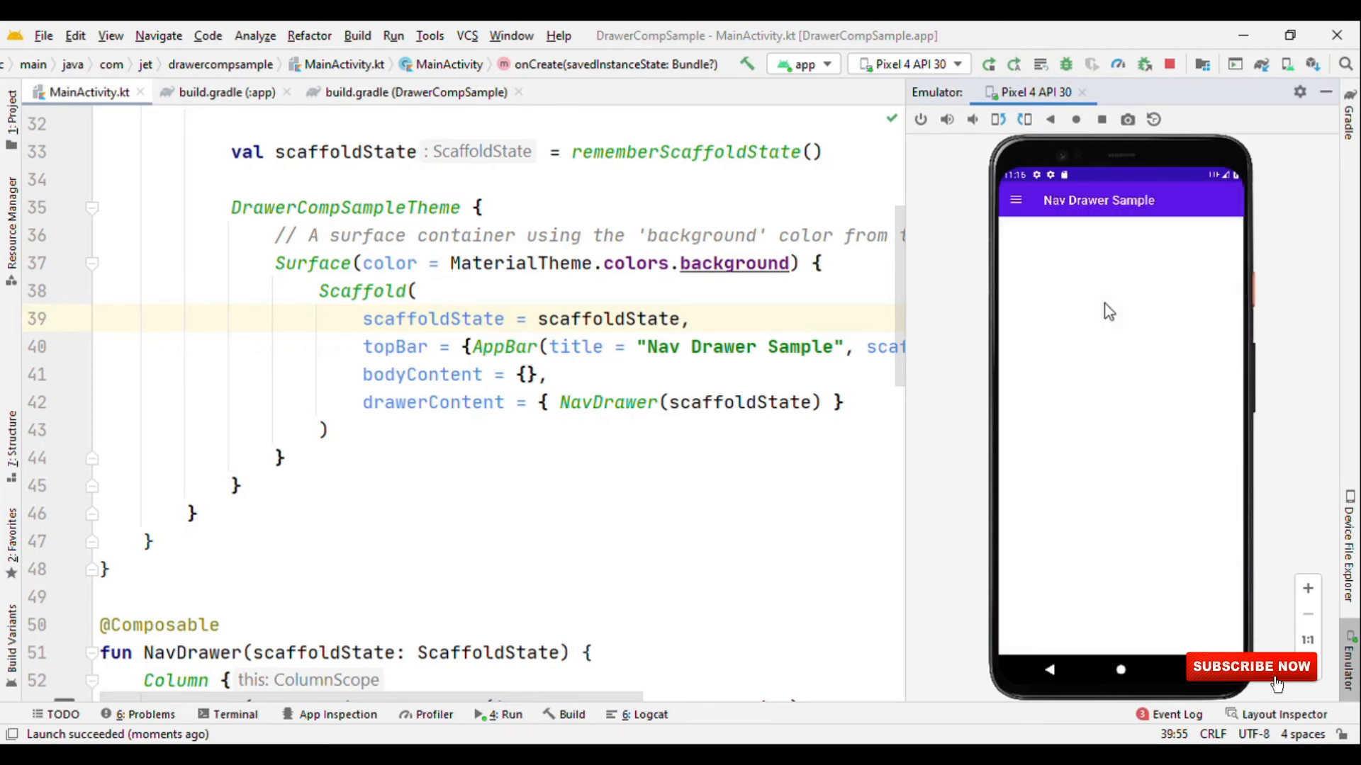
left_click(1015, 200)
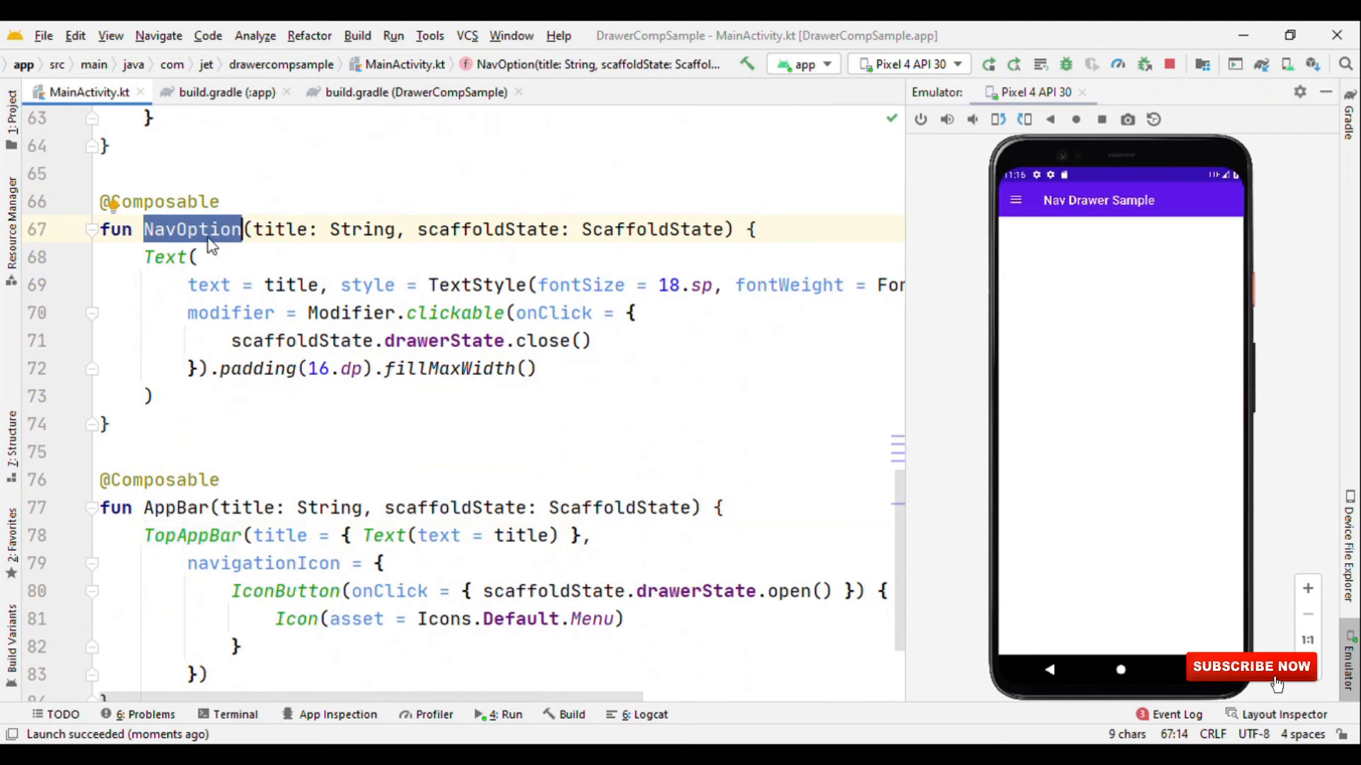
Step: Set indication = RippleIndication(color = Color.Yellow) on NavOption's clickable modifier and relaunch
left_click(589, 340)
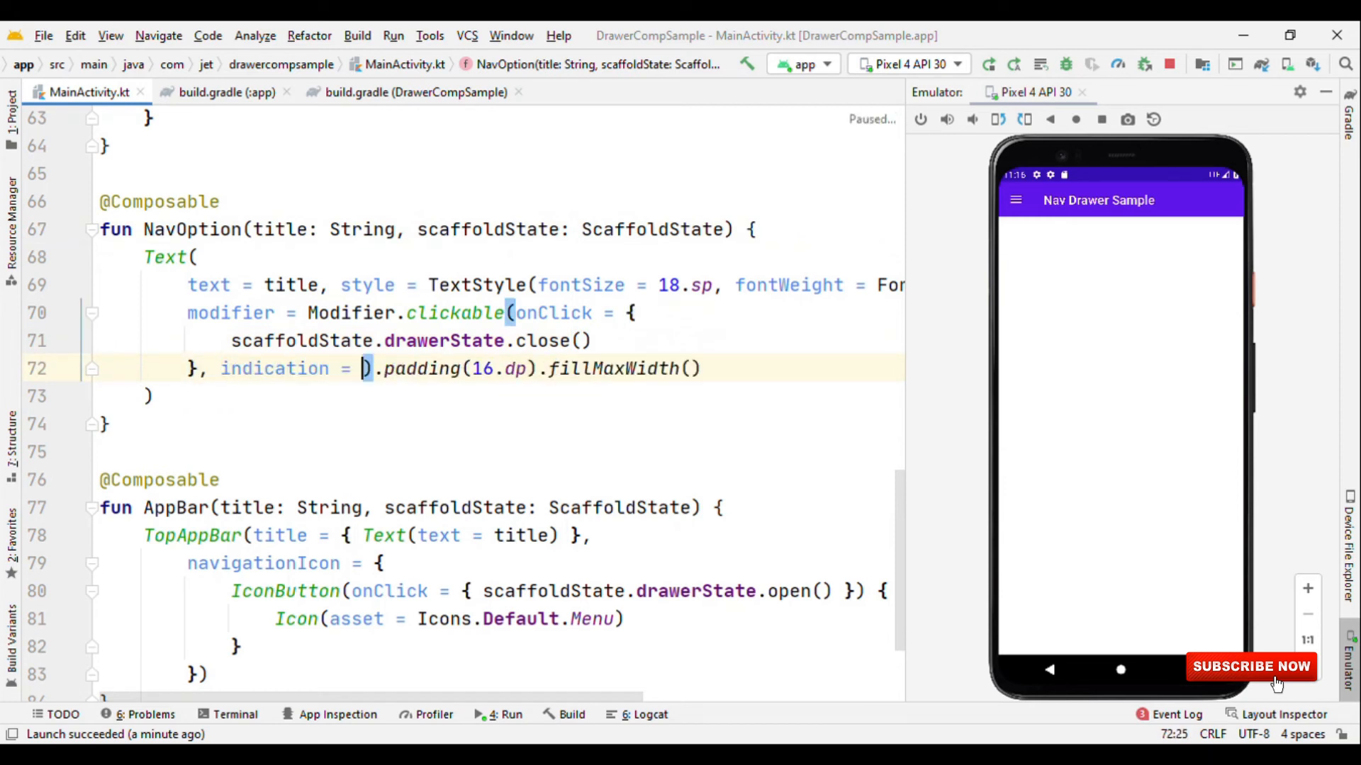
type("RippleIndication(")
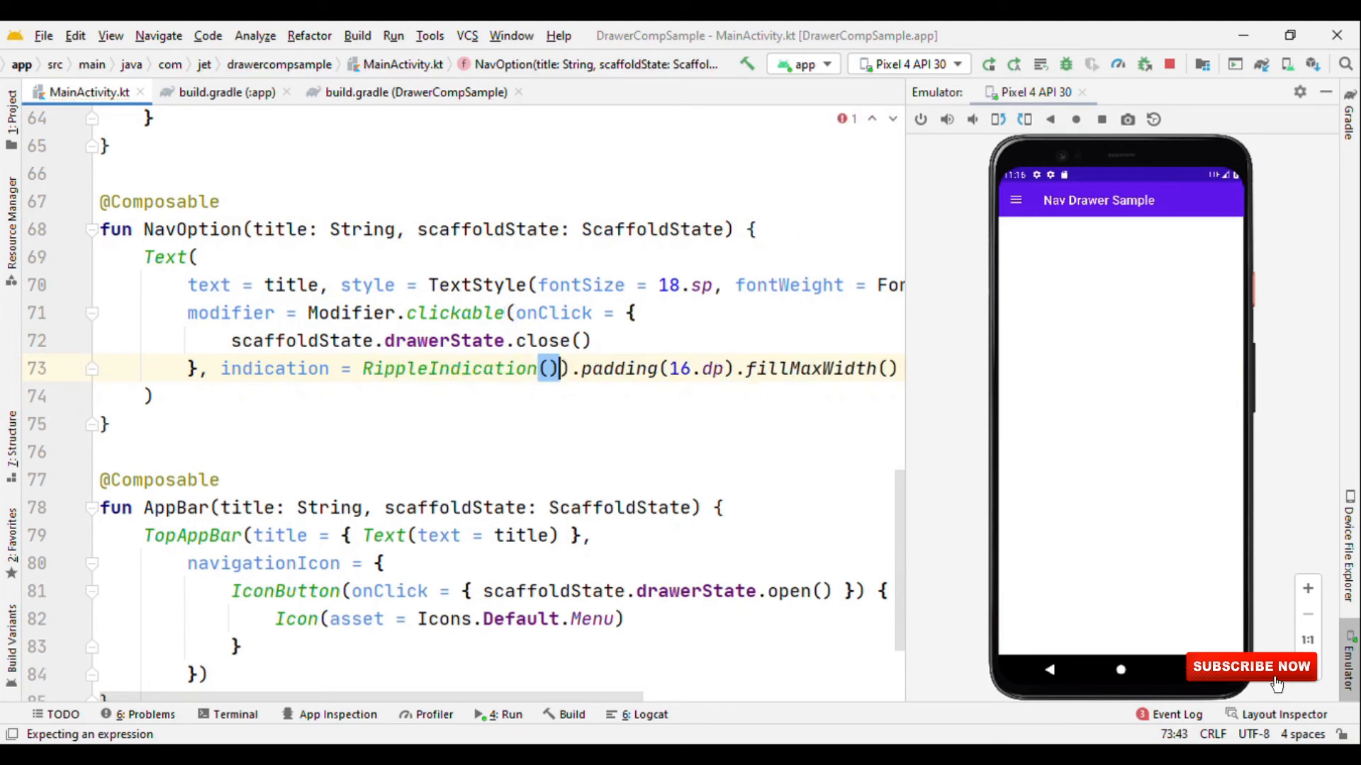
type("color = Color.Yellow")
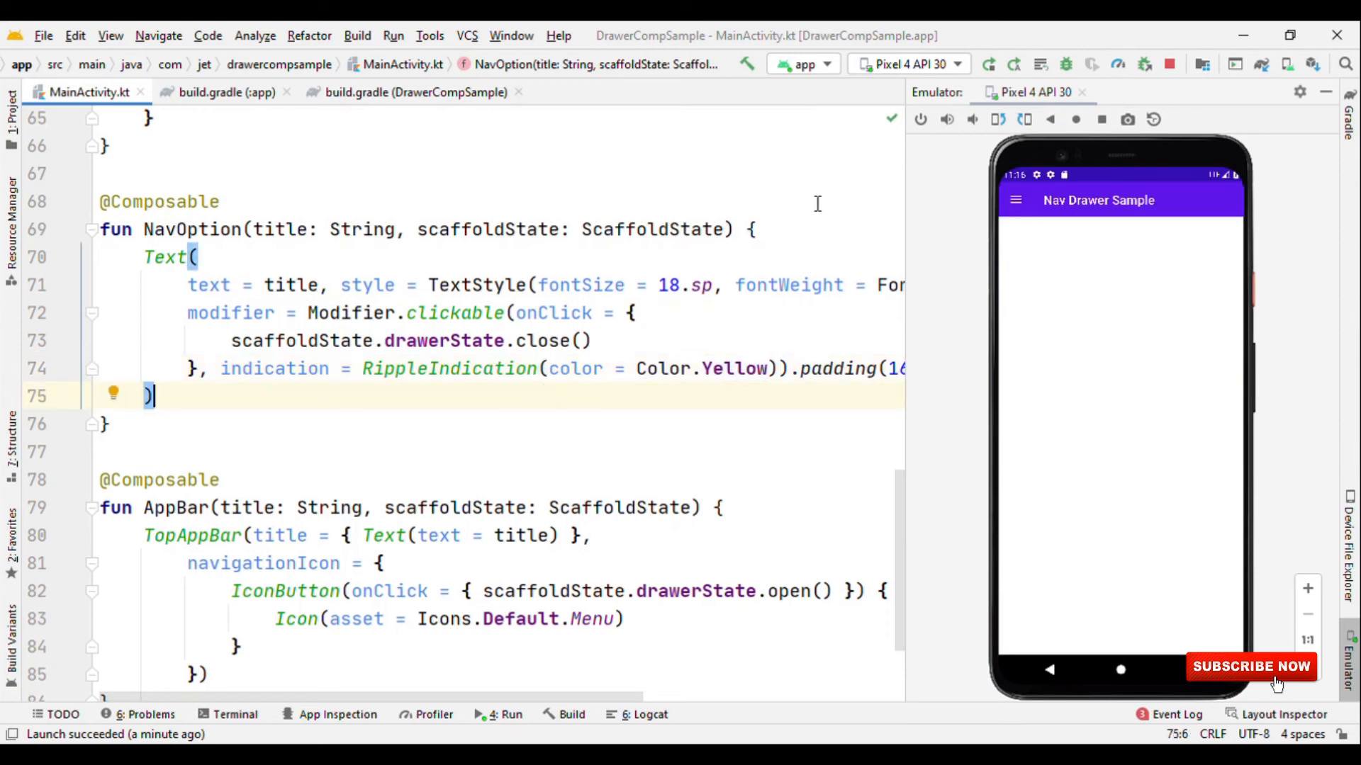
left_click(988, 64)
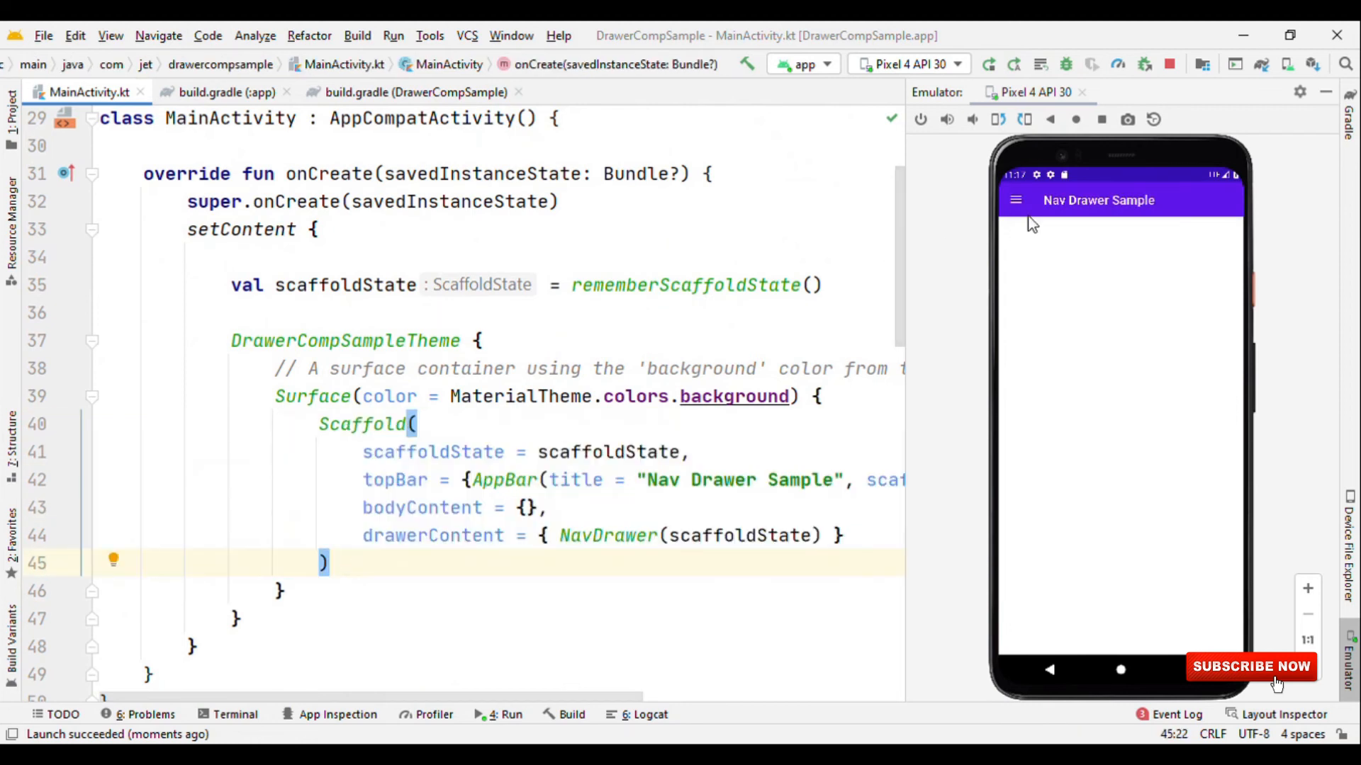
left_click(1015, 200)
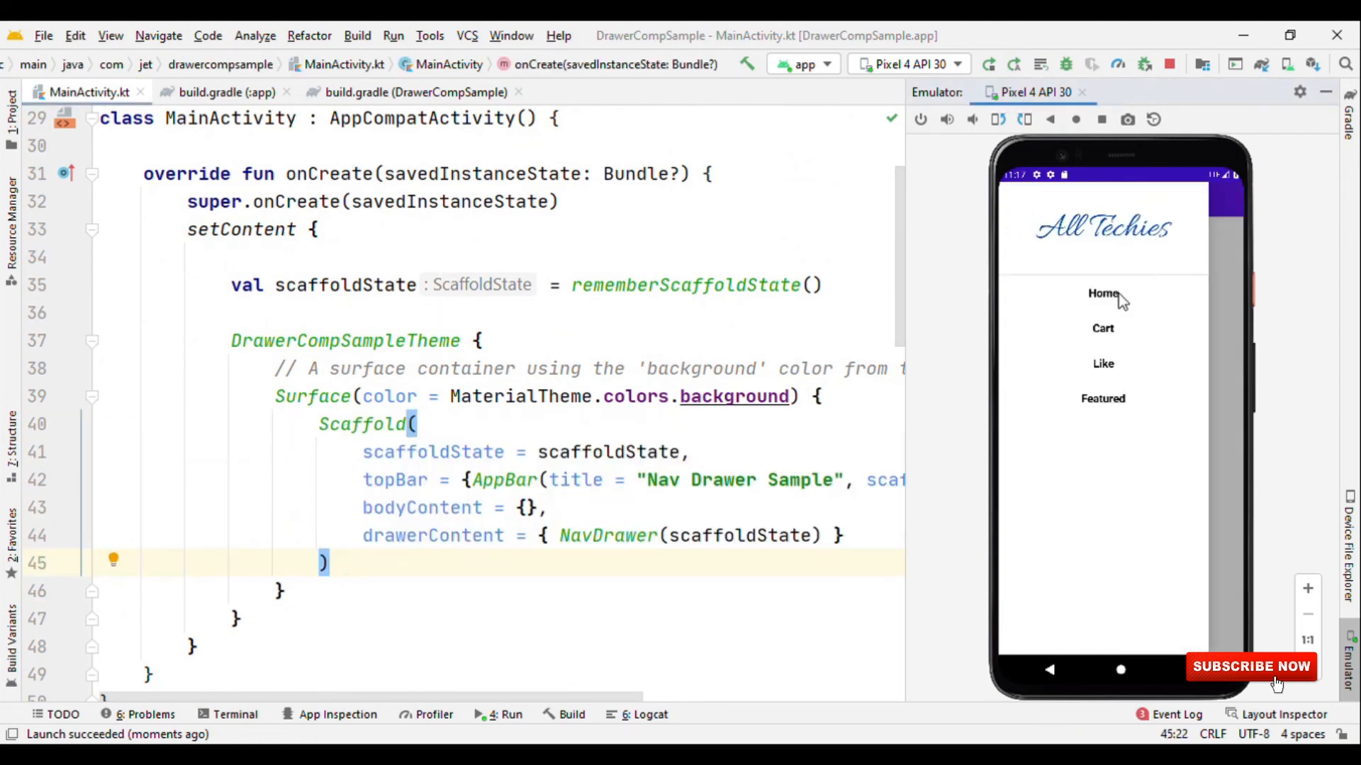
mouse_move(1128, 346)
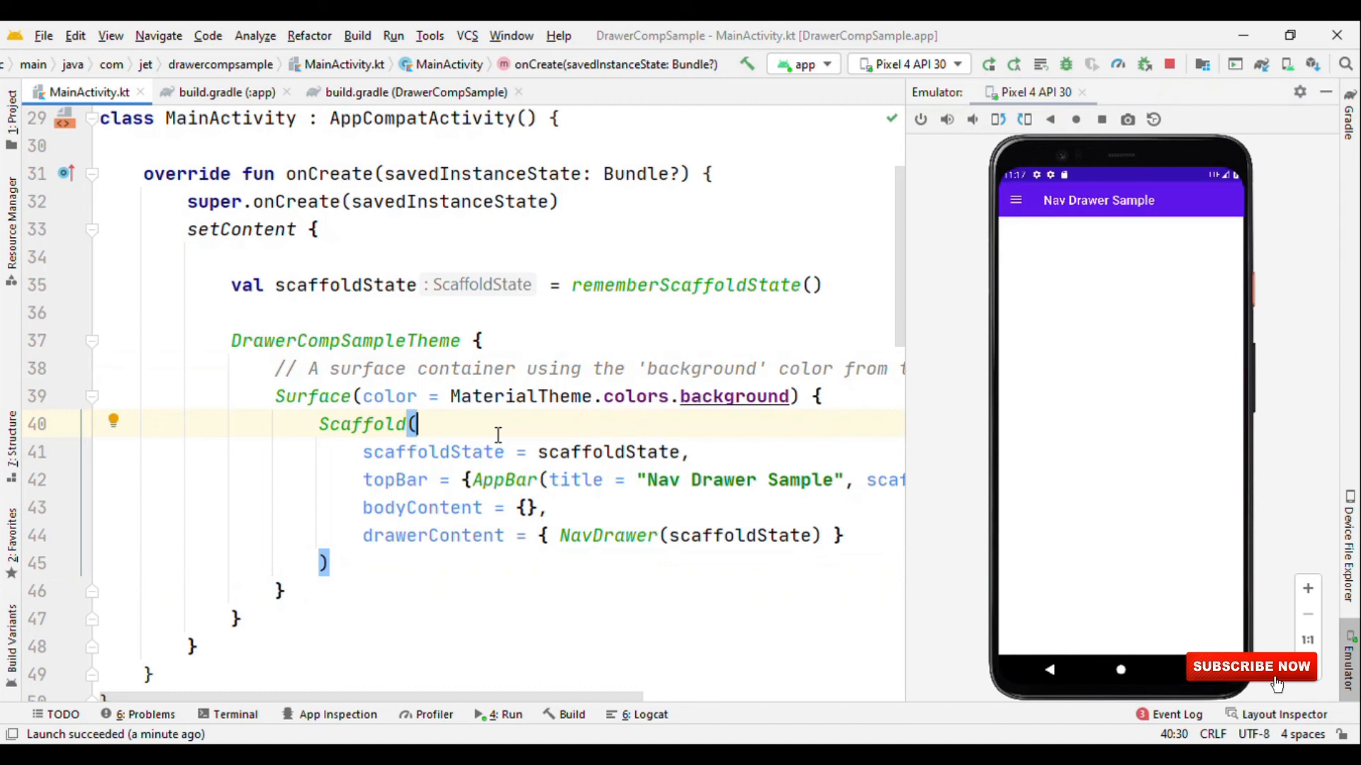
Step: Set drawerShape = CutCornerShape(topRight = 68.dp) and drawerElevation = 12.dp on the Scaffold
type("dr")
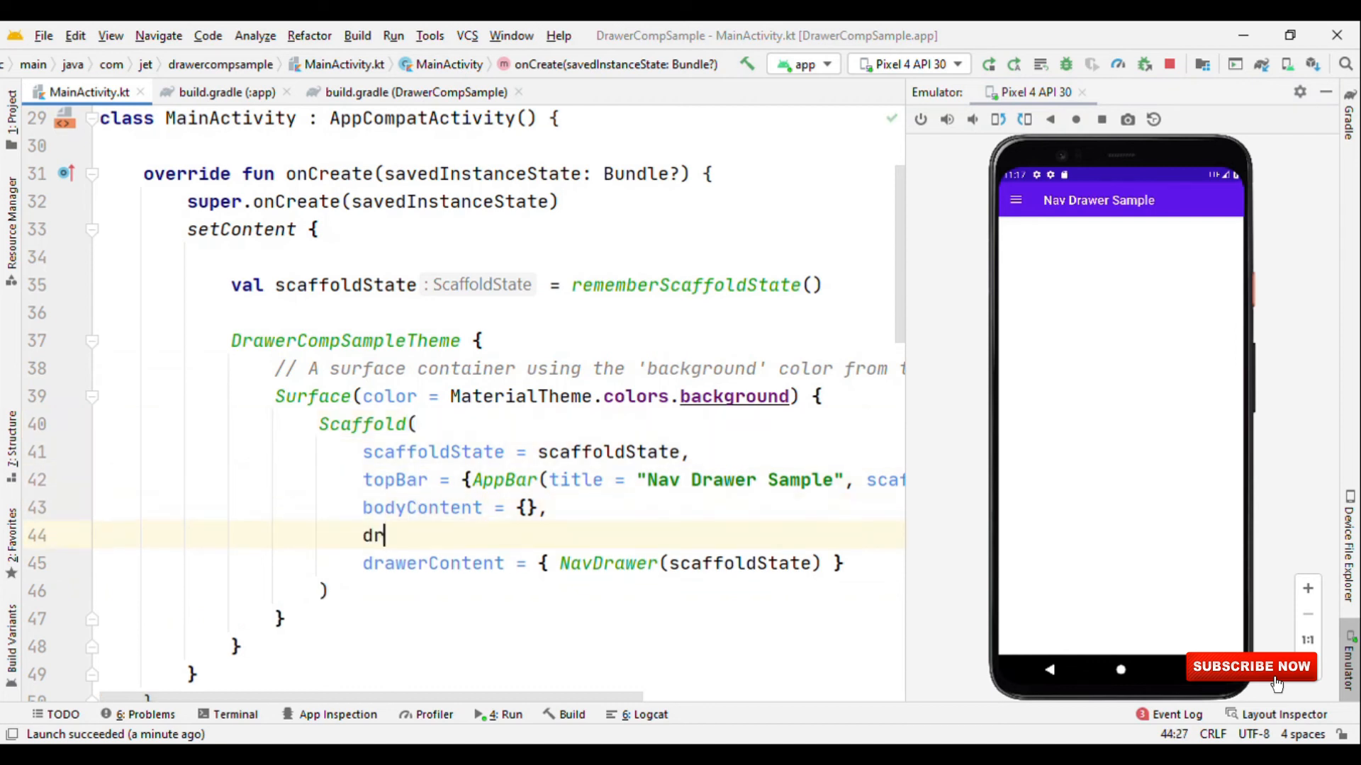
type("awerShape =")
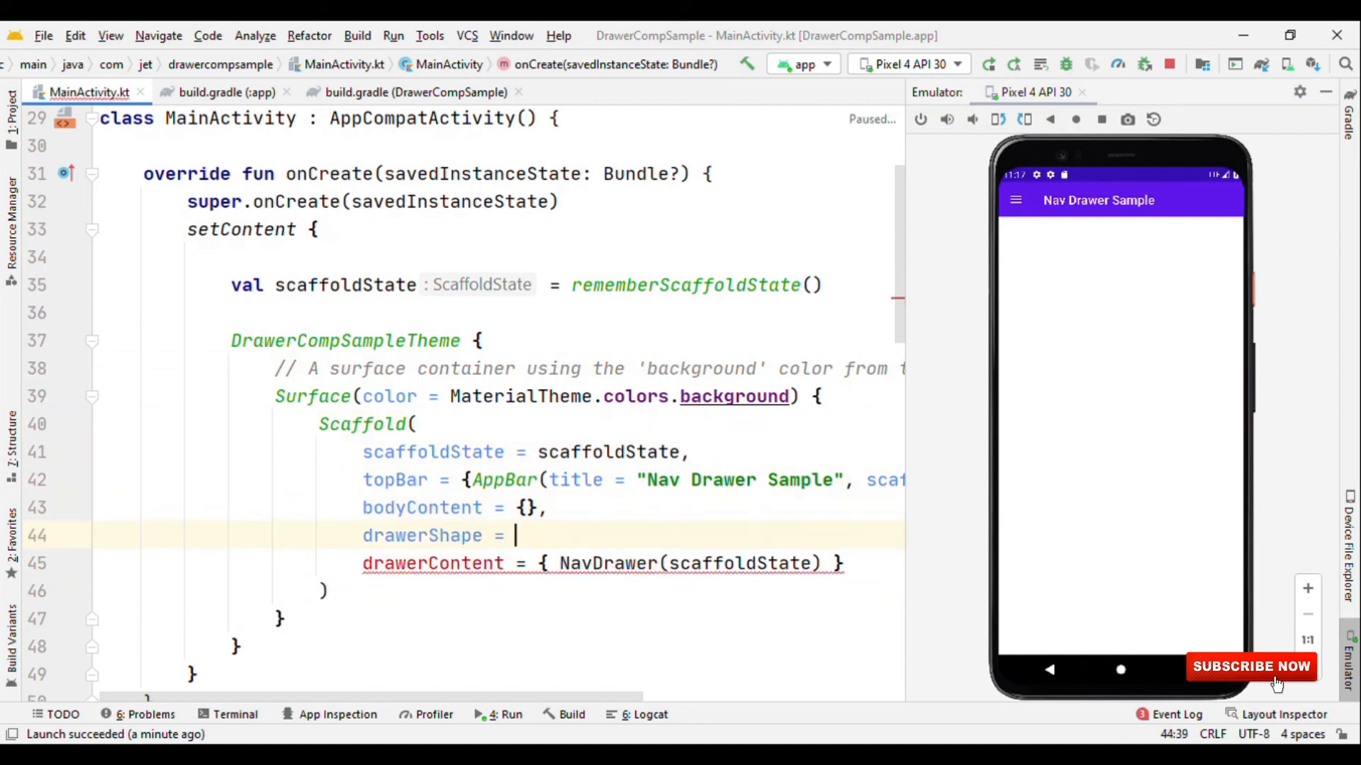
type("CutCornerShape(topRight =")
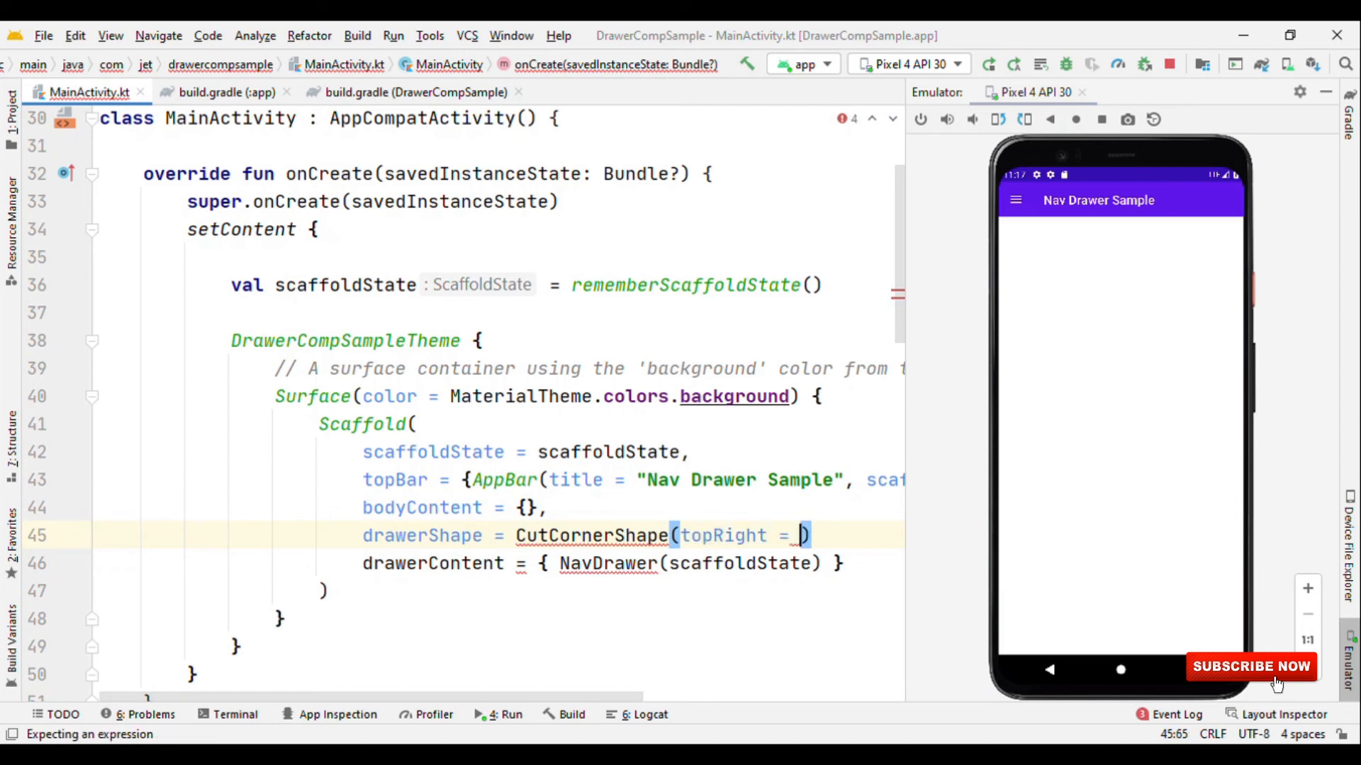
type("68.dp")
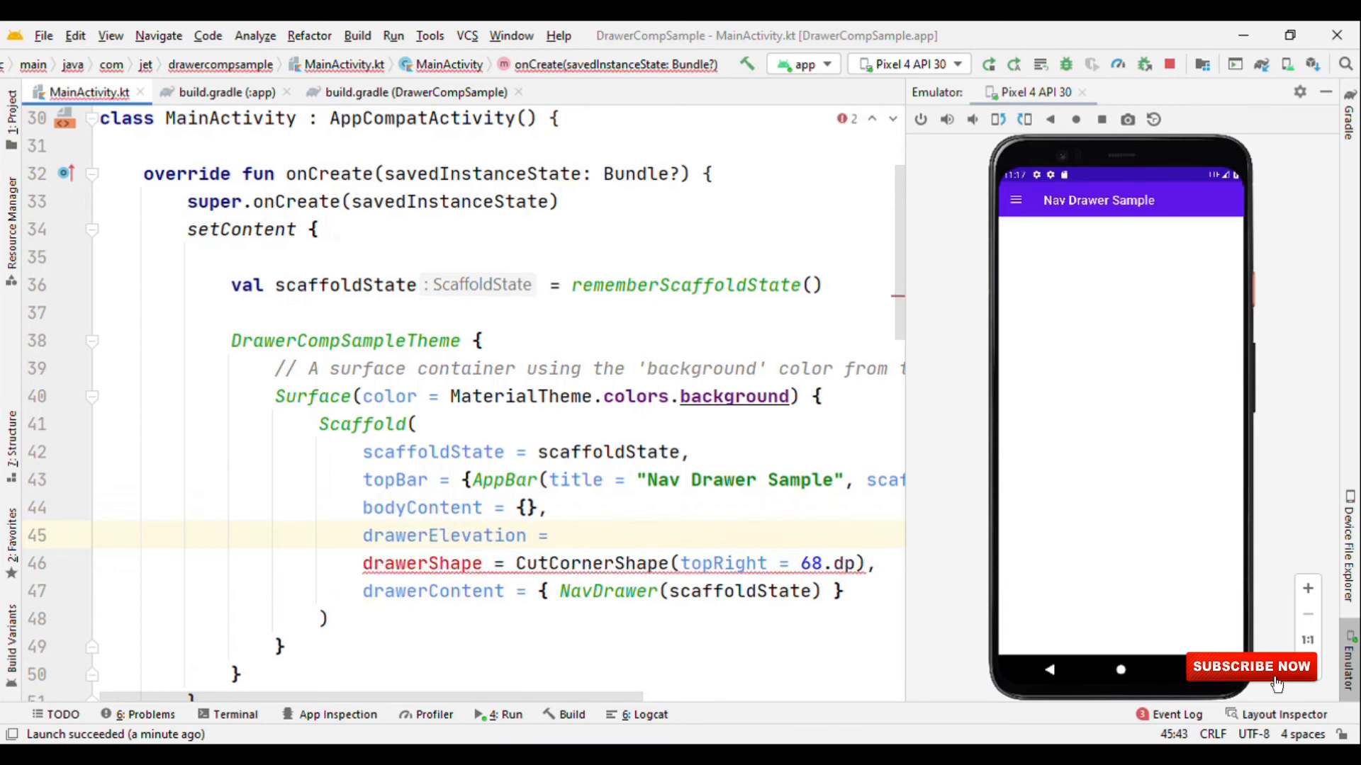
type("12.dp,")
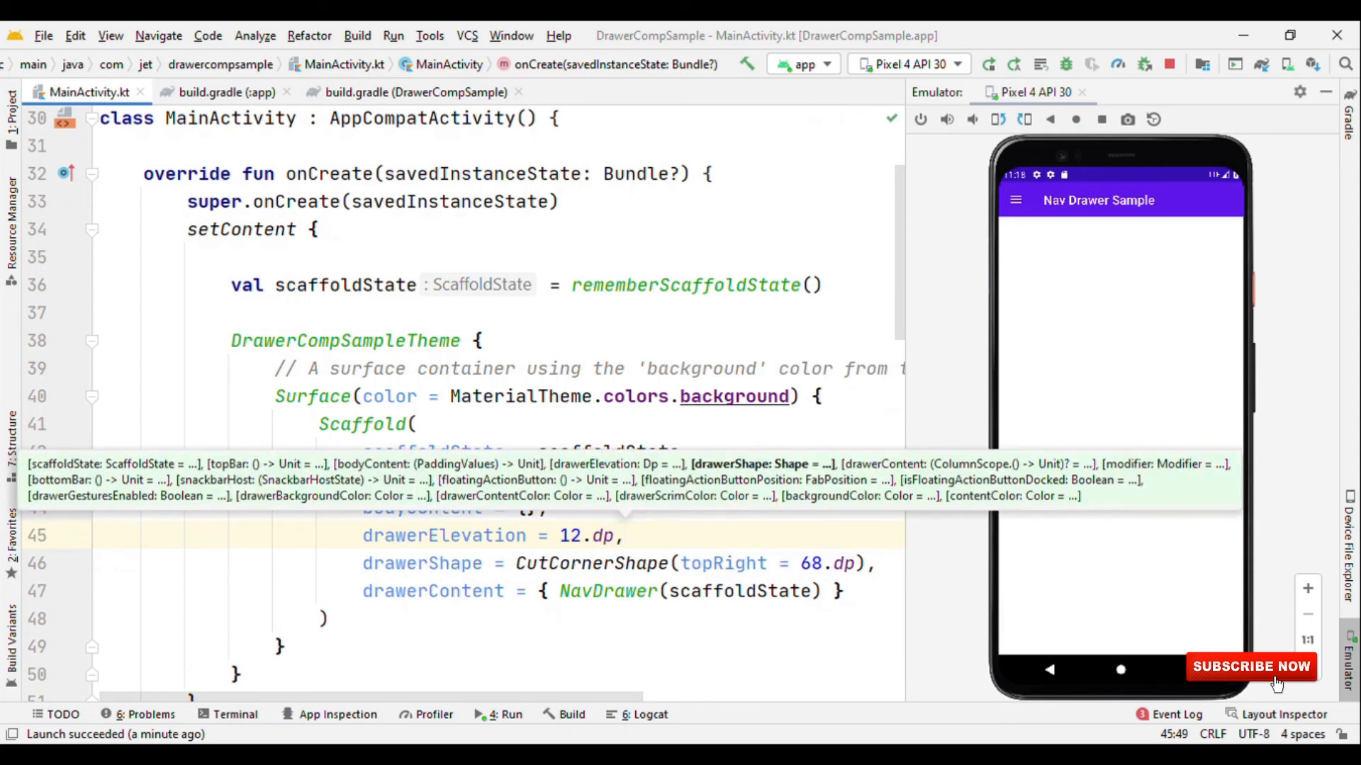
Step: Set drawerScrimColor = Color.Yellow.copy(alpha = 0.5f) on the Scaffold
type("drawerScrimColor =")
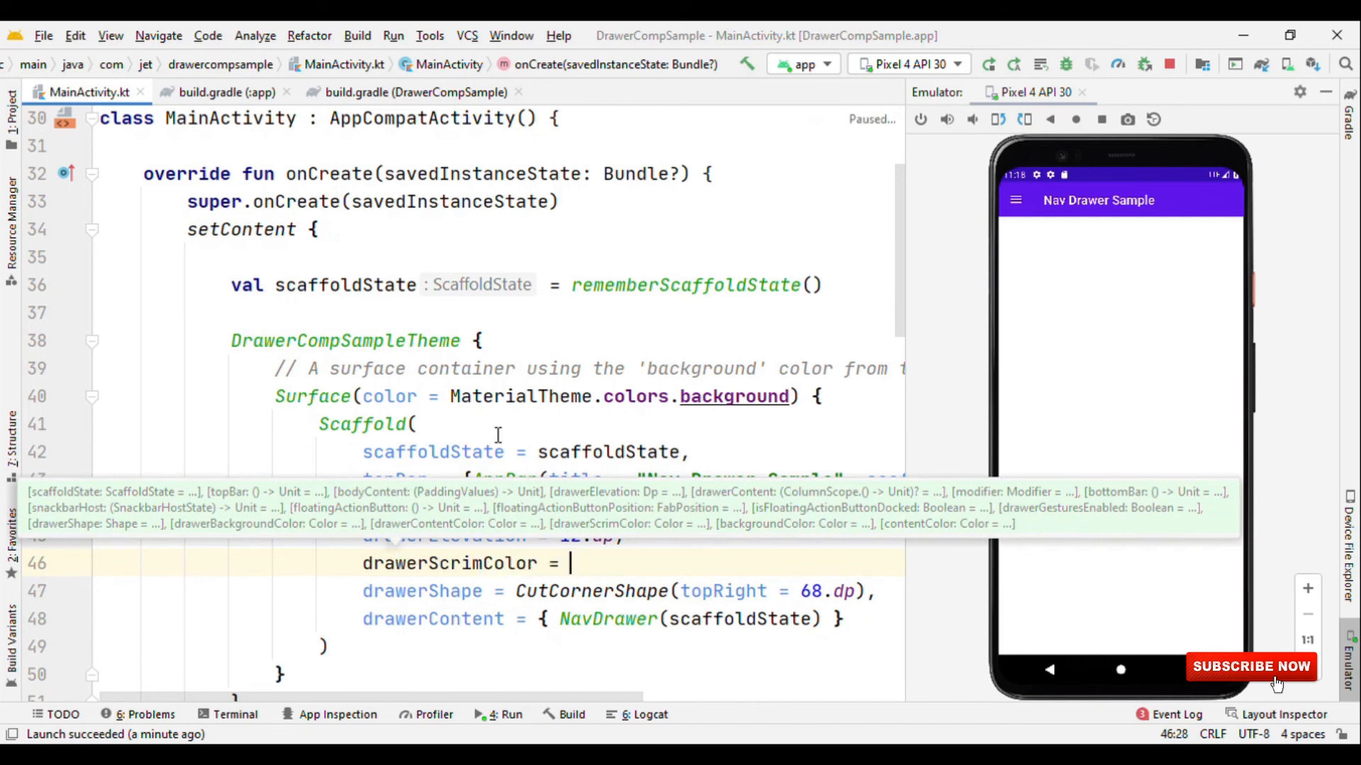
type("Color(.")
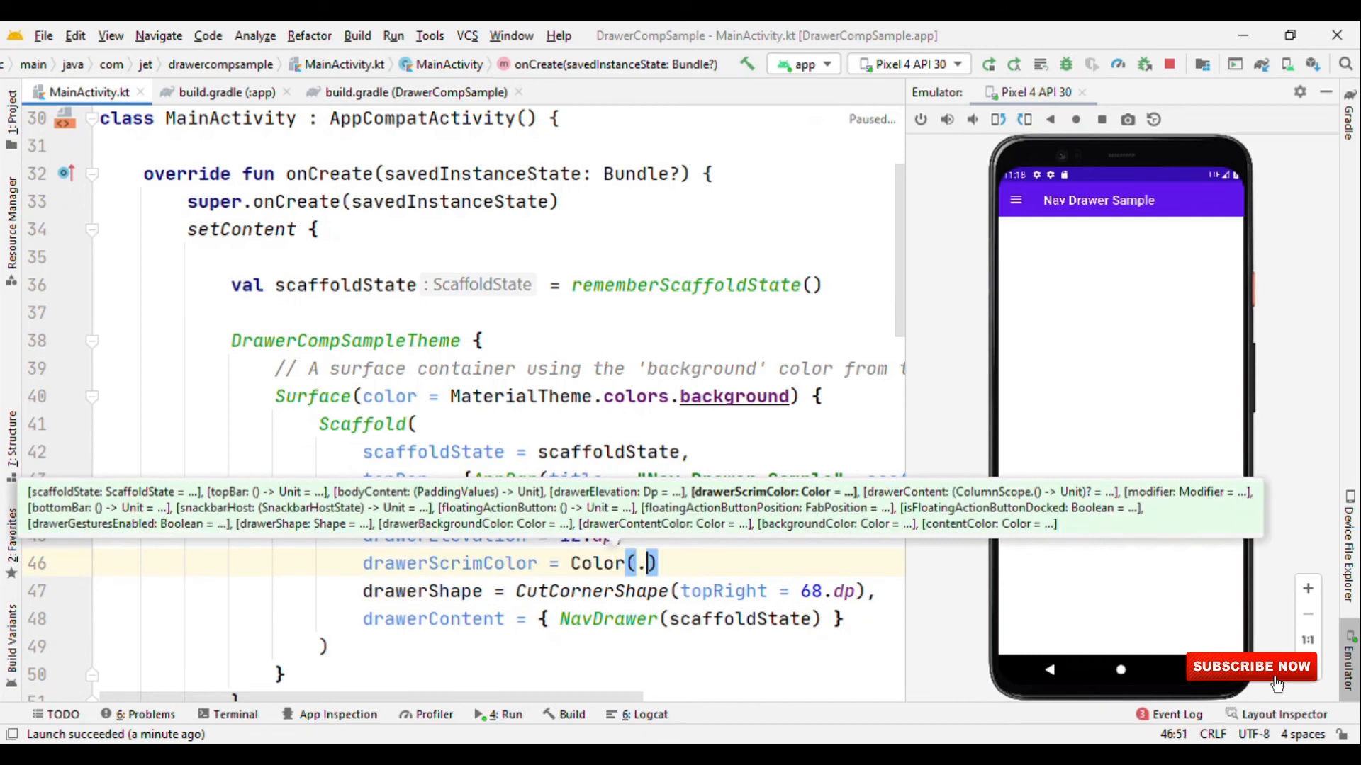
key("Backspace")
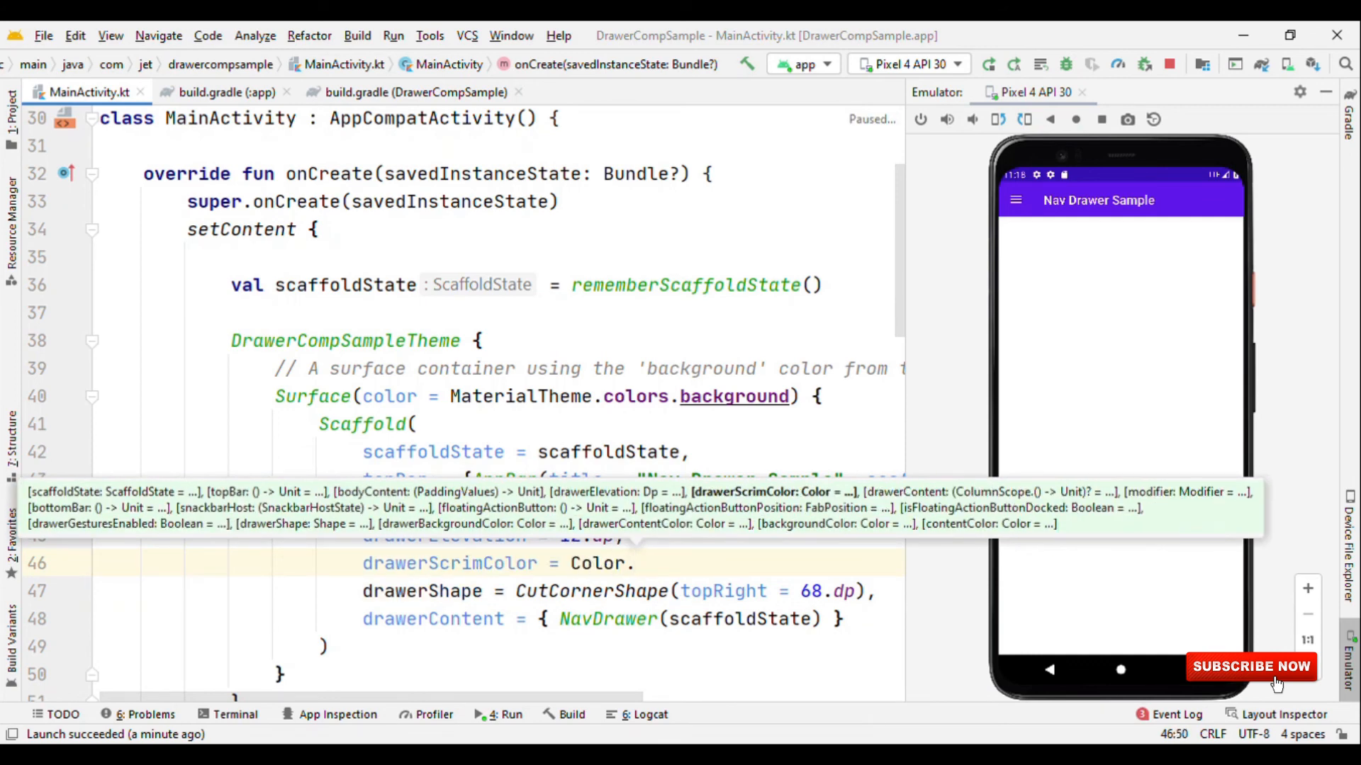
type("Yellow.a")
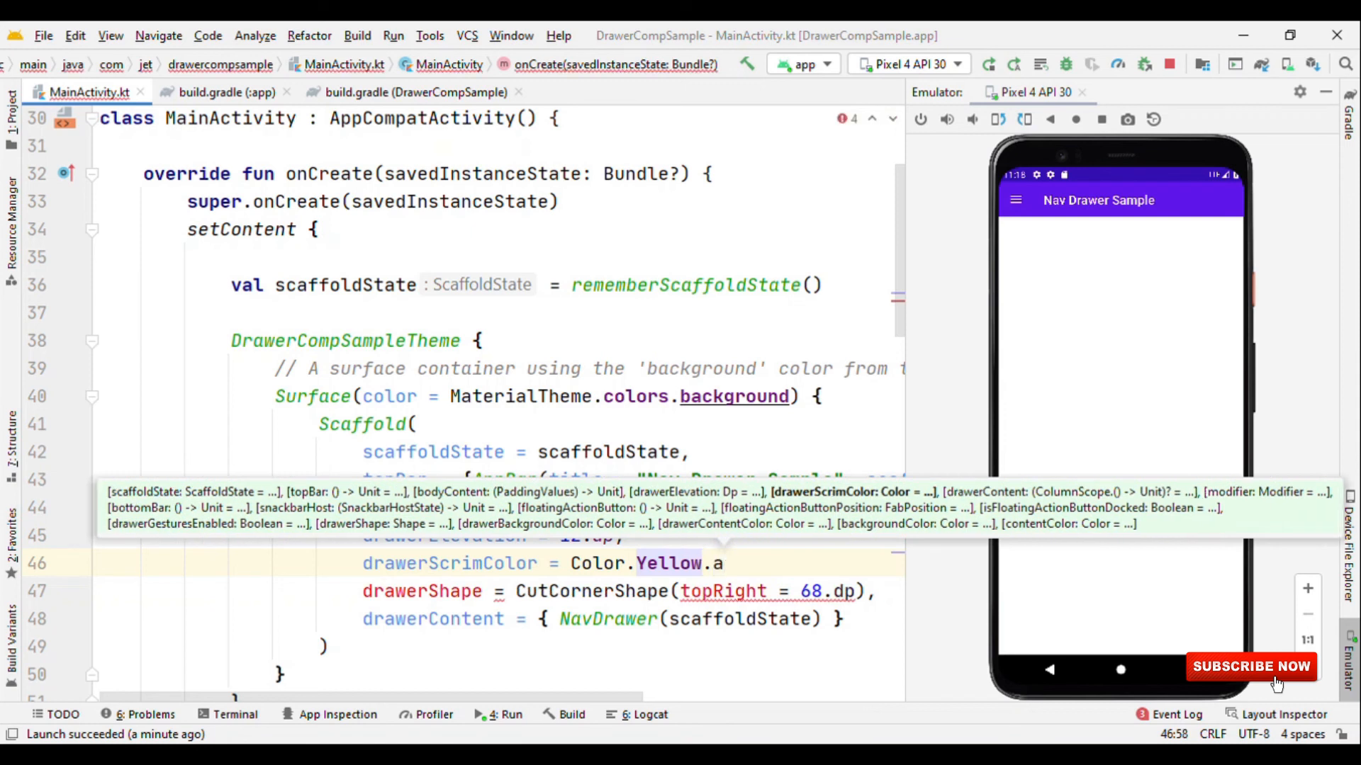
type("copy(")
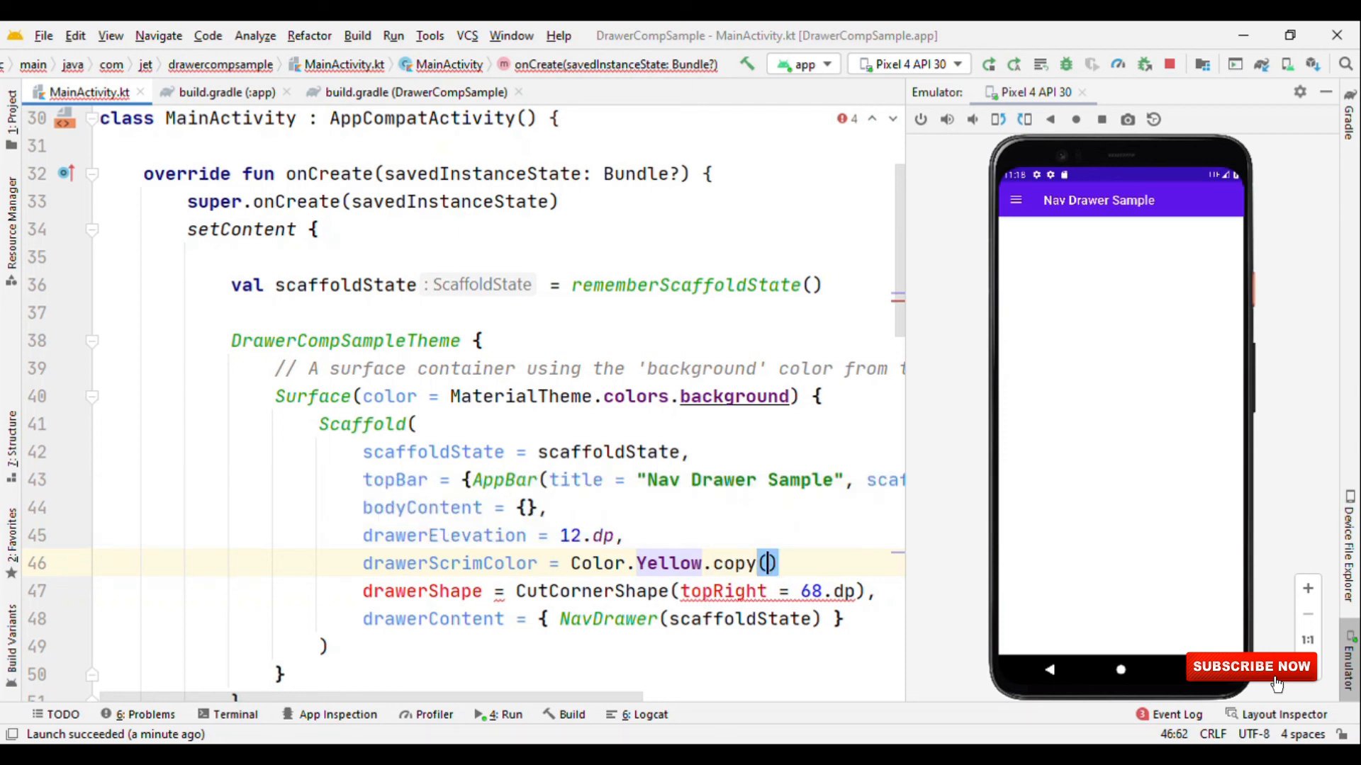
type("a")
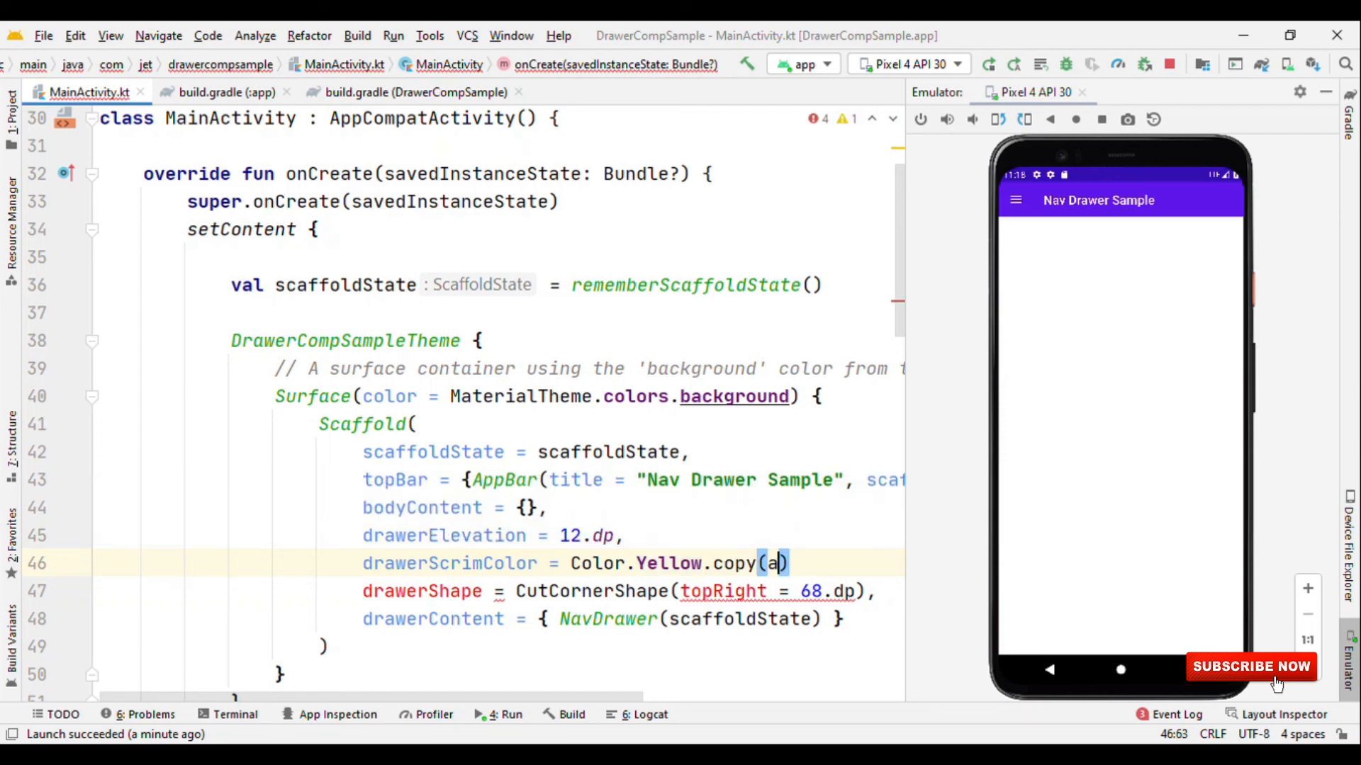
type("lpha = 0.5")
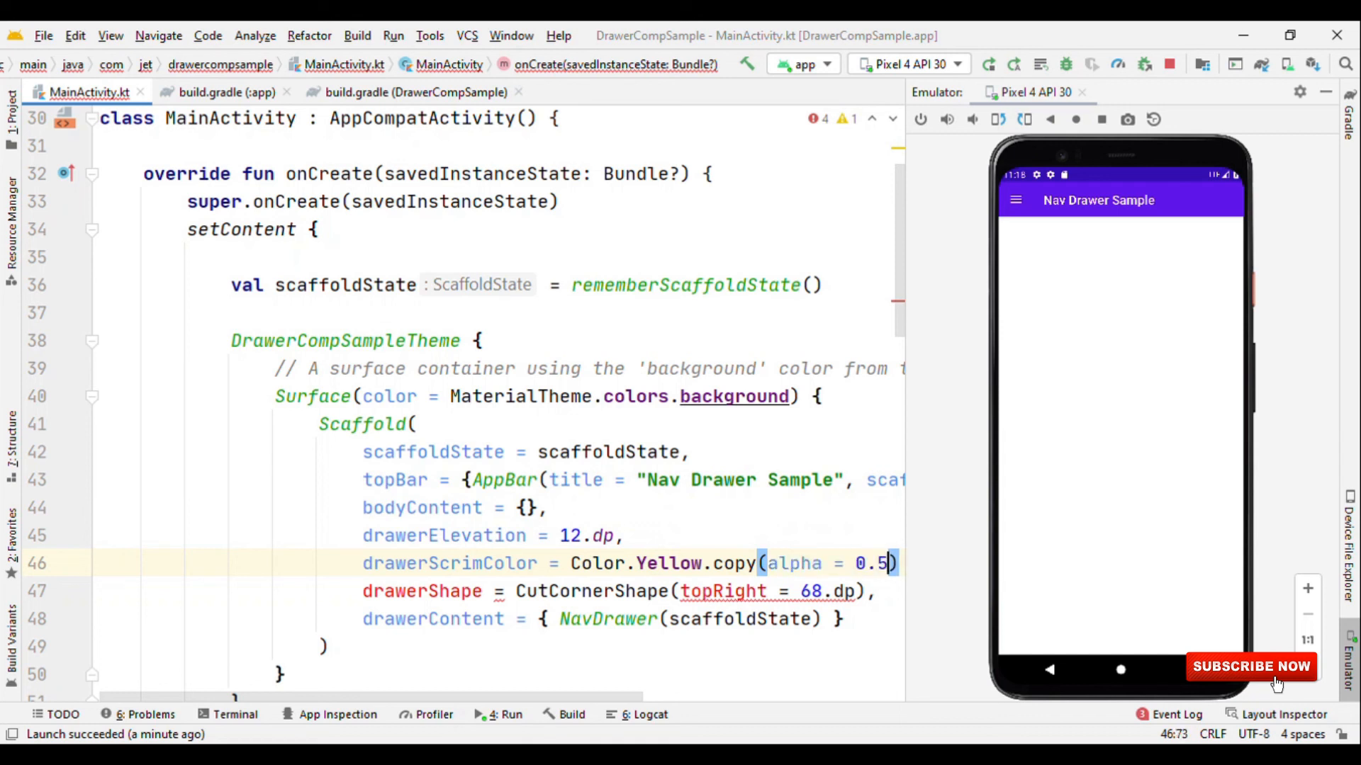
type("f")
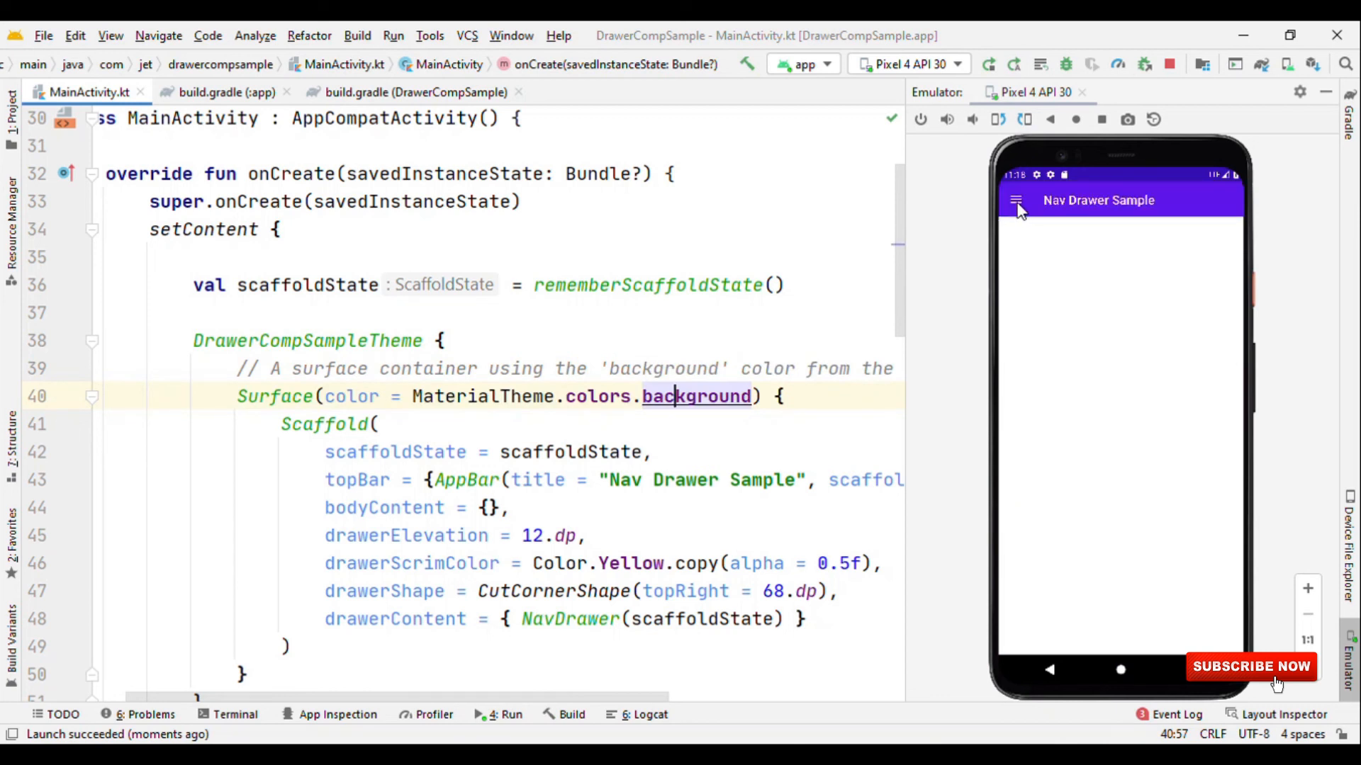
left_click(1015, 200)
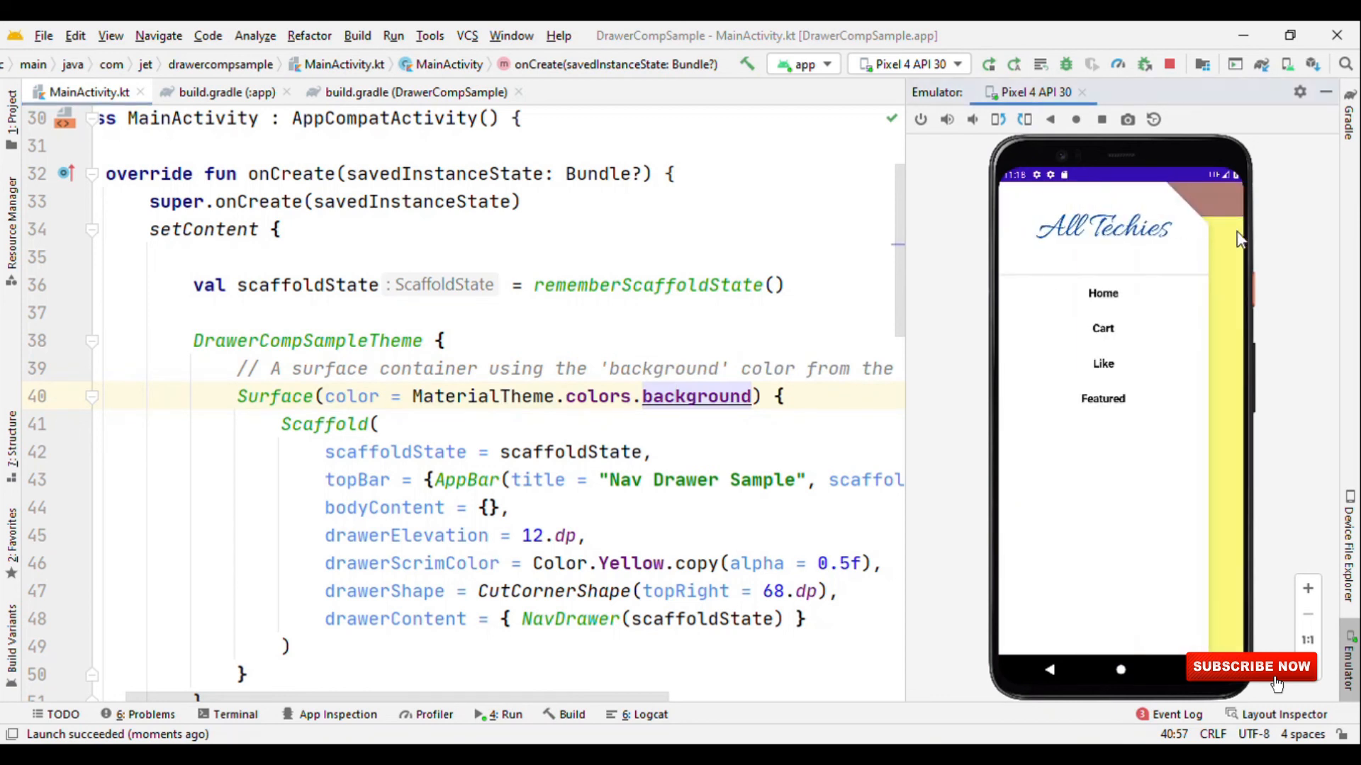
mouse_move(1203, 337)
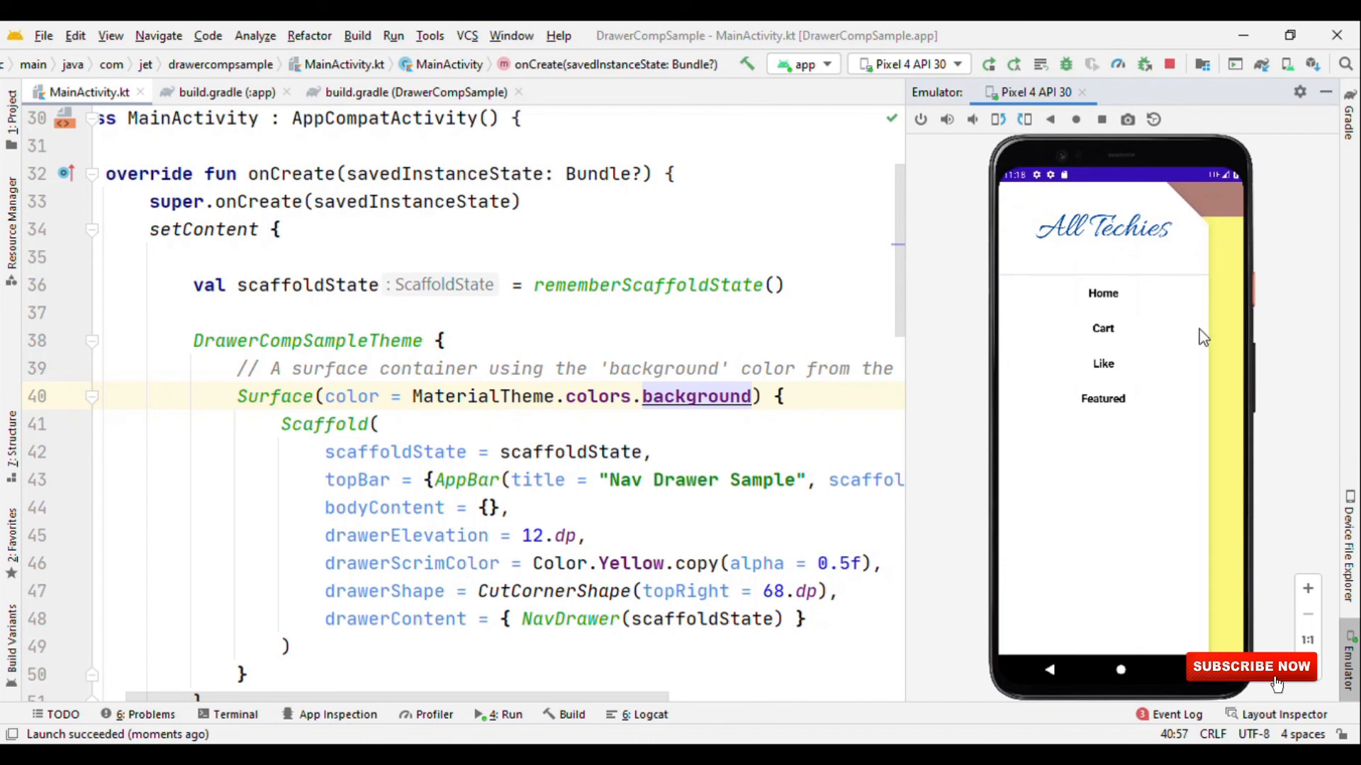
mouse_move(1115, 451)
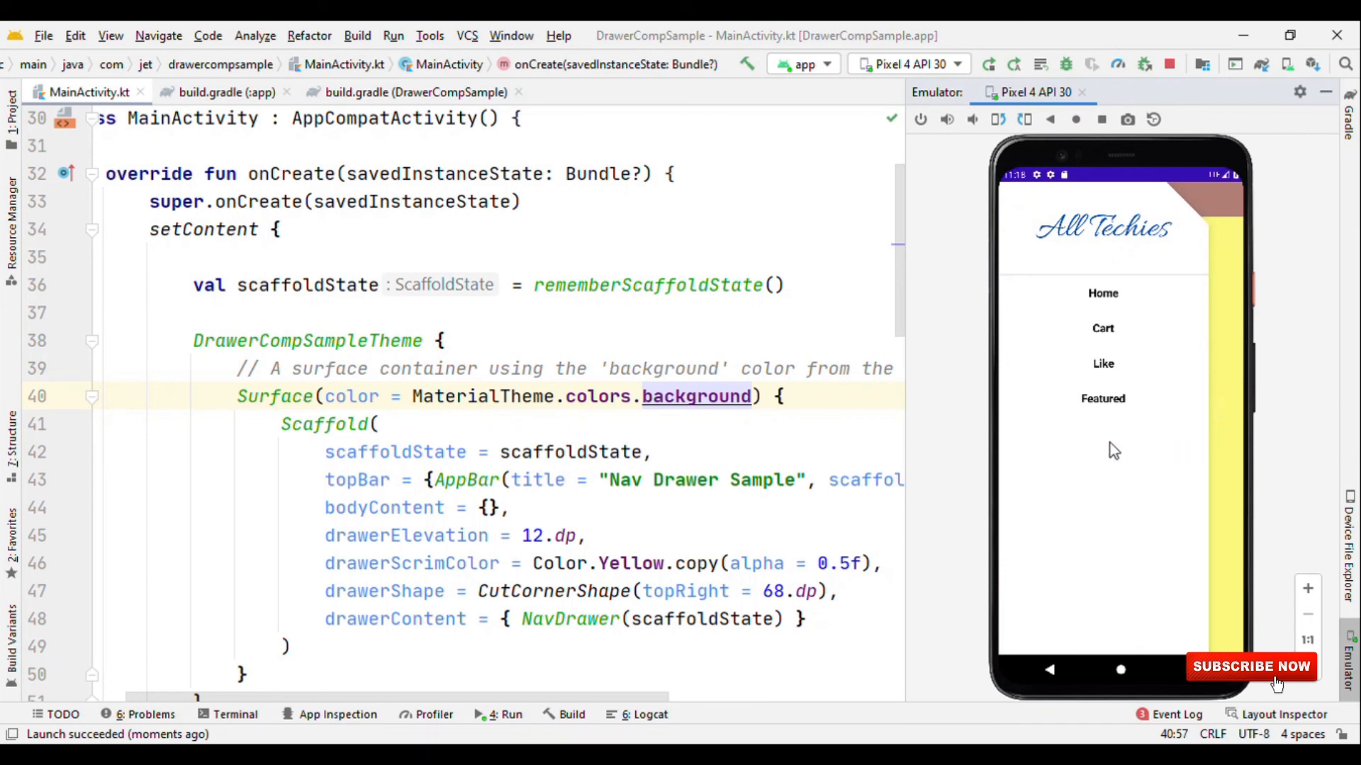
mouse_move(1215, 453)
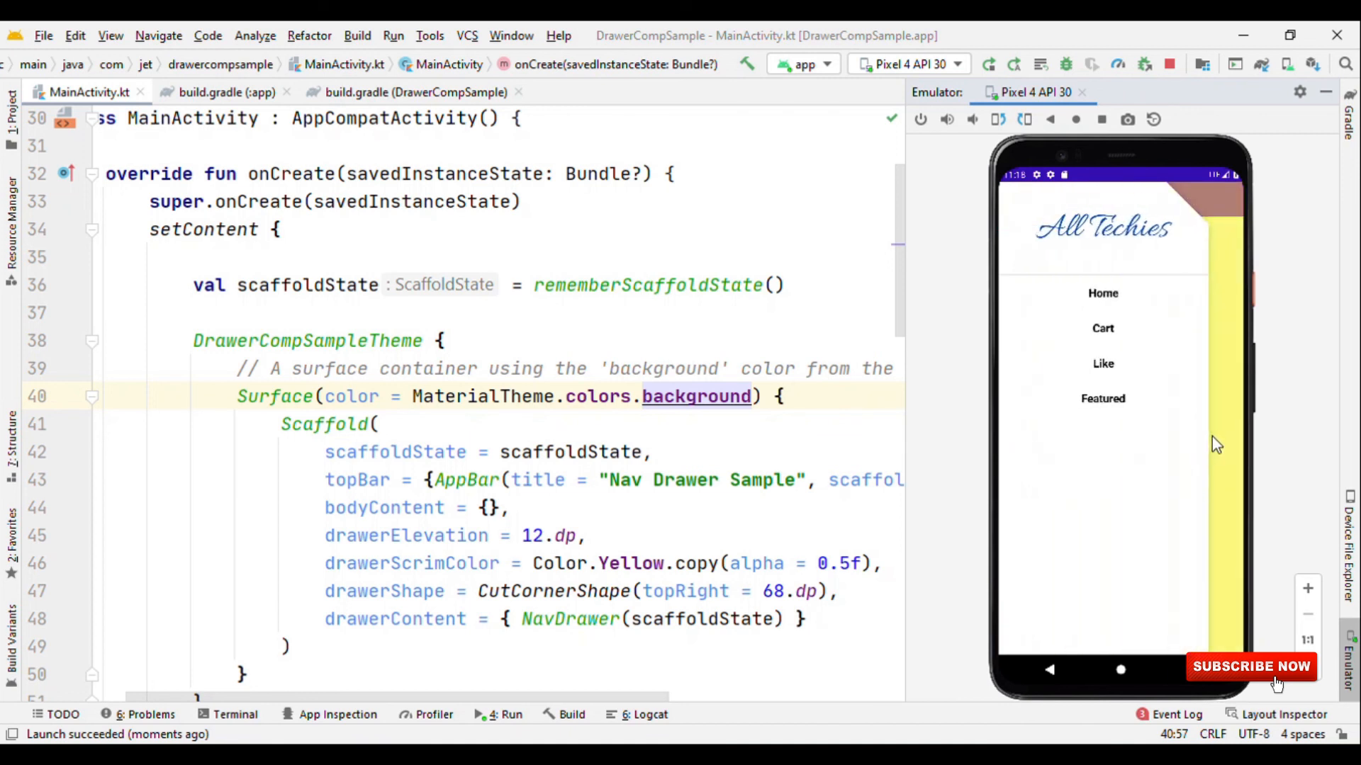
left_click(1103, 328)
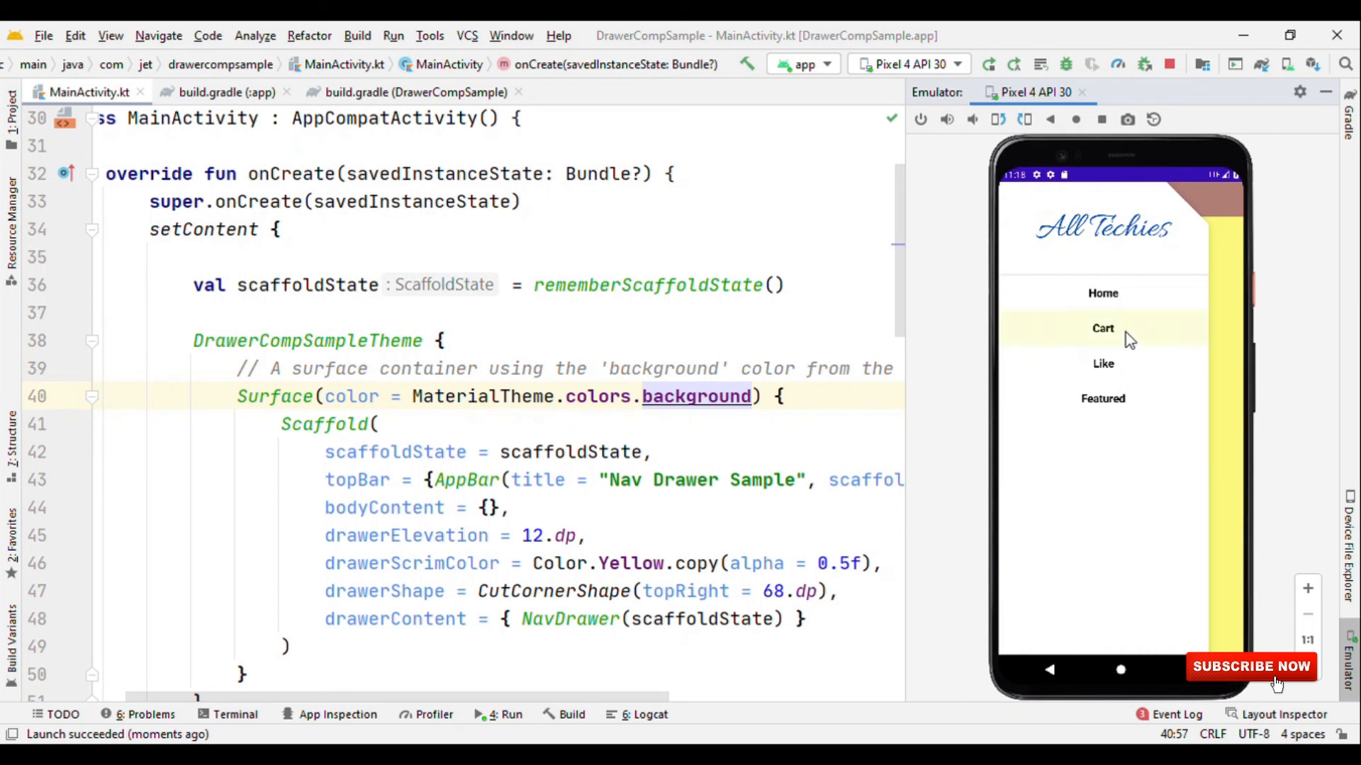
left_click(1103, 328)
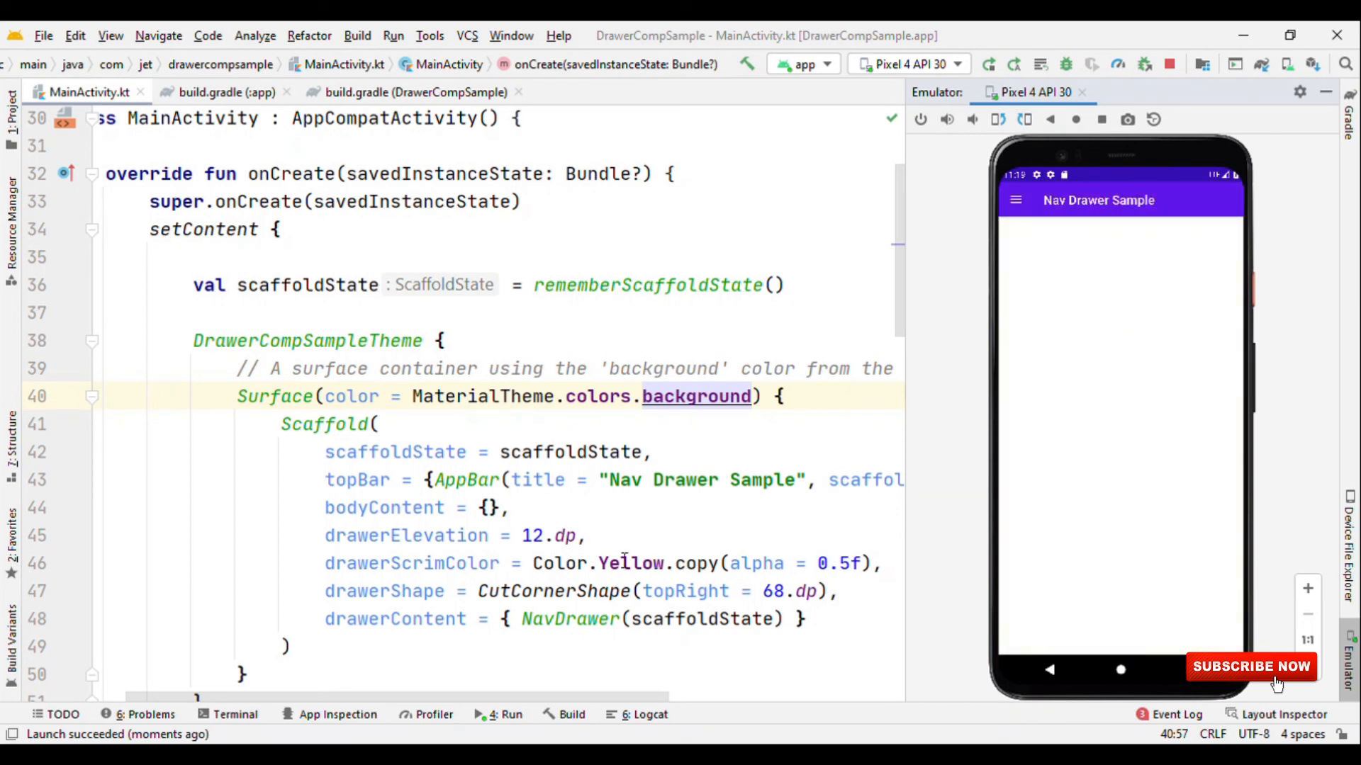
double_click(629, 562)
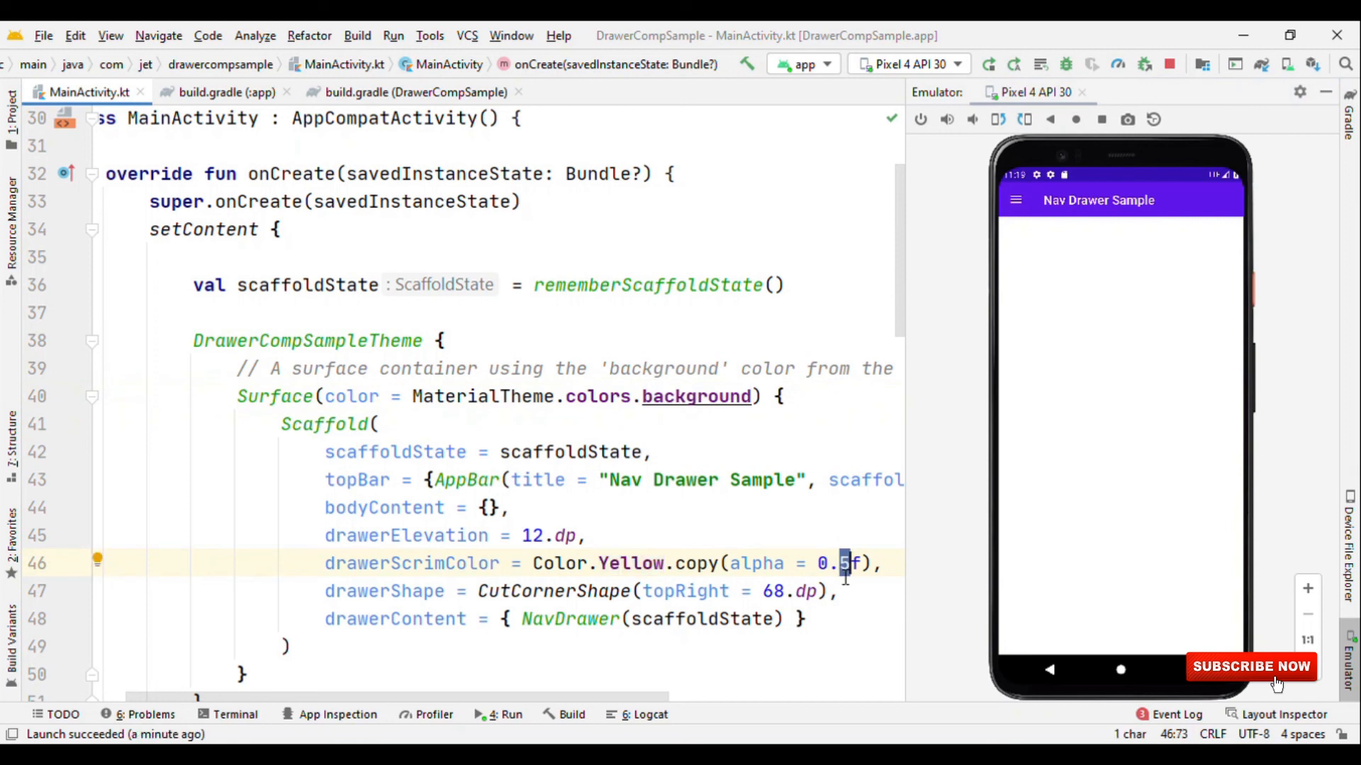
Step: Change the scrim alpha to 0.2f and relaunch the app
type("2")
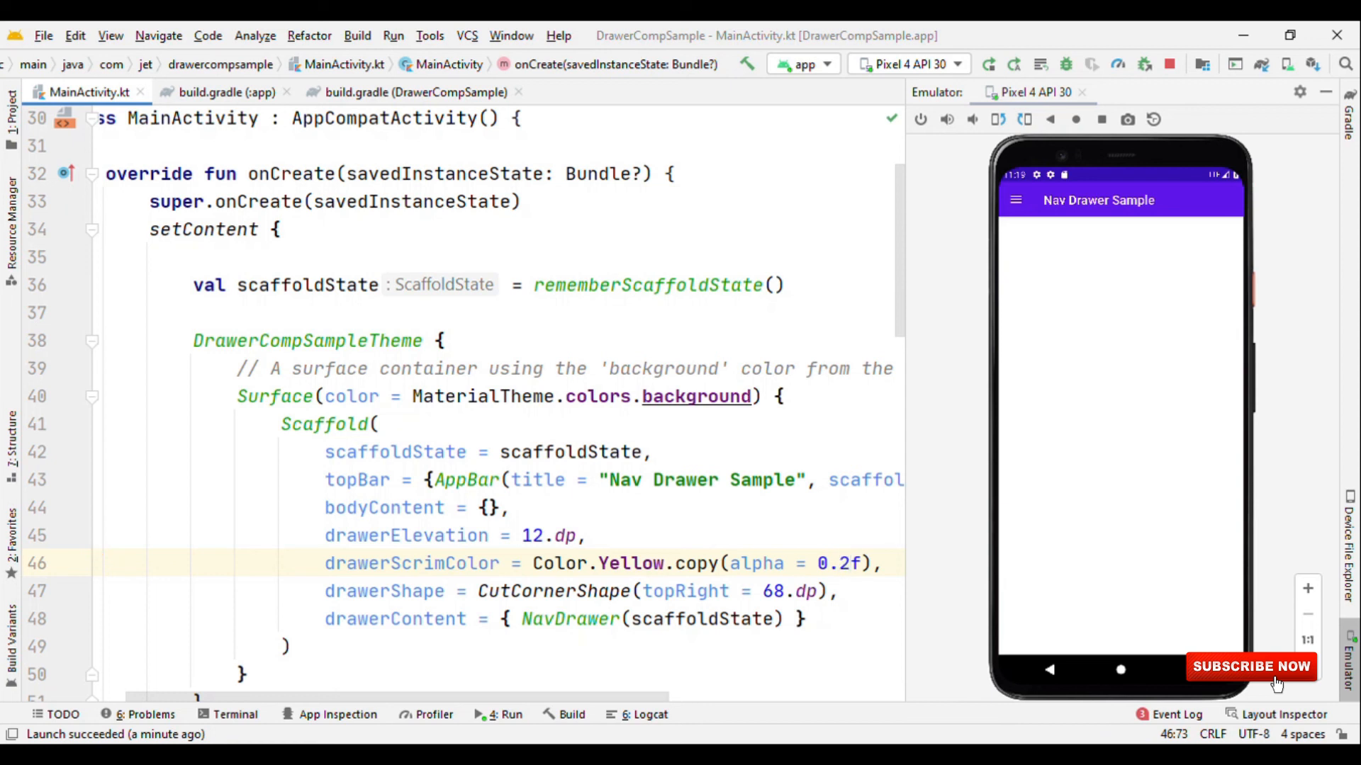
left_click(988, 64)
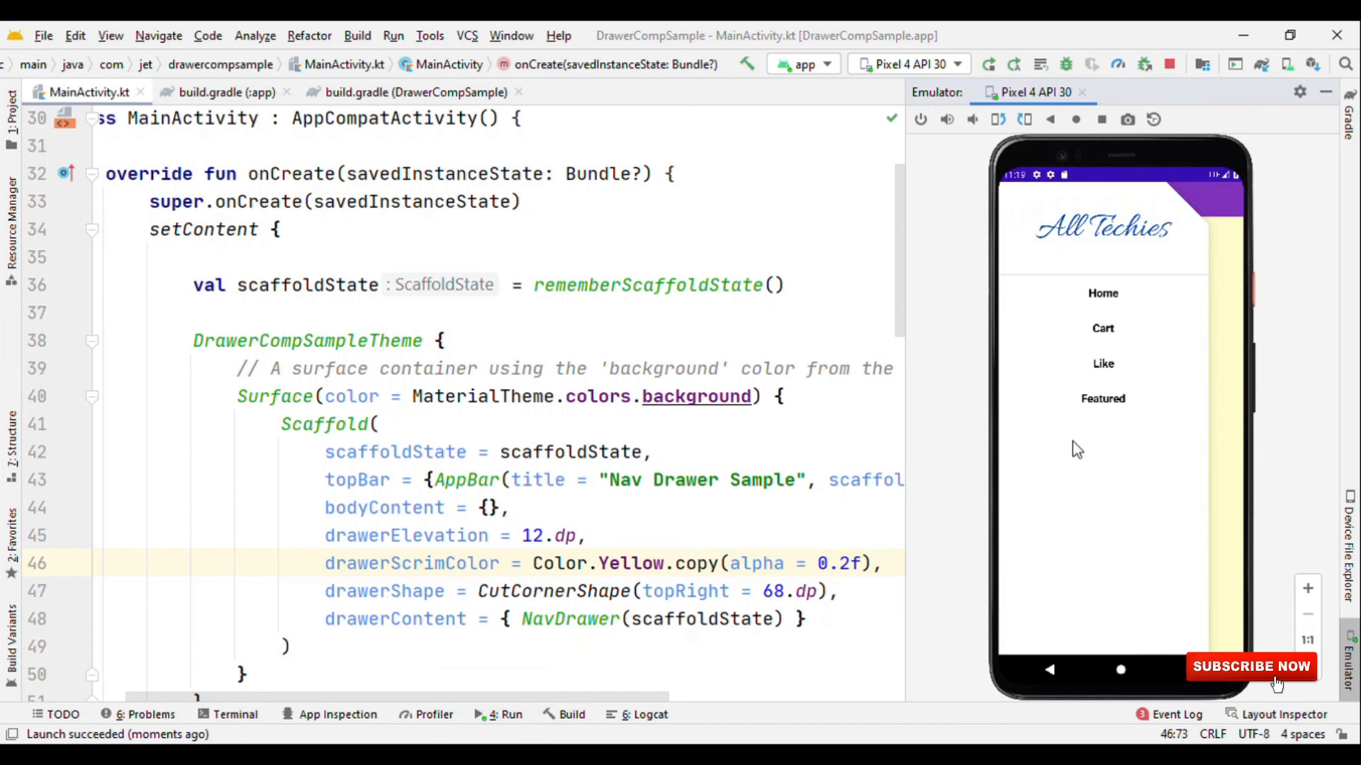
mouse_move(1223, 445)
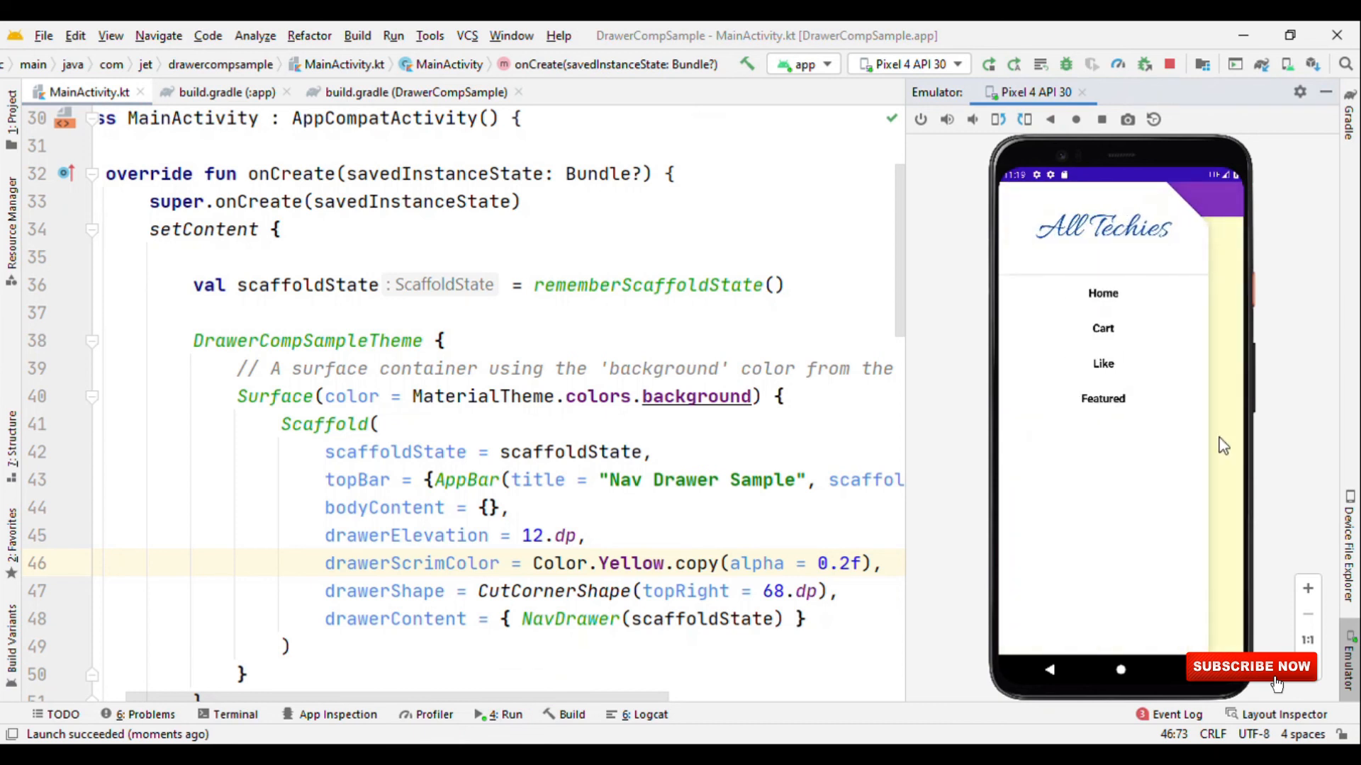